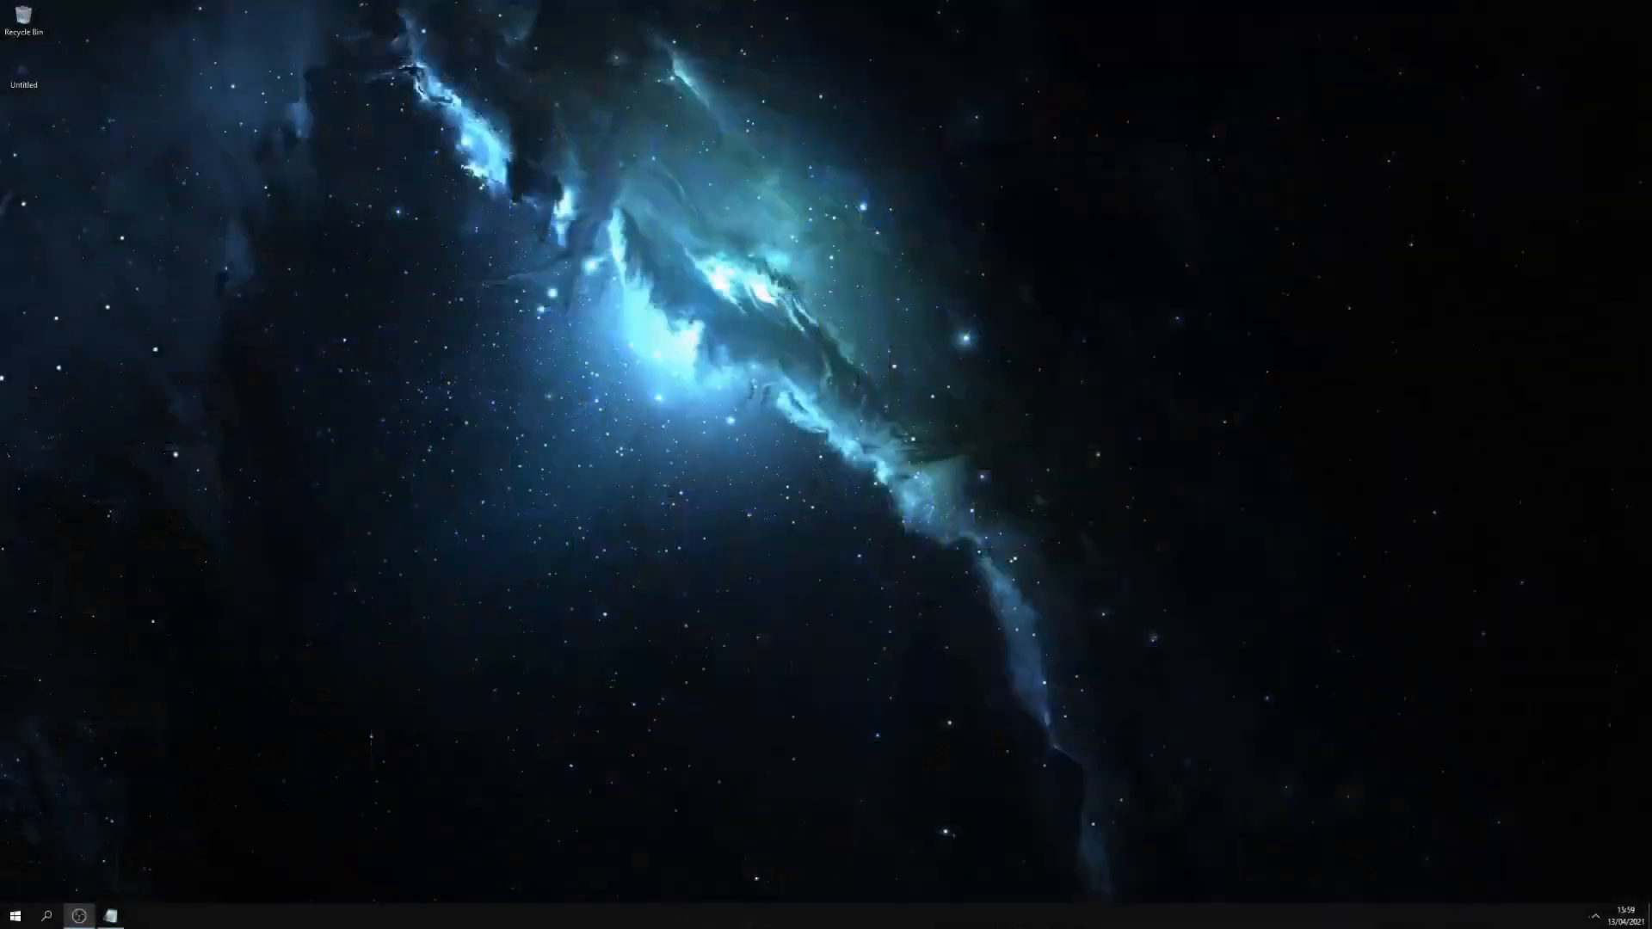
mouse_move(14, 915)
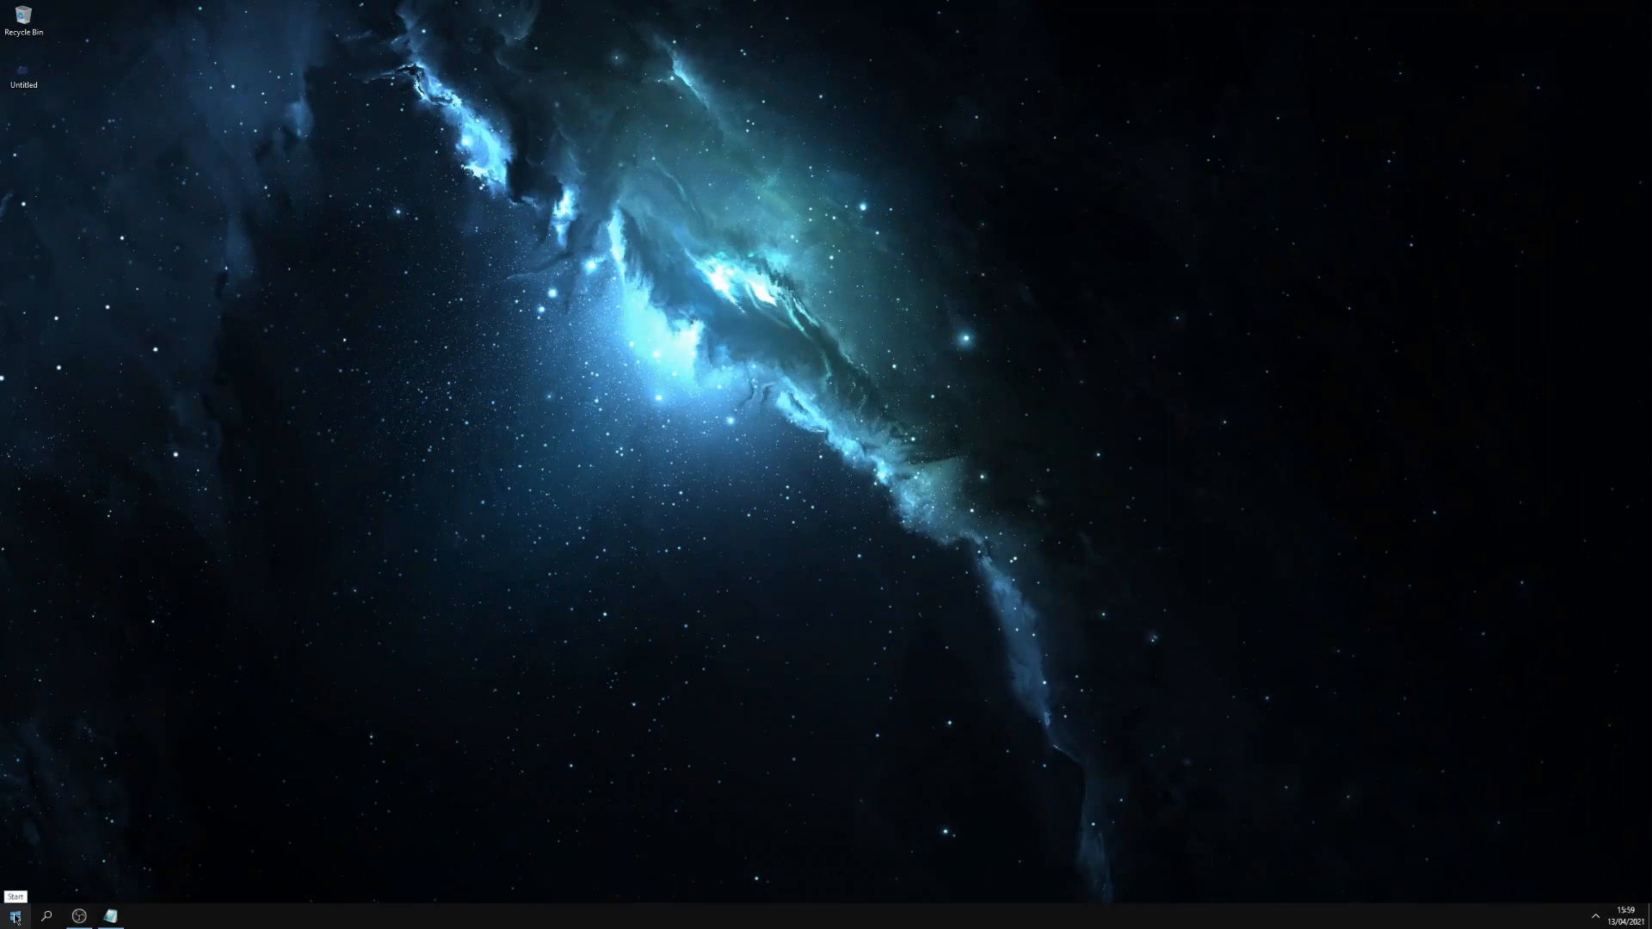
Step: Right-click the Start button to open the Win+X quick link menu
right_click(15, 915)
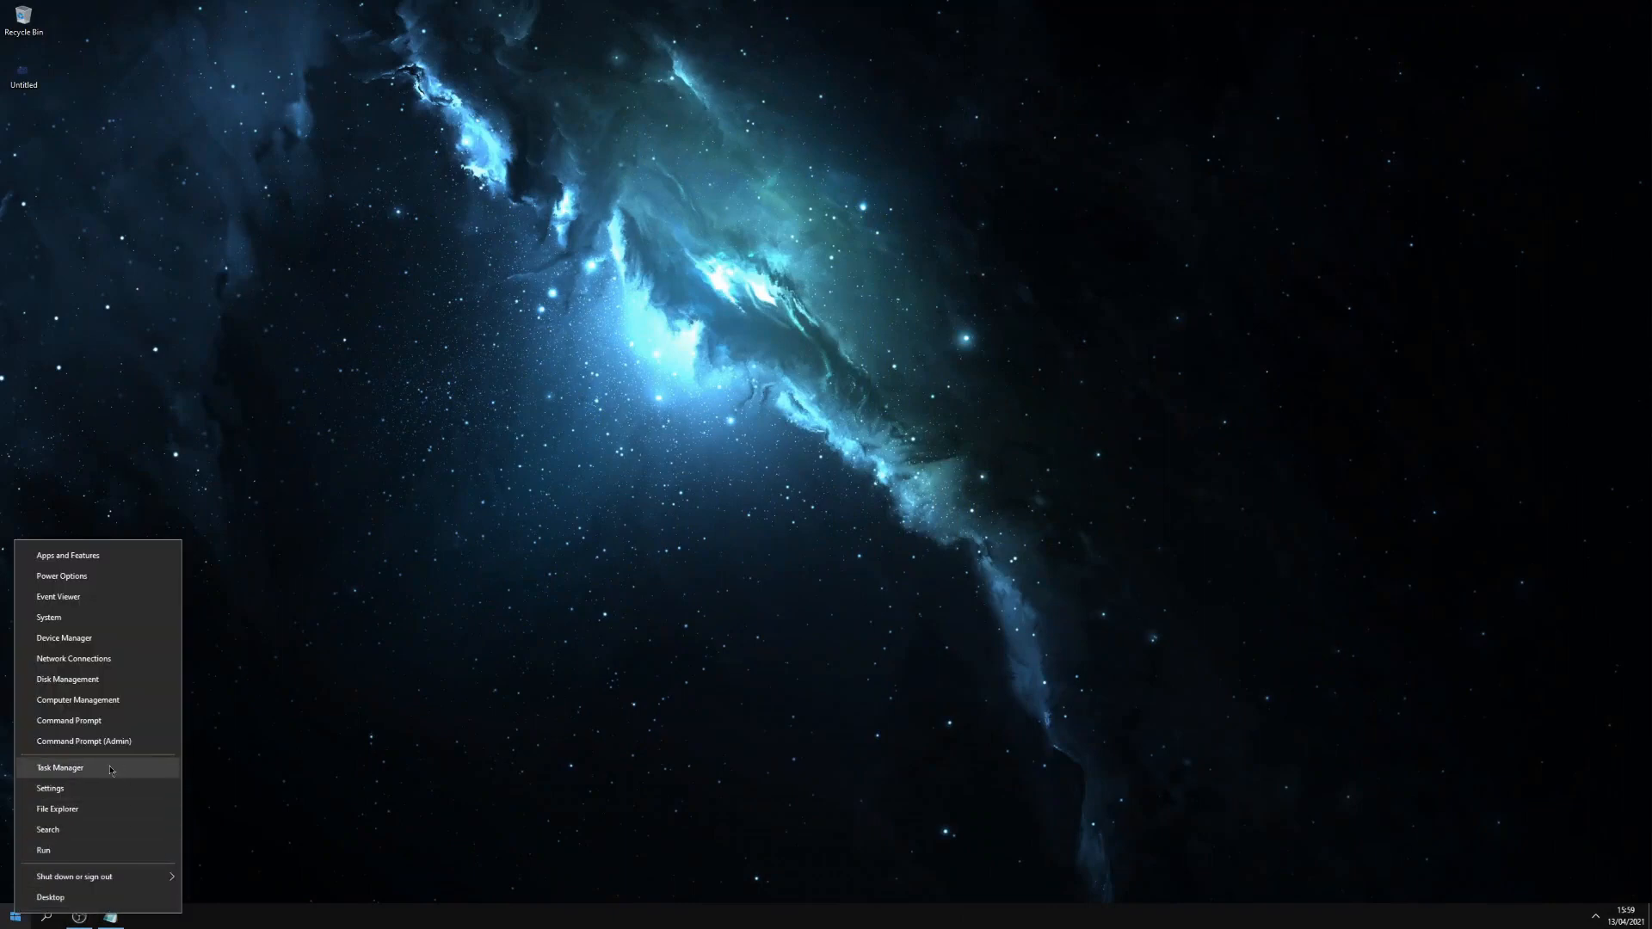
Step: Check Task Manager's Start-up list, confirm every app is disabled, and close the window
left_click(61, 767)
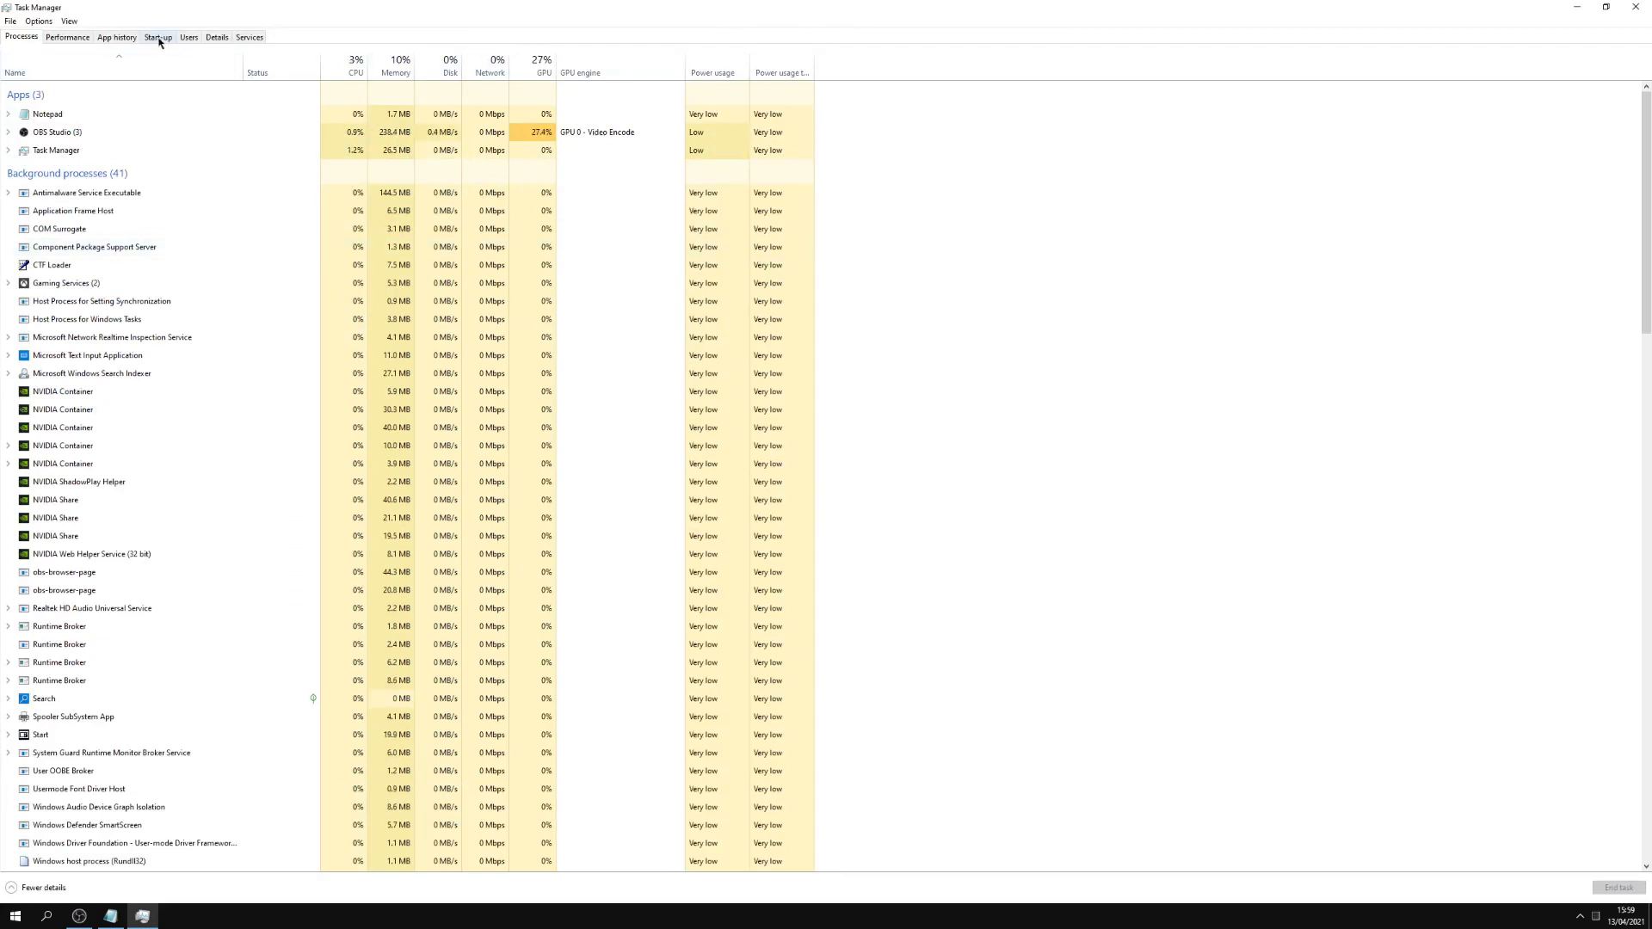
left_click(157, 37)
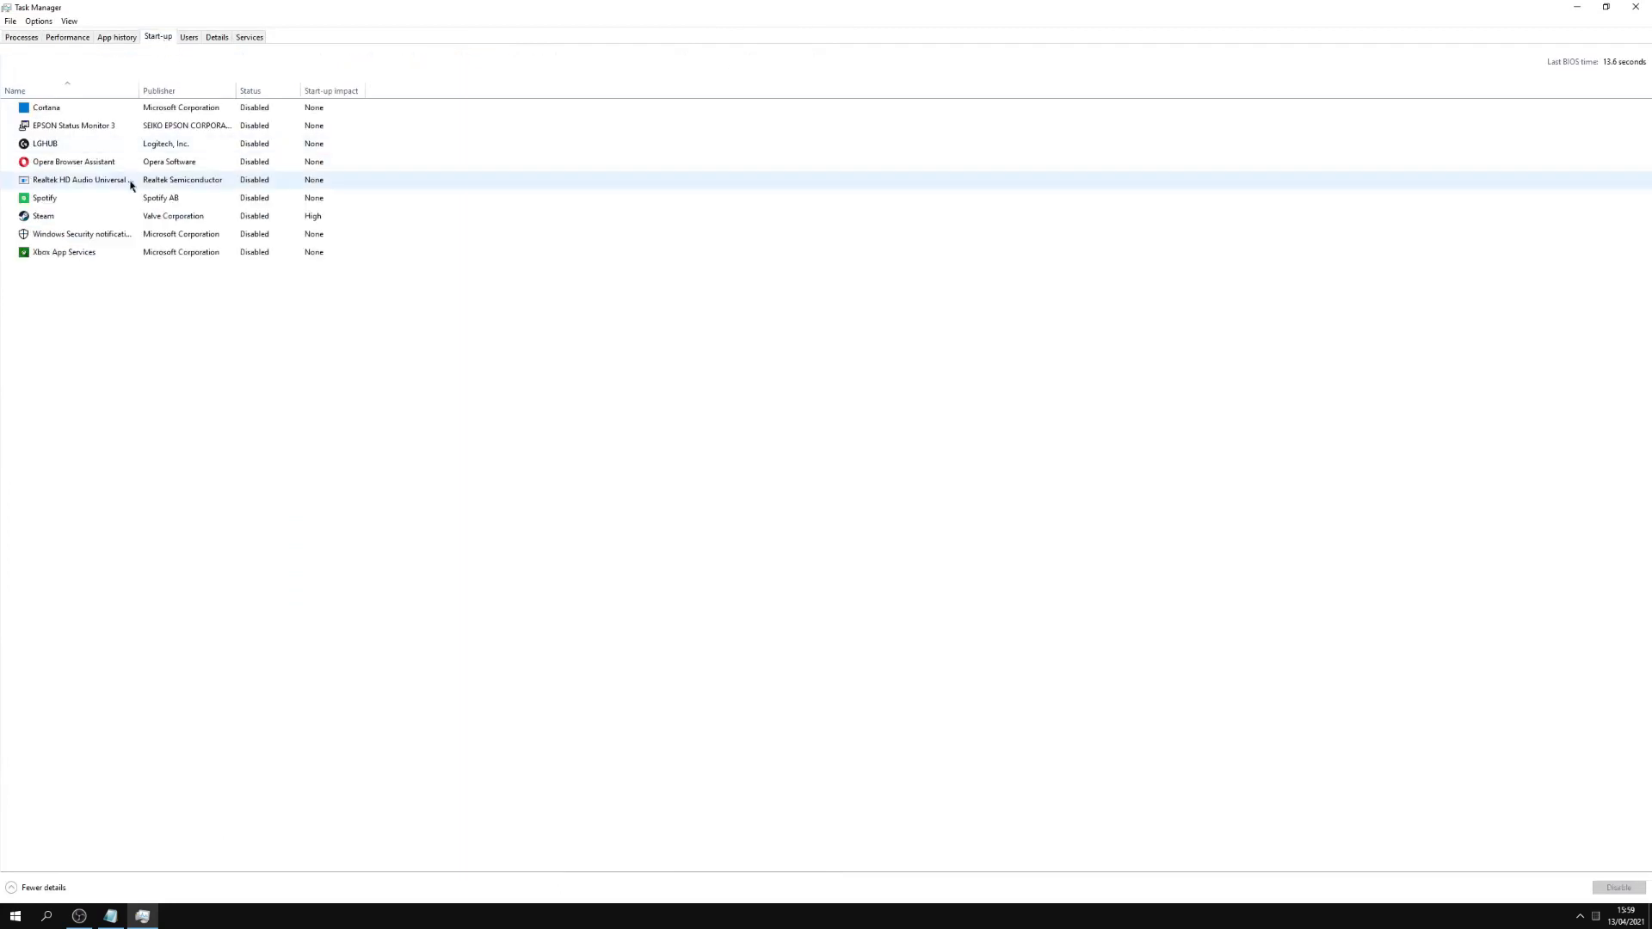
left_click(72, 126)
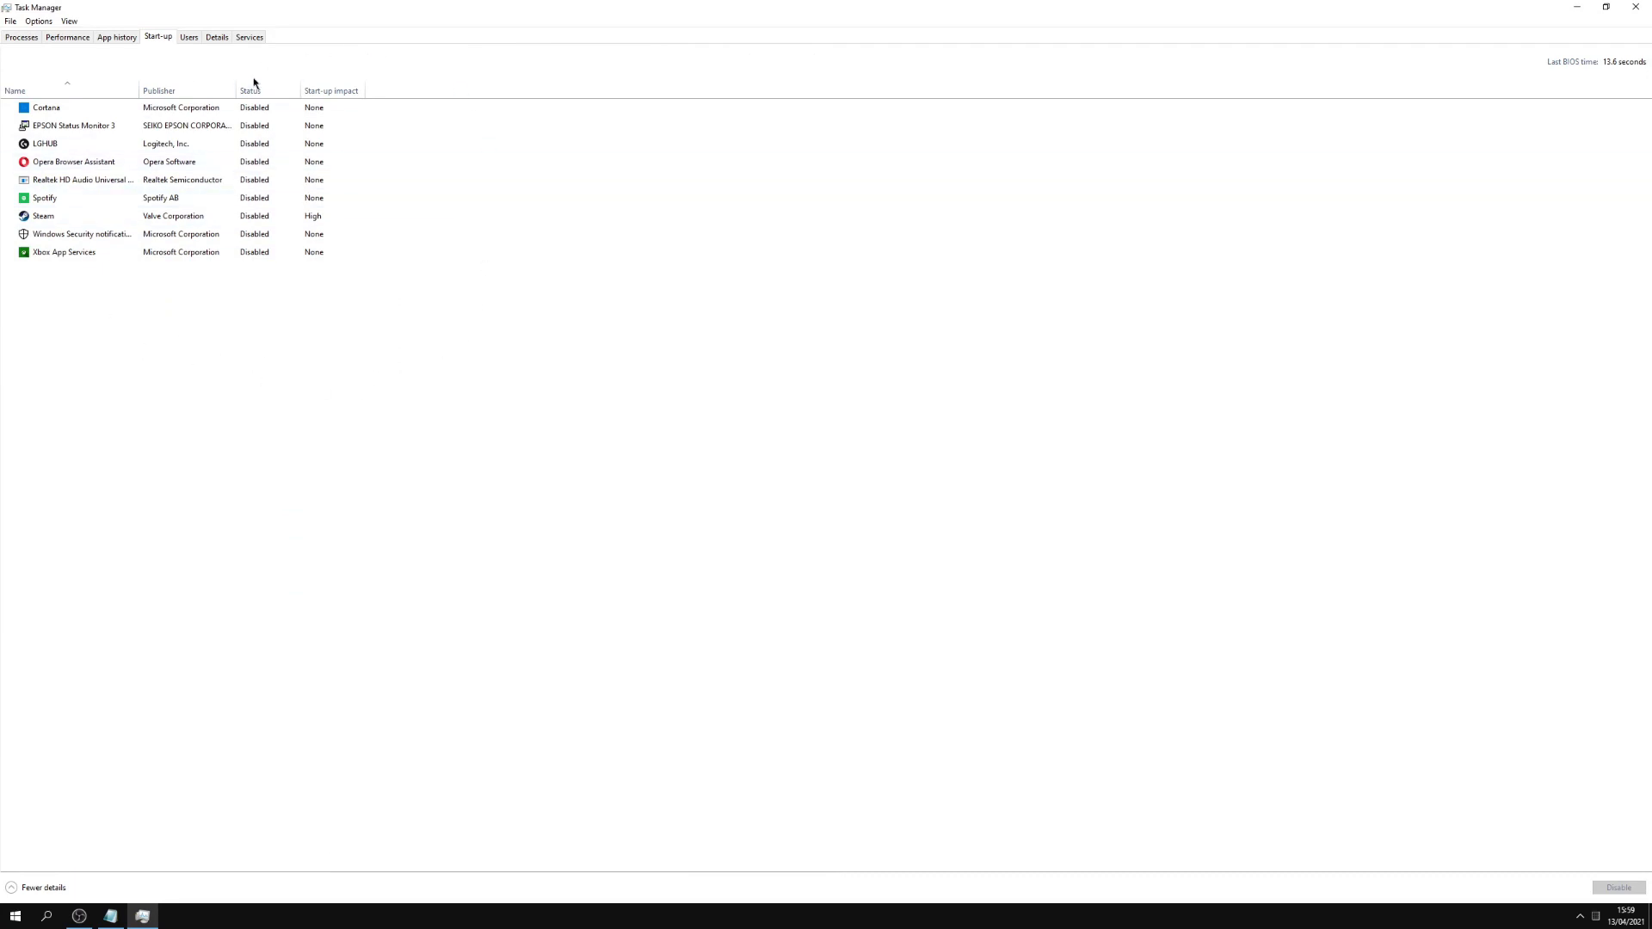
mouse_move(505, 302)
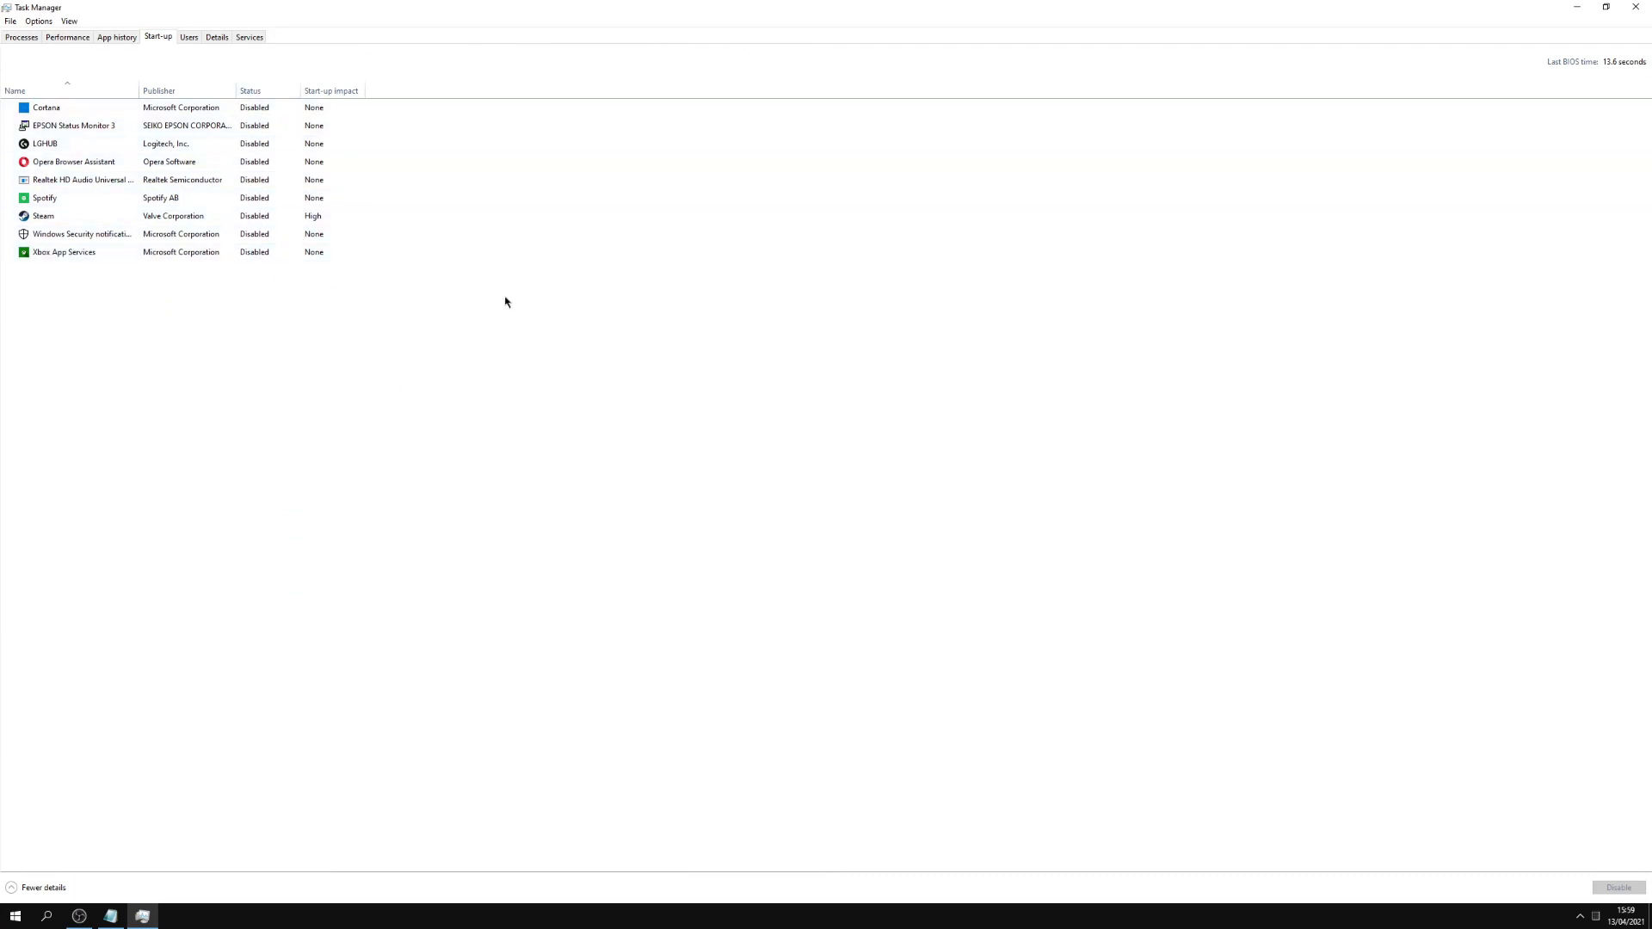
mouse_move(483, 338)
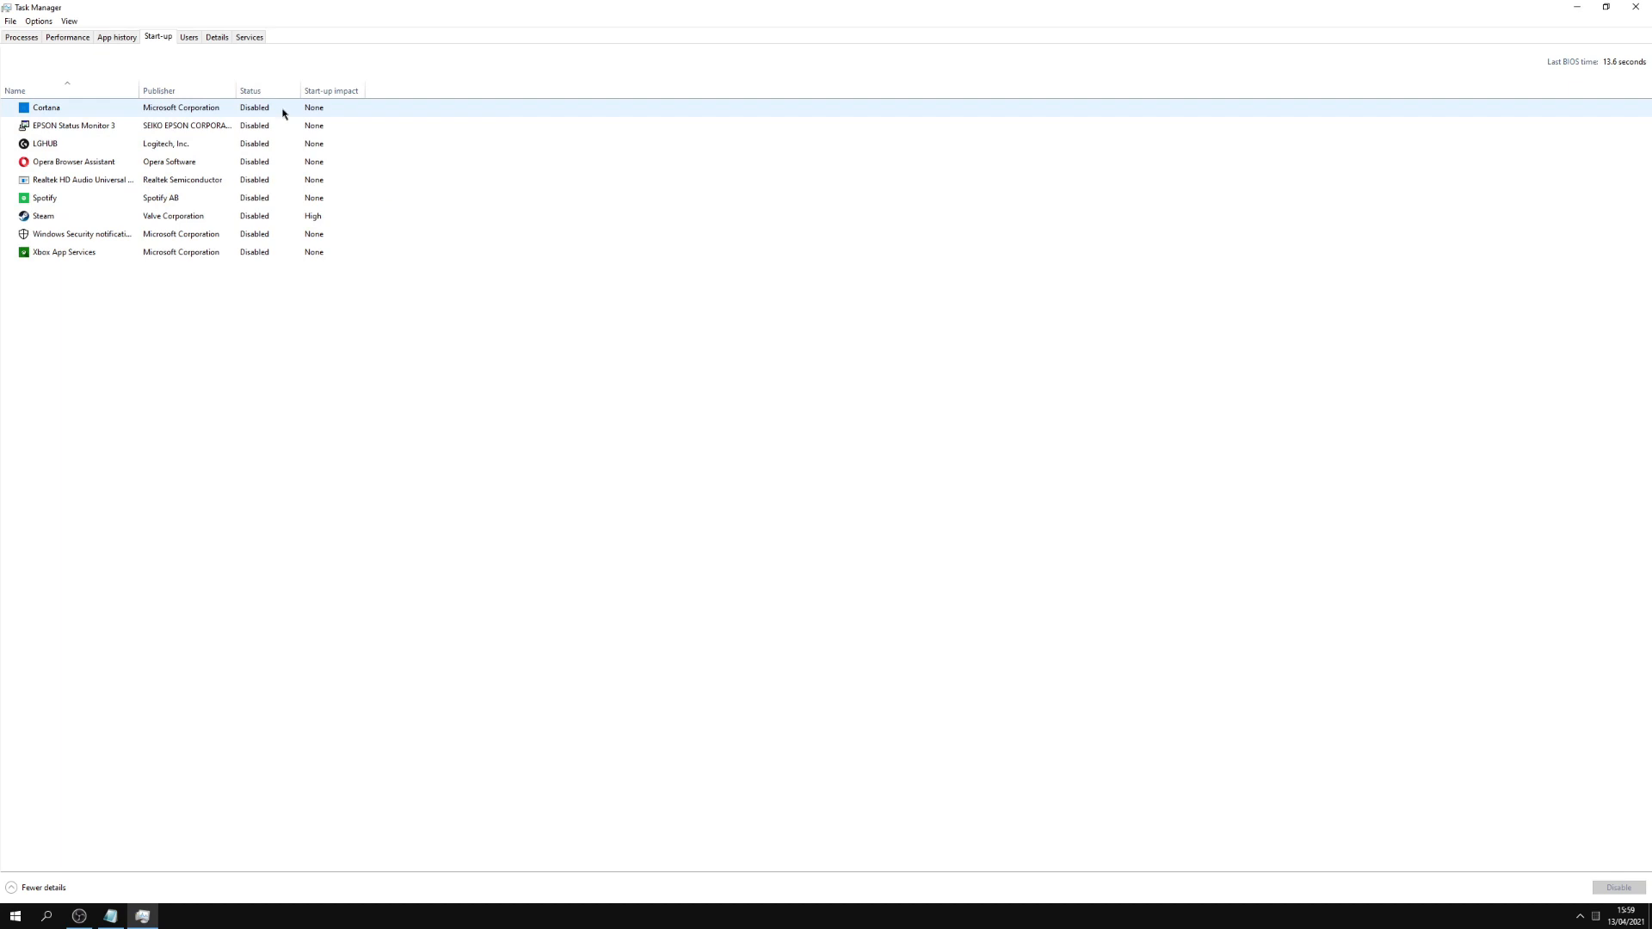
left_click(367, 447)
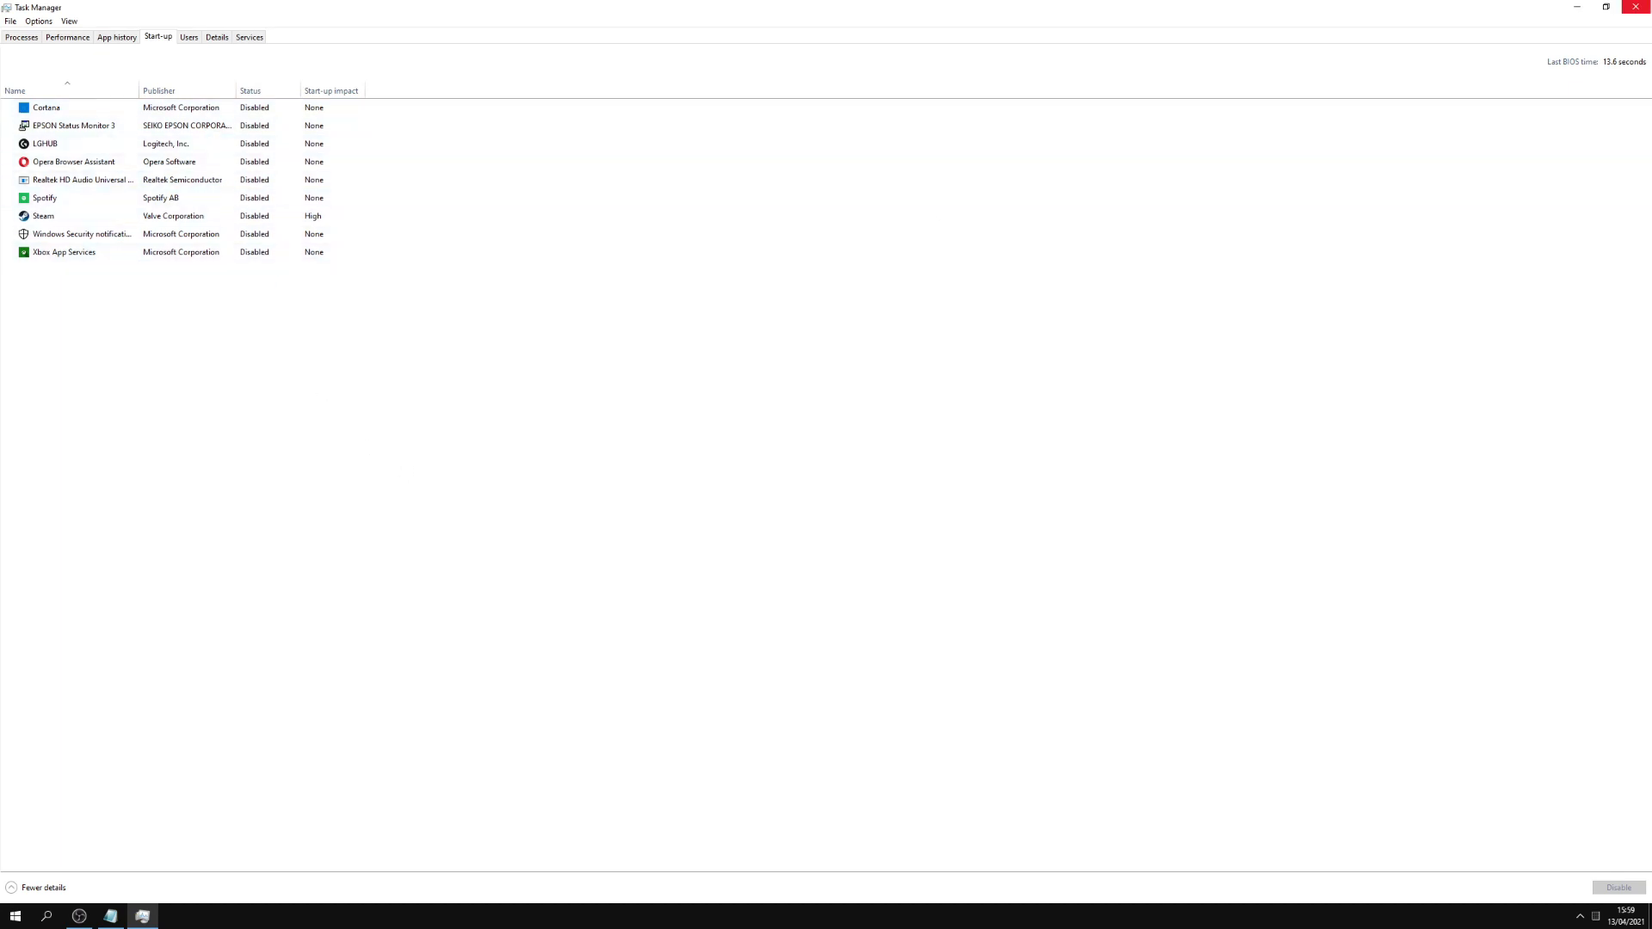
left_click(1641, 6)
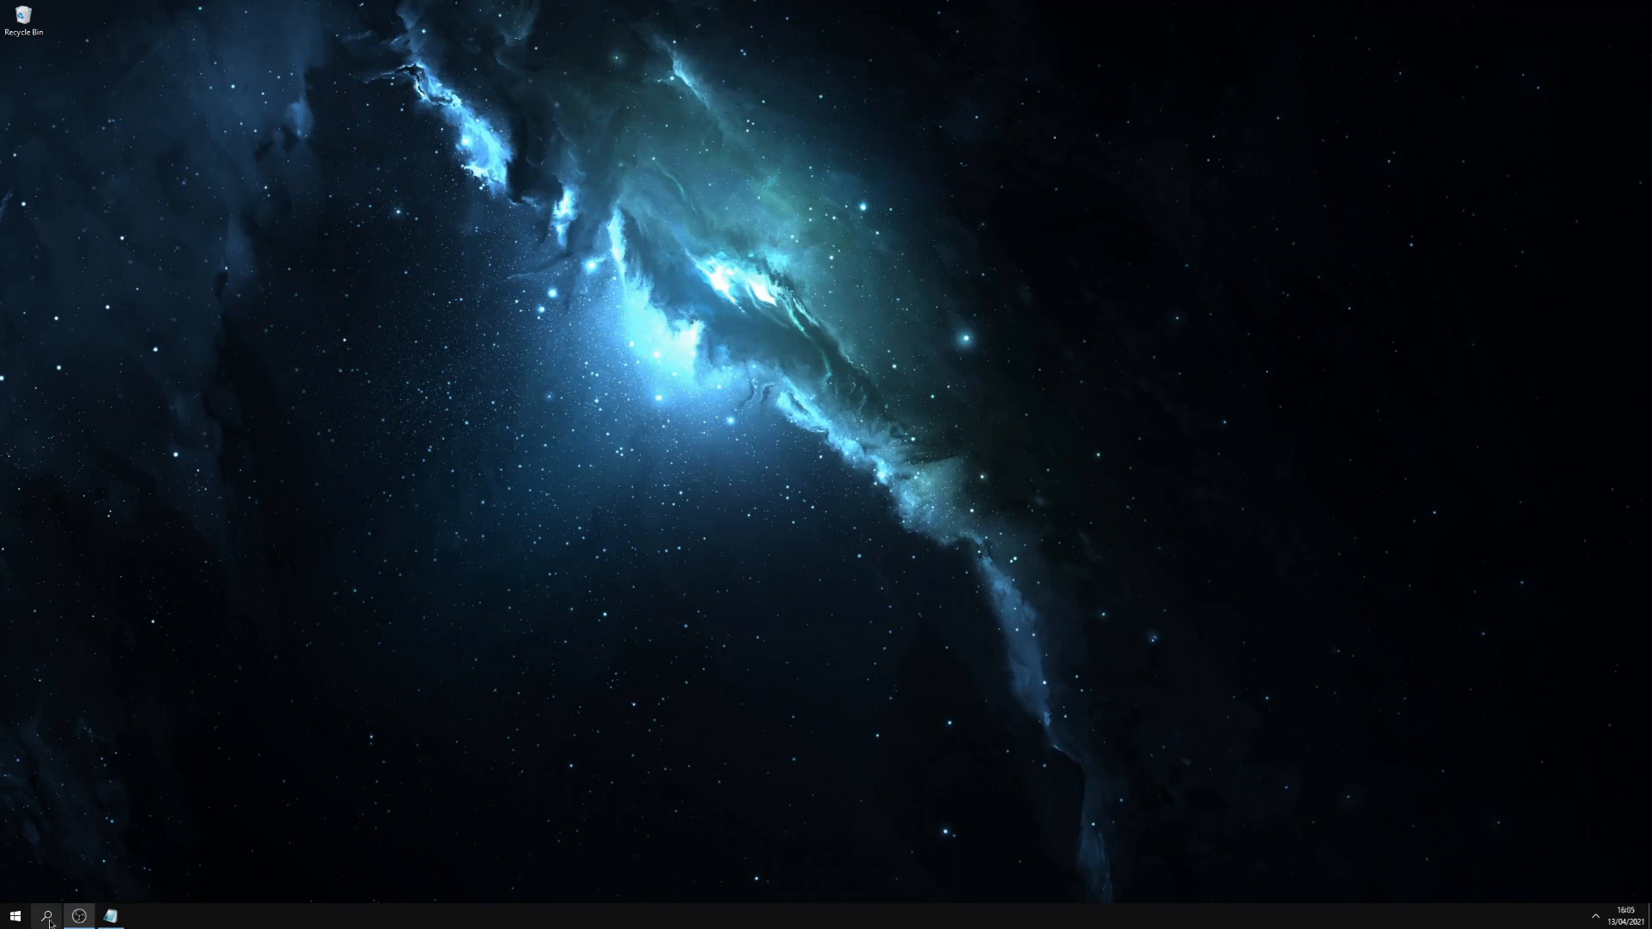
Step: Search for msconfig and launch System Configuration
type("m")
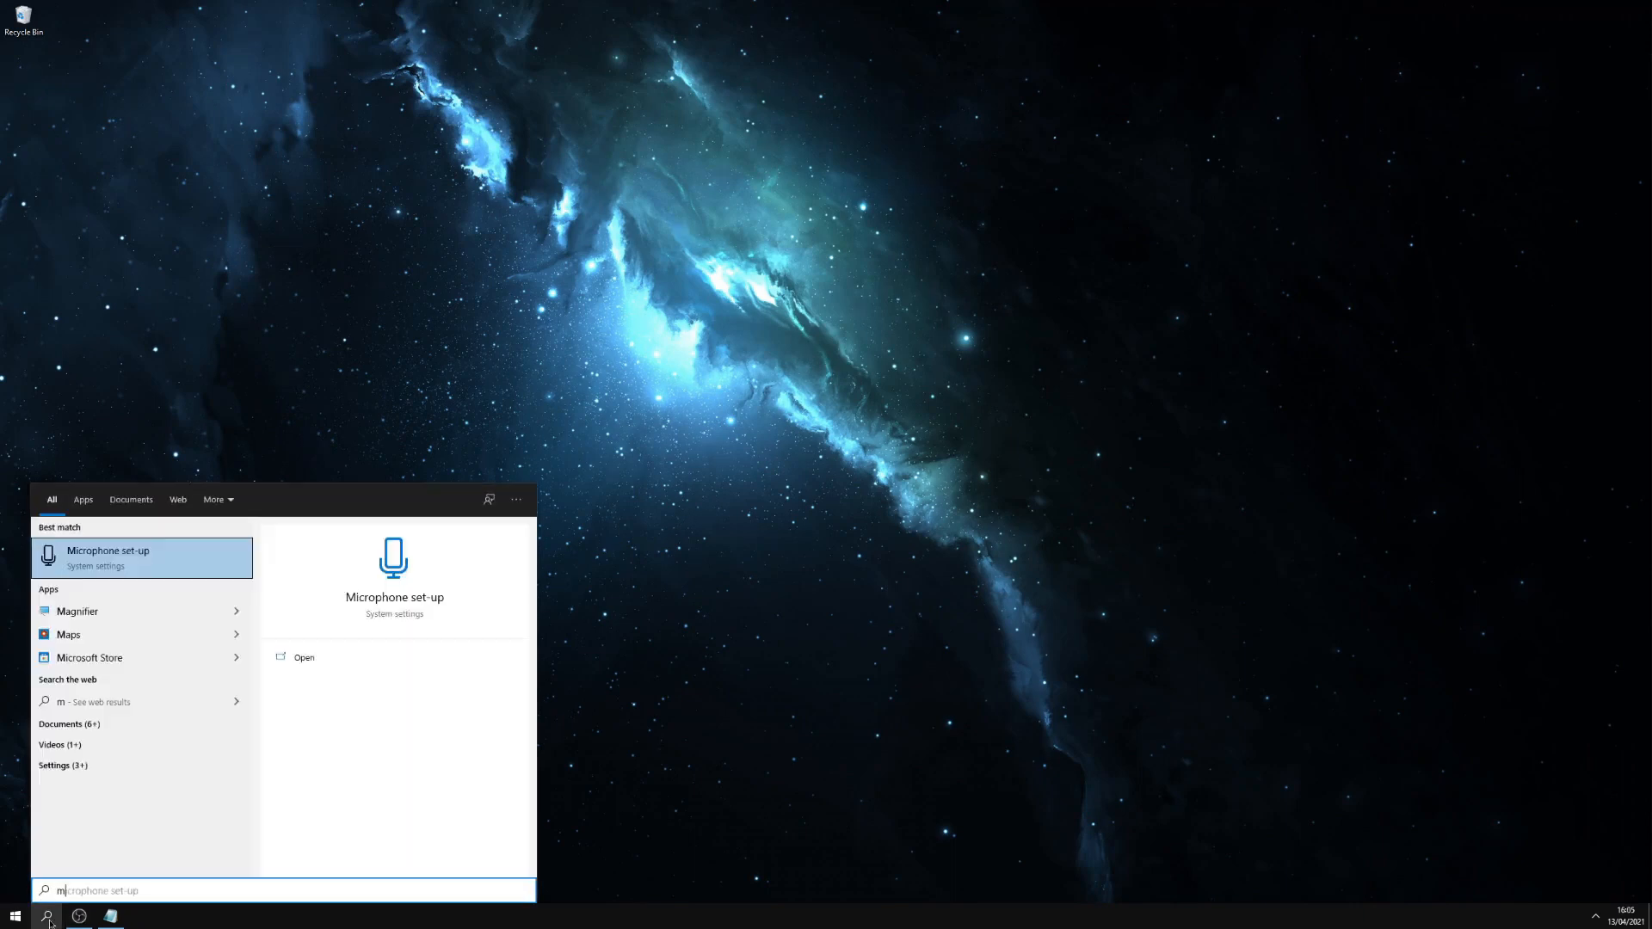
type("msconf")
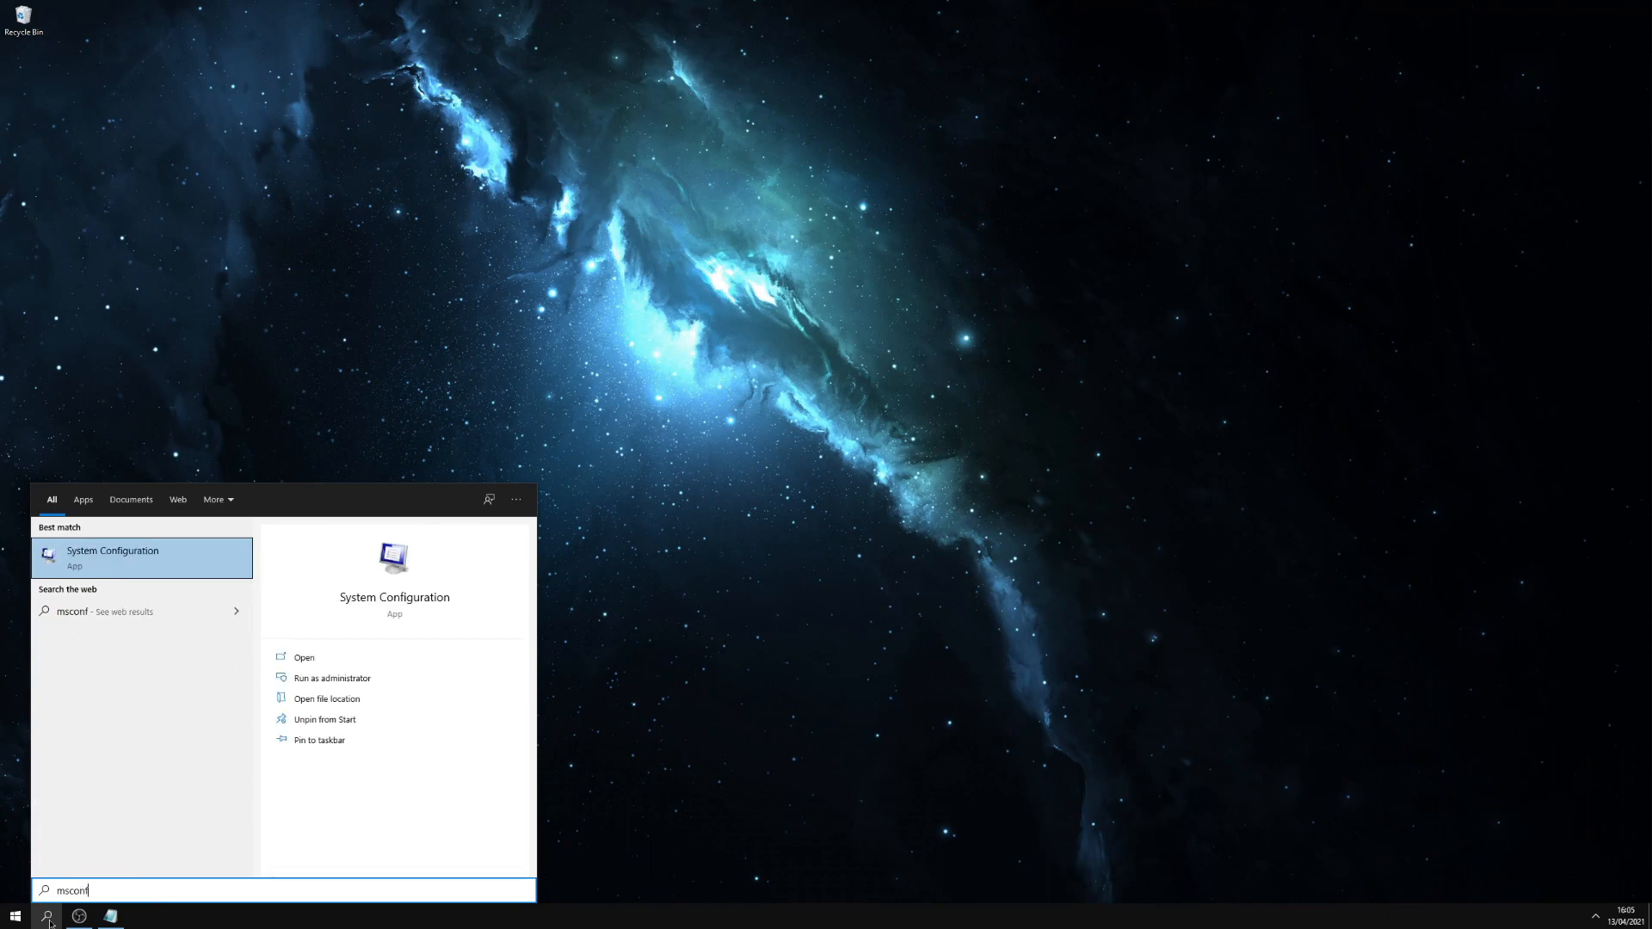
left_click(304, 656)
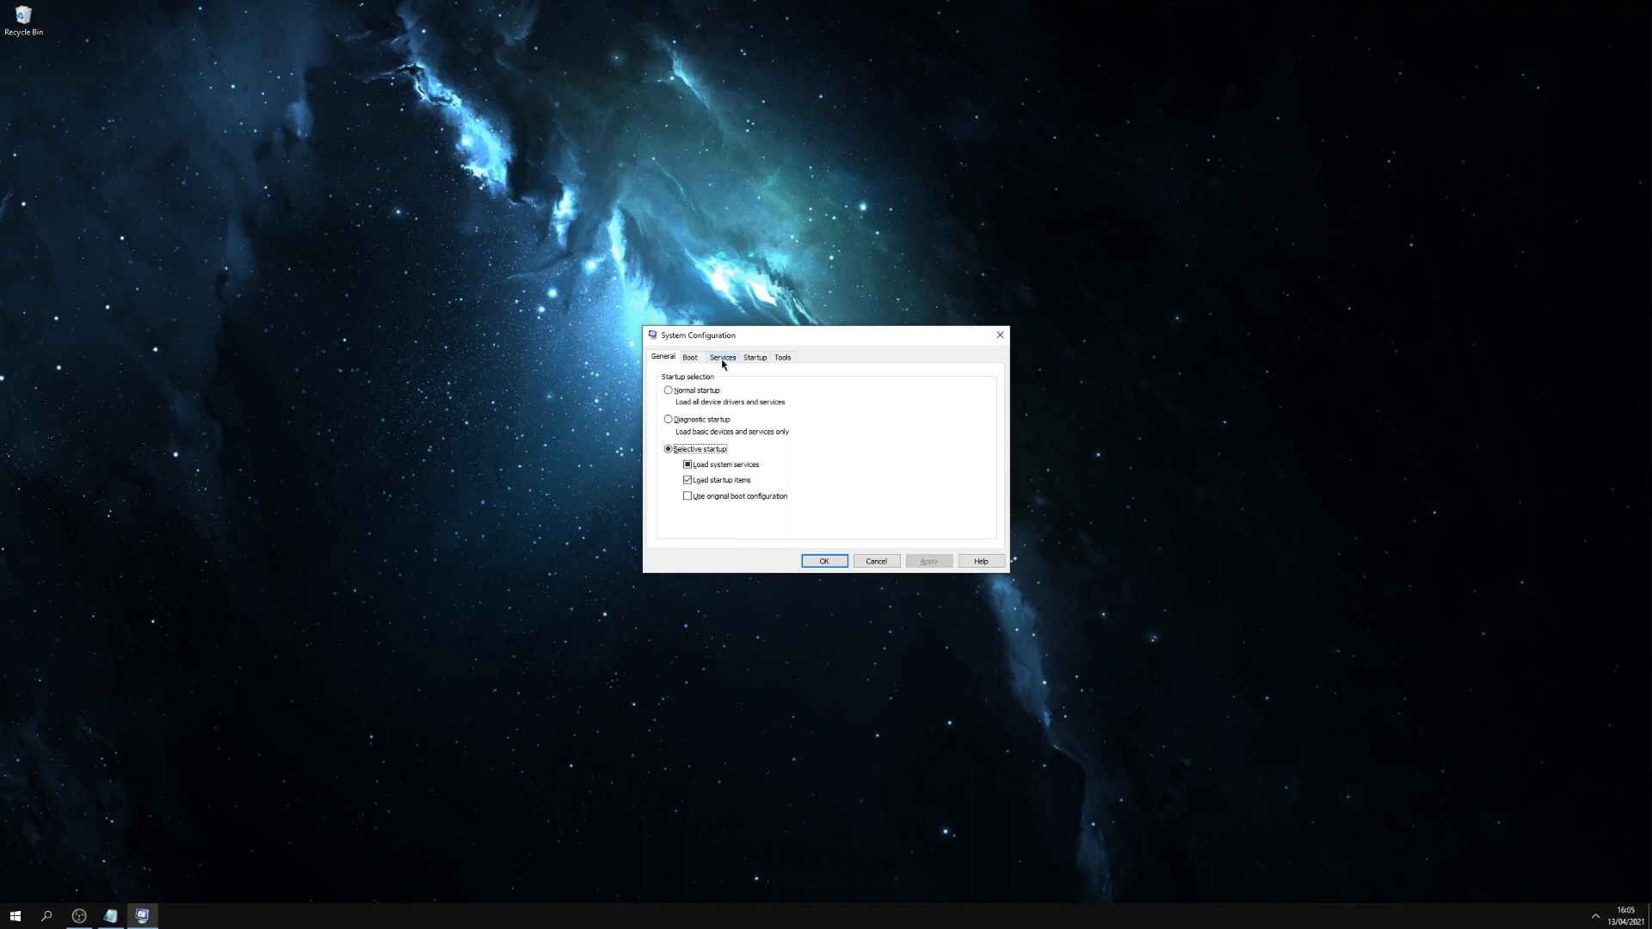
Step: Review the third-party services with Microsoft services hidden, then close System Configuration
left_click(721, 356)
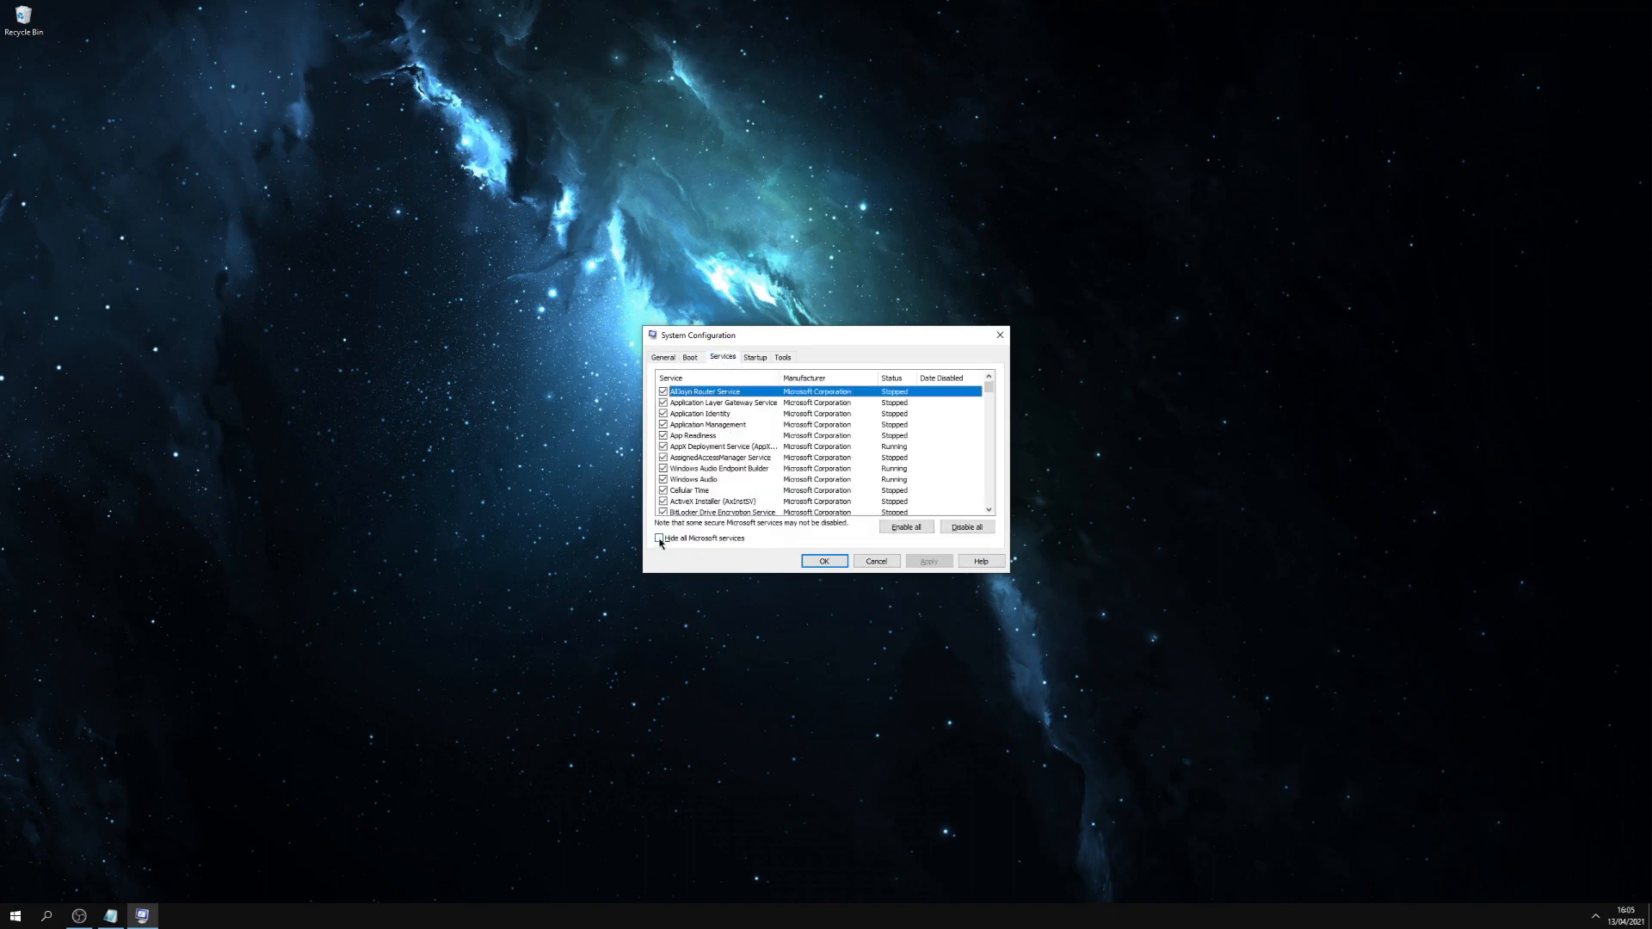
left_click(660, 539)
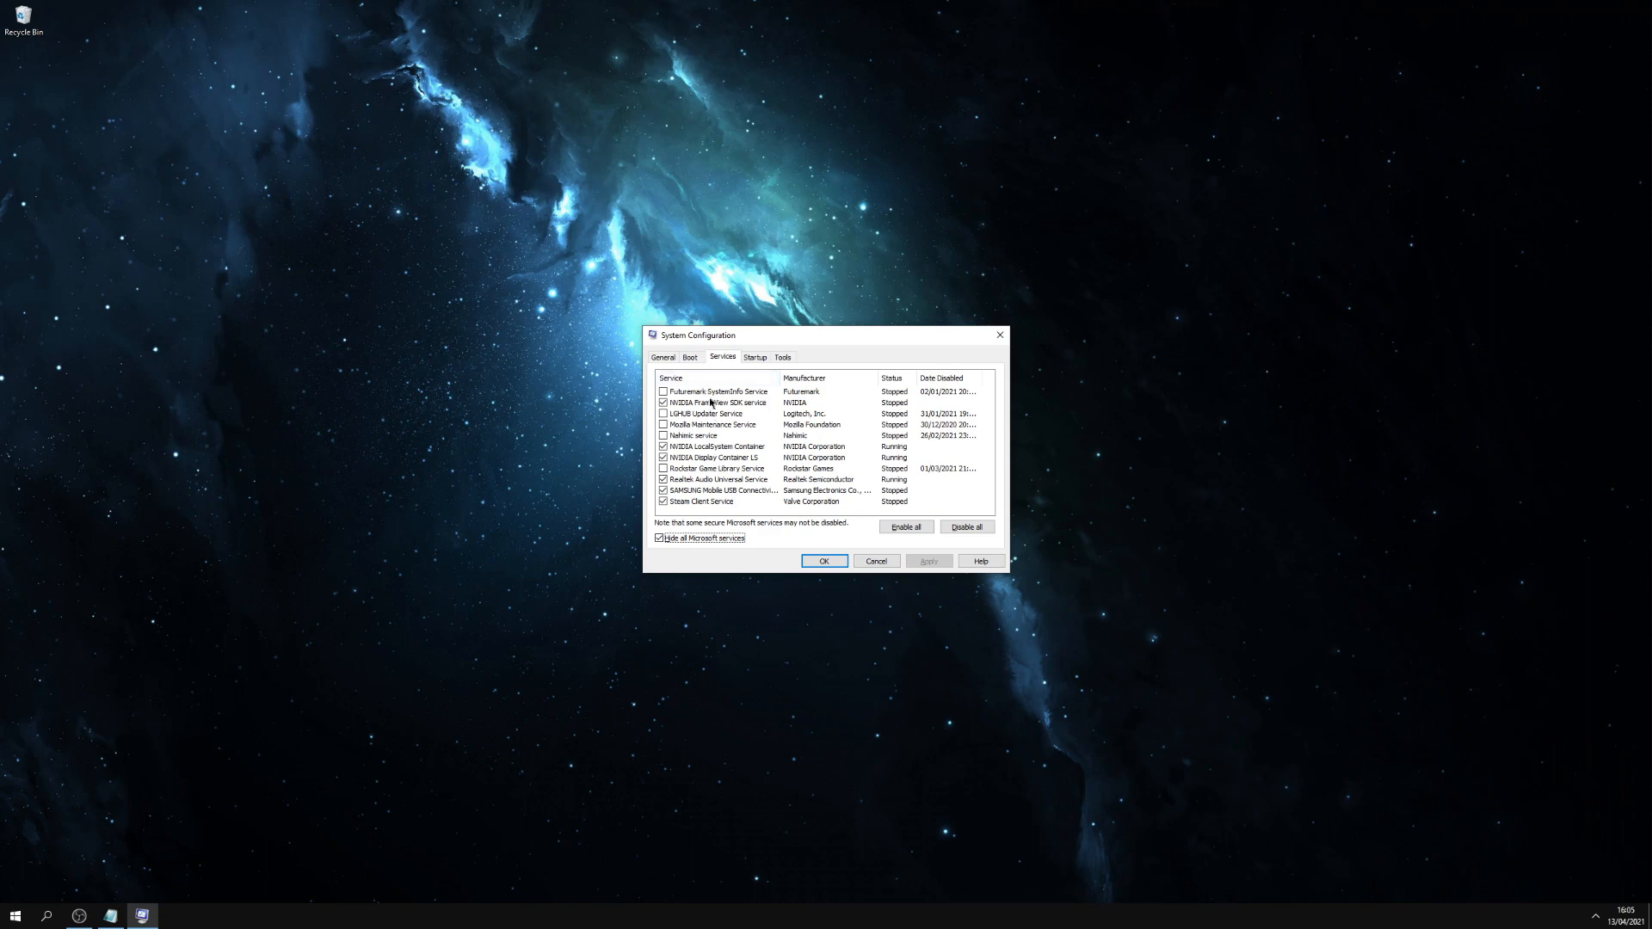
mouse_move(676, 513)
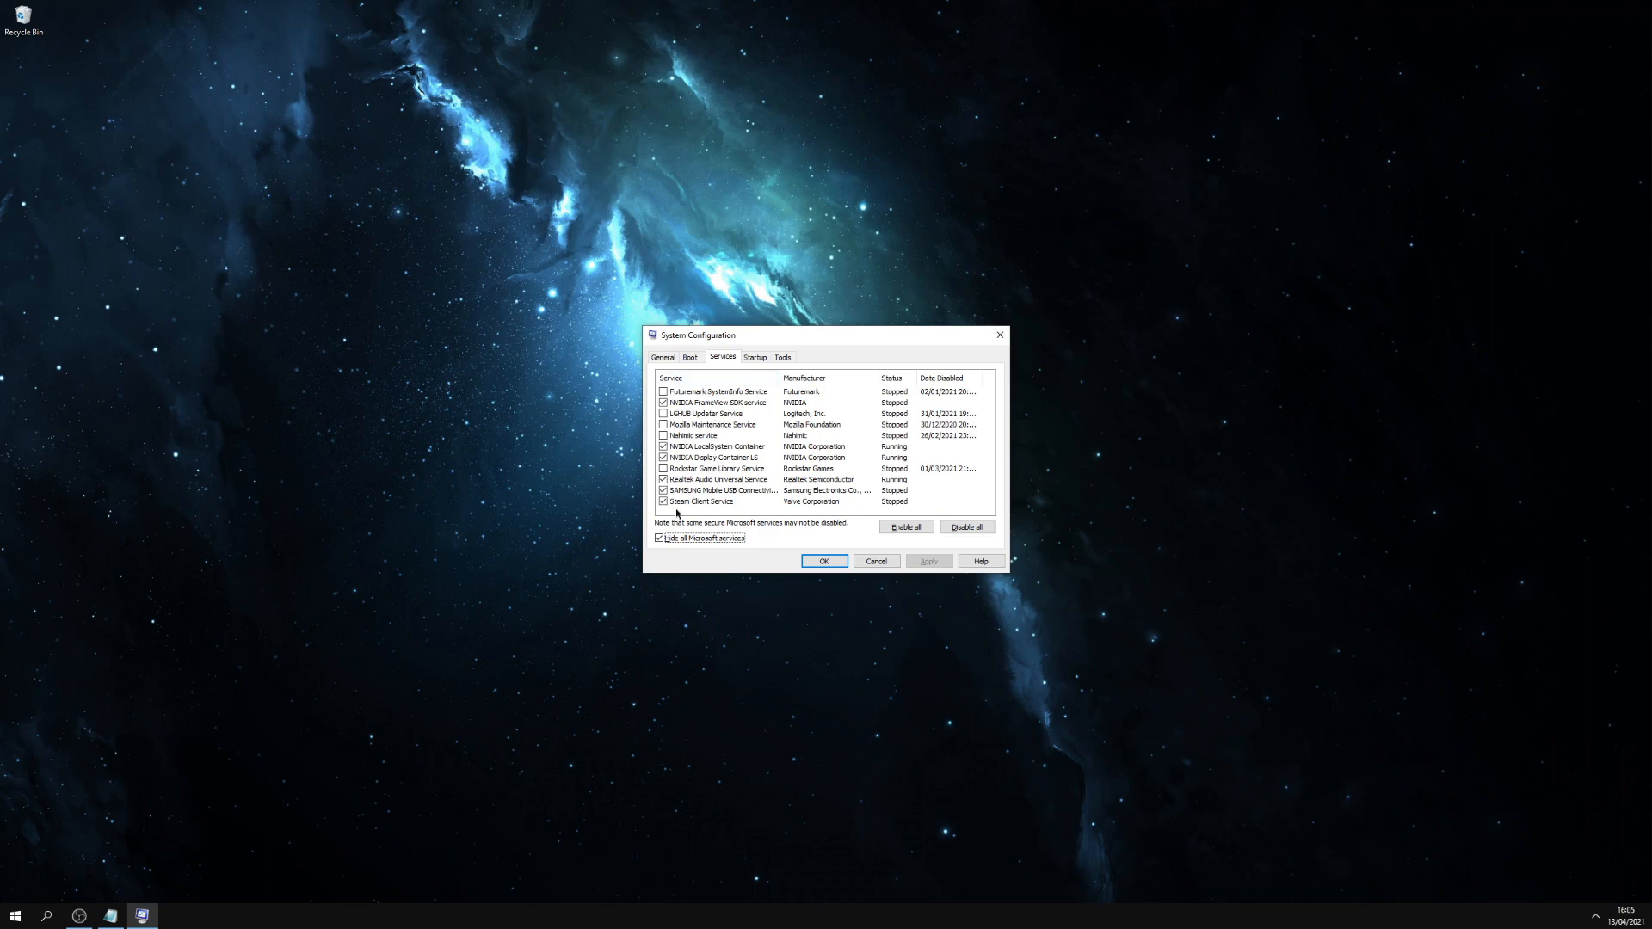
mouse_move(736, 439)
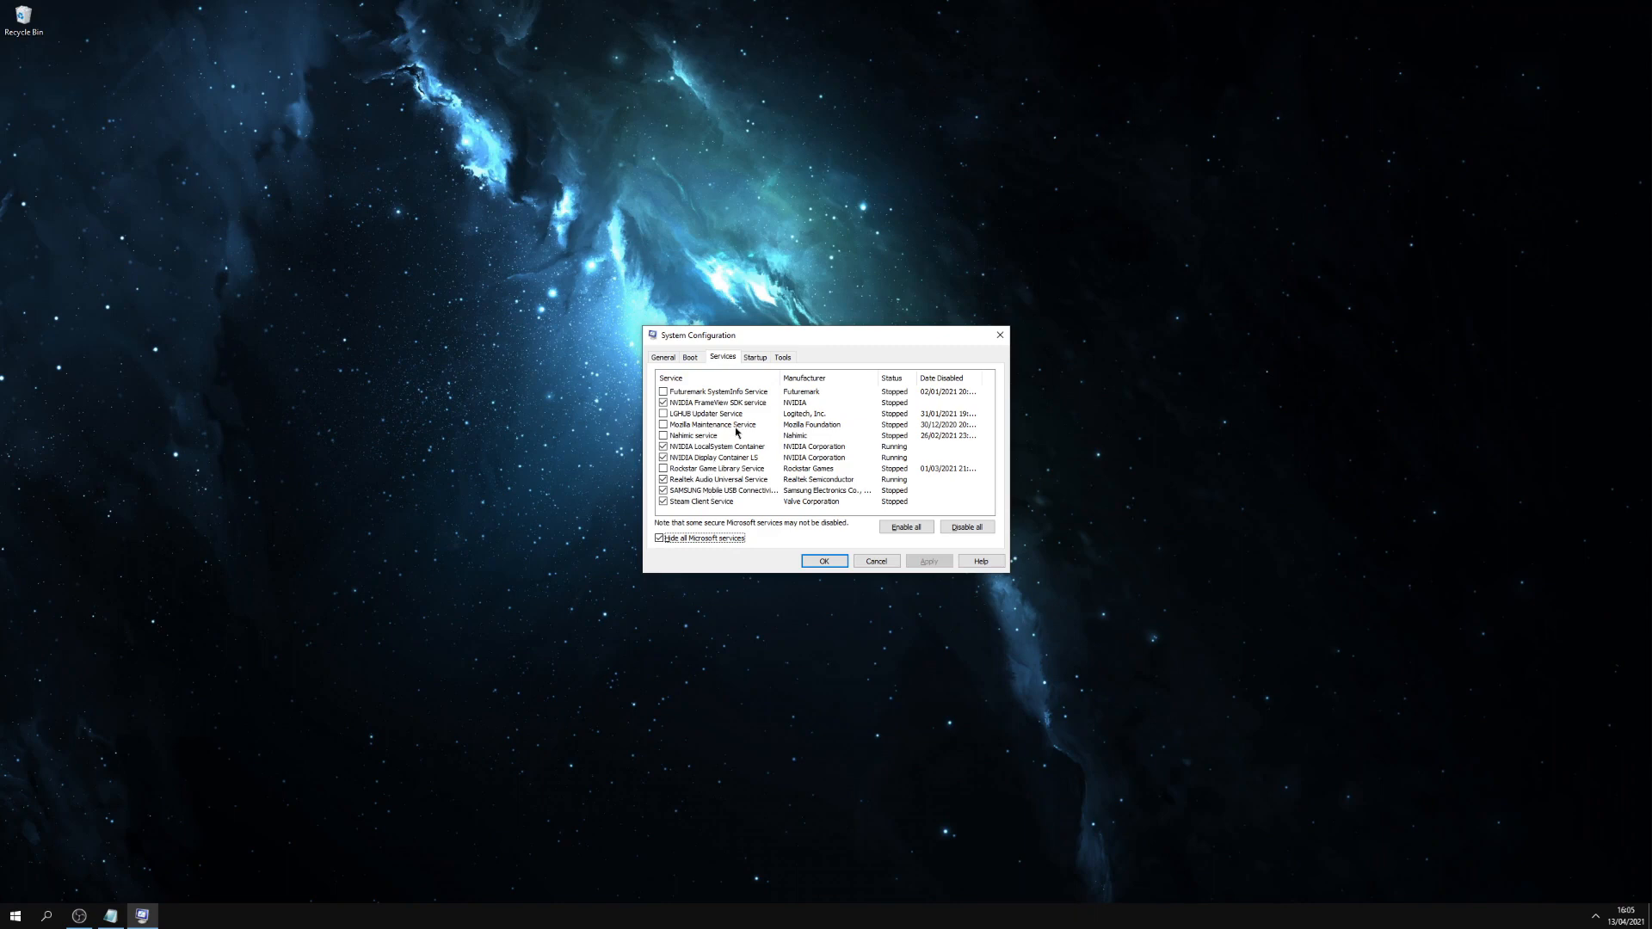
mouse_move(708, 432)
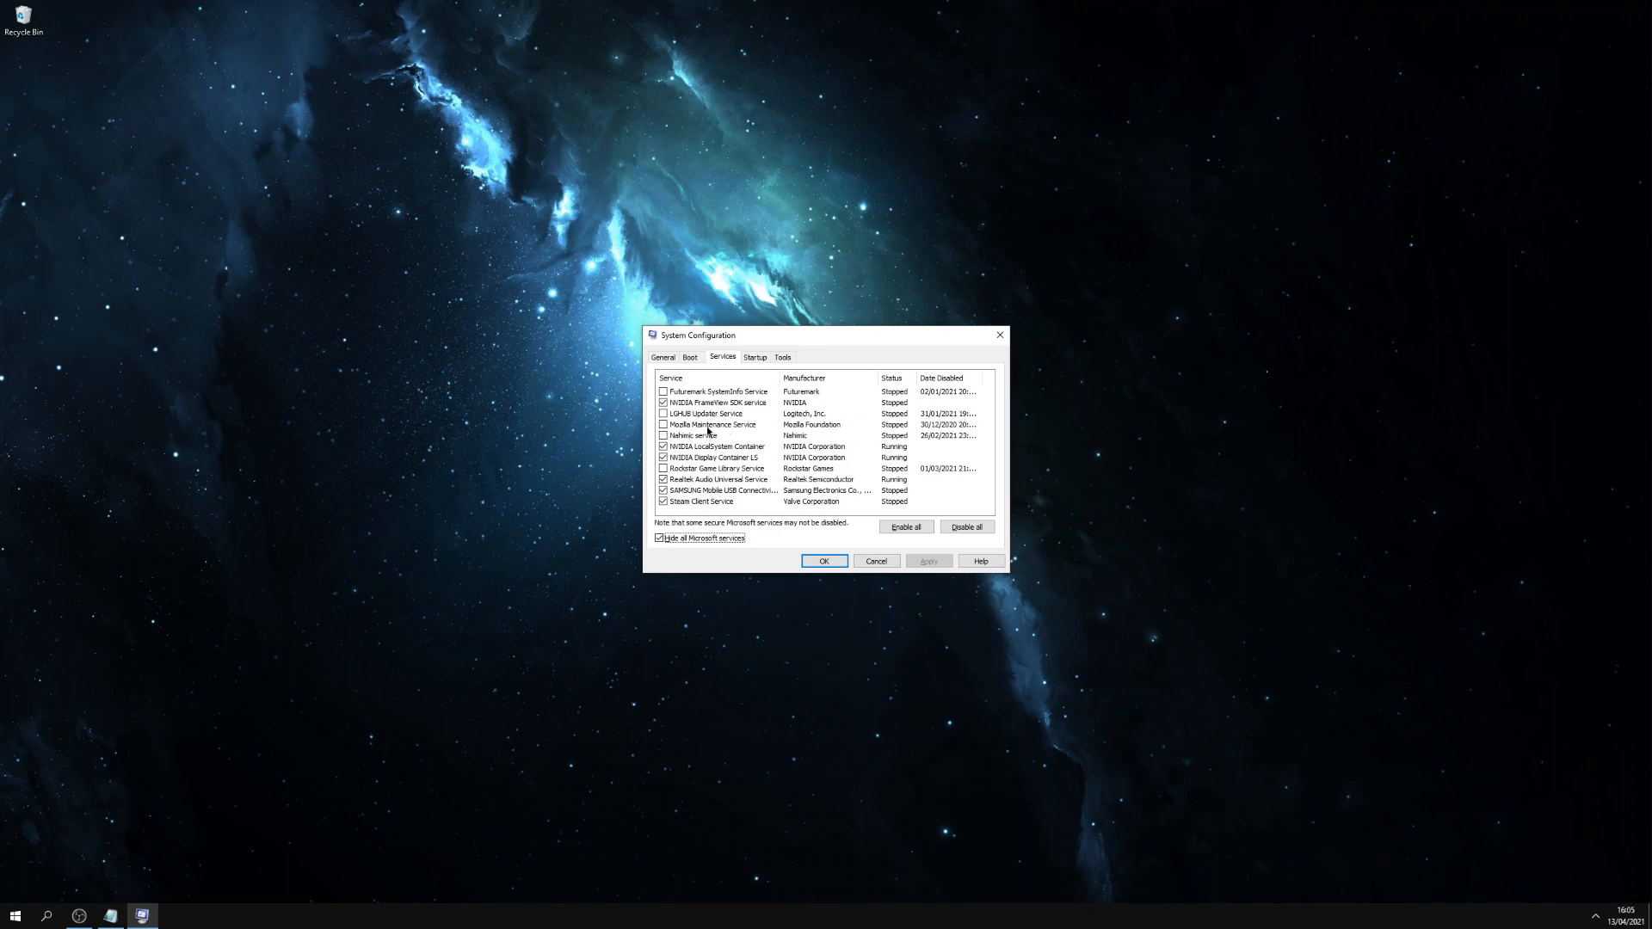
mouse_move(741, 427)
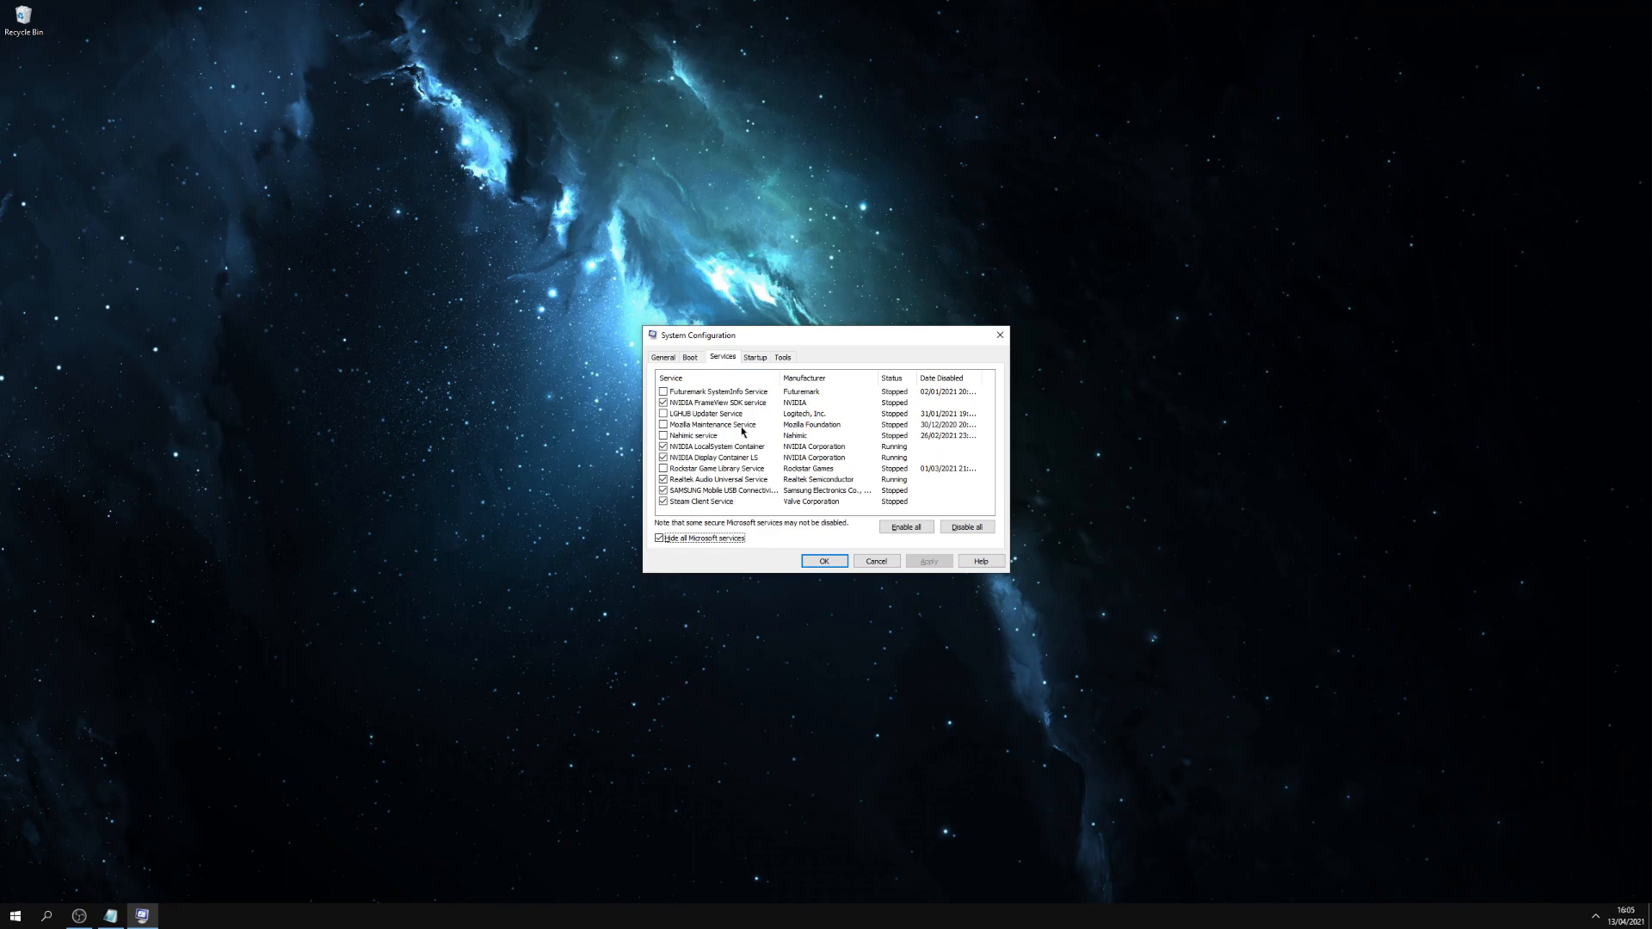
mouse_move(698, 443)
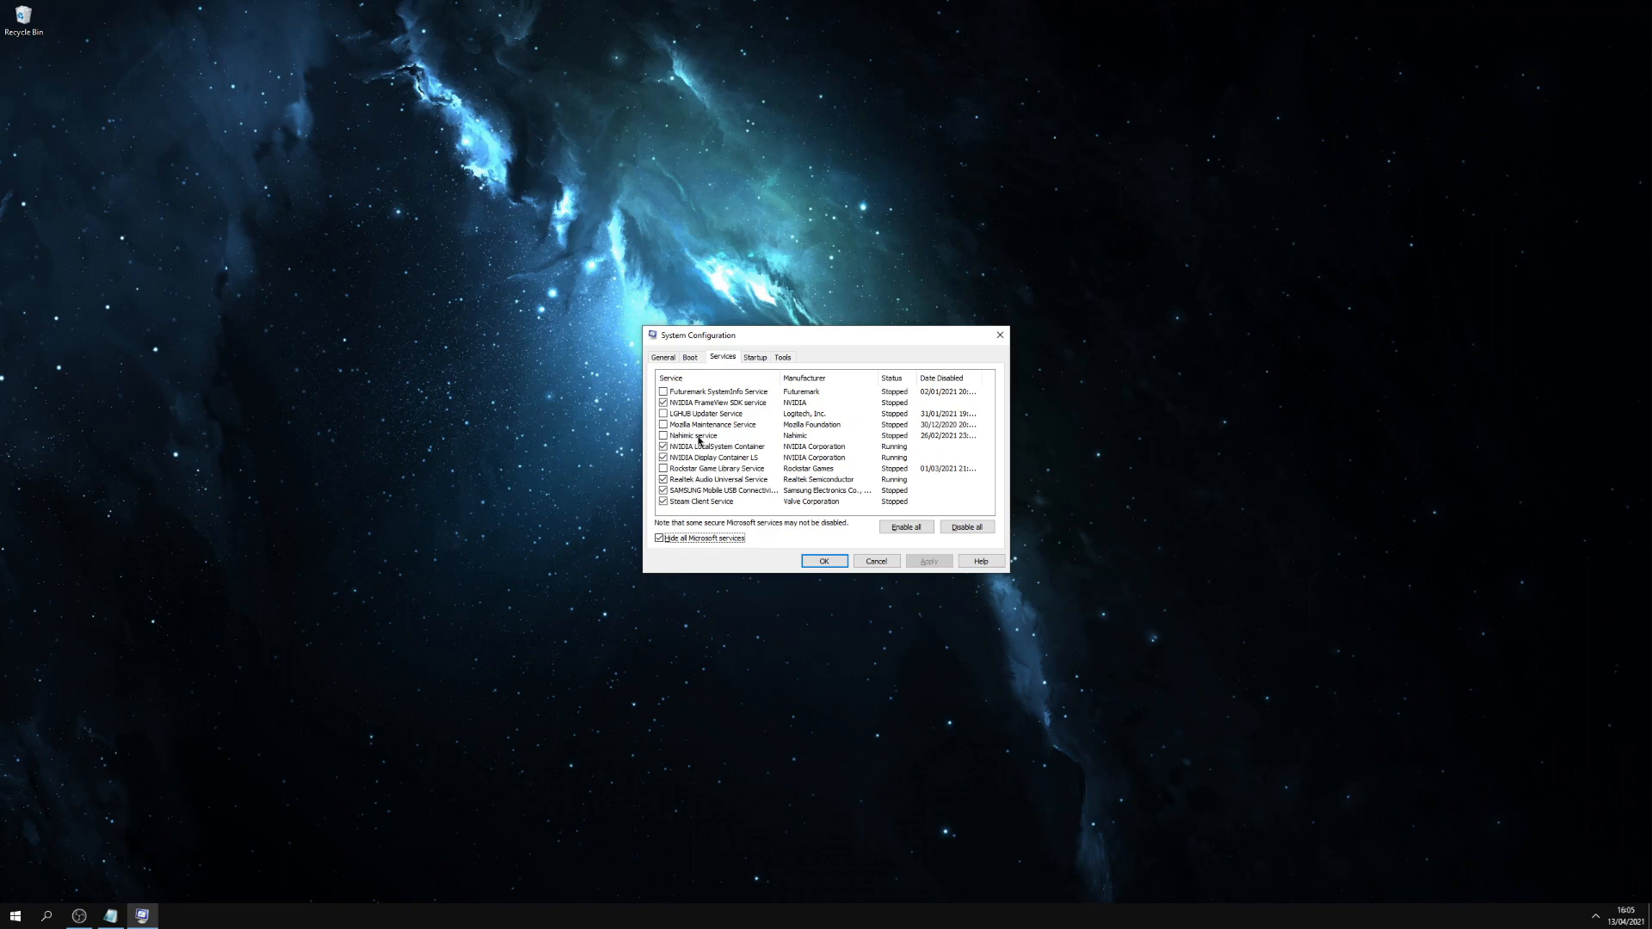
mouse_move(703, 442)
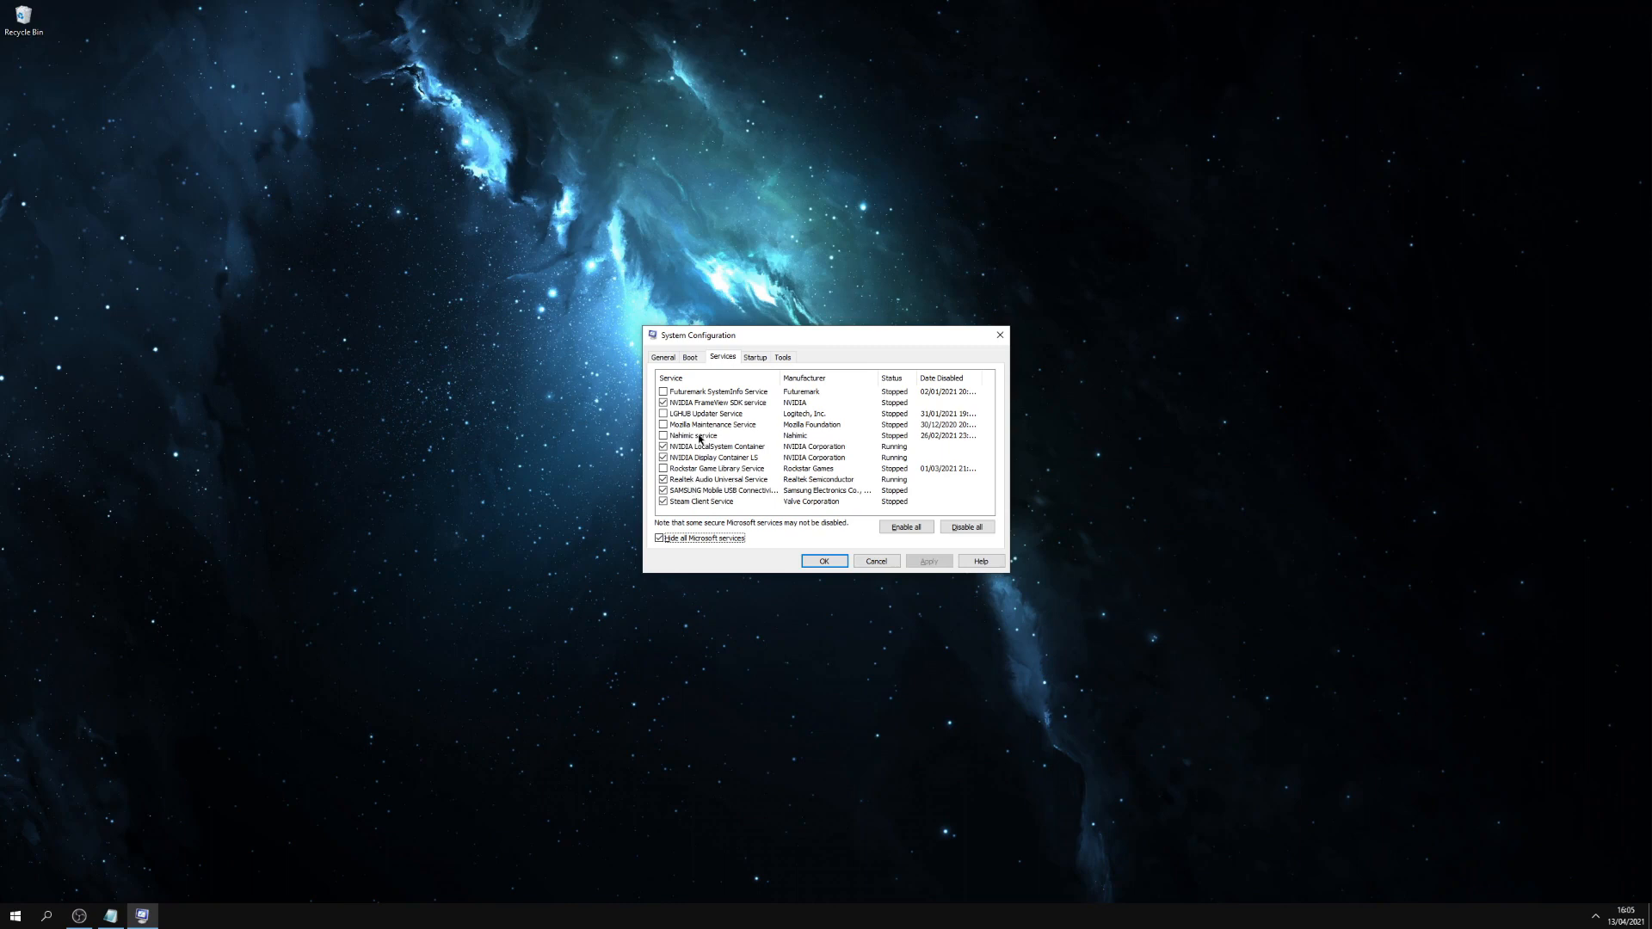
mouse_move(765, 447)
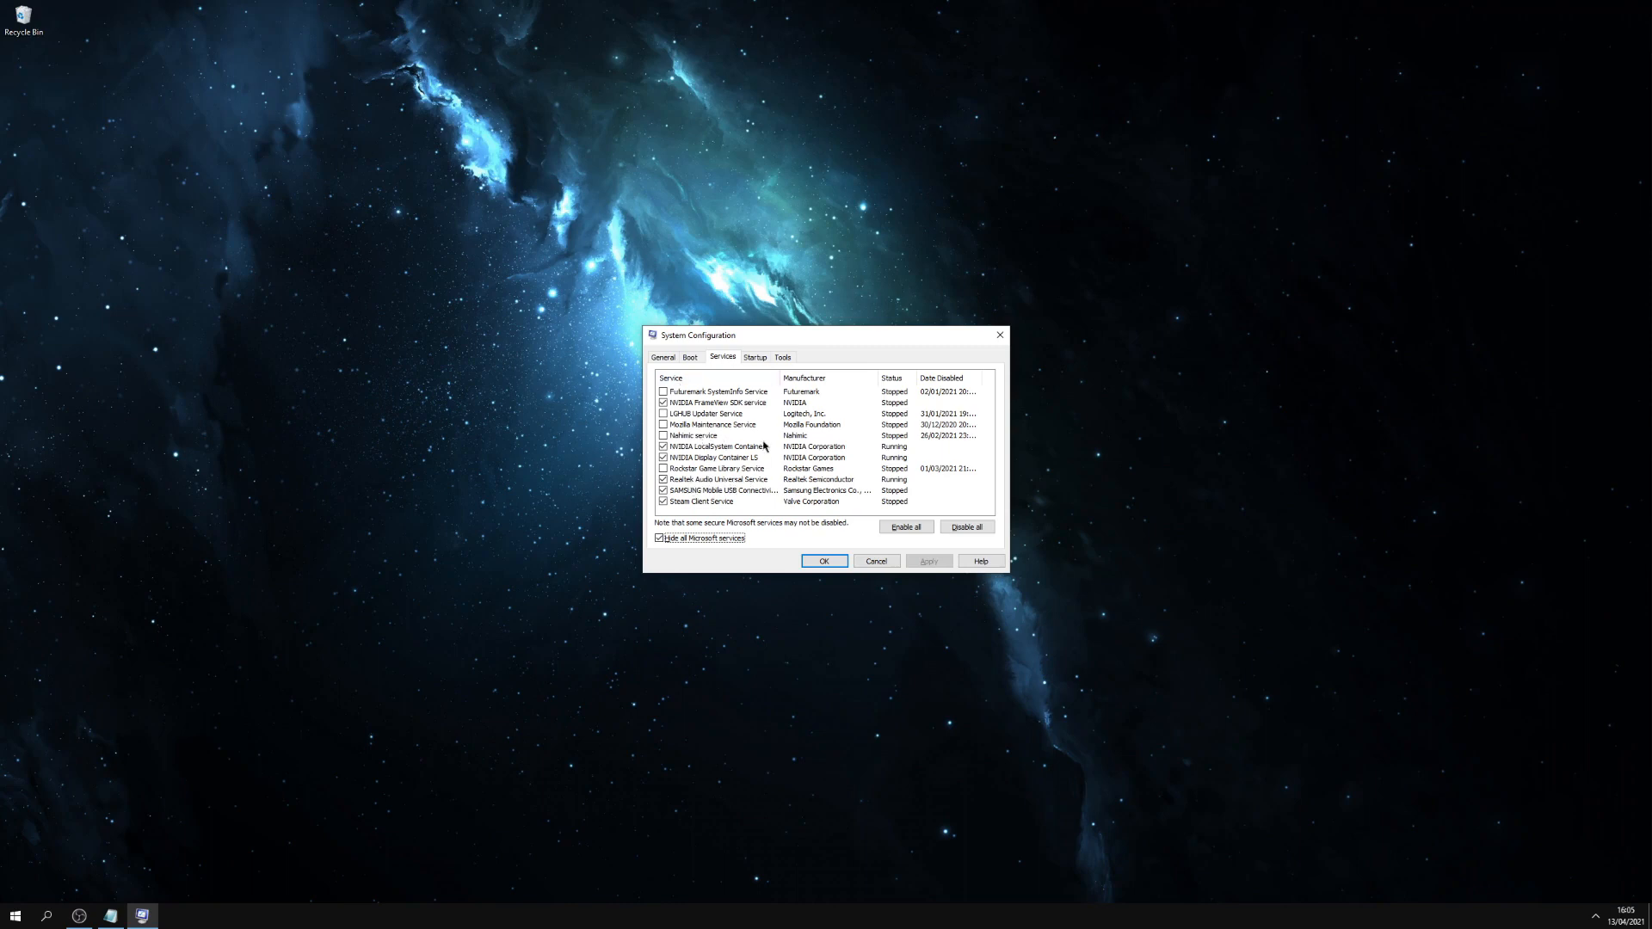
mouse_move(743, 397)
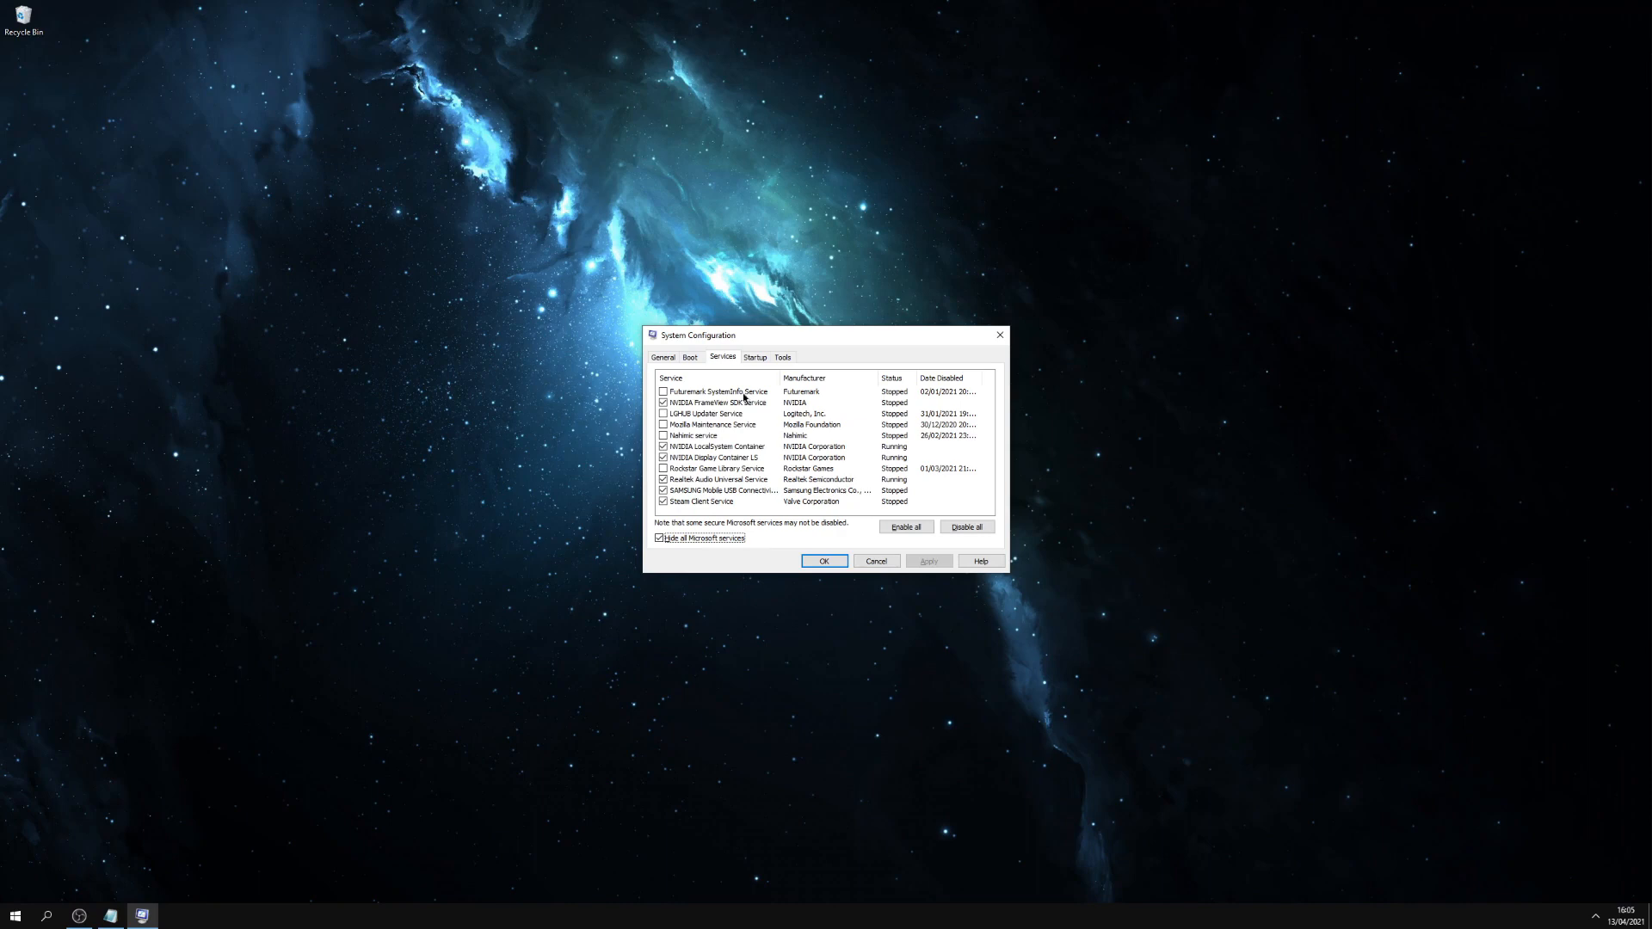
mouse_move(741, 438)
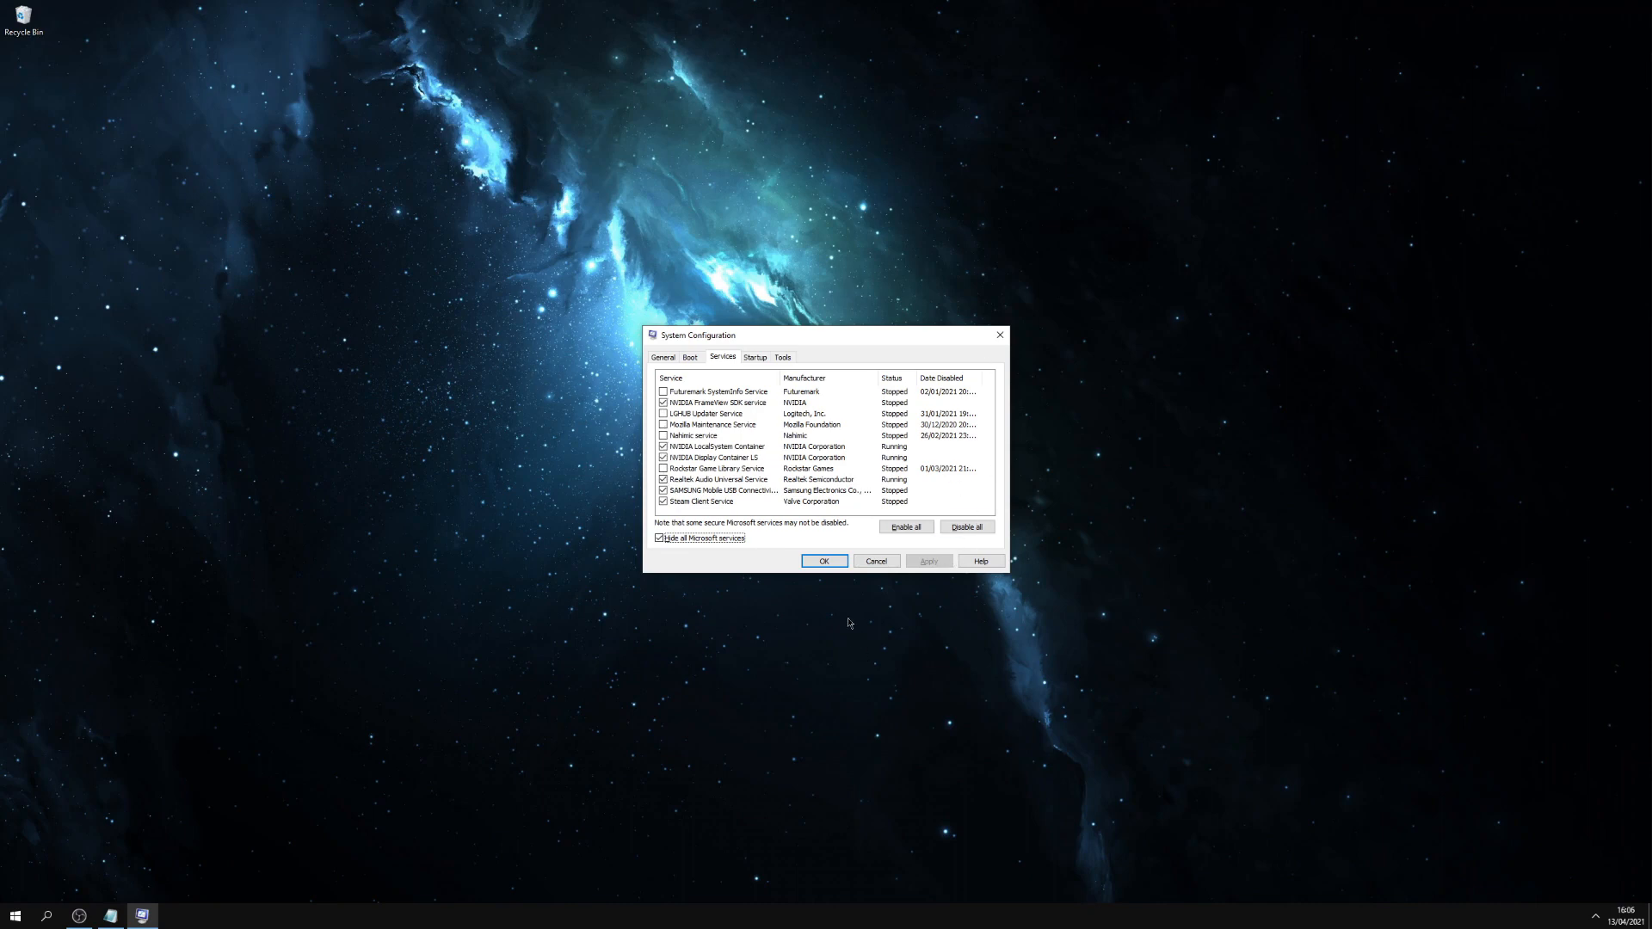
left_click(825, 560)
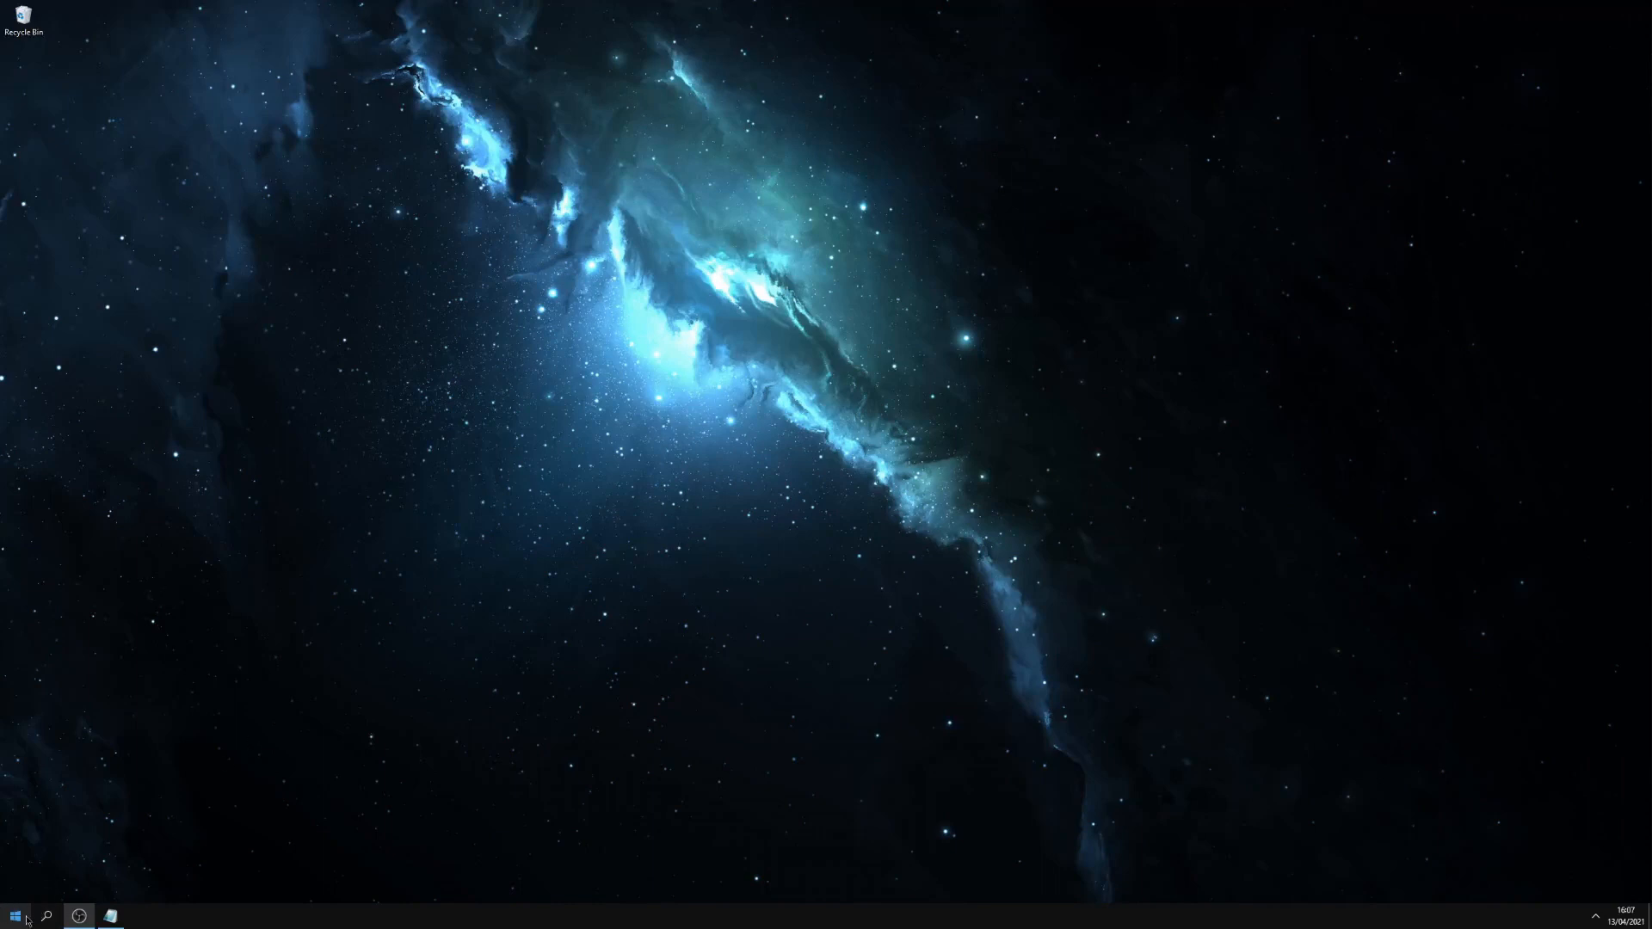
Step: Open File Explorer on This PC to view the six drives
left_click(14, 915)
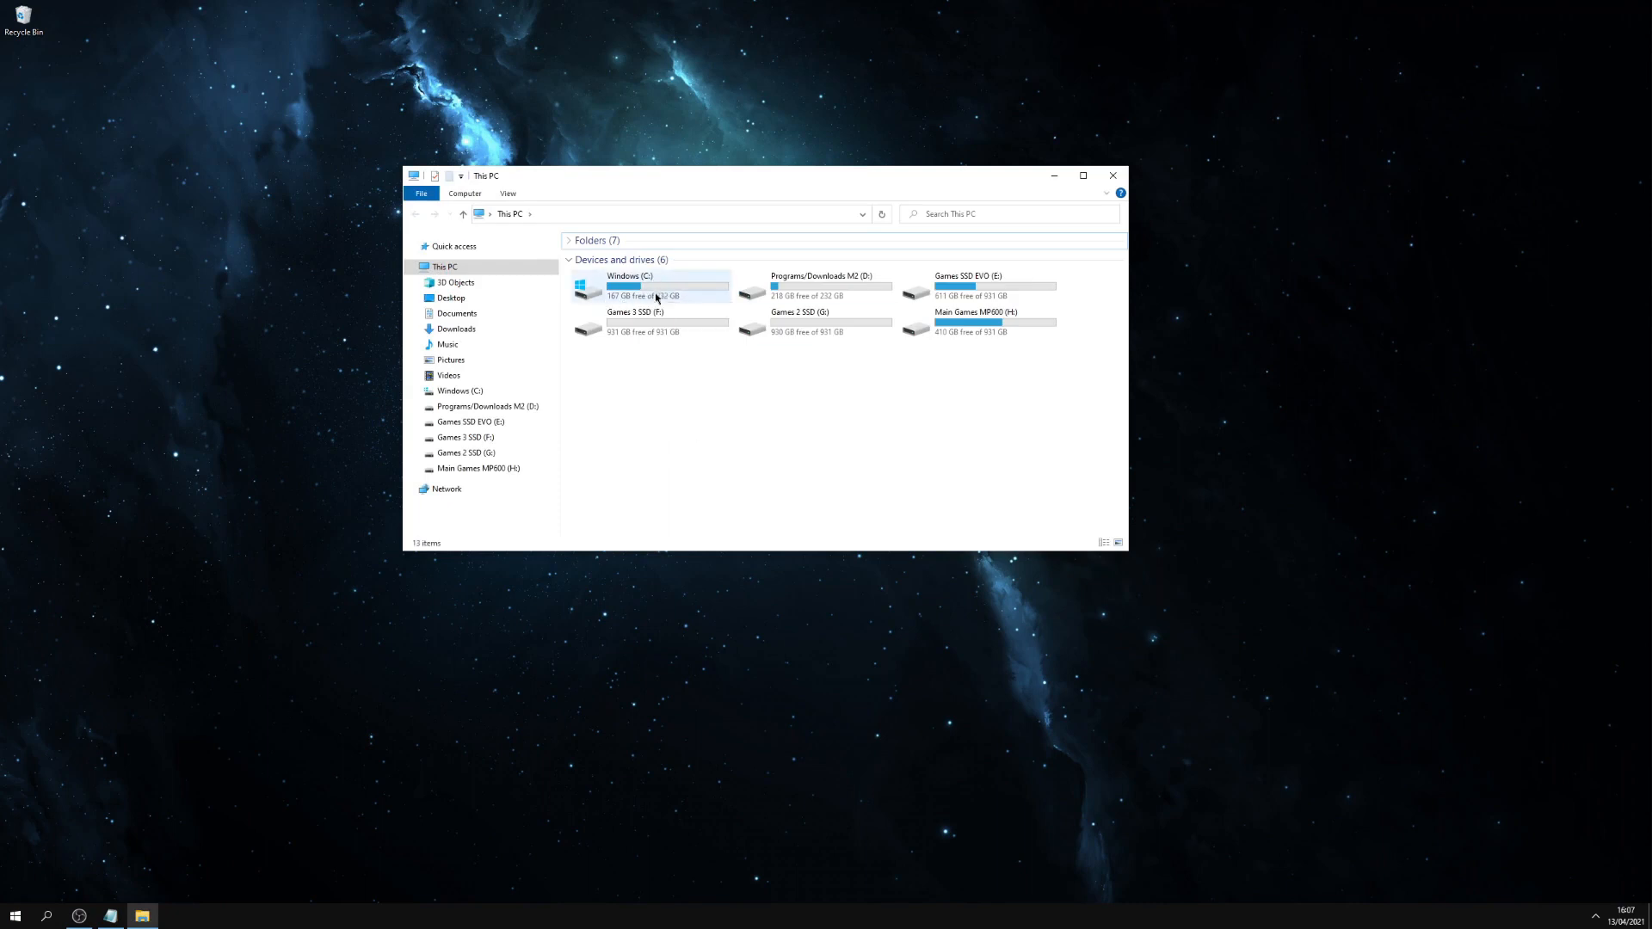
mouse_move(648, 290)
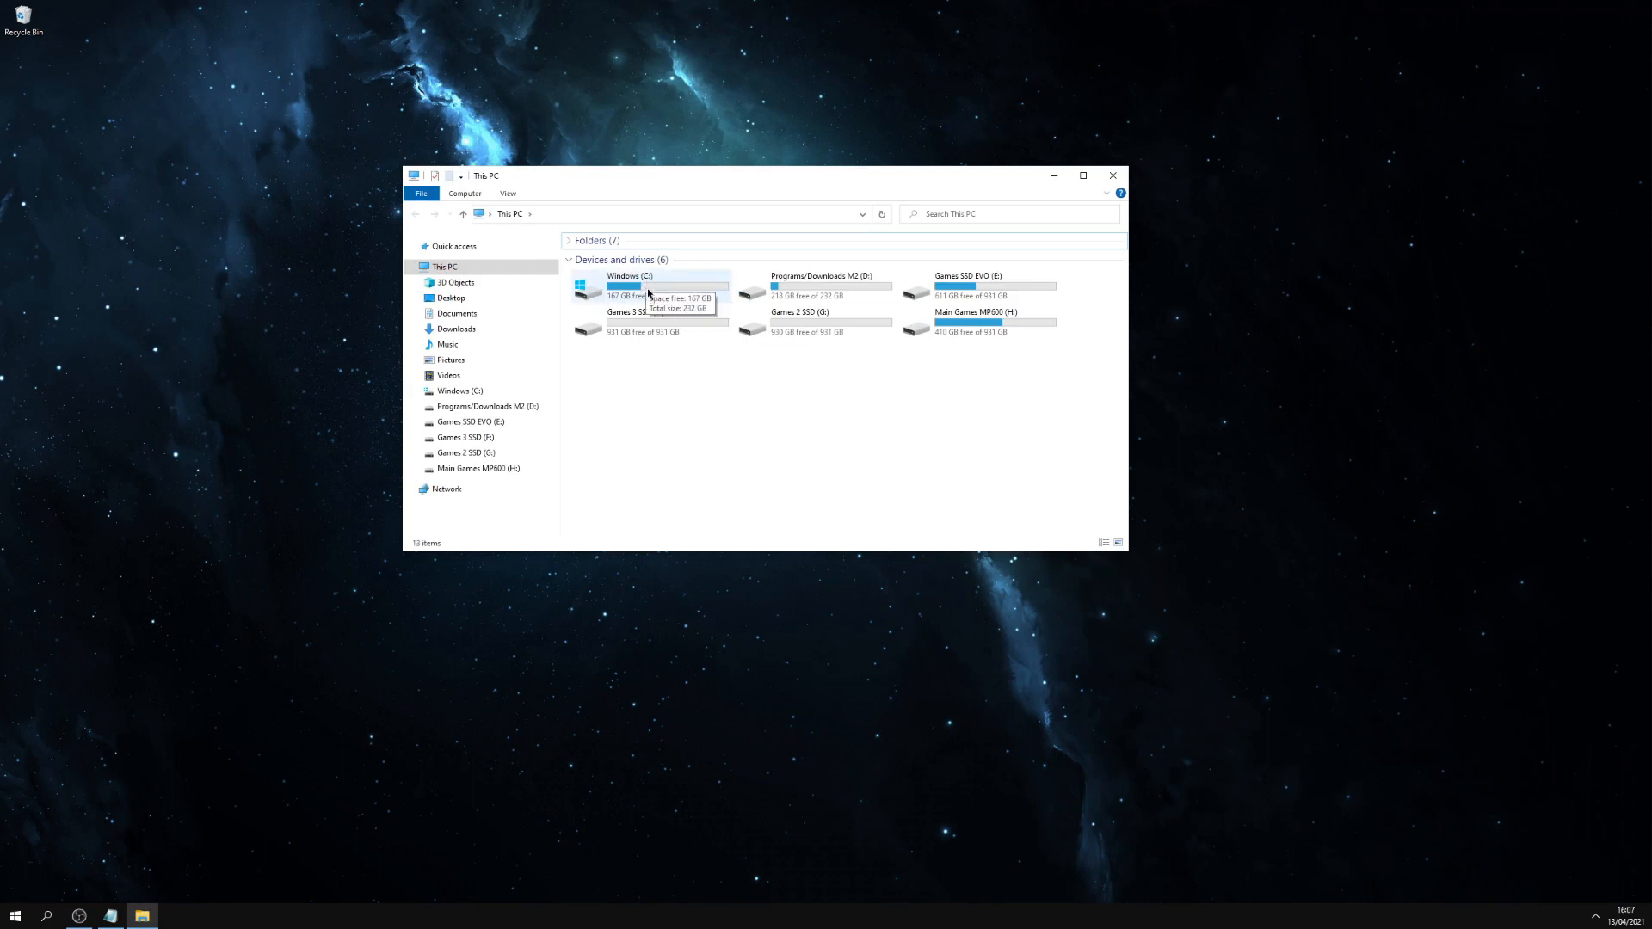
double_click(622, 286)
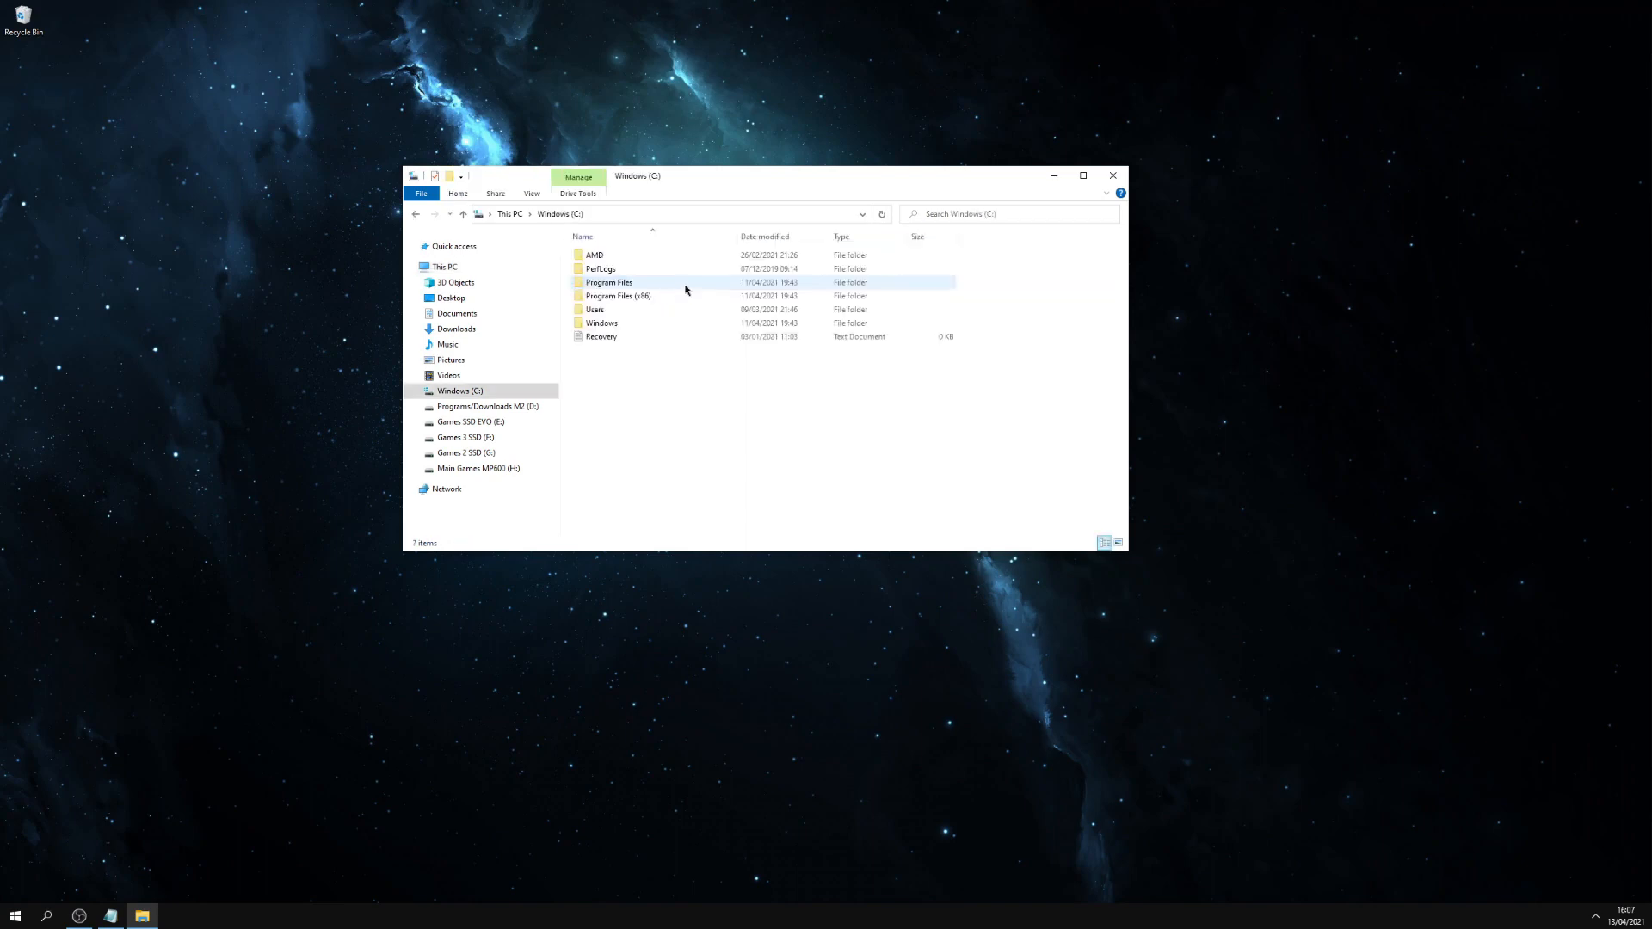
left_click(1082, 175)
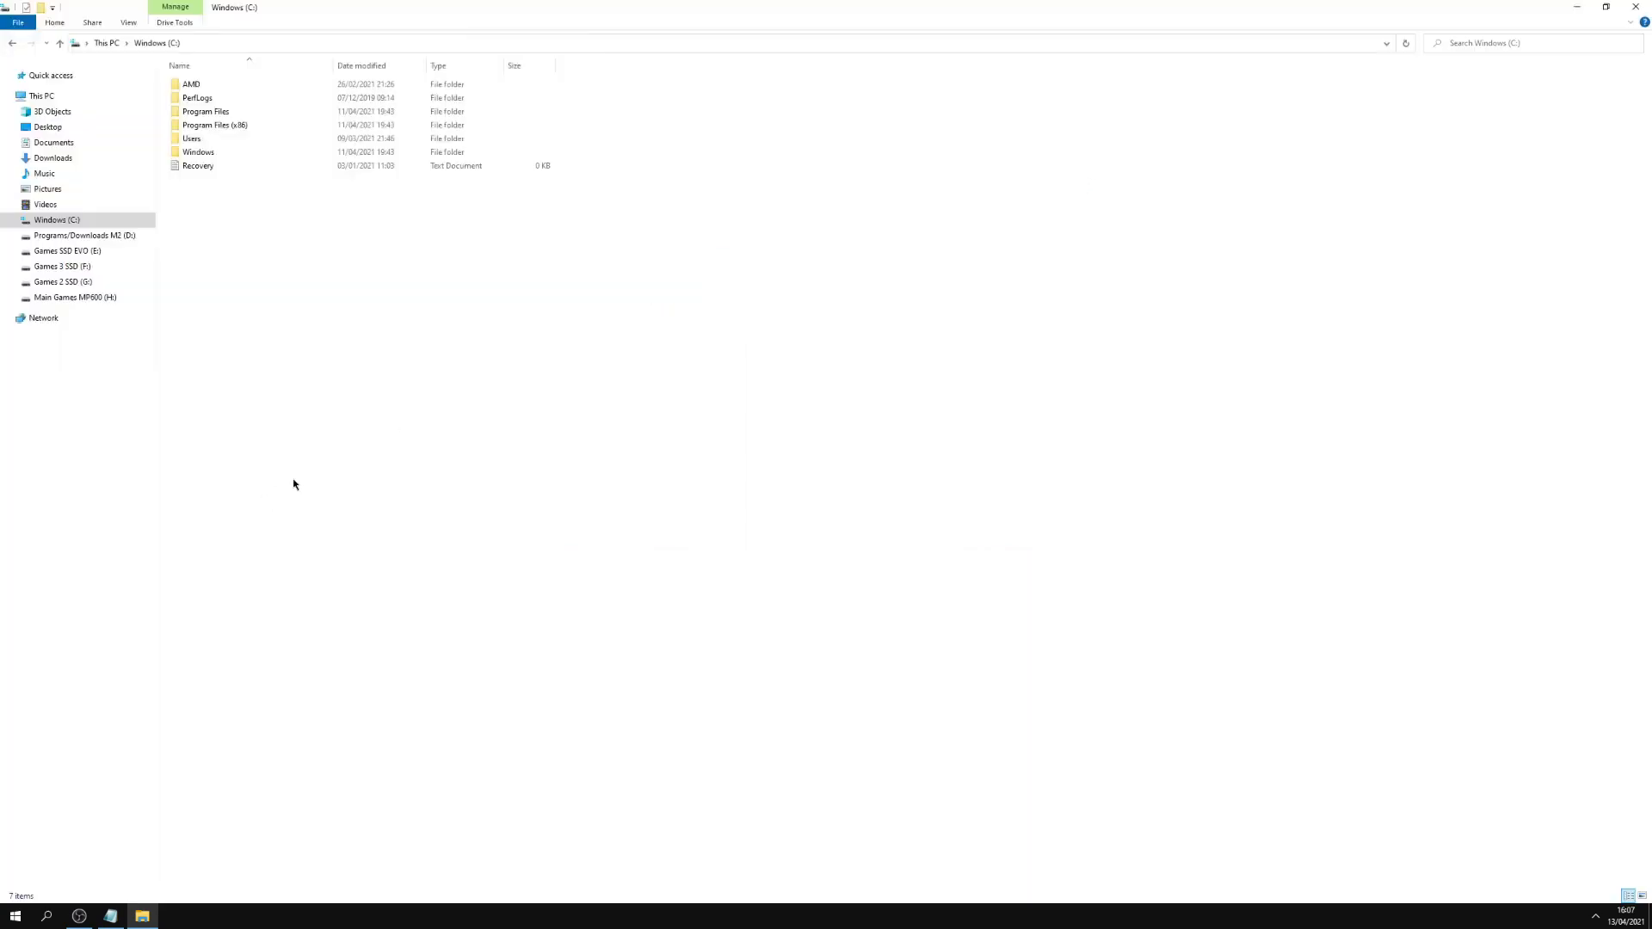
mouse_move(587, 32)
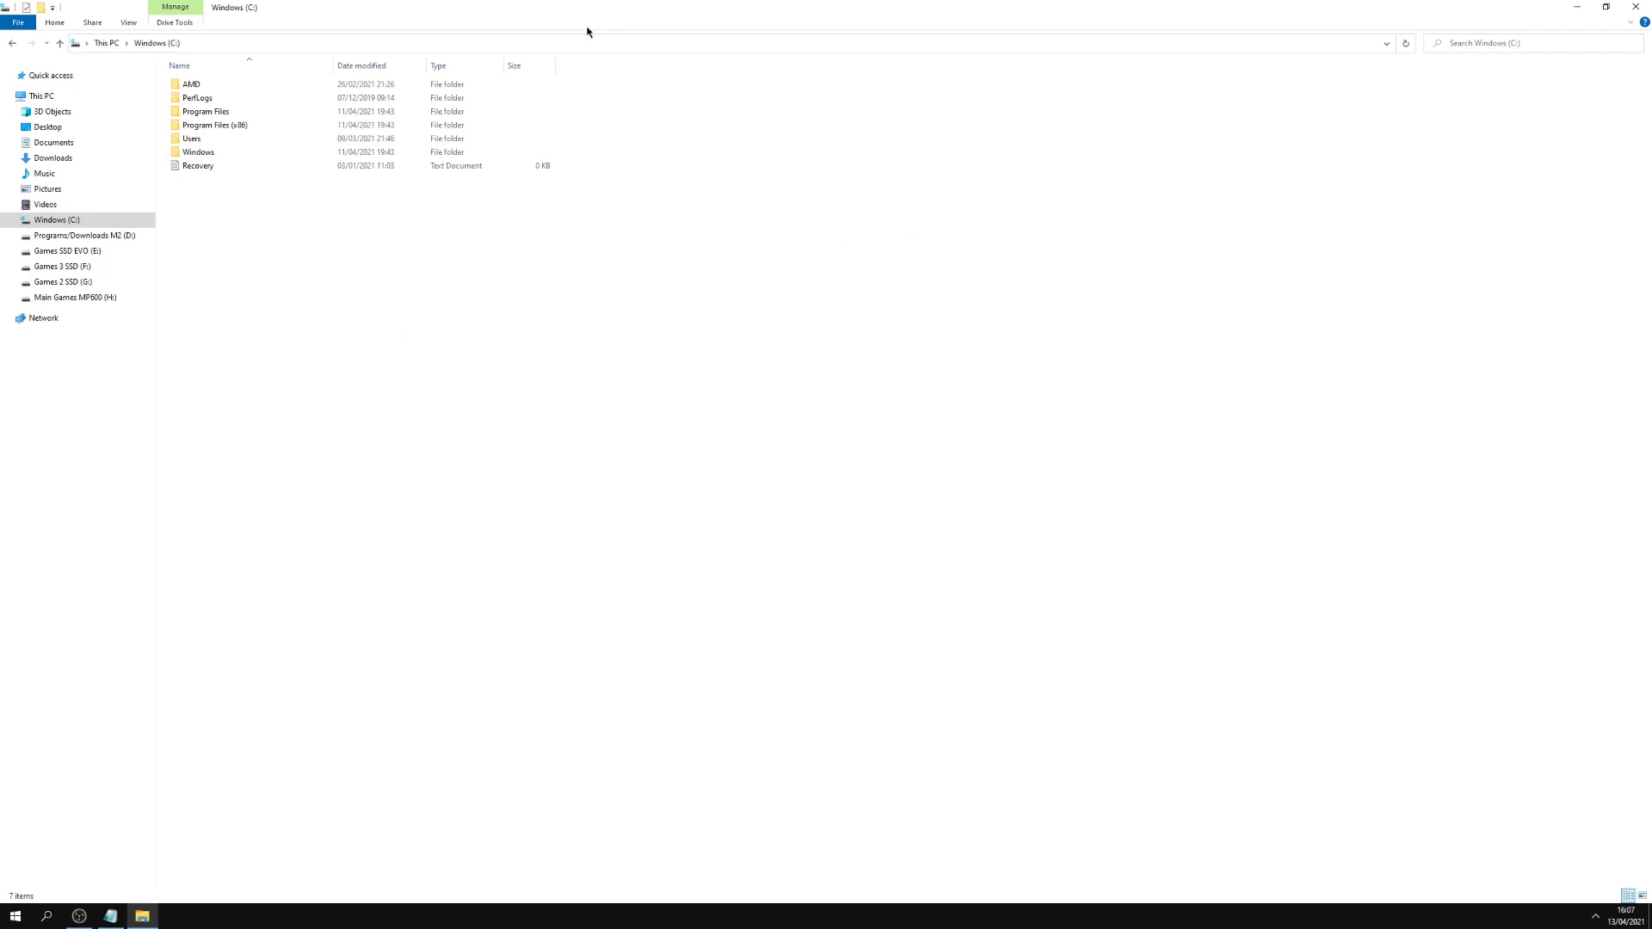
mouse_move(544, 59)
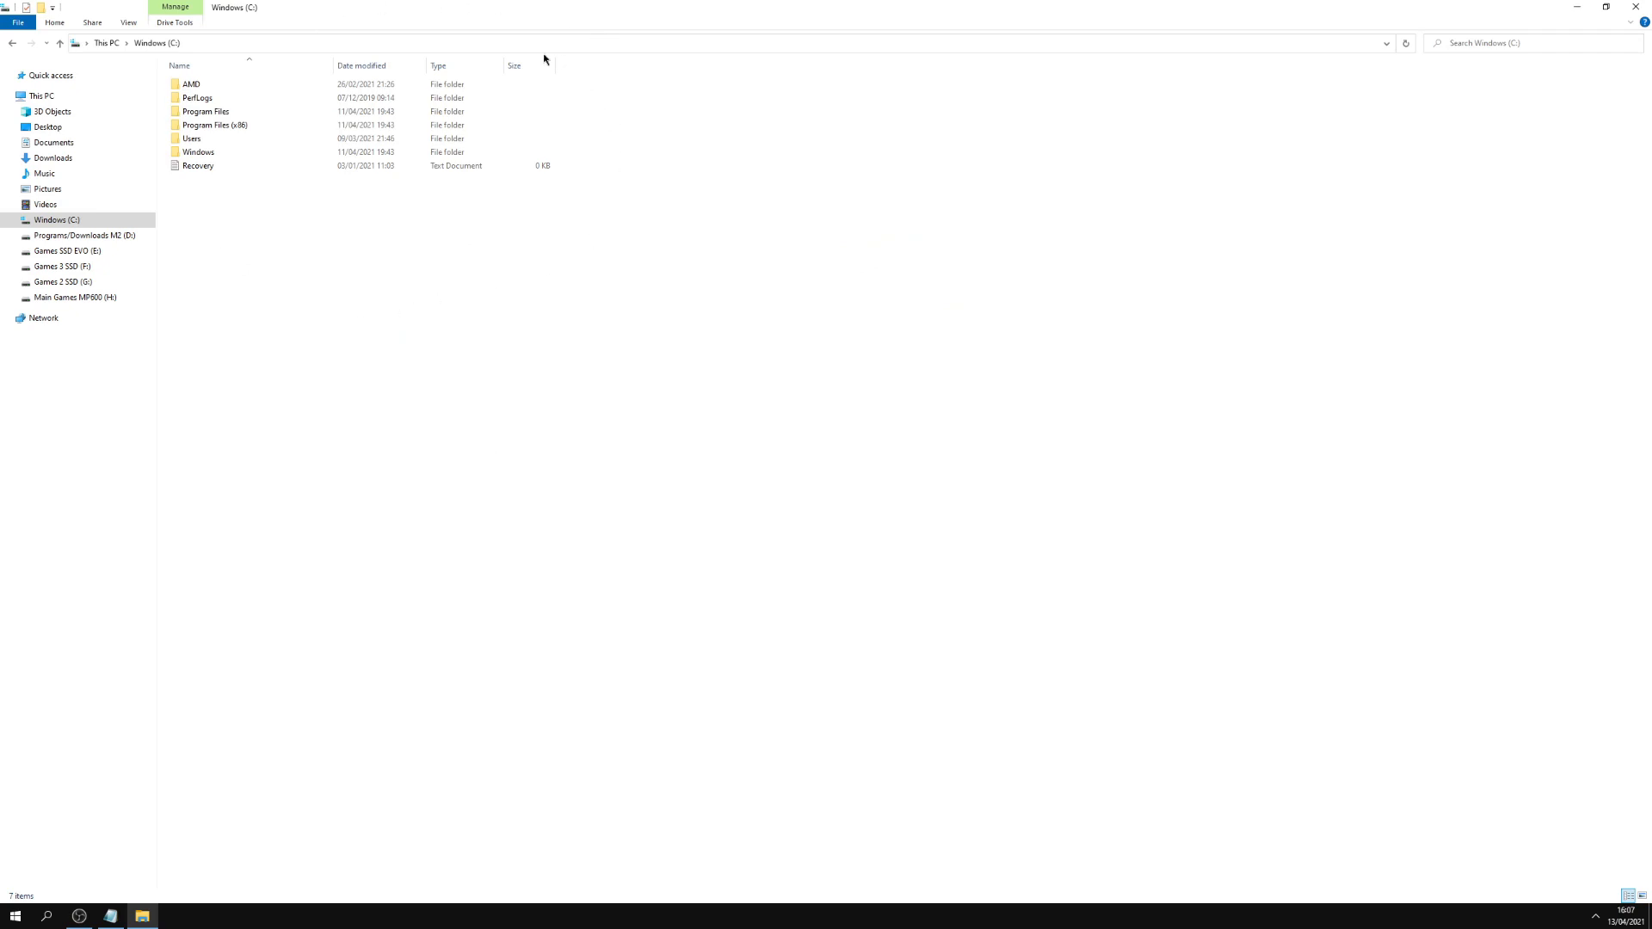
mouse_move(551, 6)
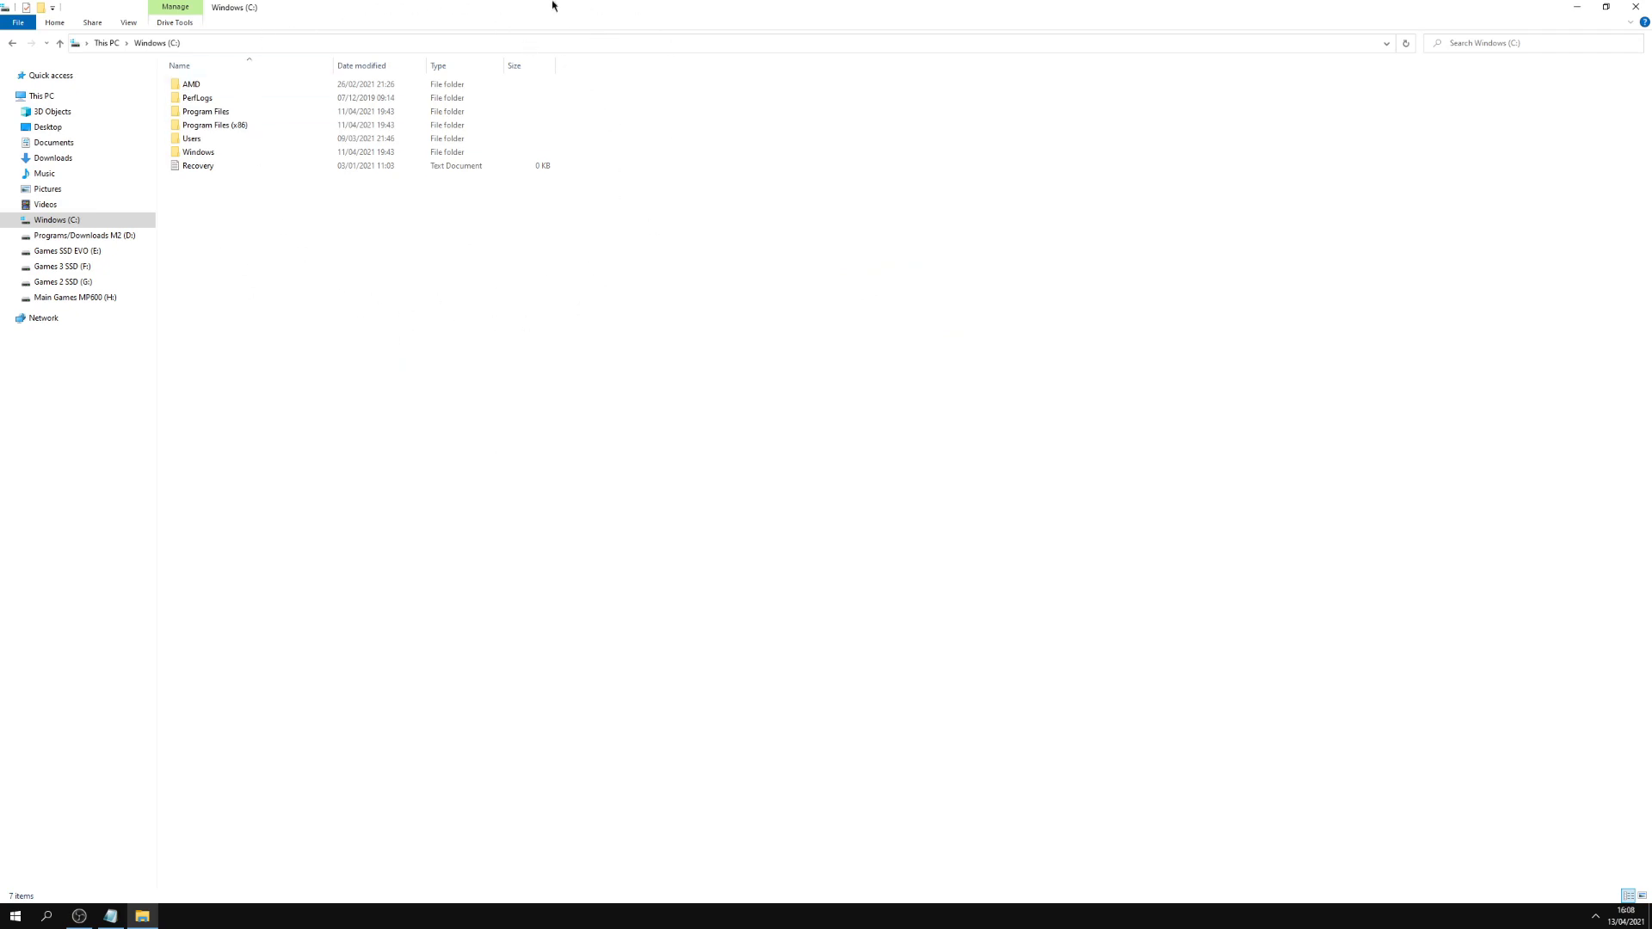
mouse_move(740, 272)
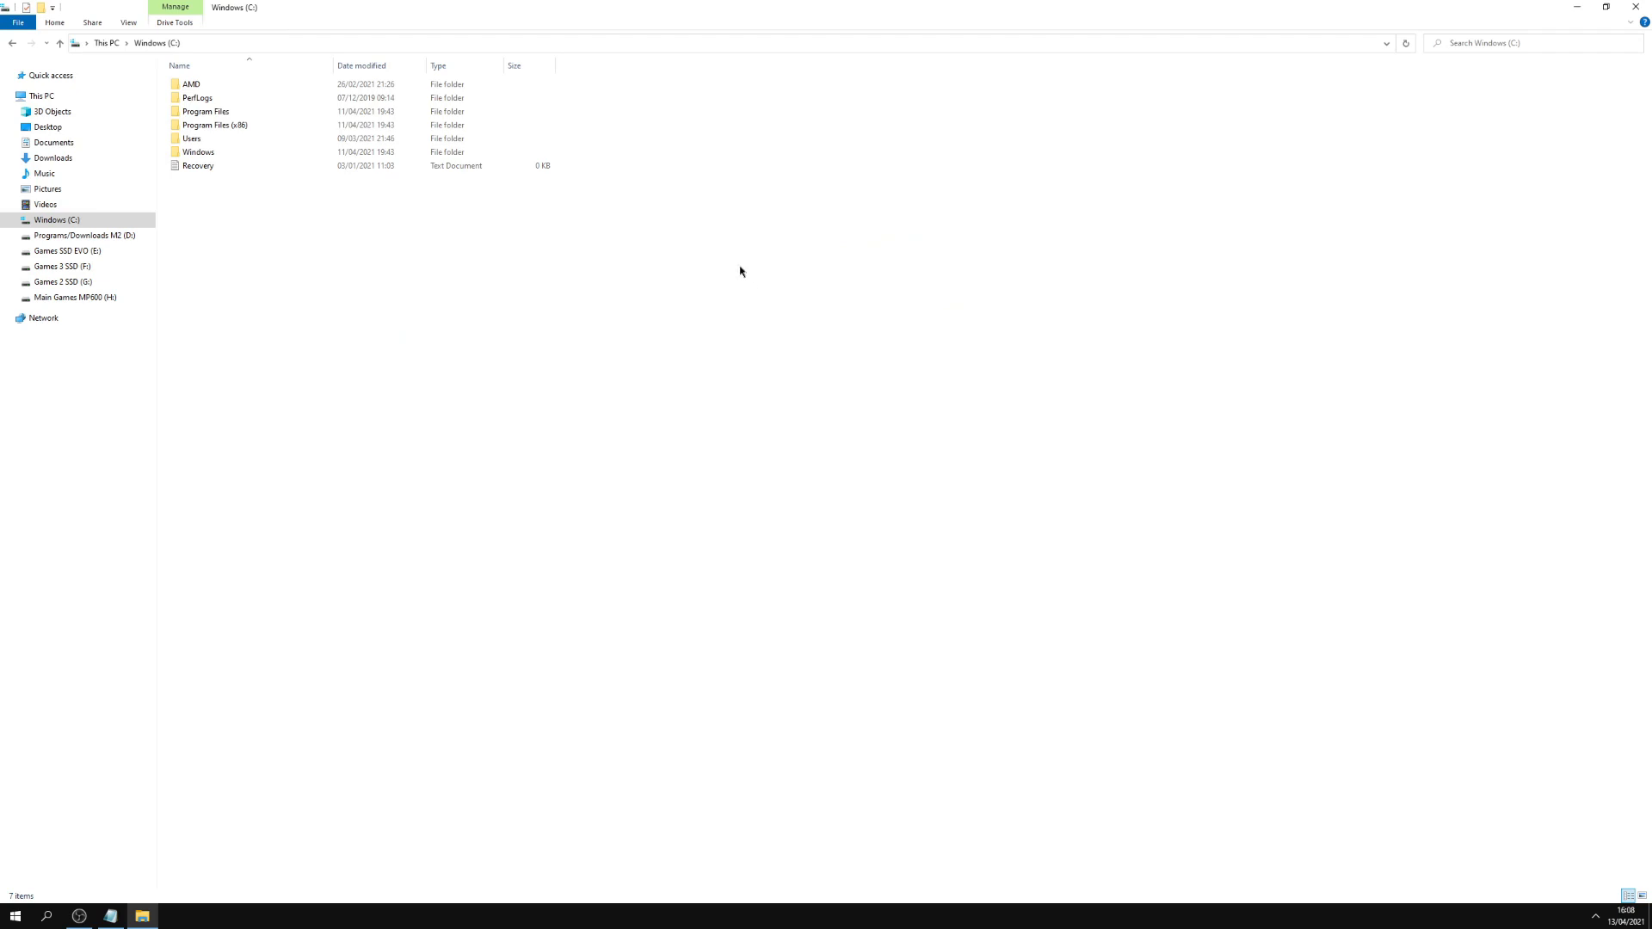
mouse_move(224, 66)
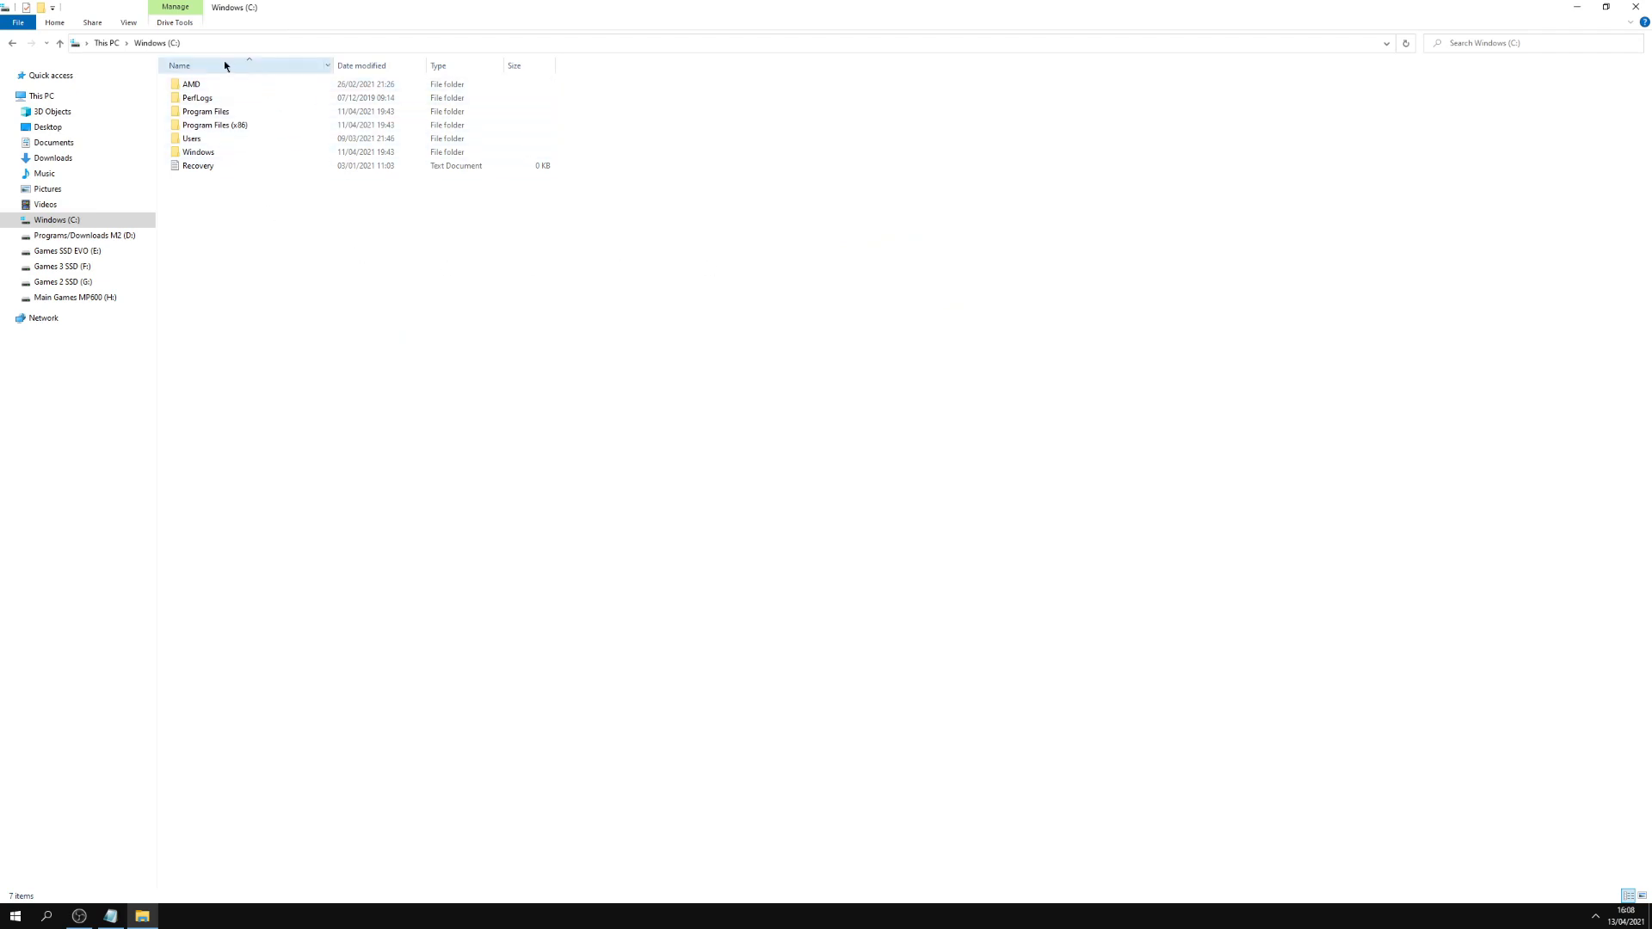
mouse_move(281, 77)
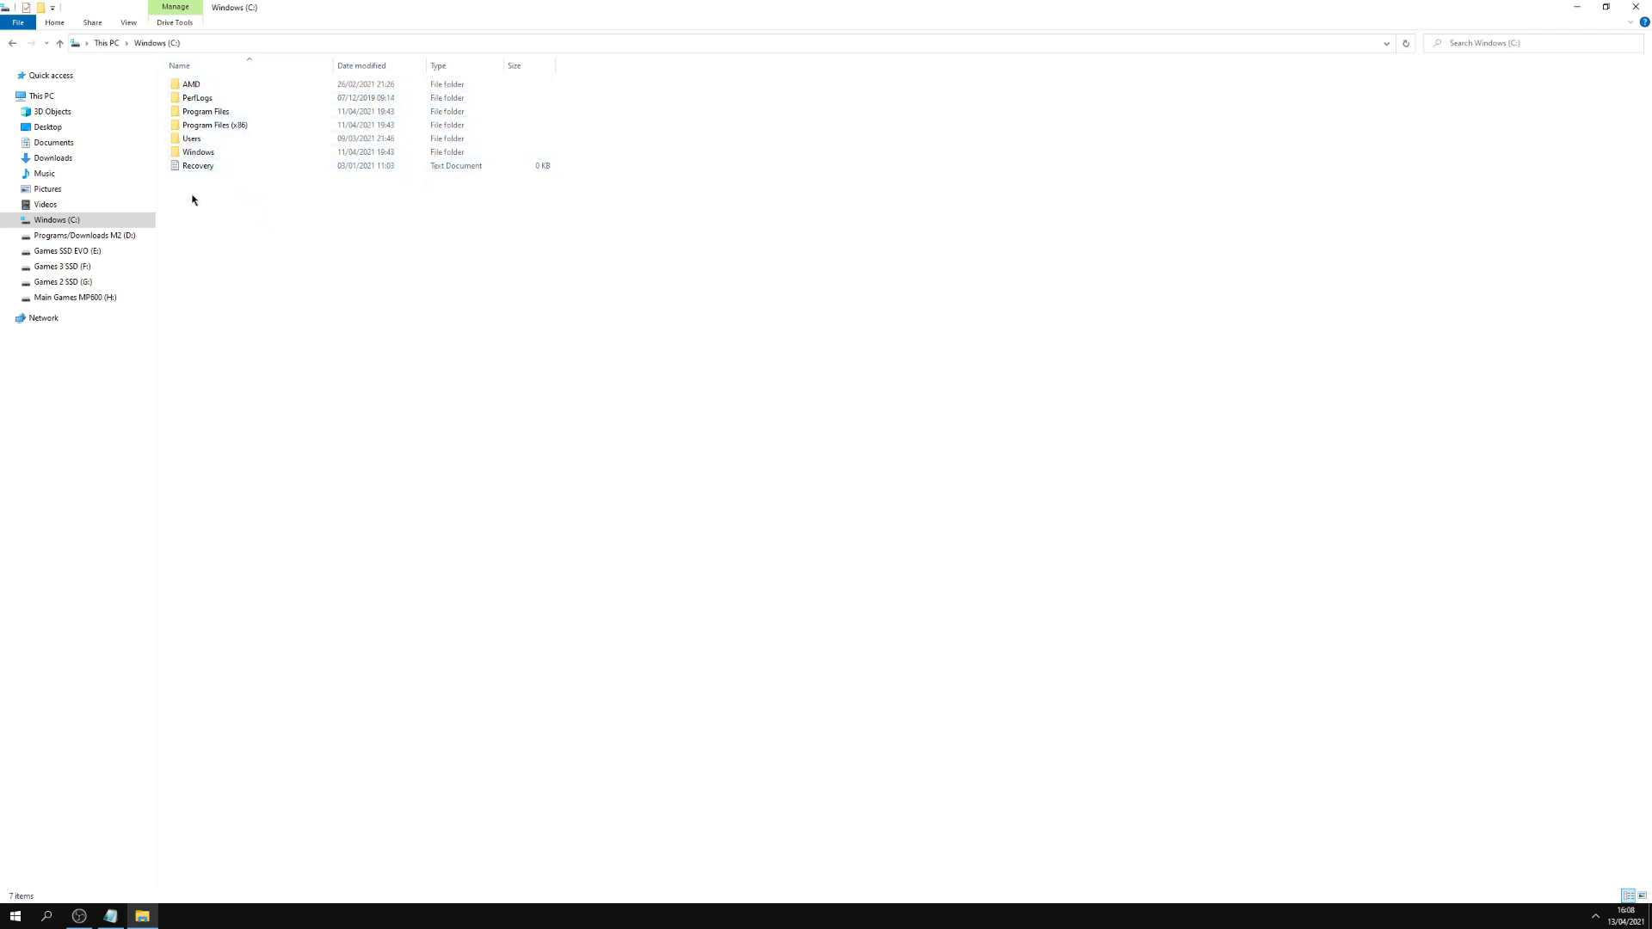
left_click(197, 166)
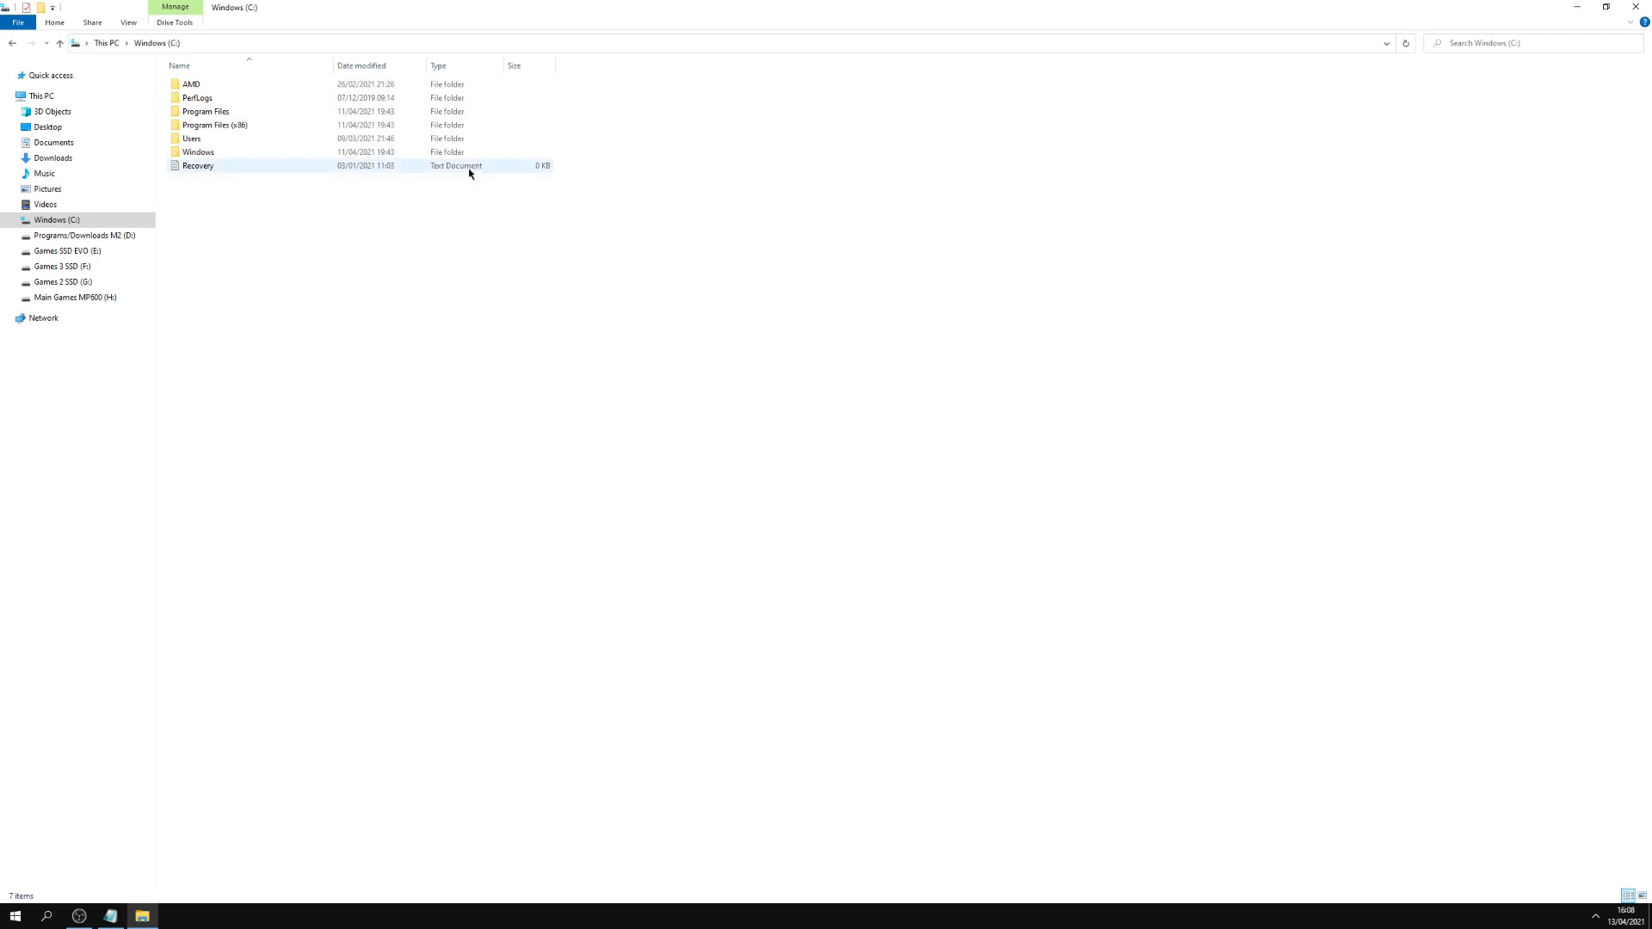
left_click(274, 221)
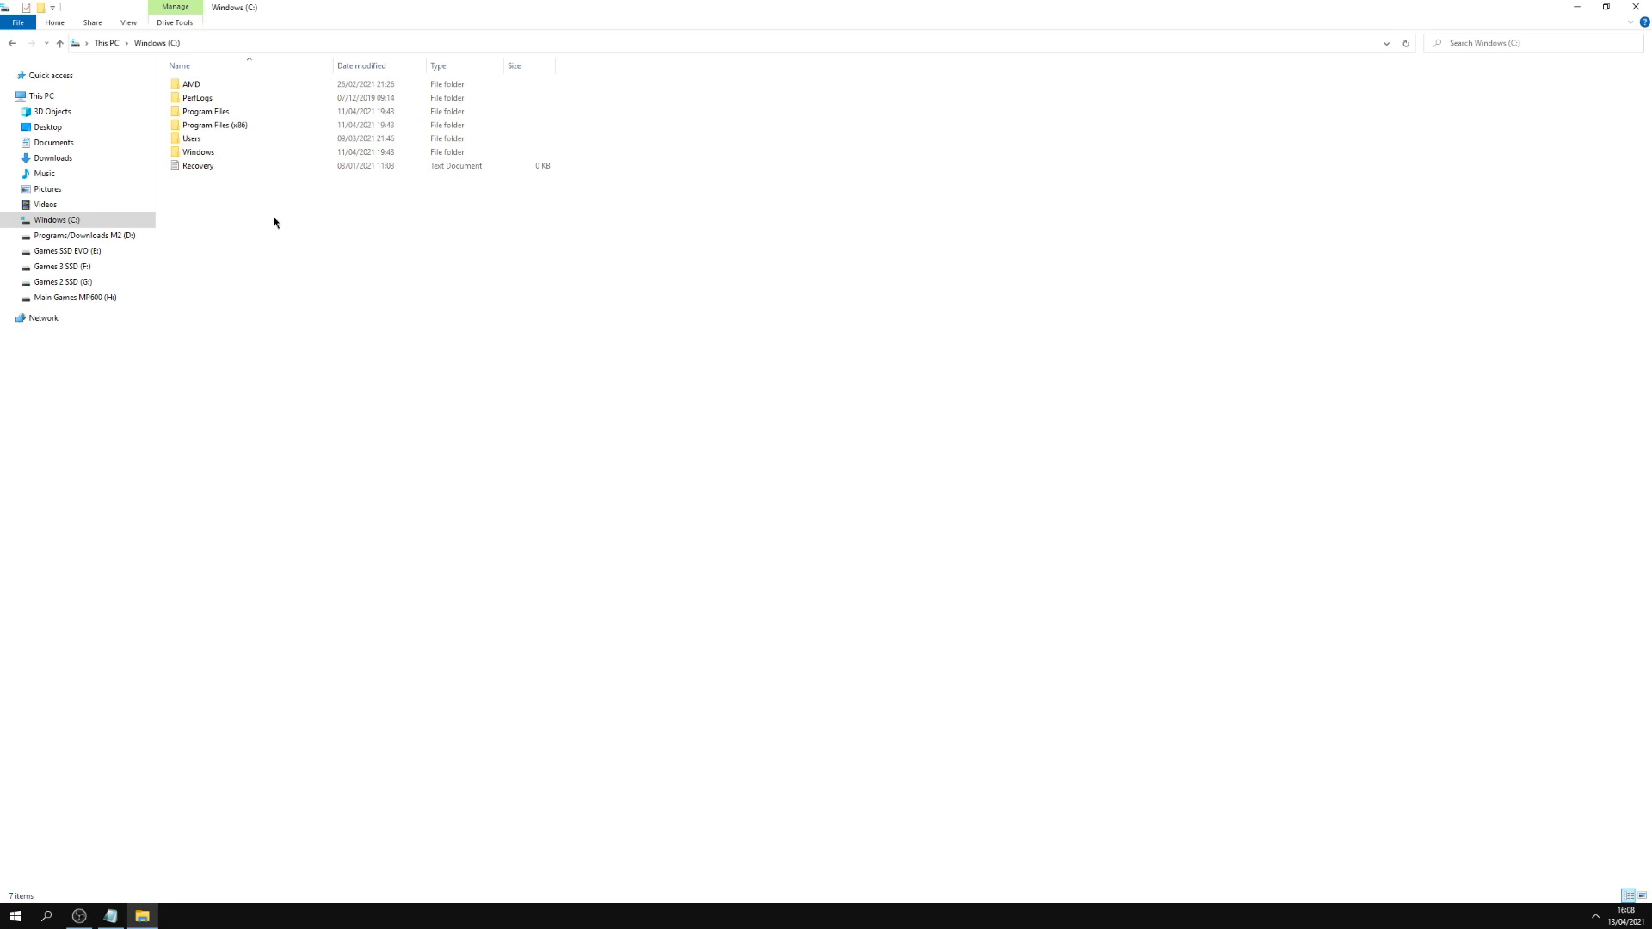
mouse_move(269, 218)
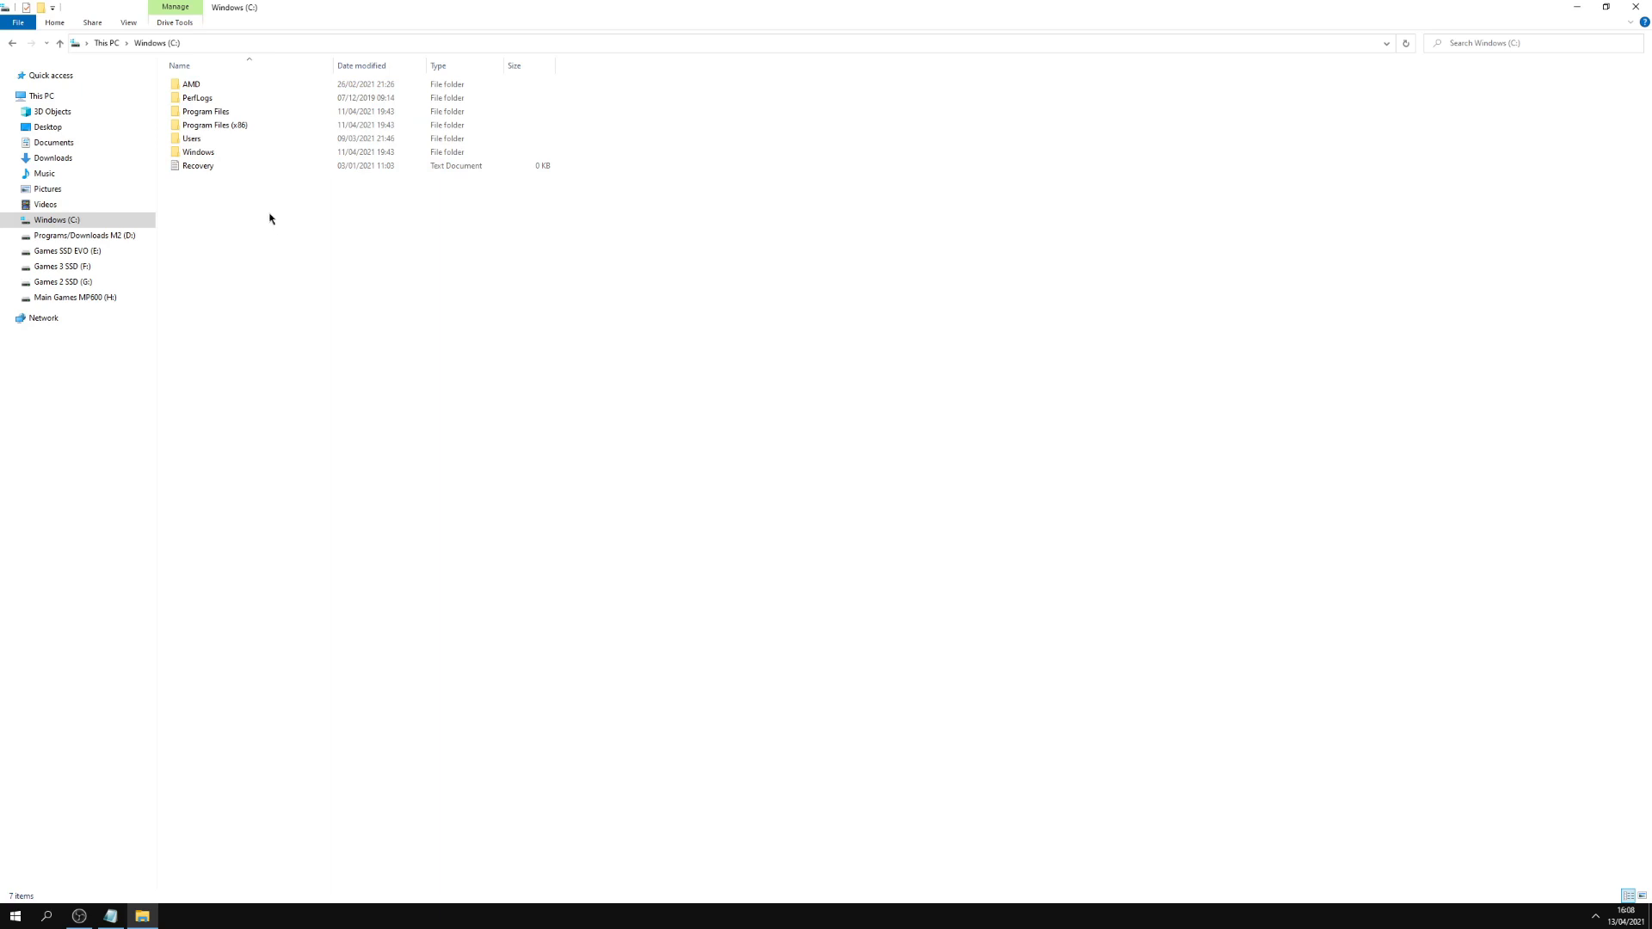
mouse_move(295, 240)
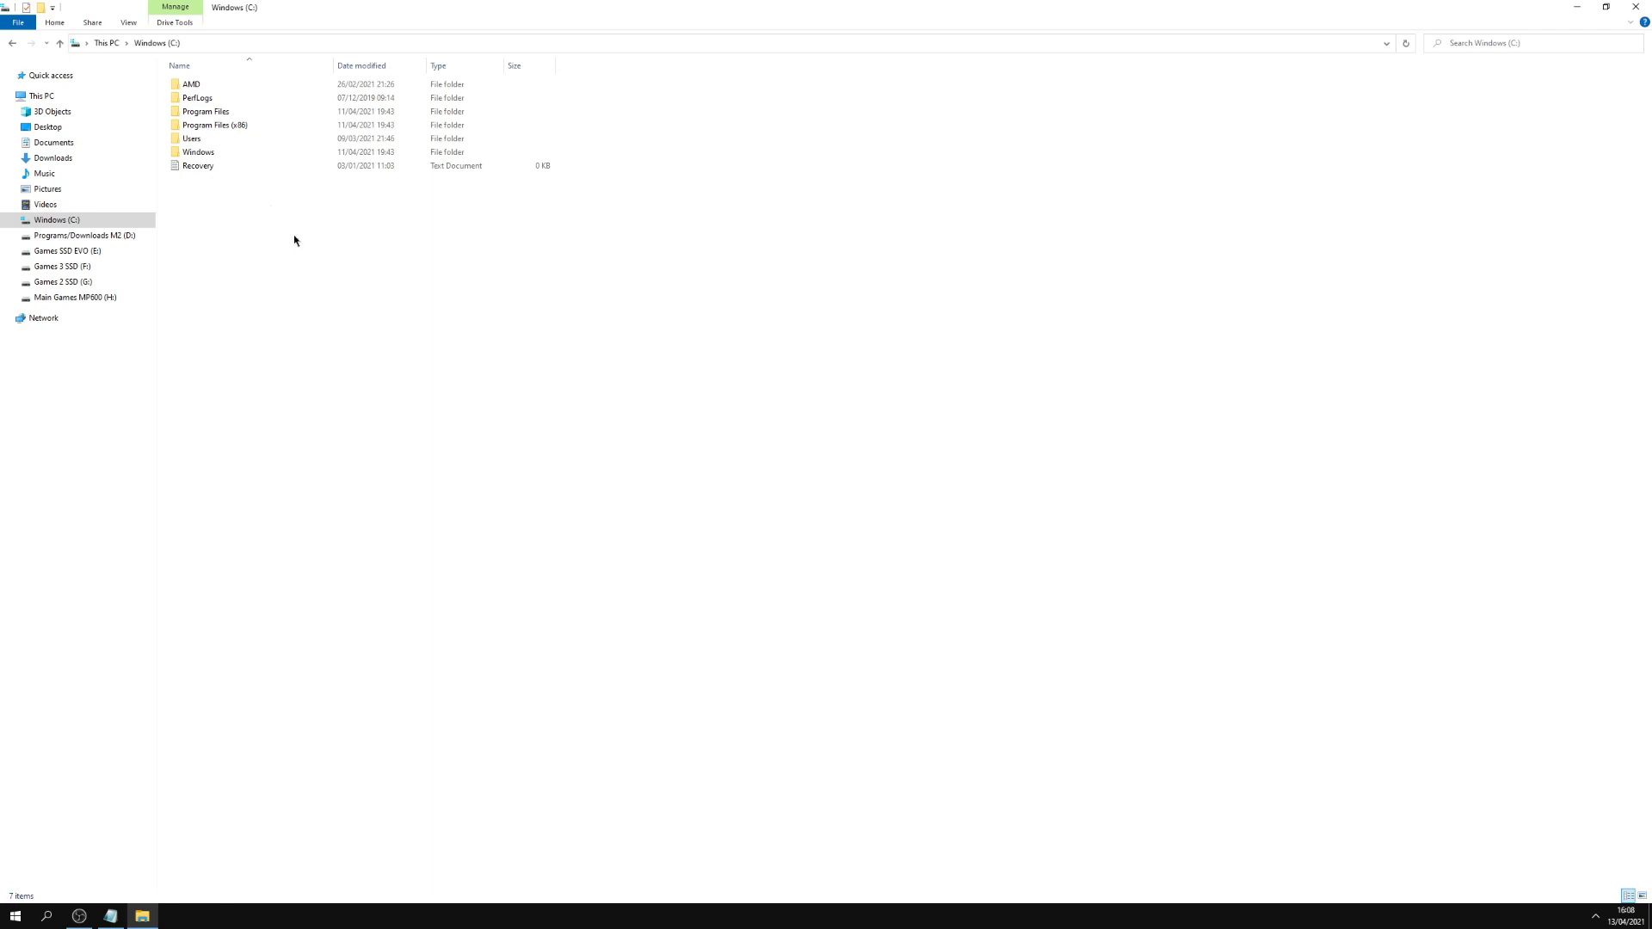
mouse_move(275, 6)
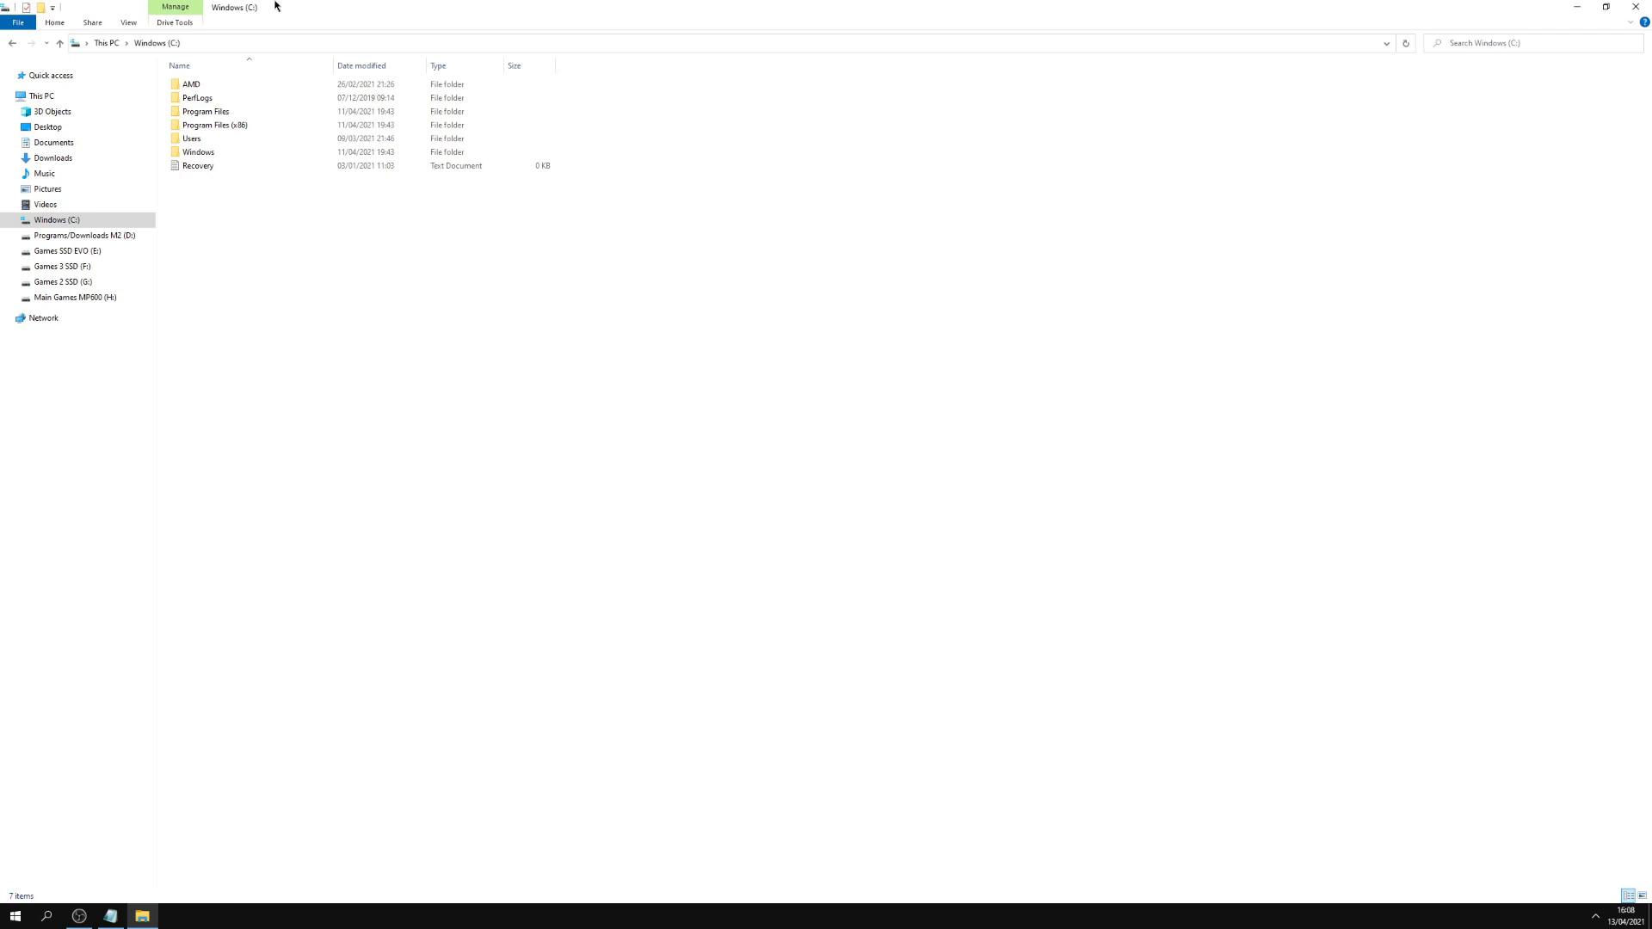
mouse_move(201, 351)
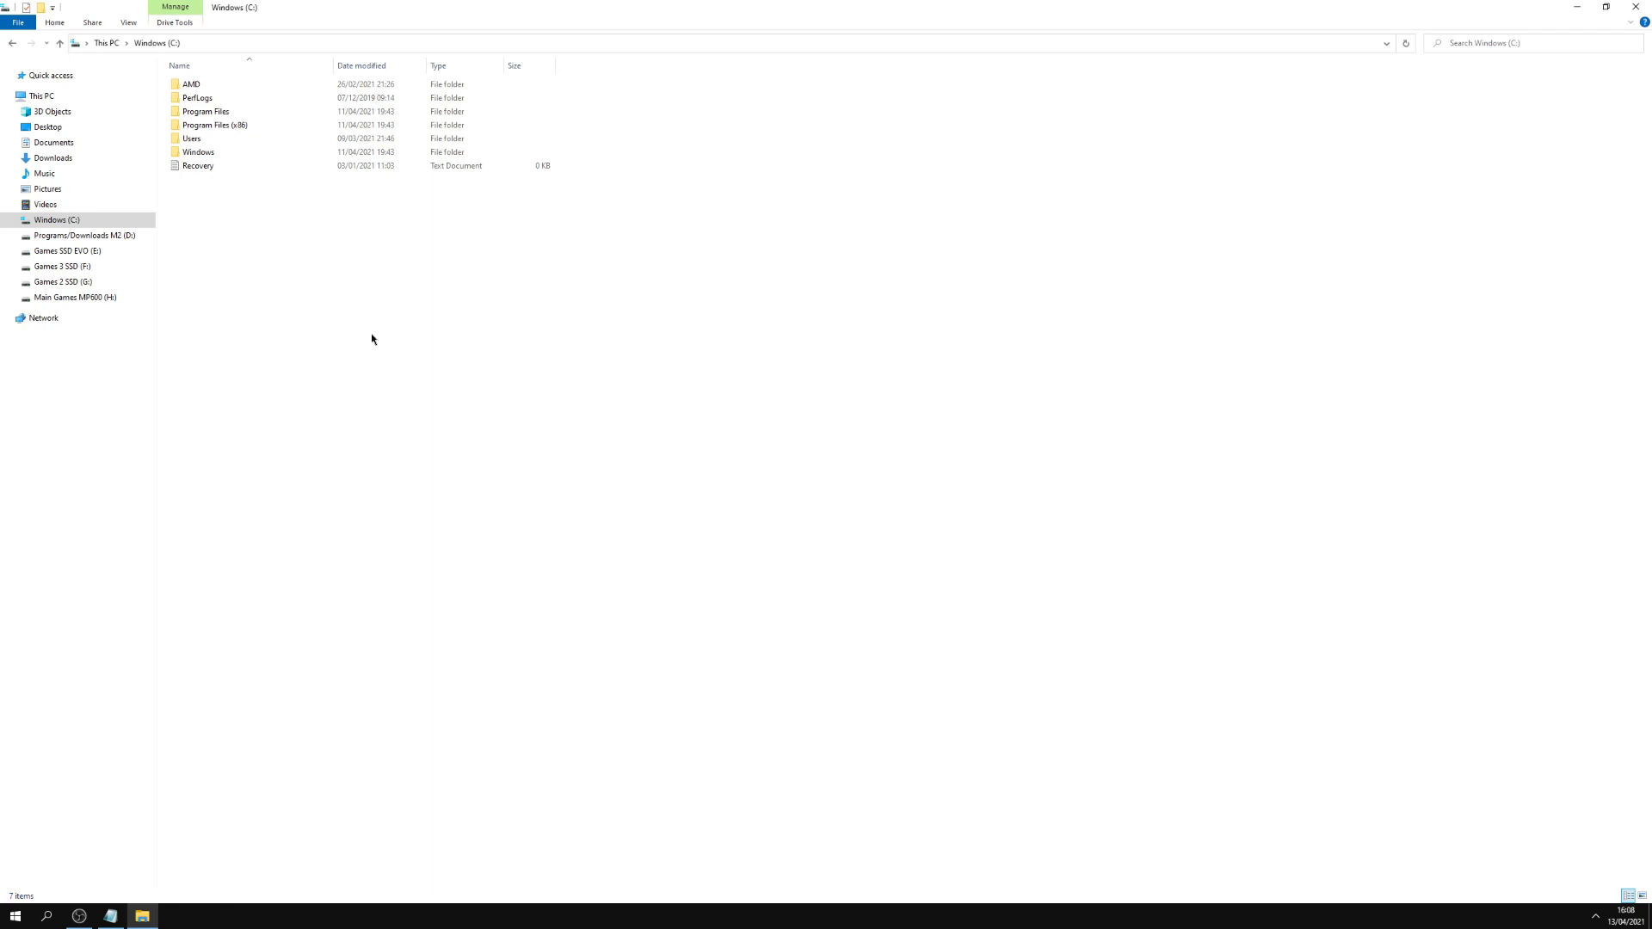
mouse_move(390, 337)
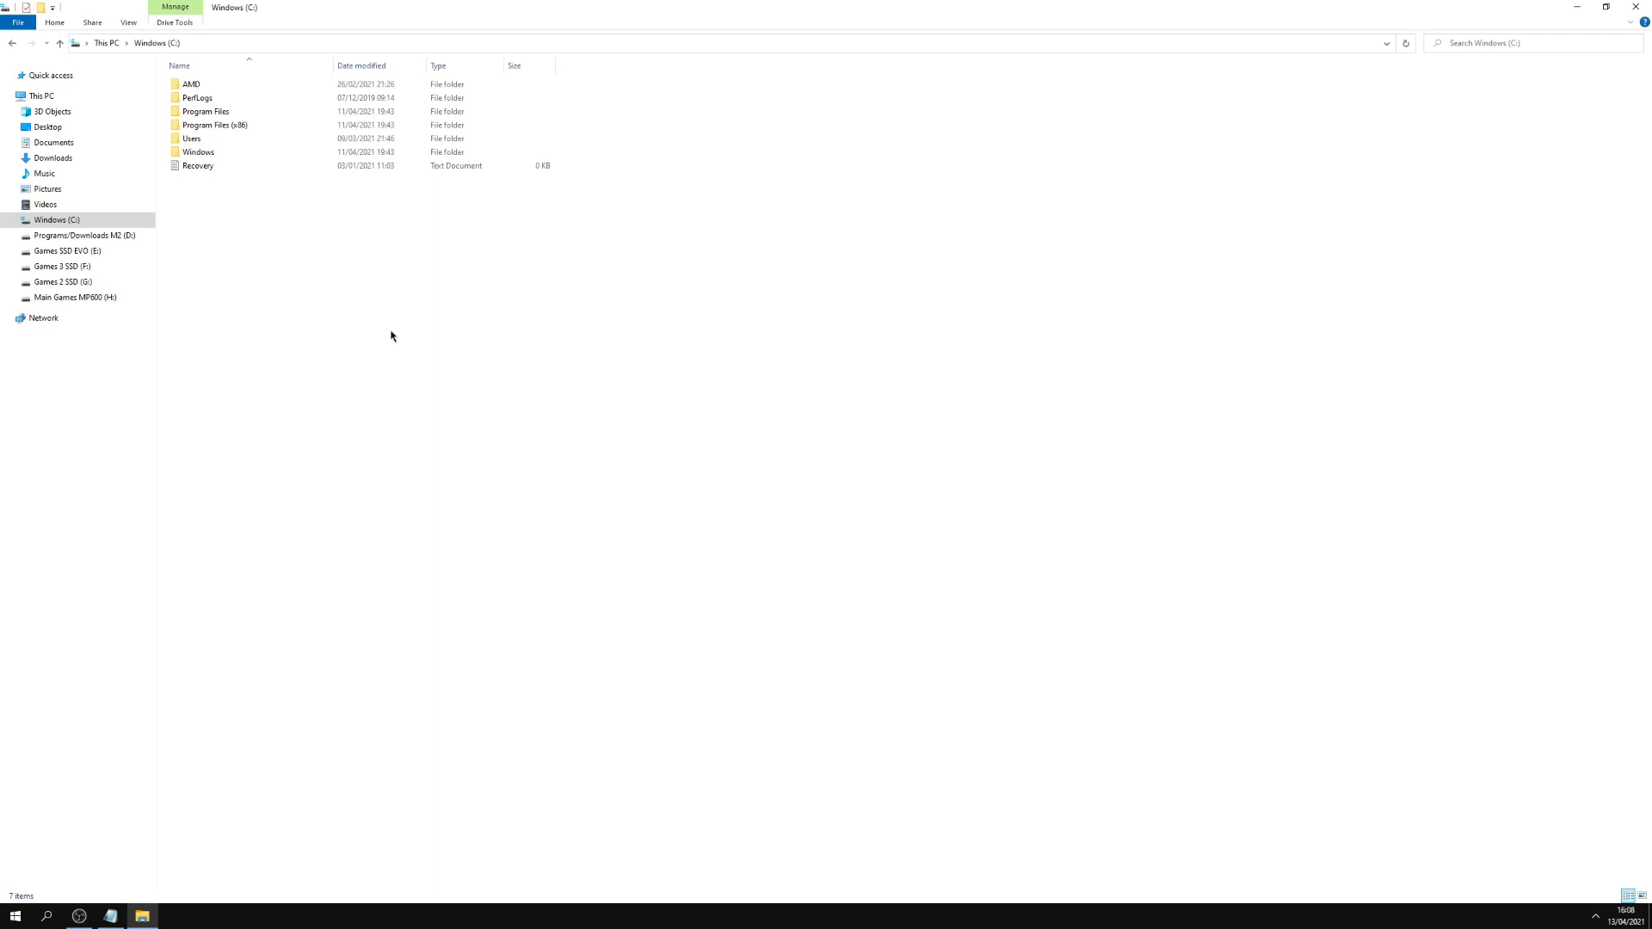
mouse_move(386, 392)
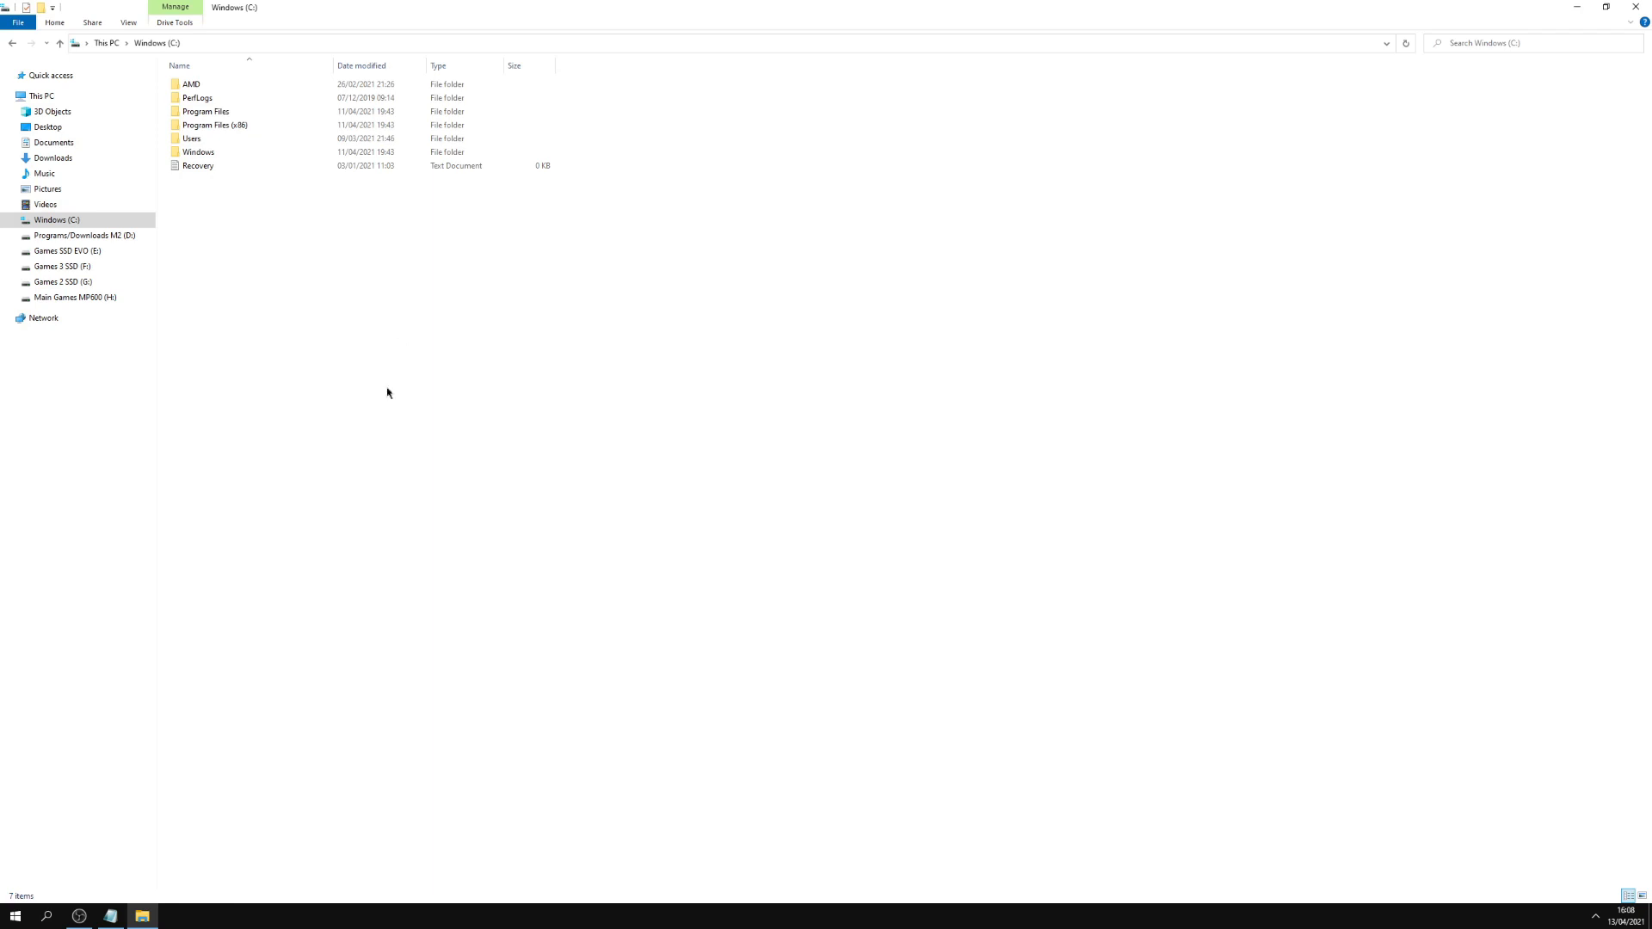
mouse_move(358, 601)
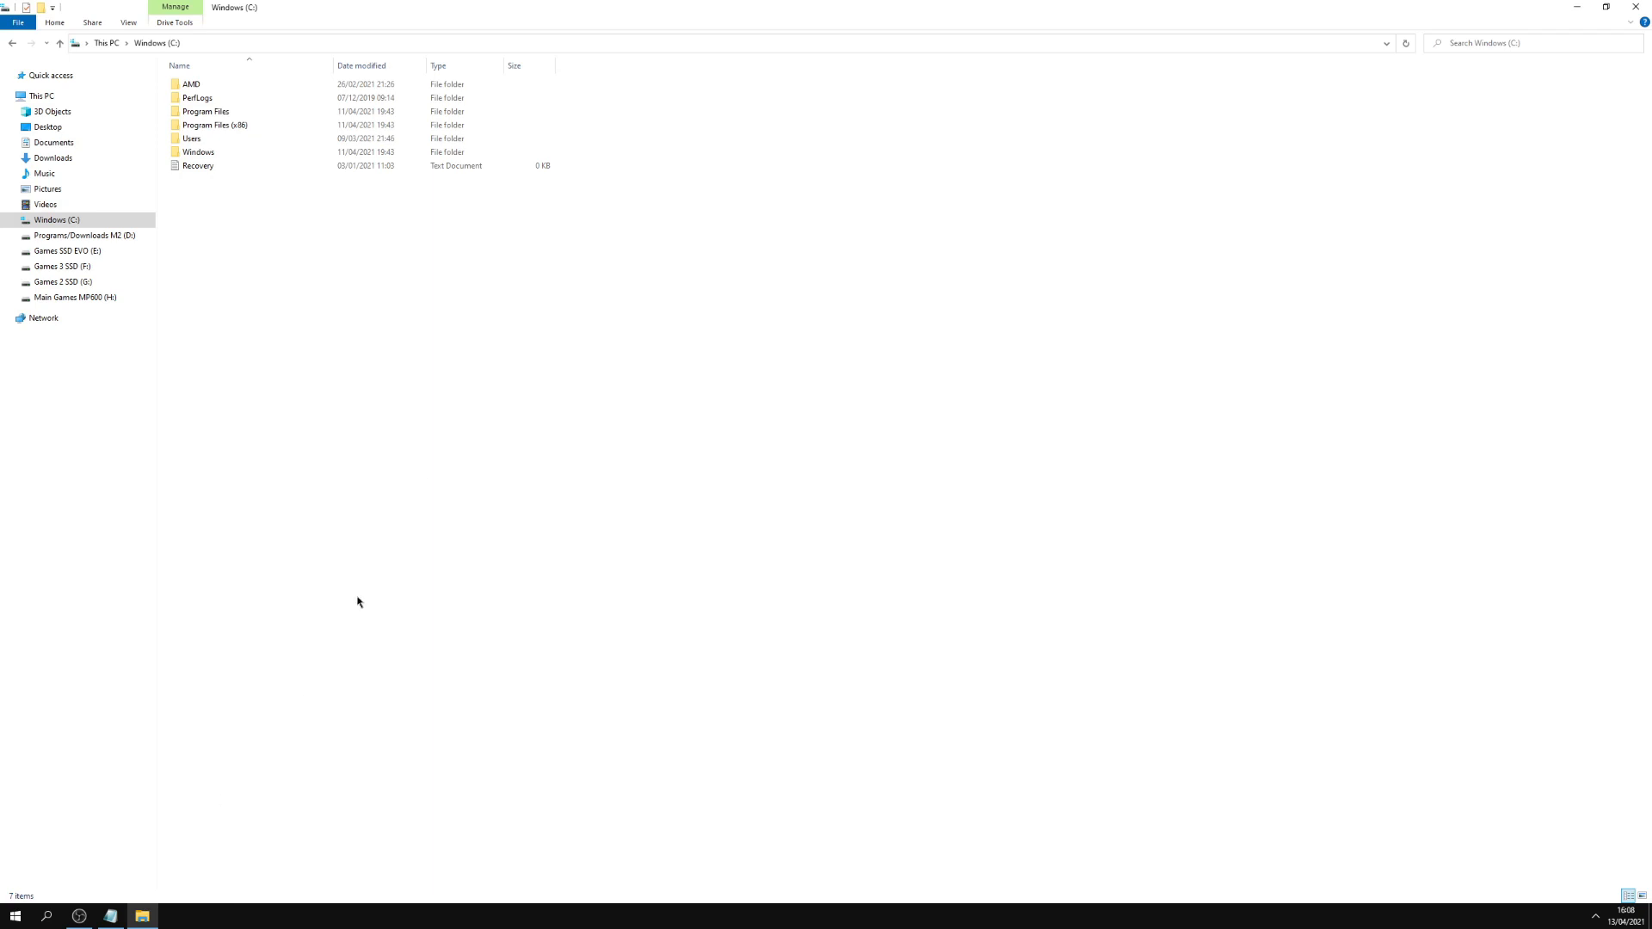
mouse_move(275, 361)
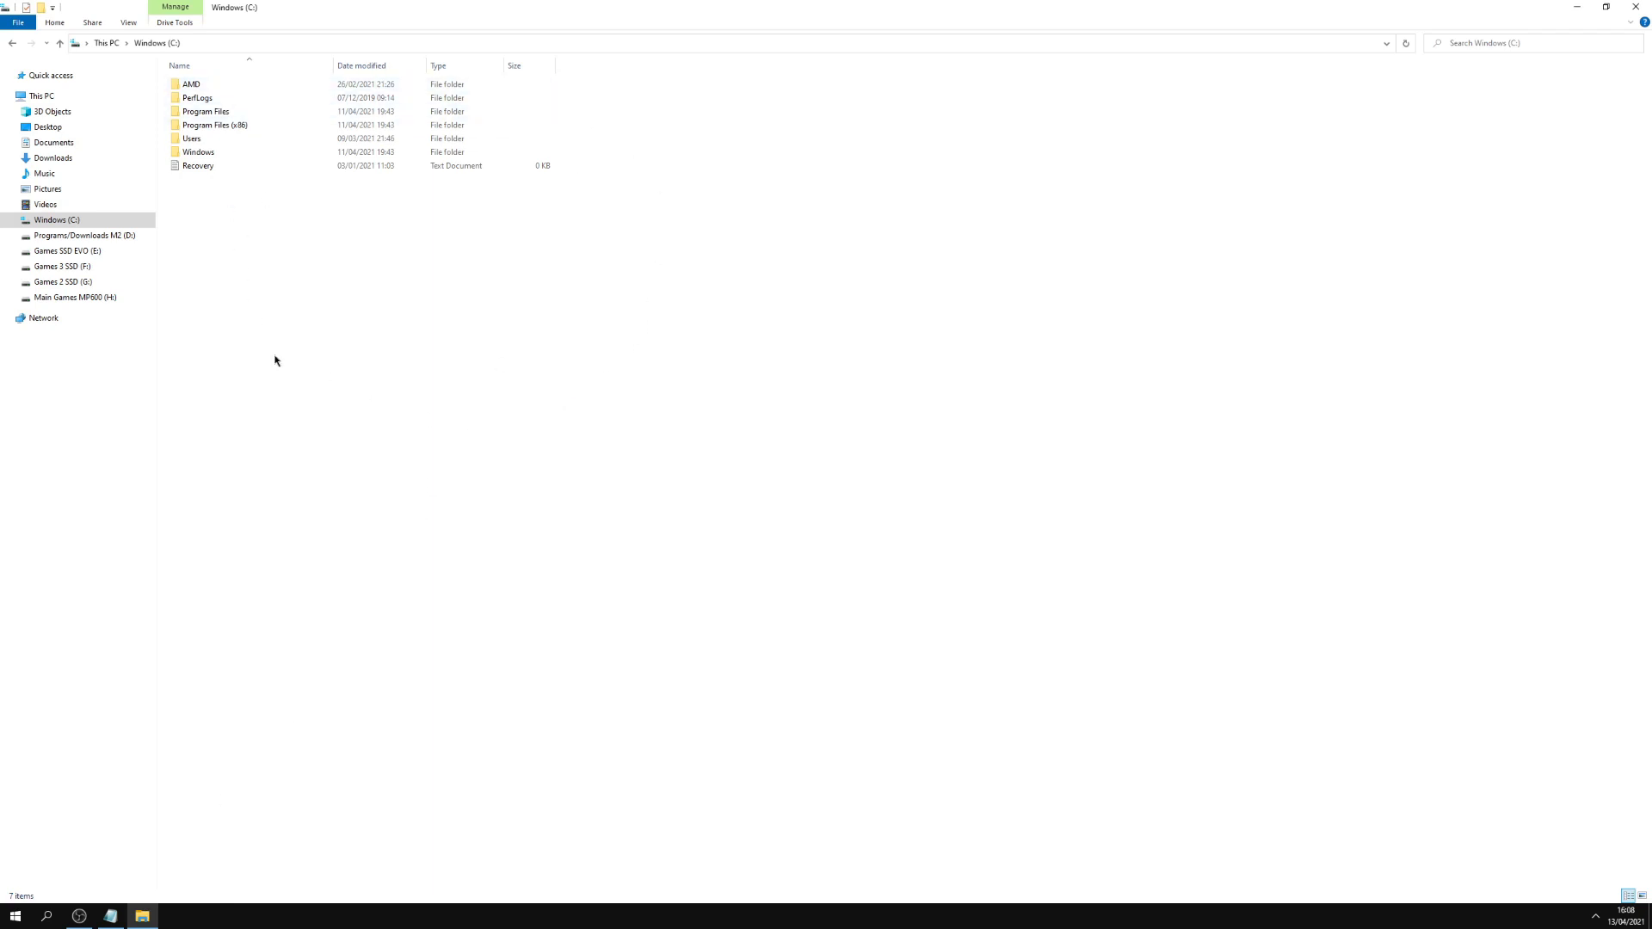
mouse_move(293, 108)
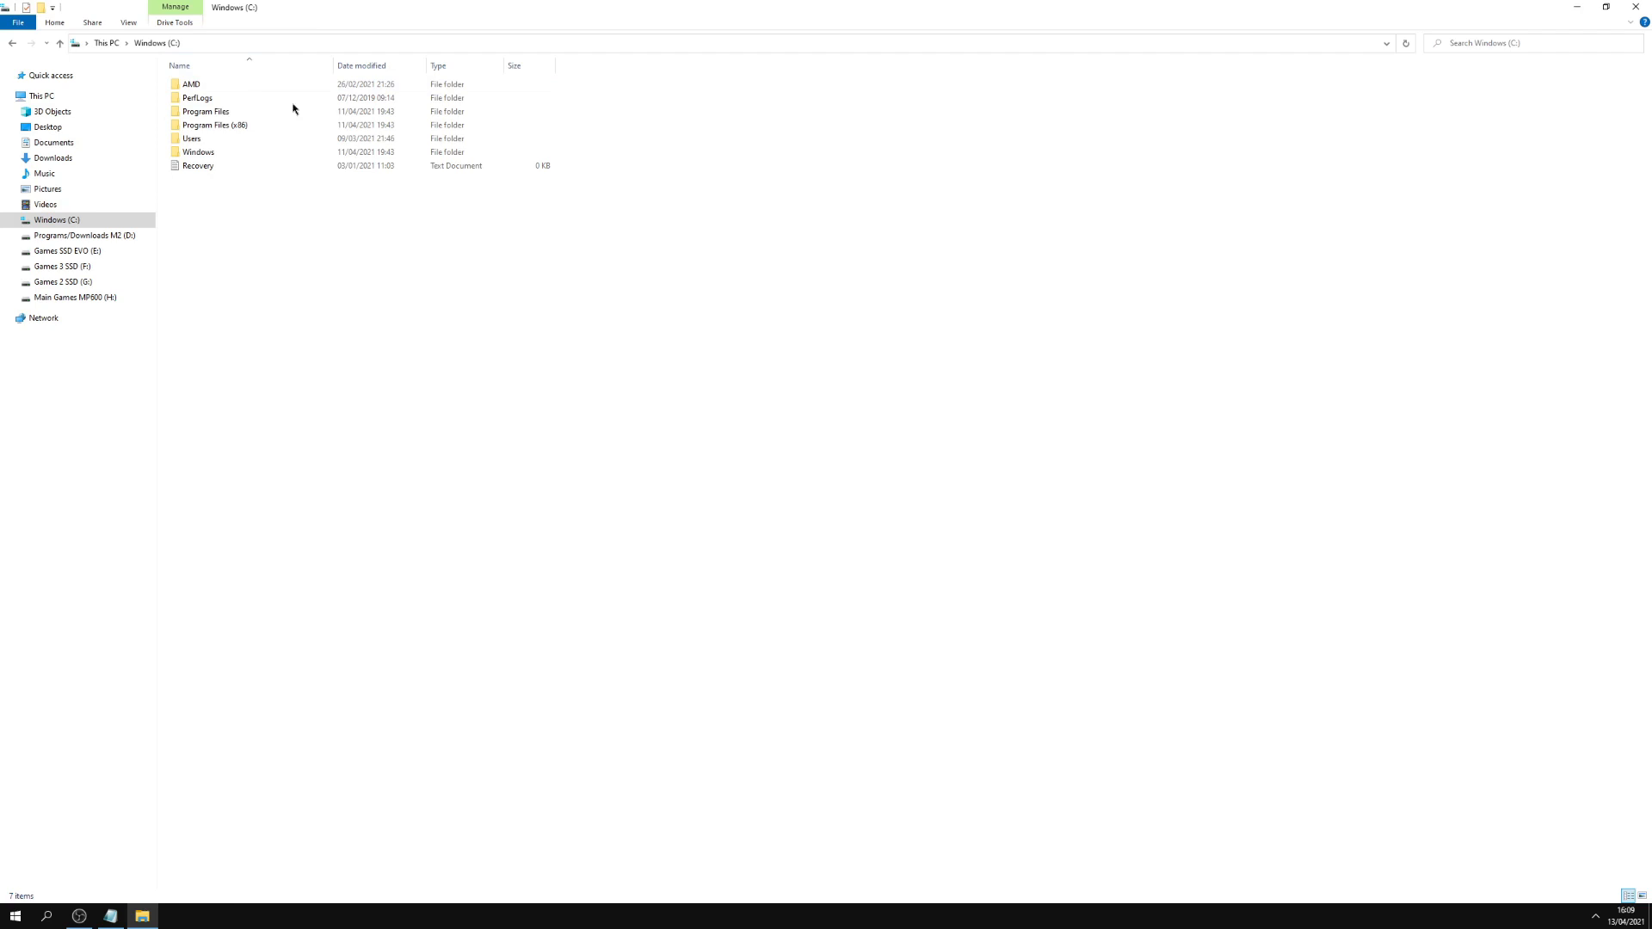
mouse_move(316, 346)
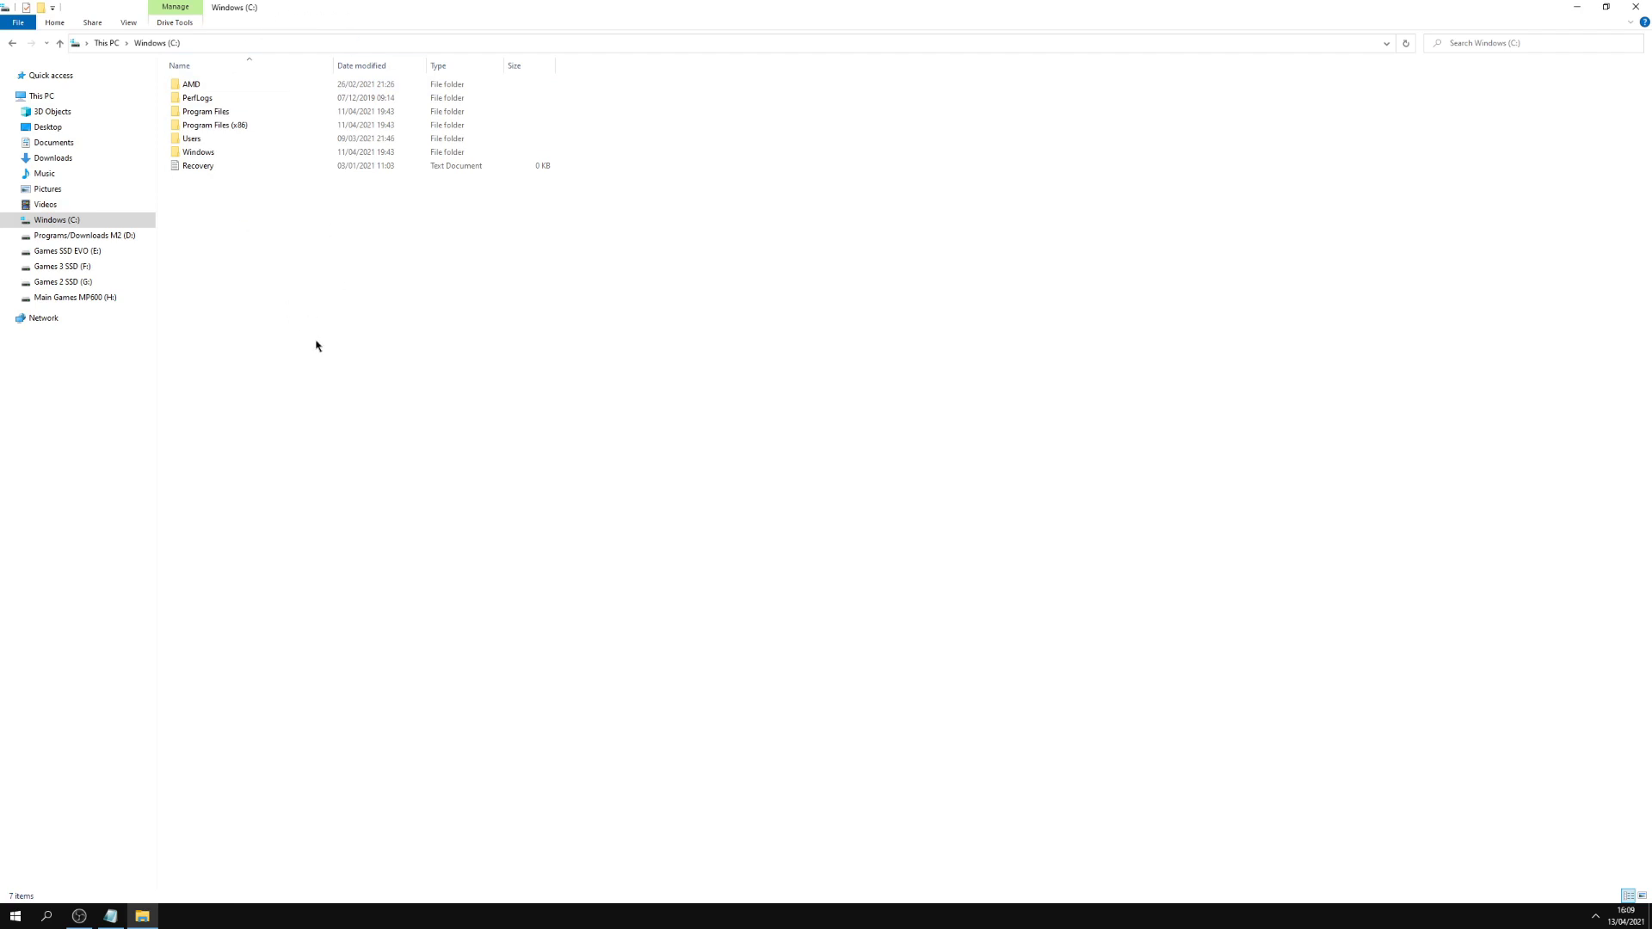
mouse_move(1642, 8)
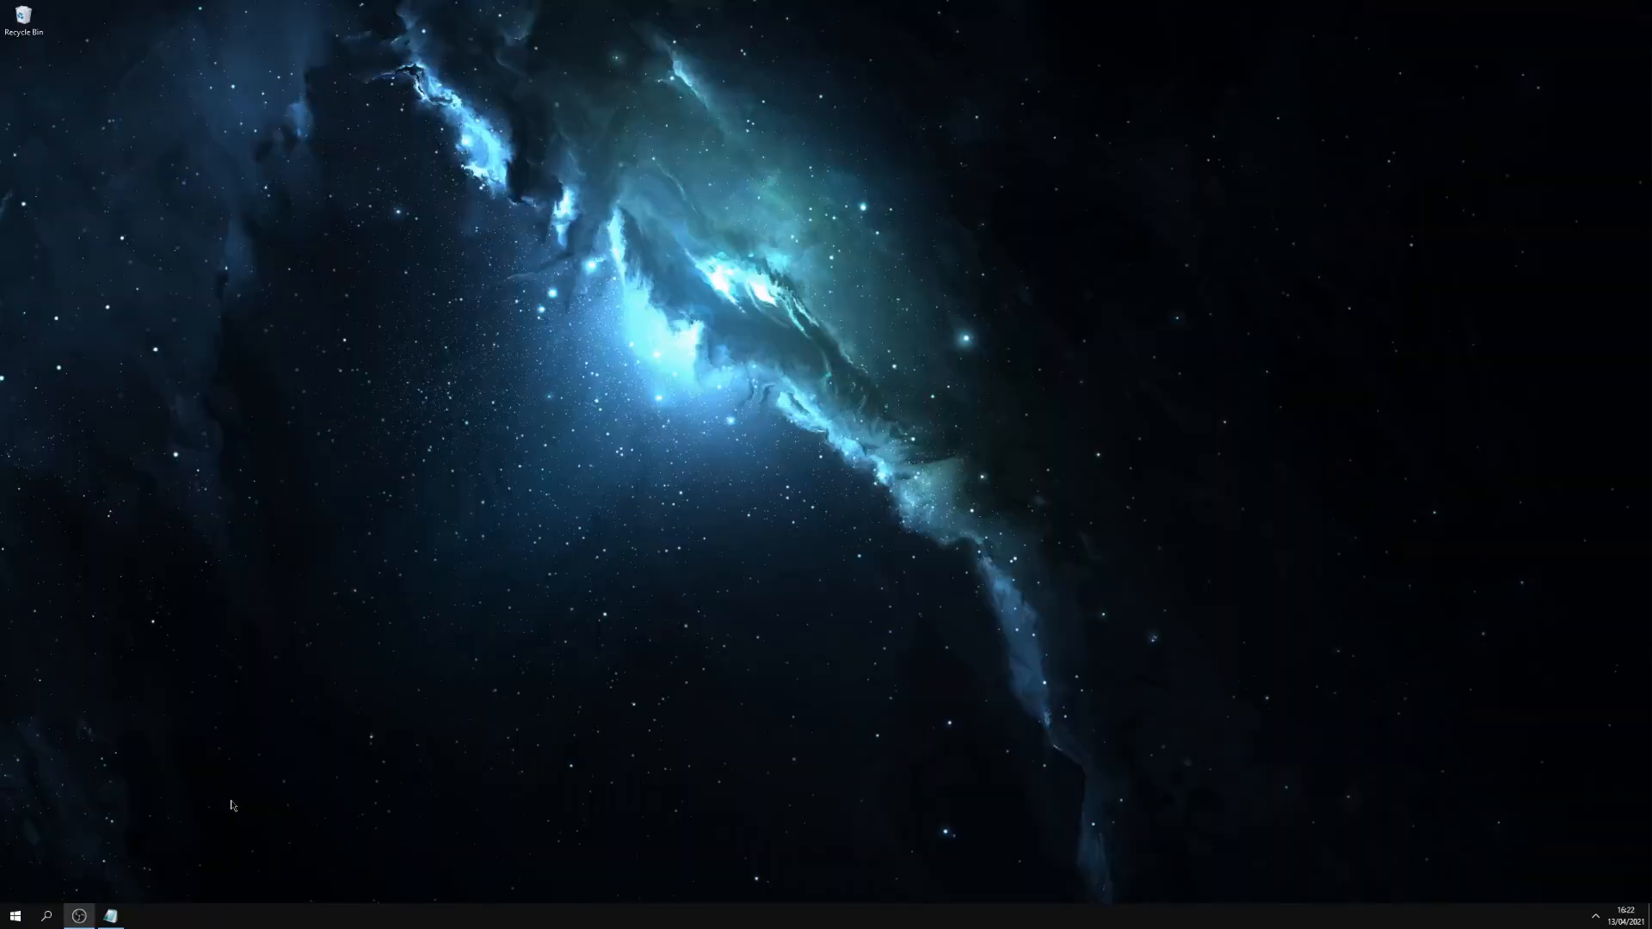
Step: Search for 'control' and open Programs and Features listing 47 installed programs
left_click(47, 915)
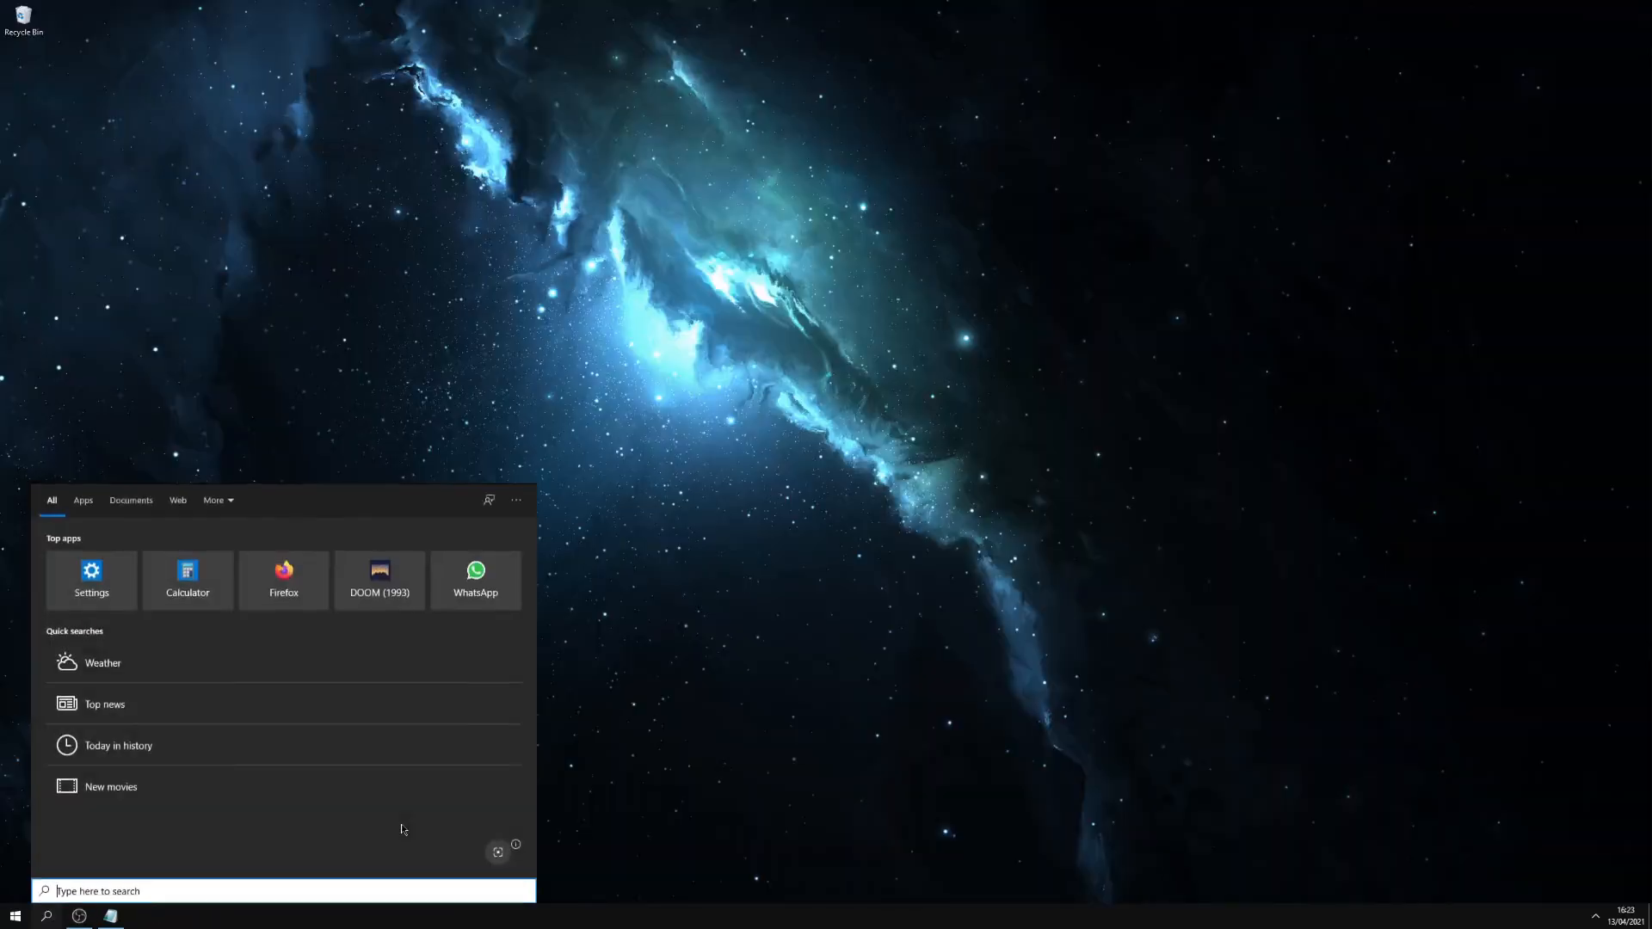
type("control")
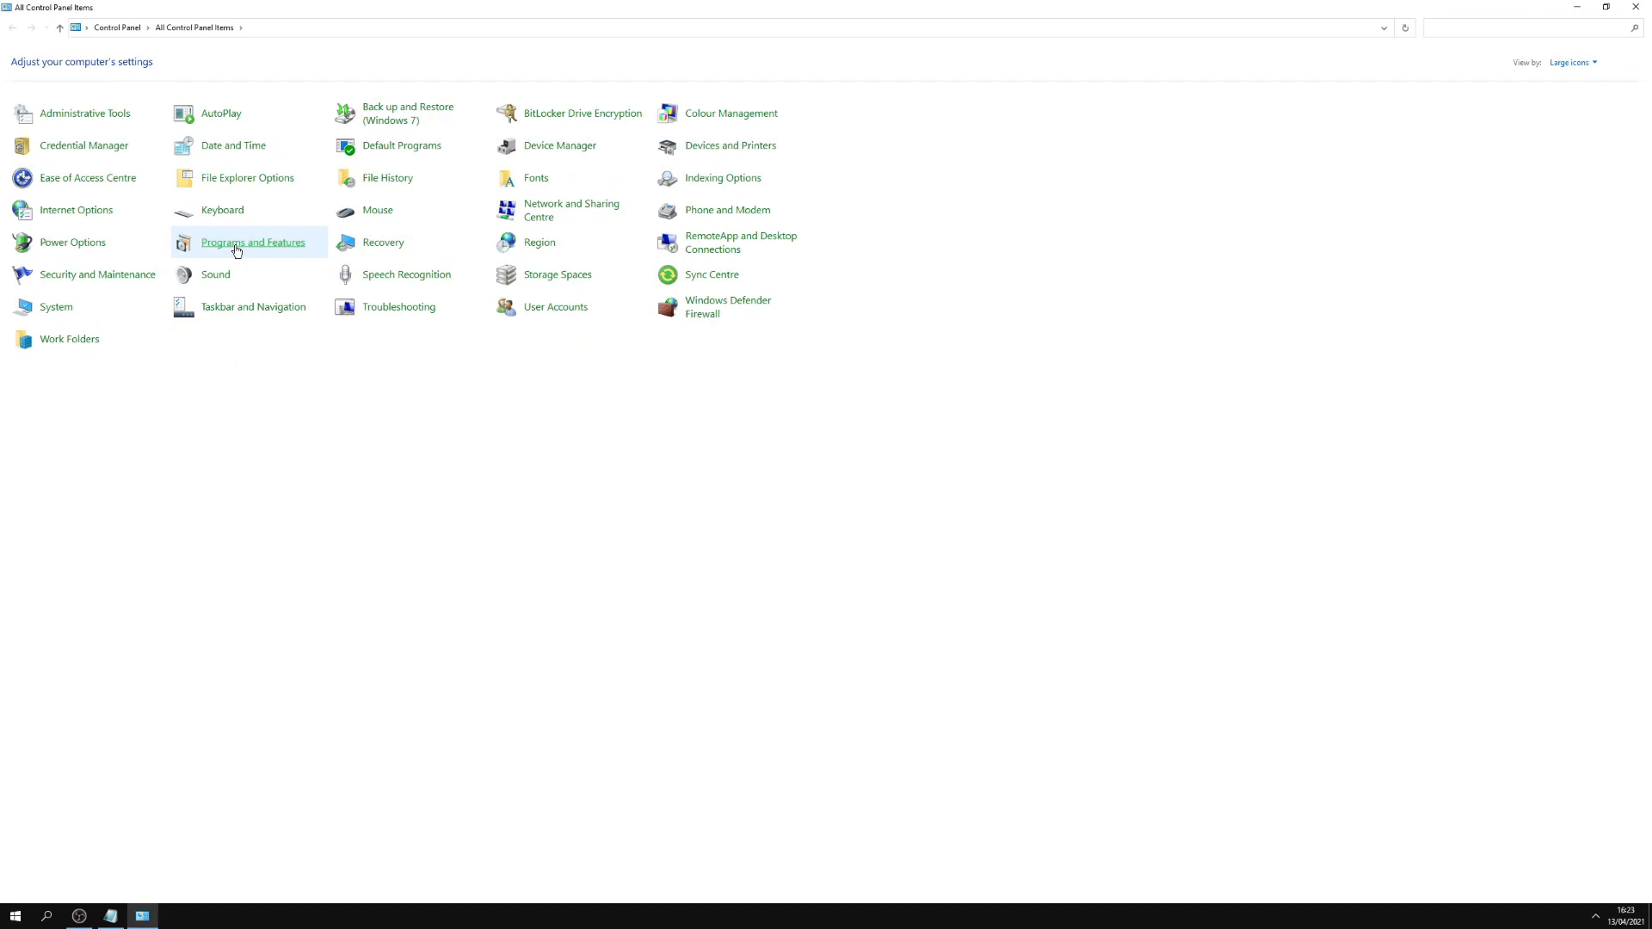
left_click(252, 242)
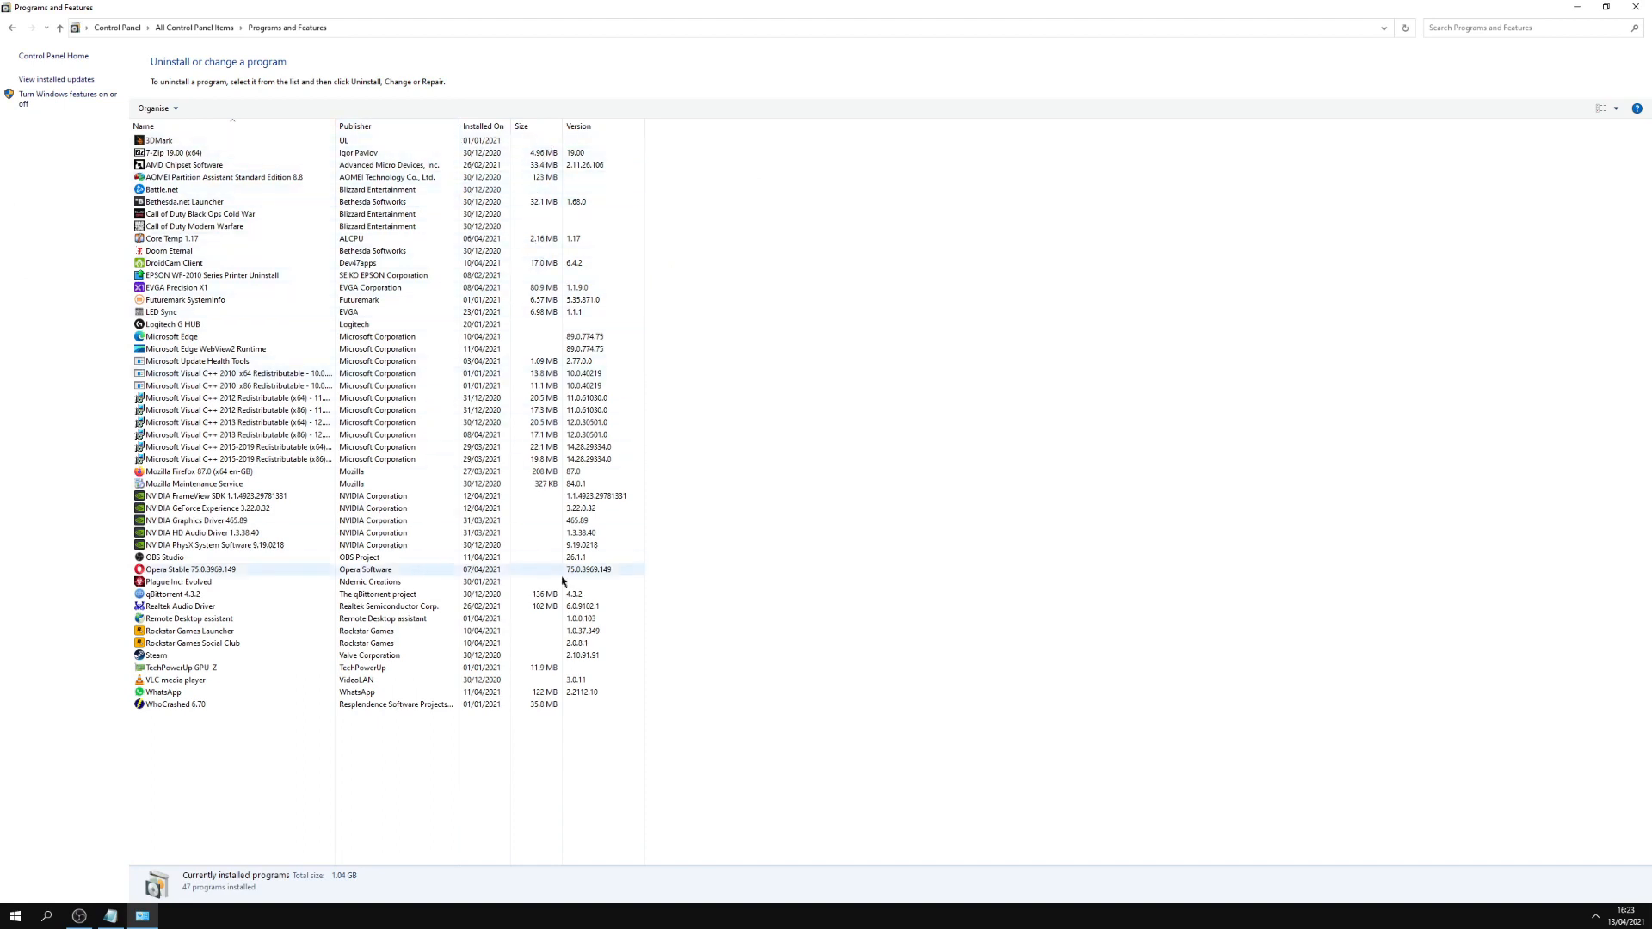
left_click(239, 153)
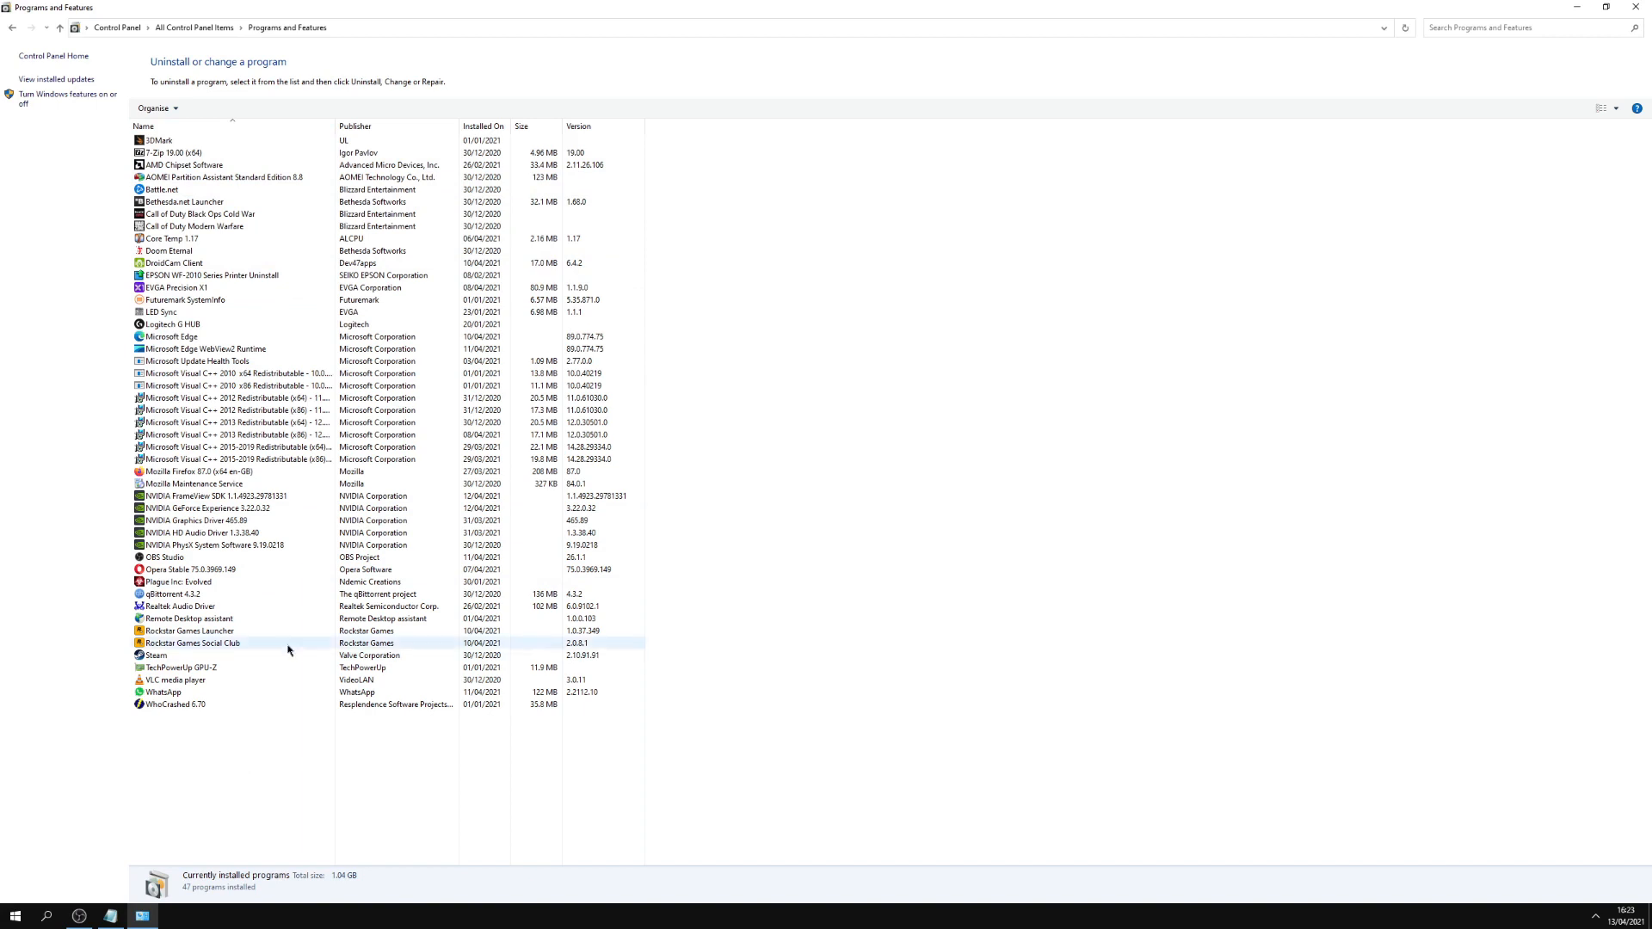
mouse_move(262, 330)
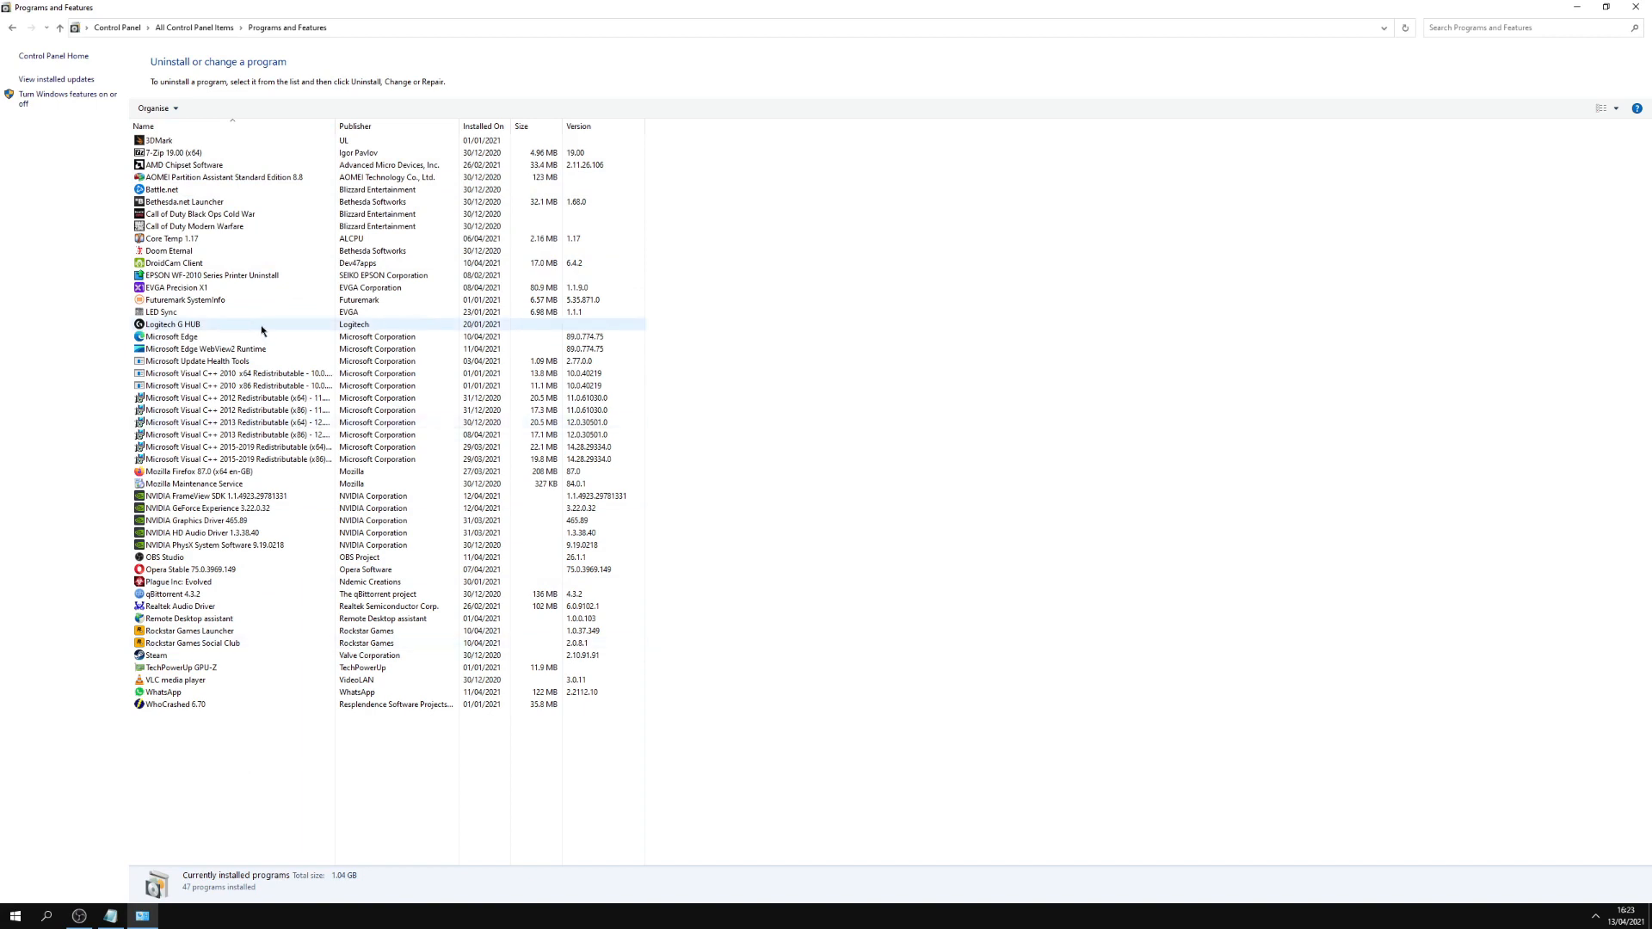
left_click(211, 275)
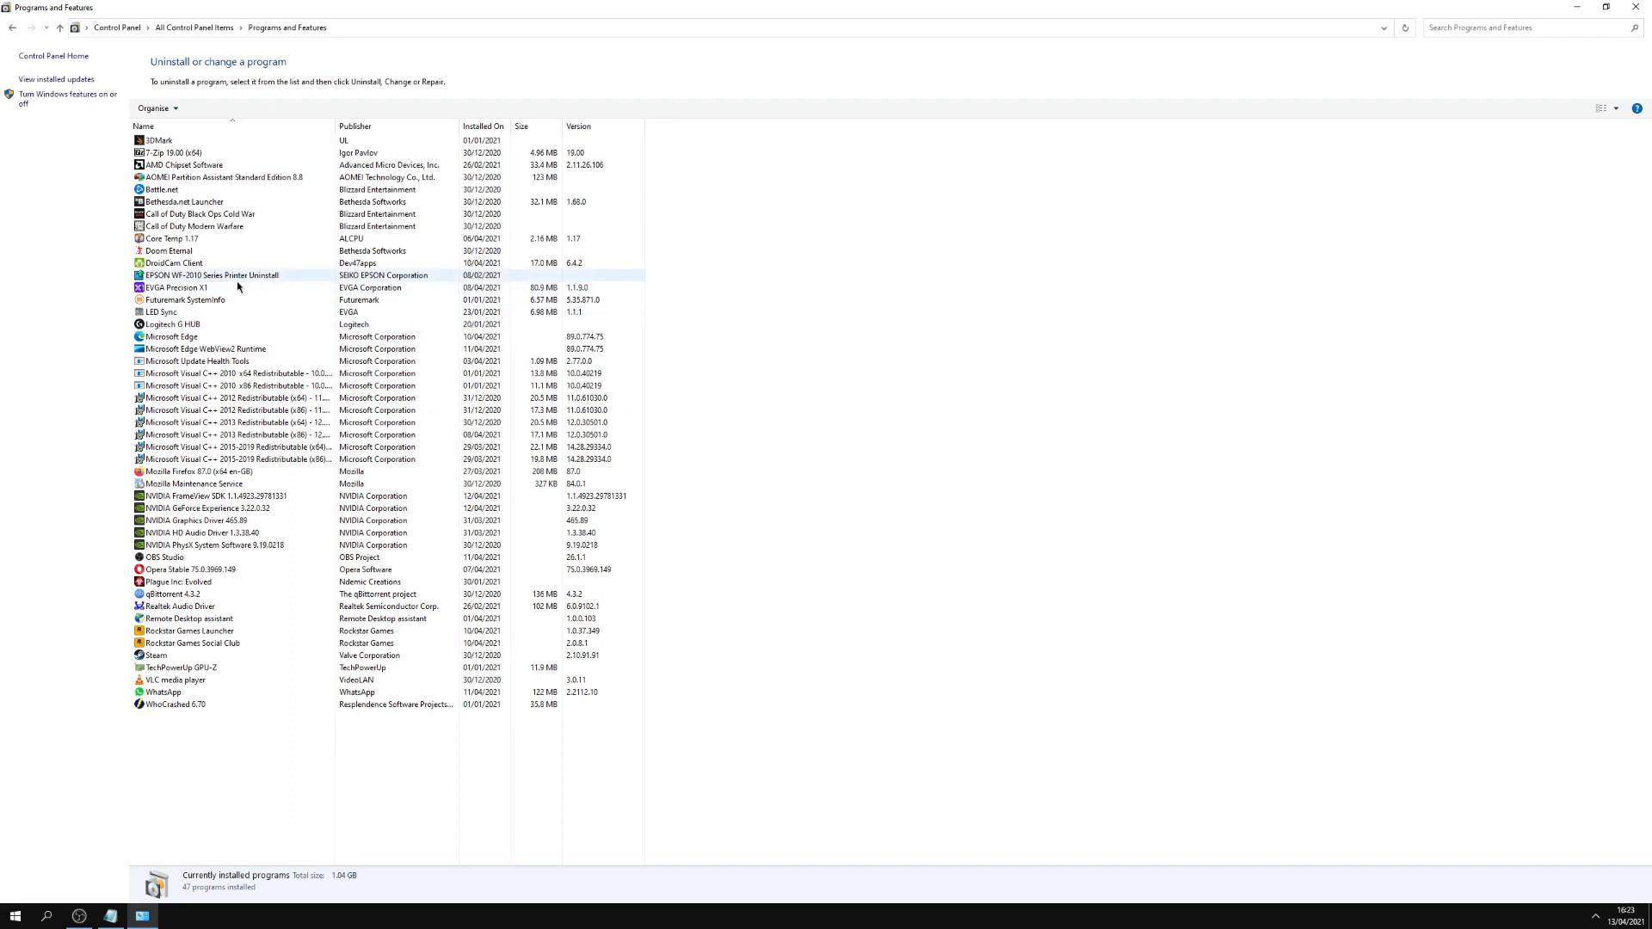
mouse_move(287, 277)
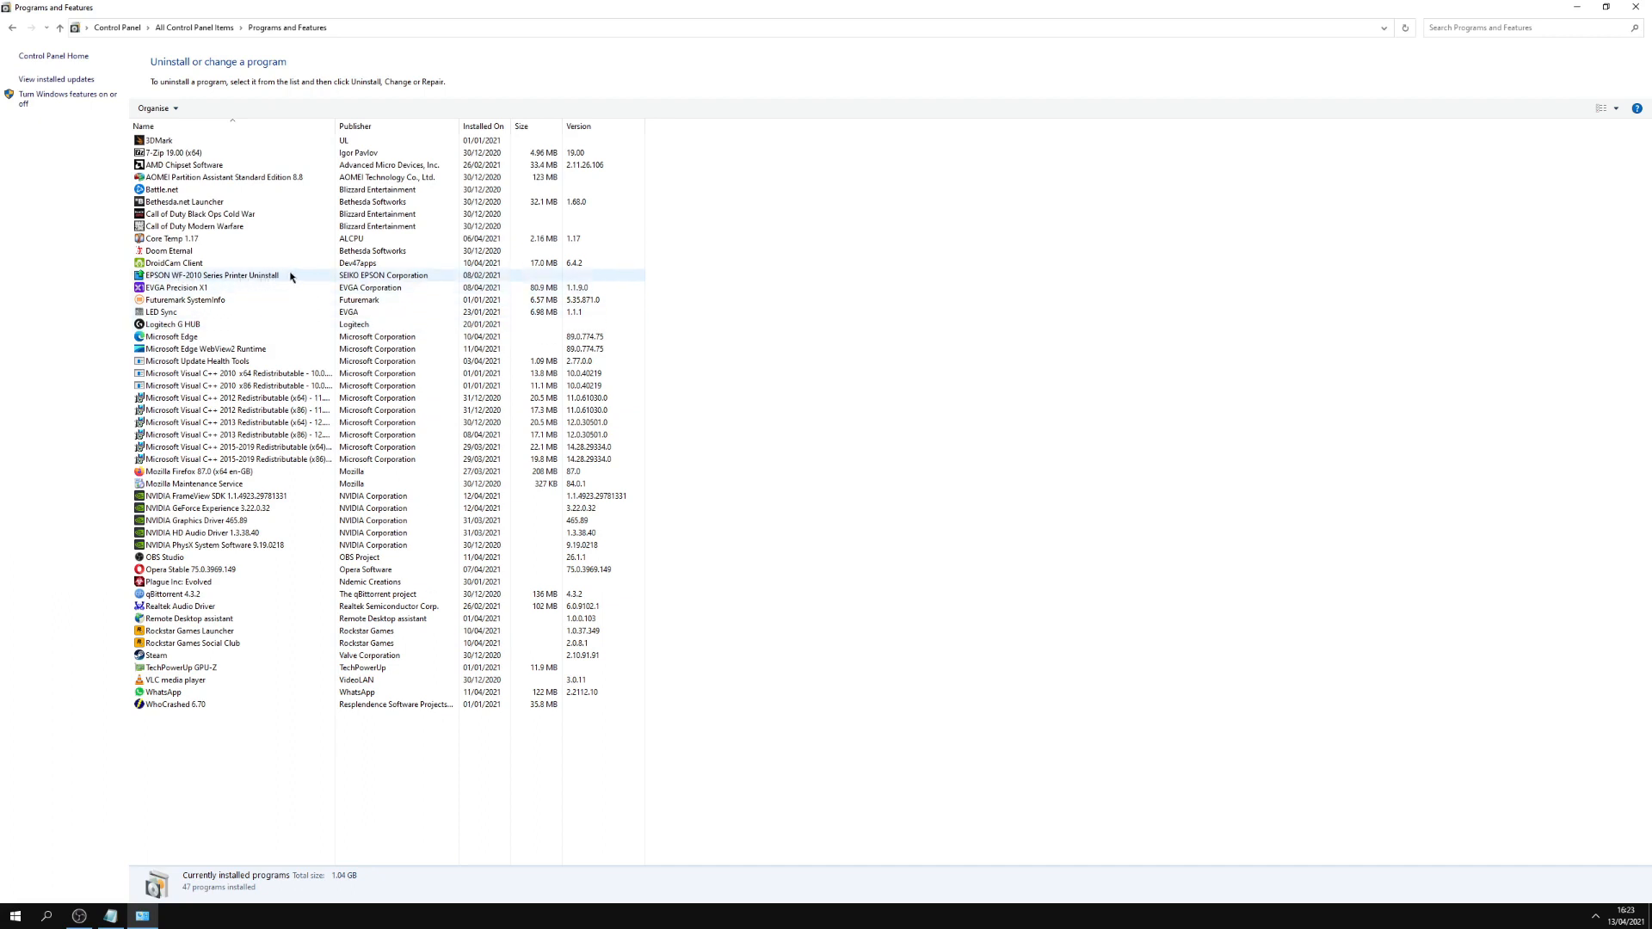
left_click(211, 276)
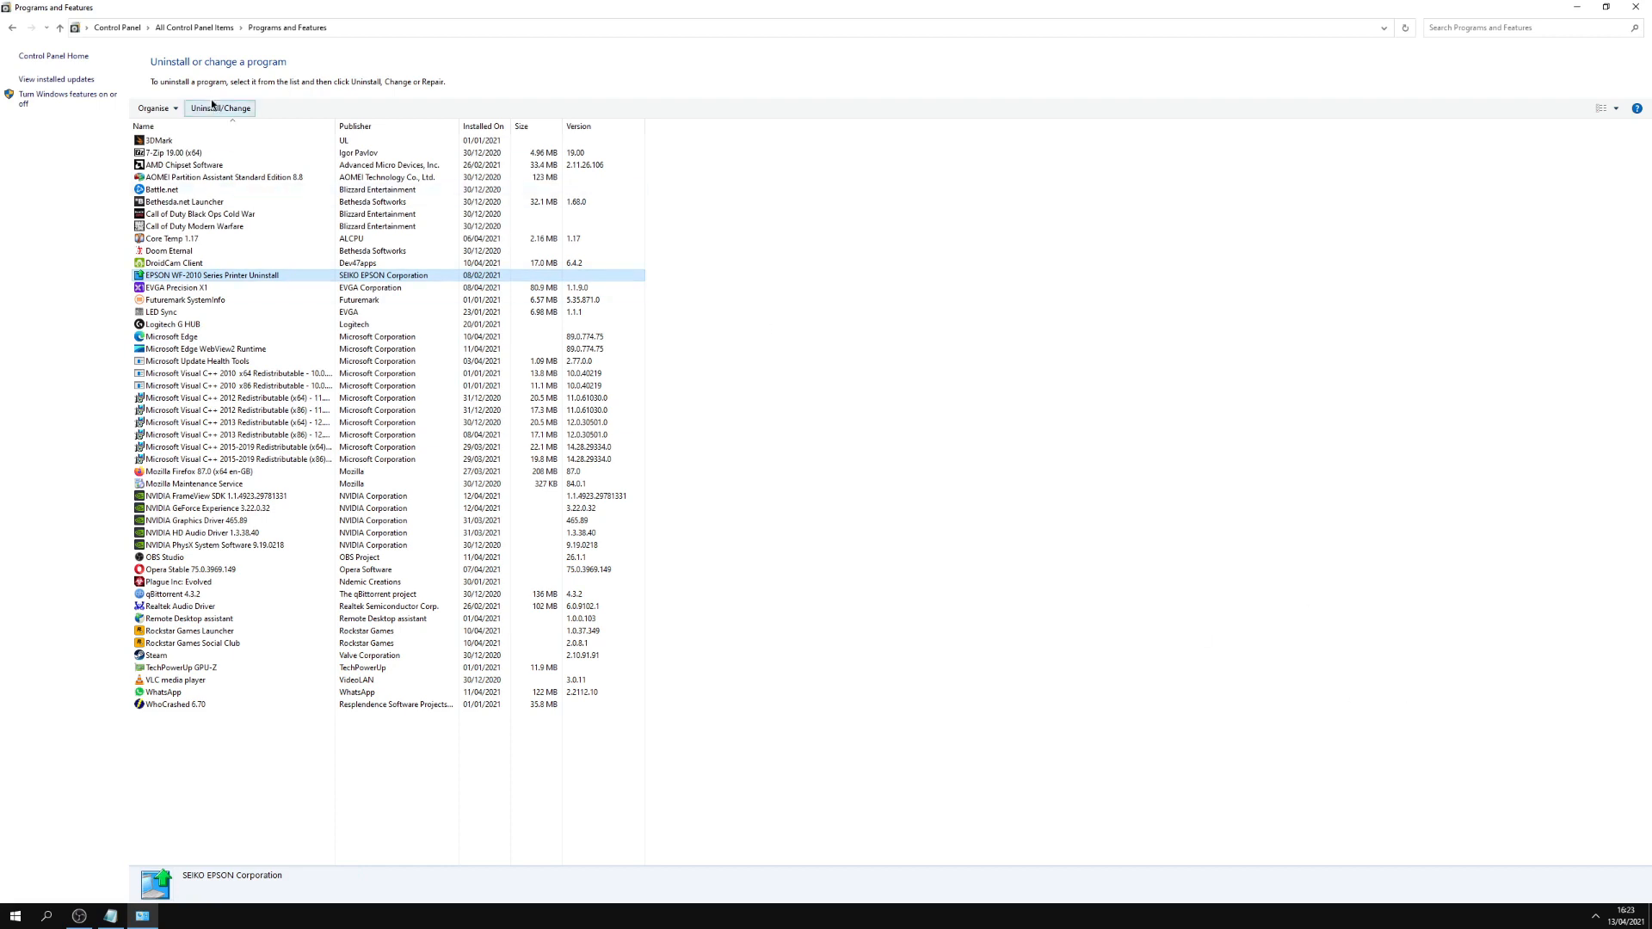
mouse_move(978, 429)
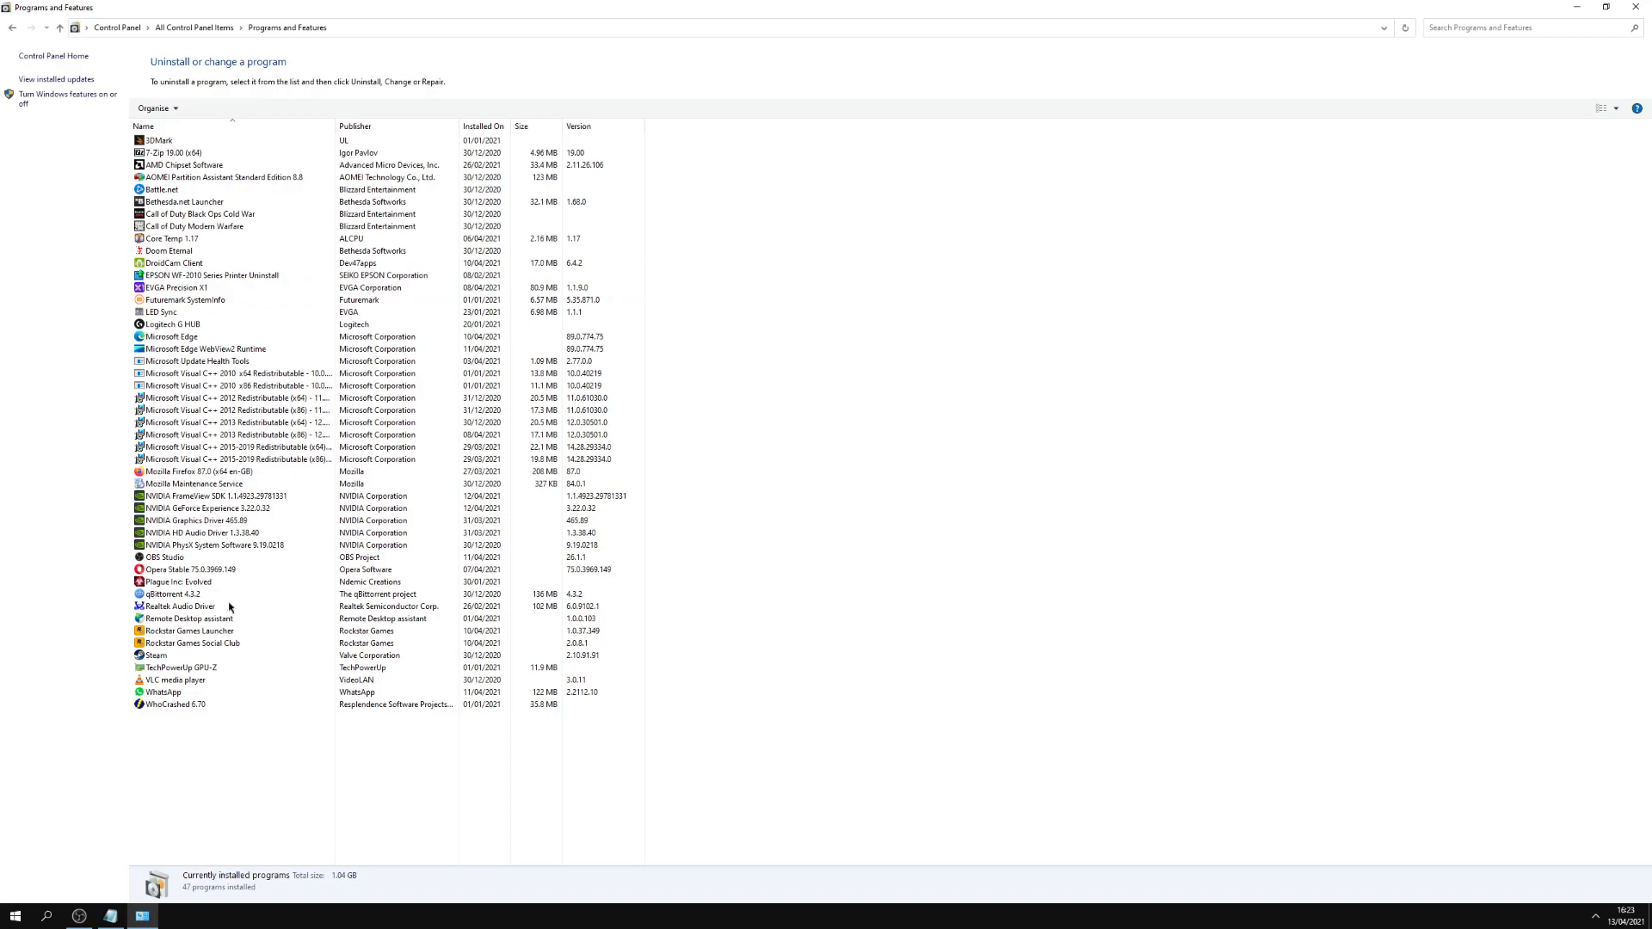
Step: Close Programs and Features without uninstalling anything and bring up the Start menu
left_click(1643, 7)
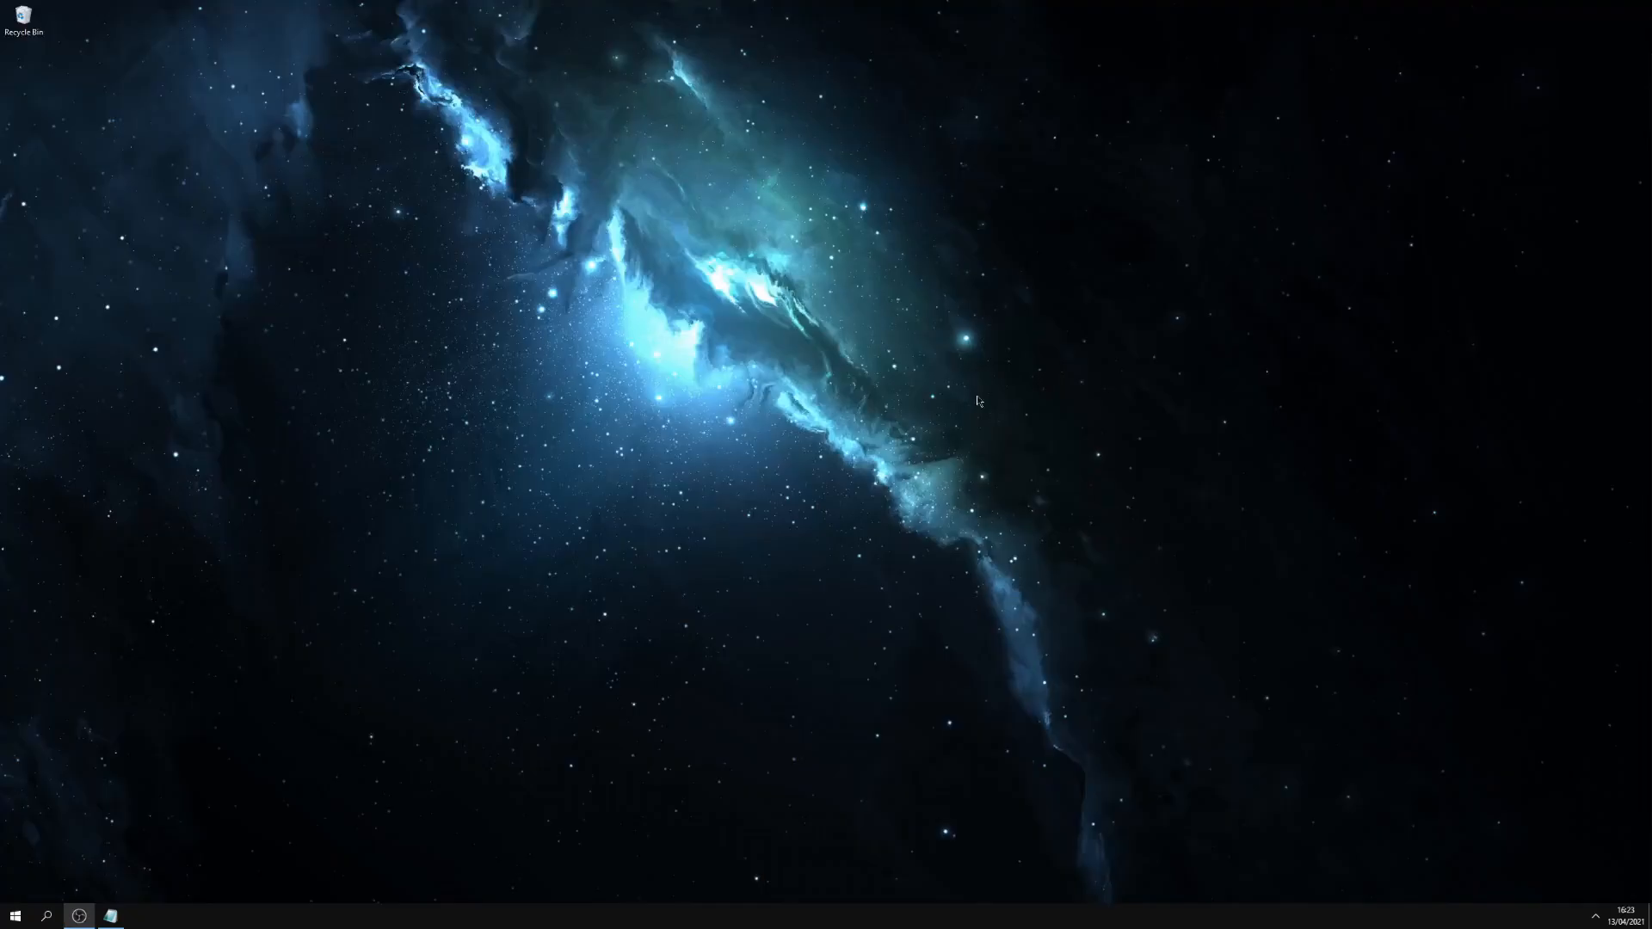
left_click(15, 915)
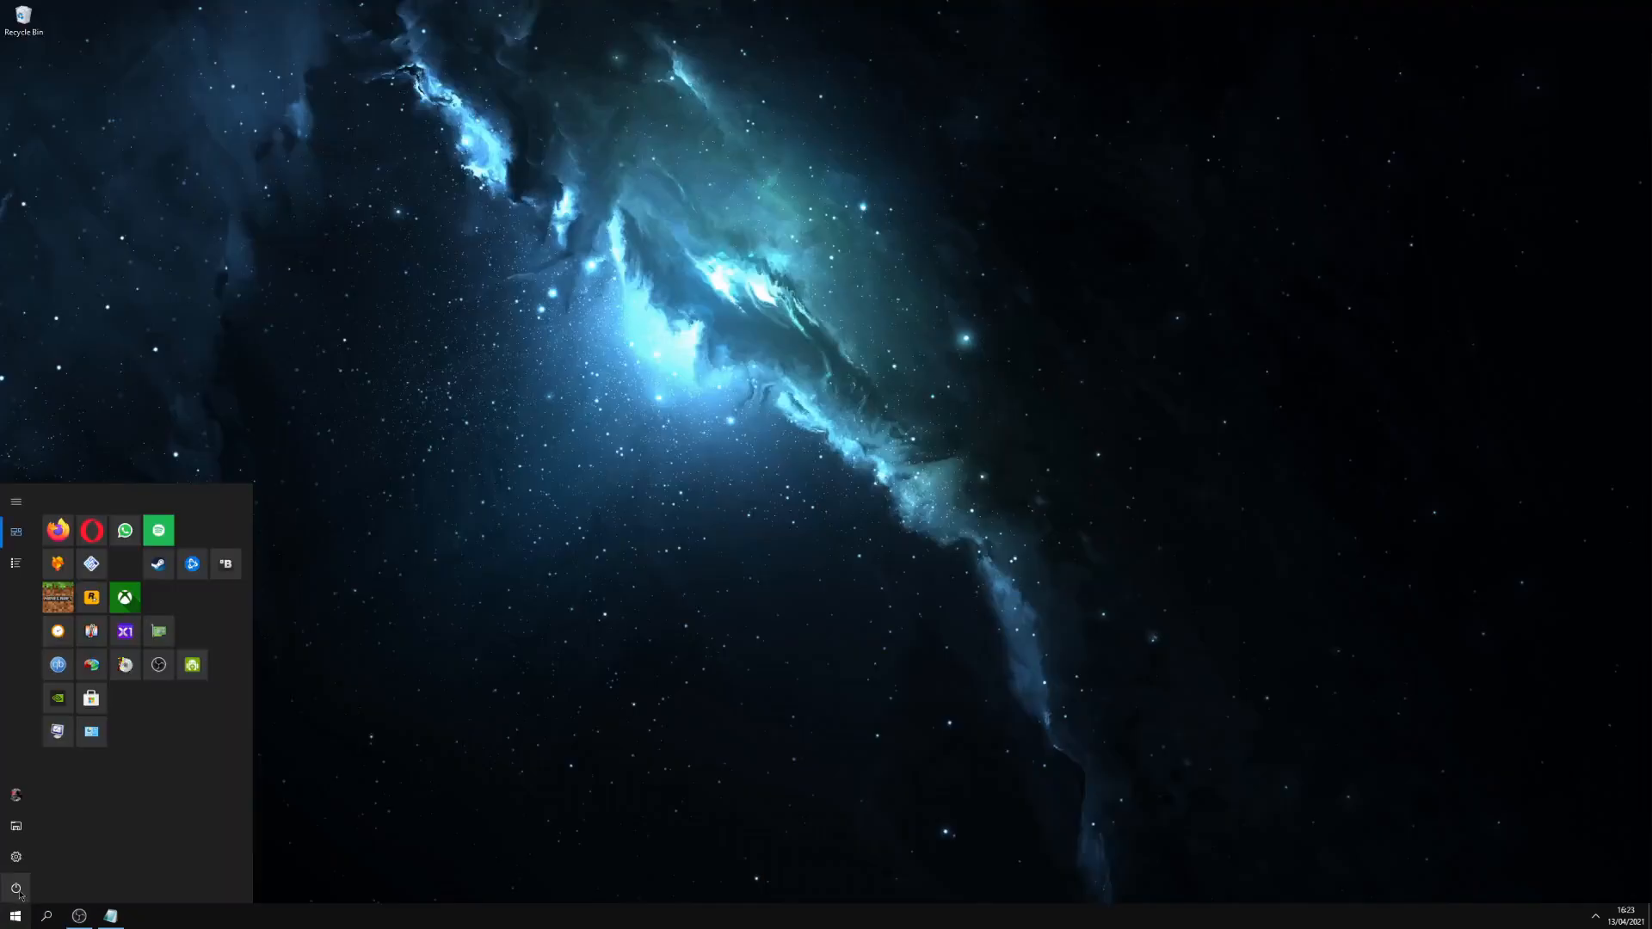
mouse_move(15, 888)
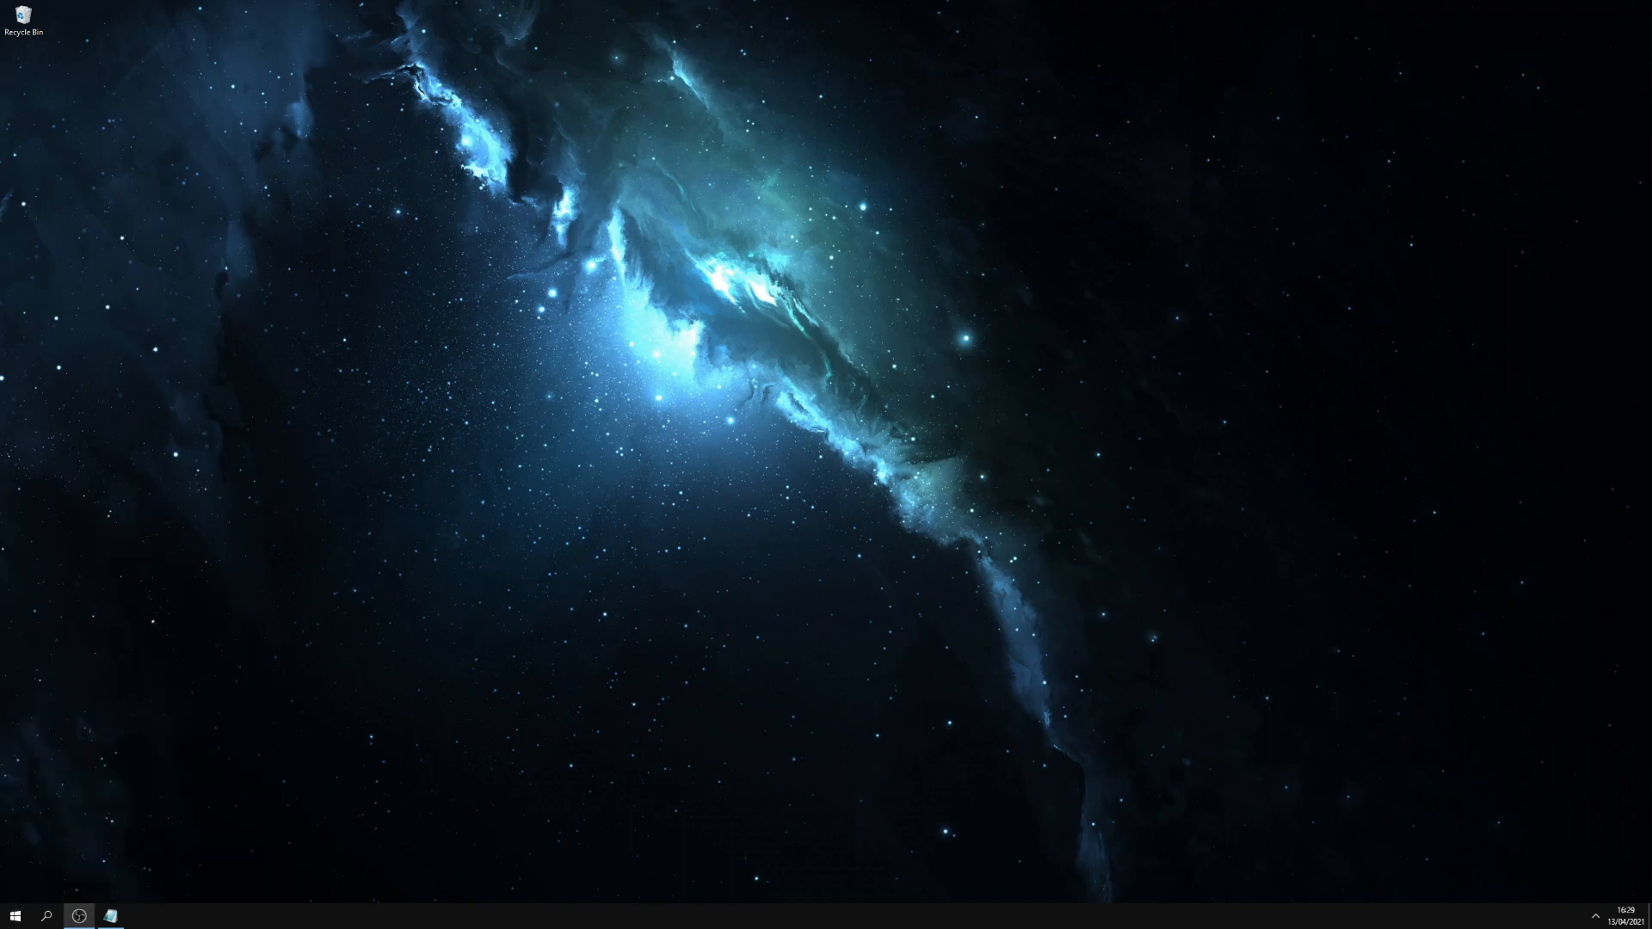
mouse_move(96, 656)
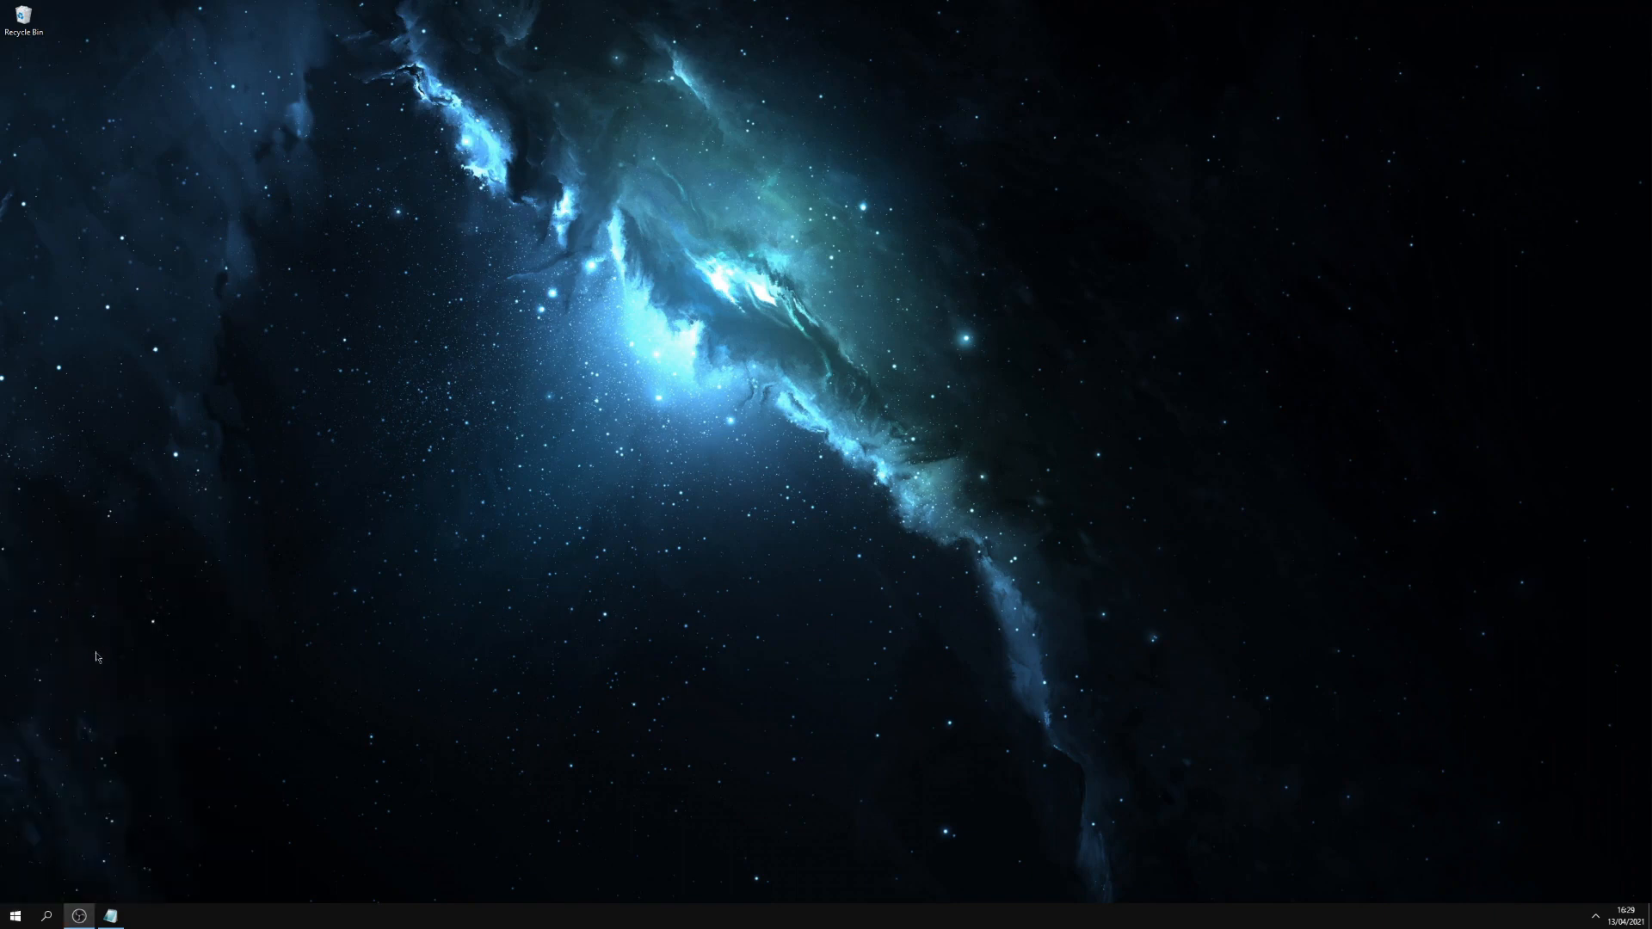
mouse_move(15, 916)
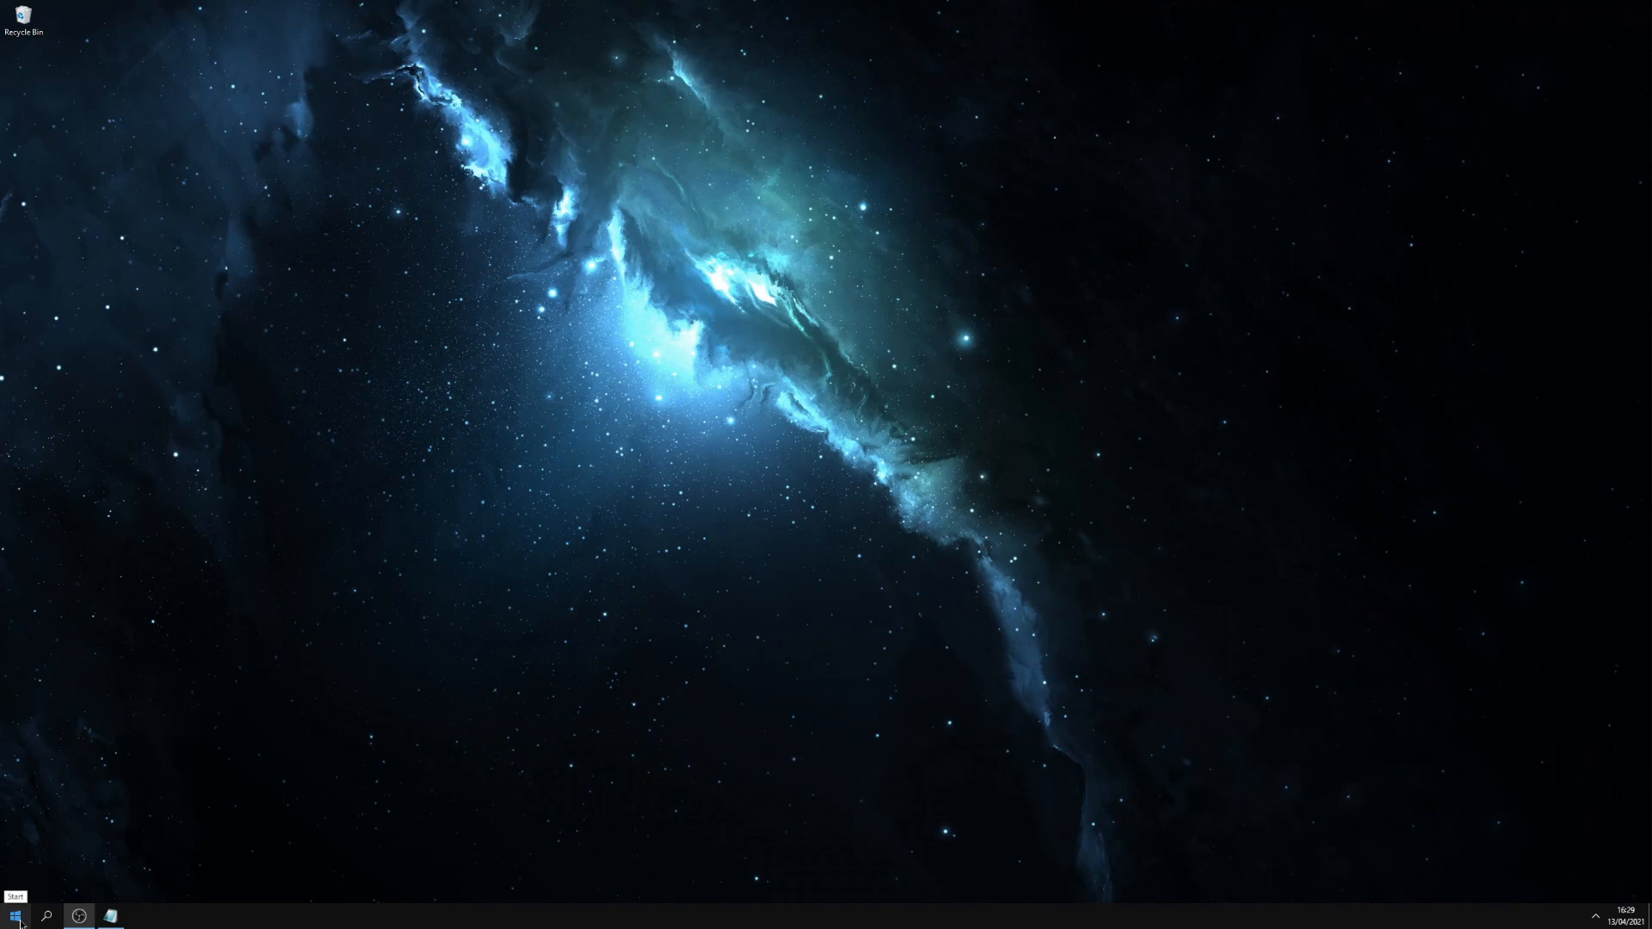
right_click(14, 912)
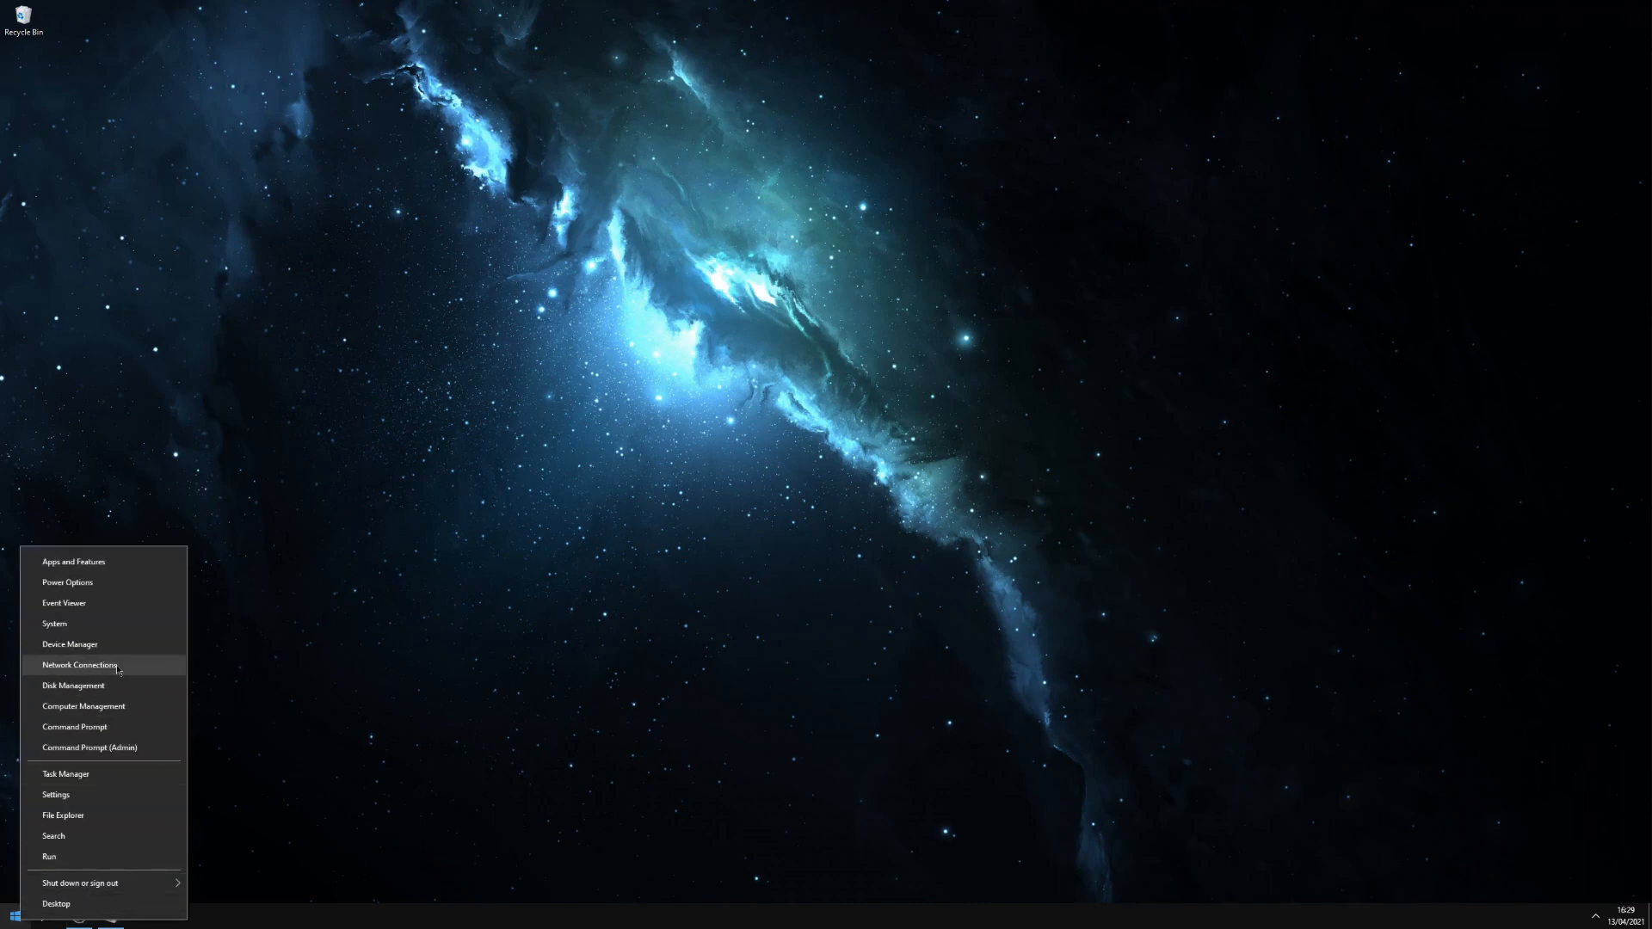
left_click(70, 644)
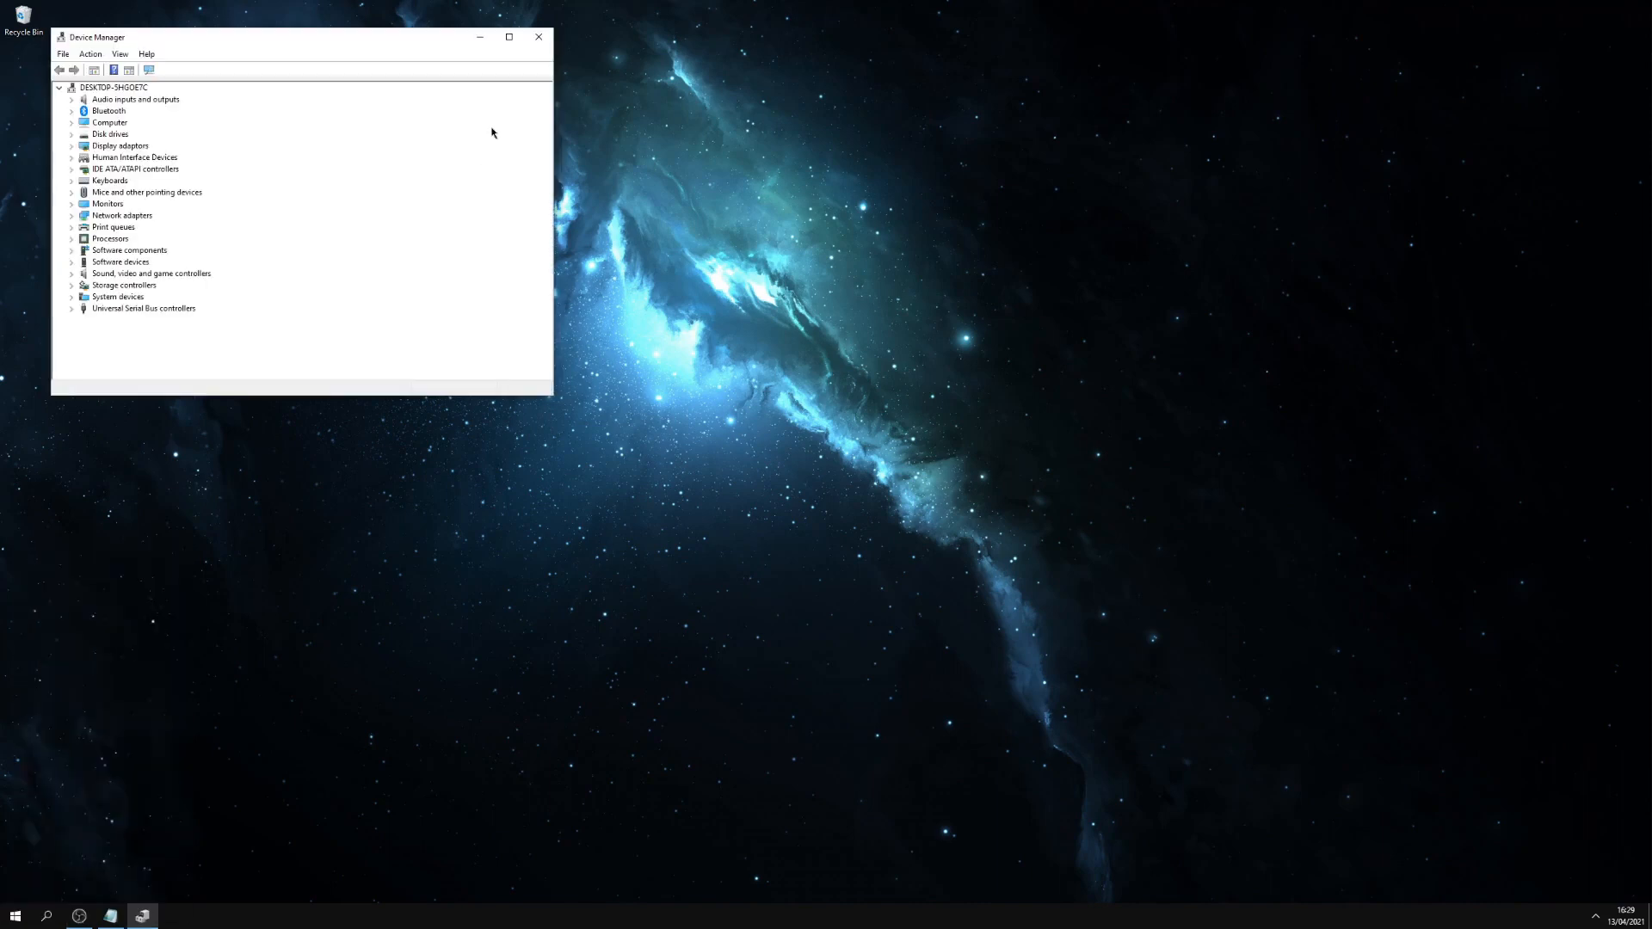
left_click(508, 37)
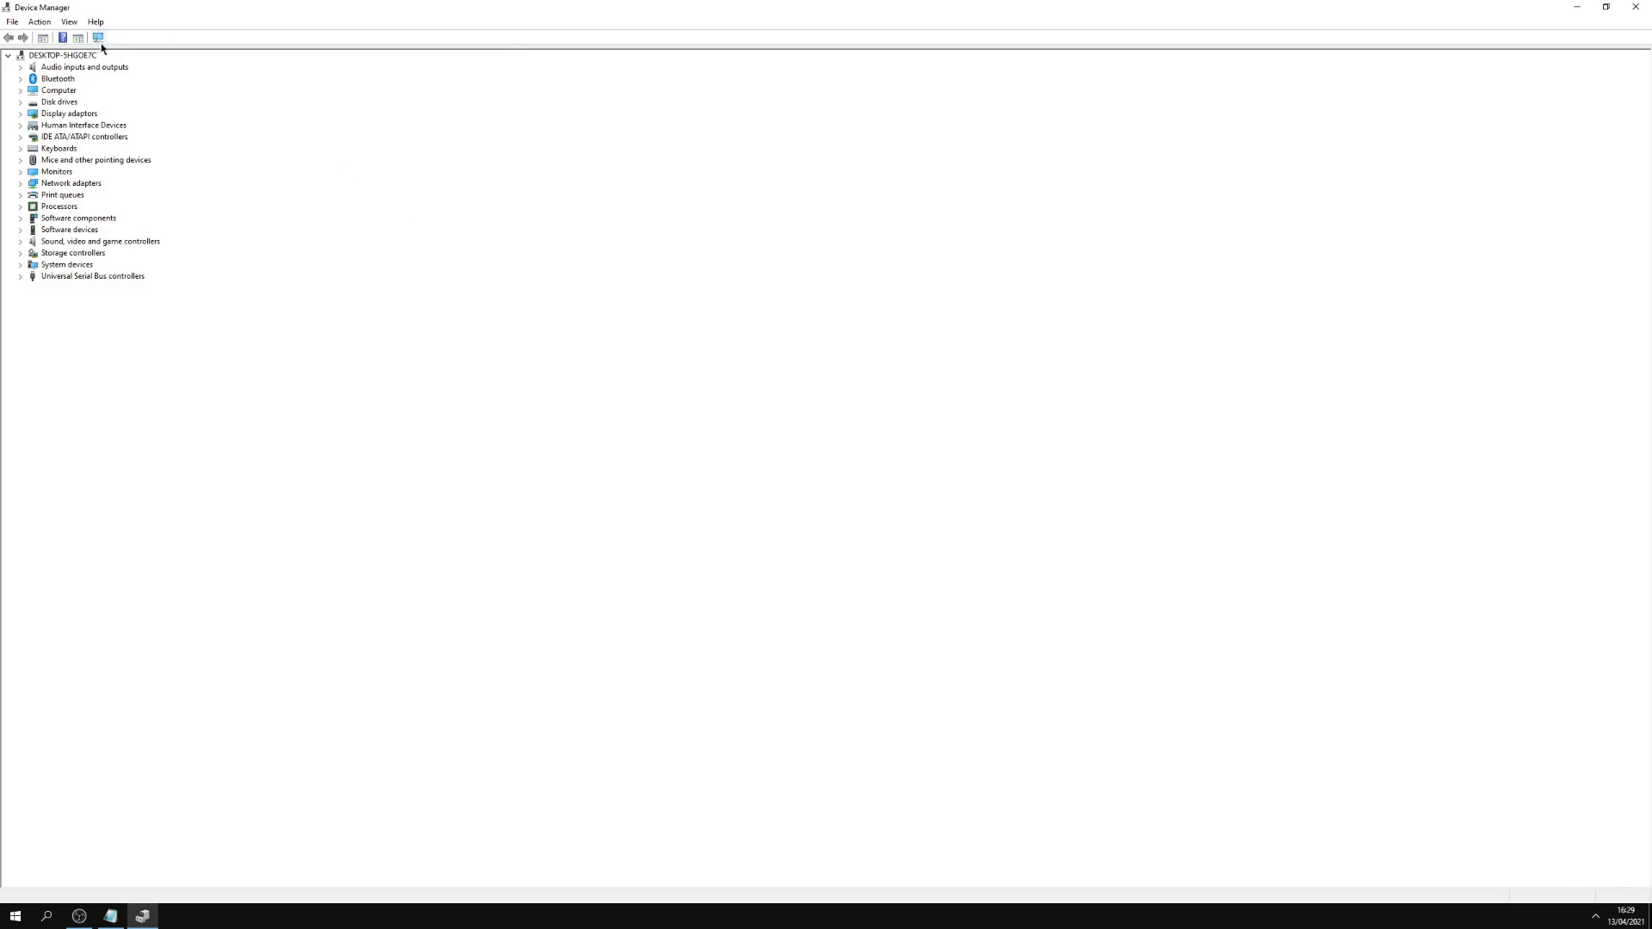
mouse_move(97, 38)
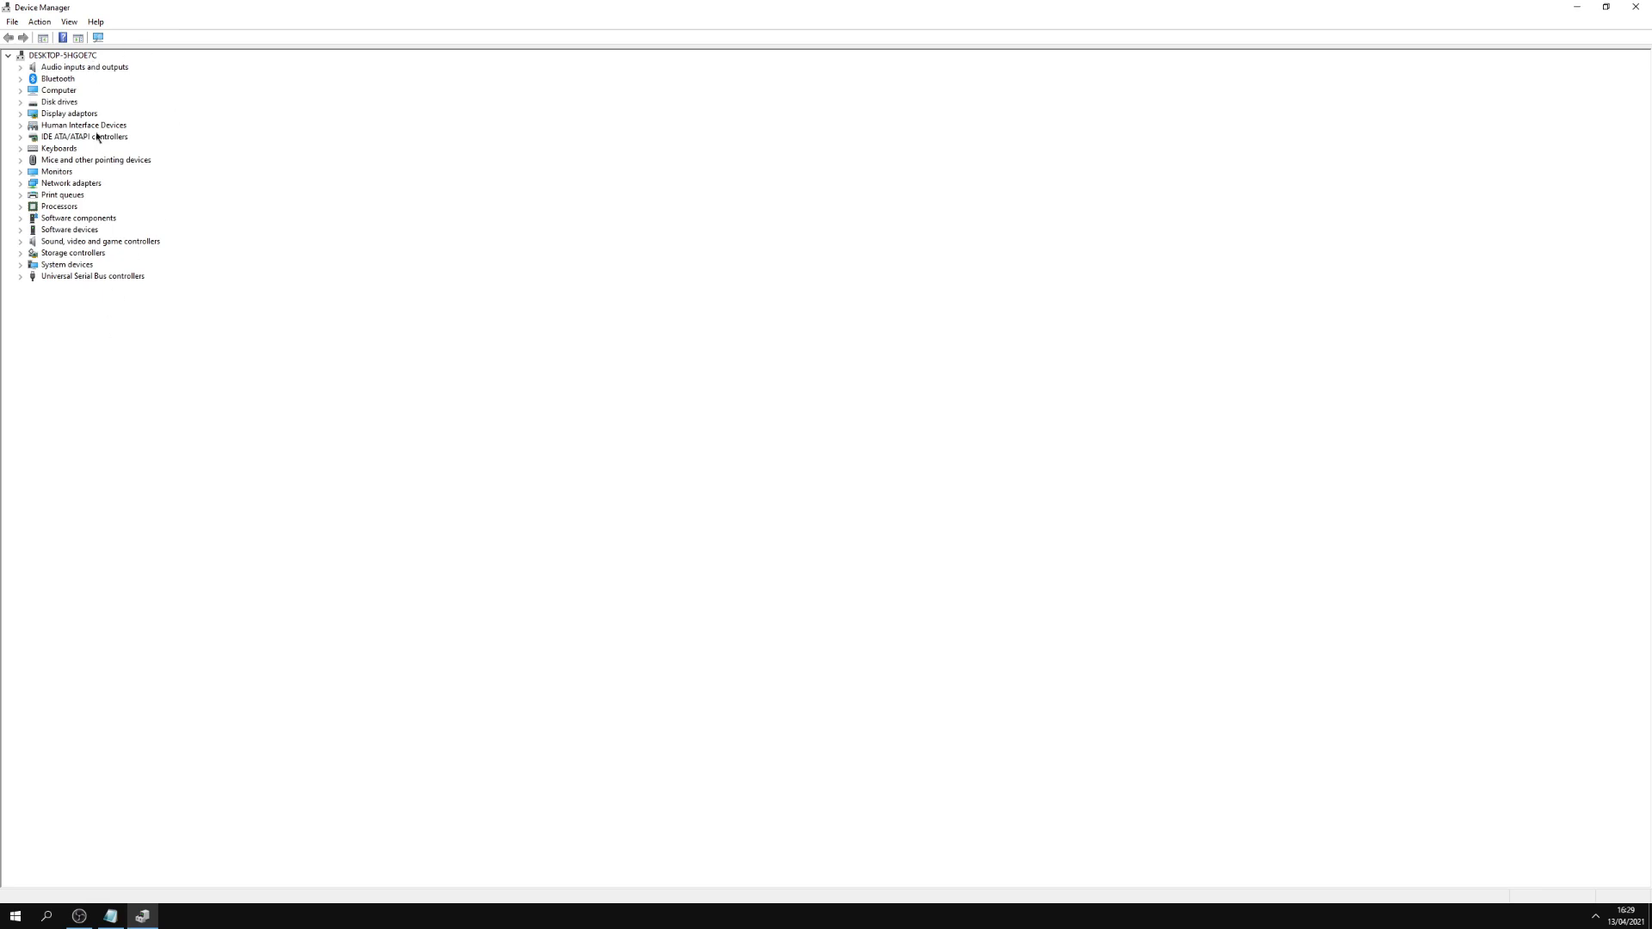
mouse_move(135, 281)
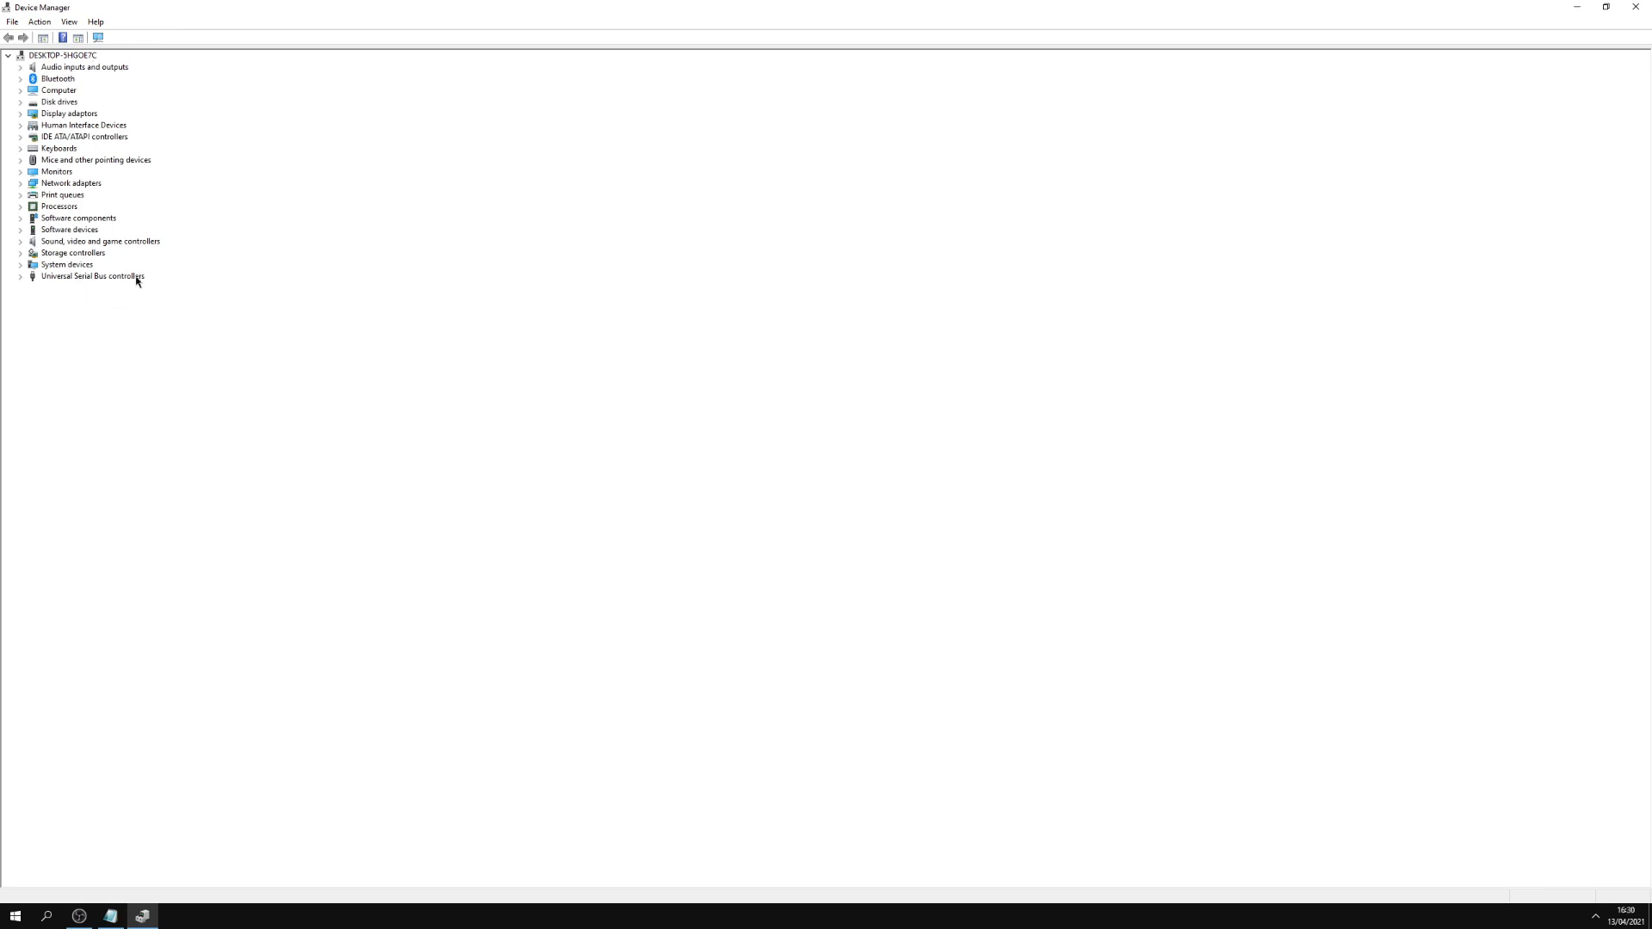
mouse_move(23, 125)
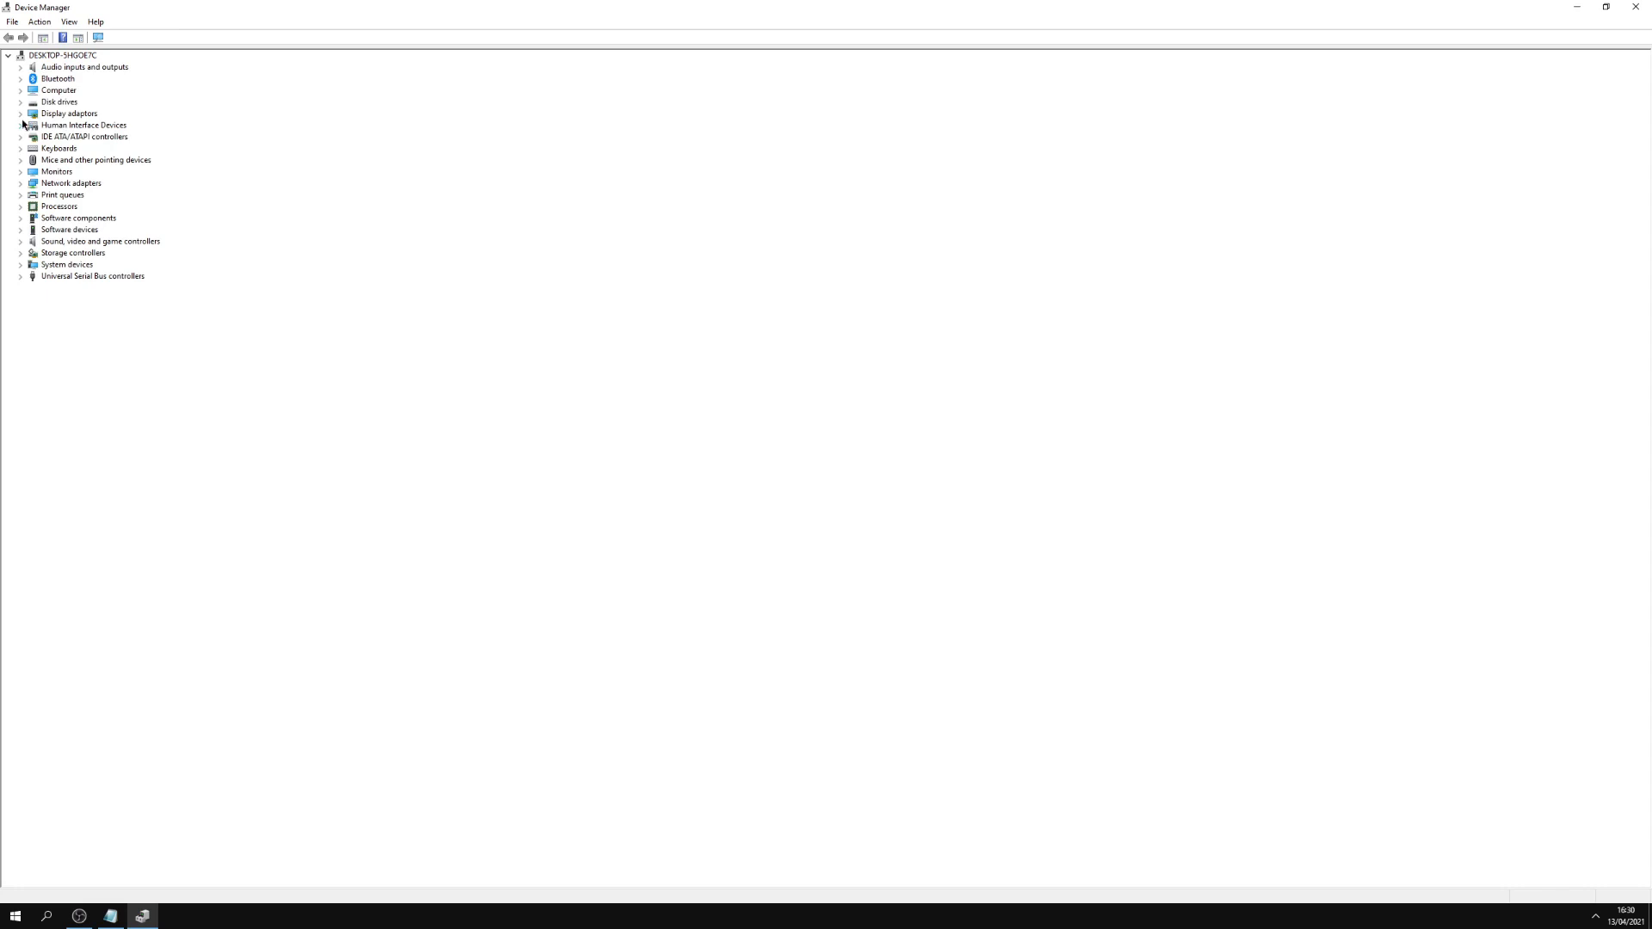
Step: Search automatically for an RTX 3080 driver, confirm the best is installed, and close Device Manager
left_click(19, 113)
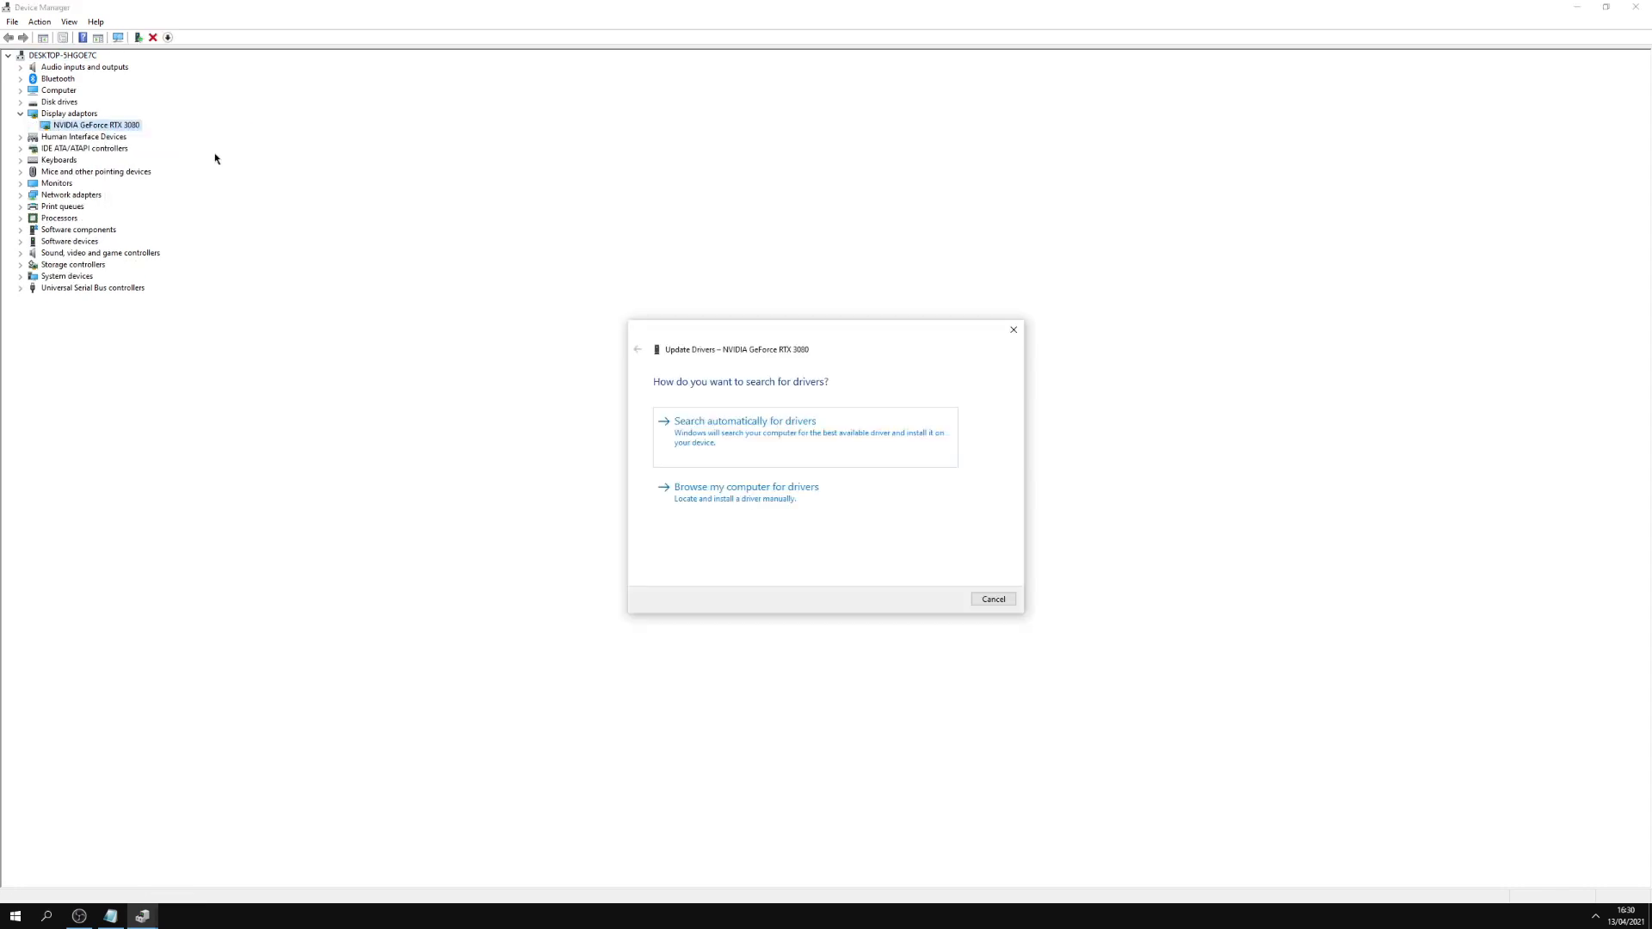
mouse_move(677, 555)
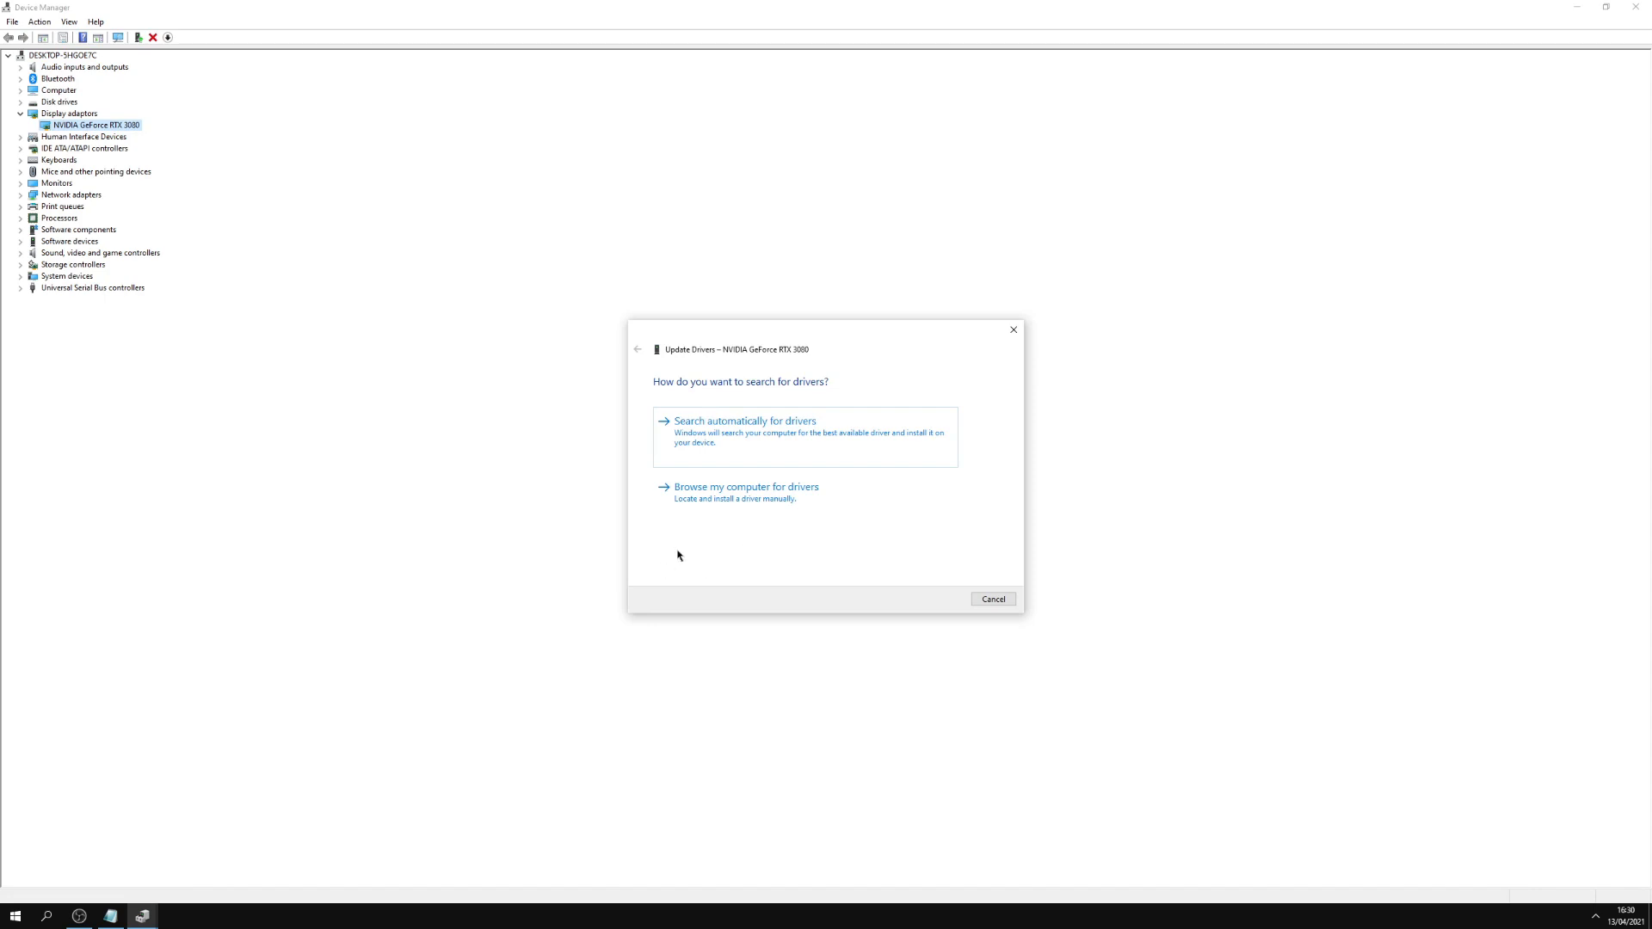
mouse_move(883, 498)
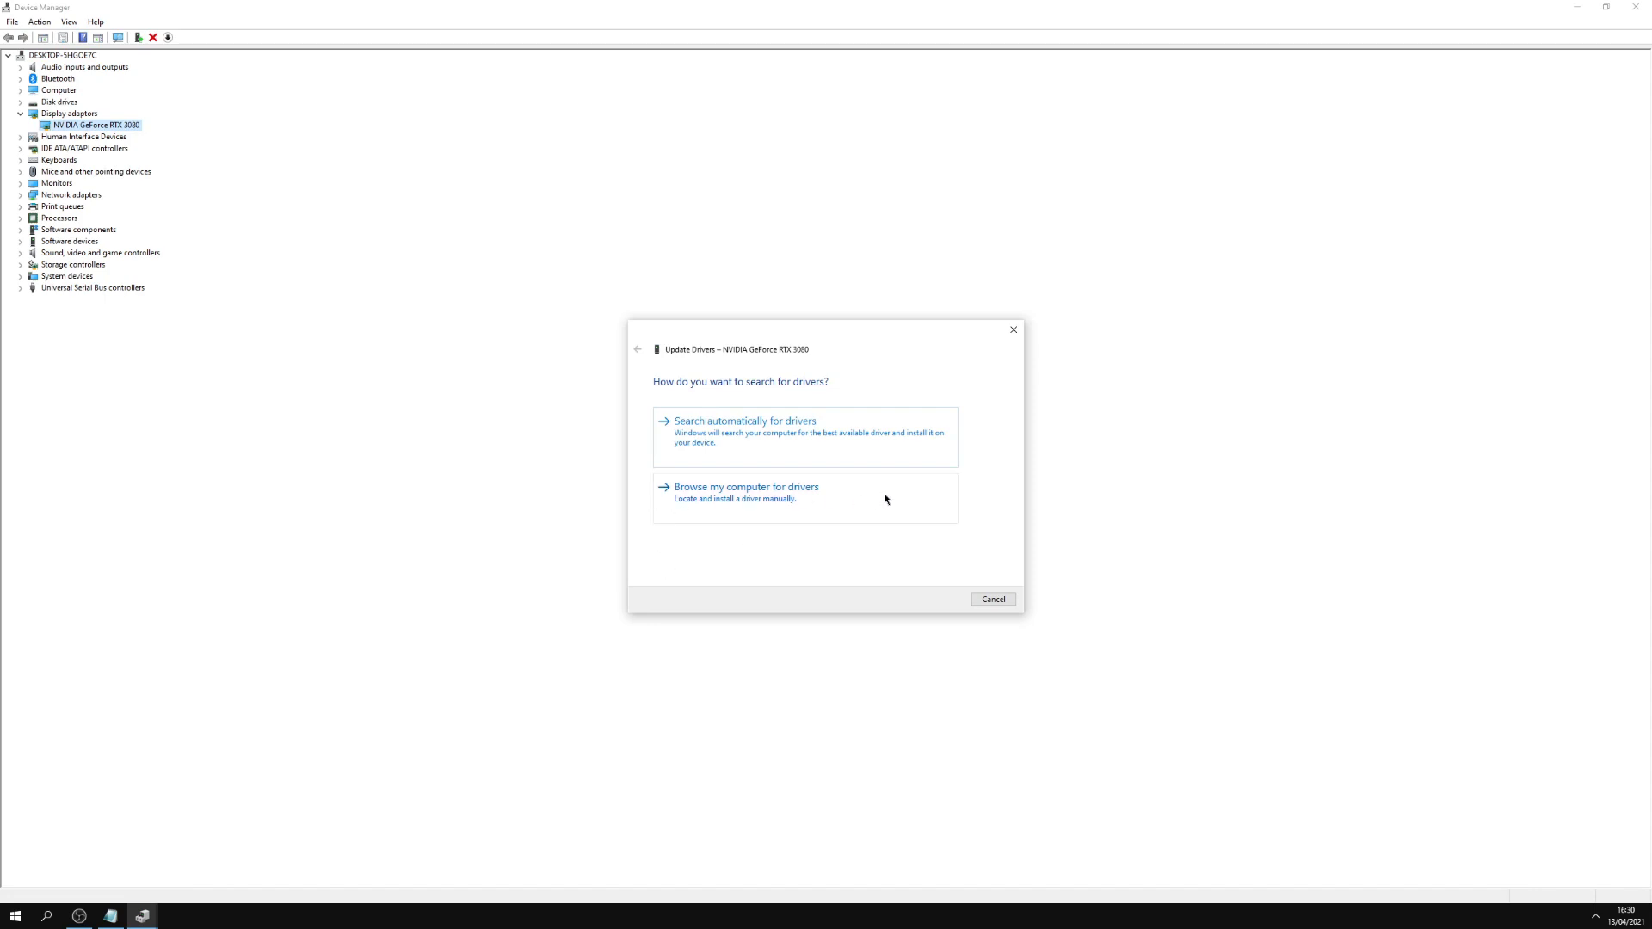
mouse_move(794, 443)
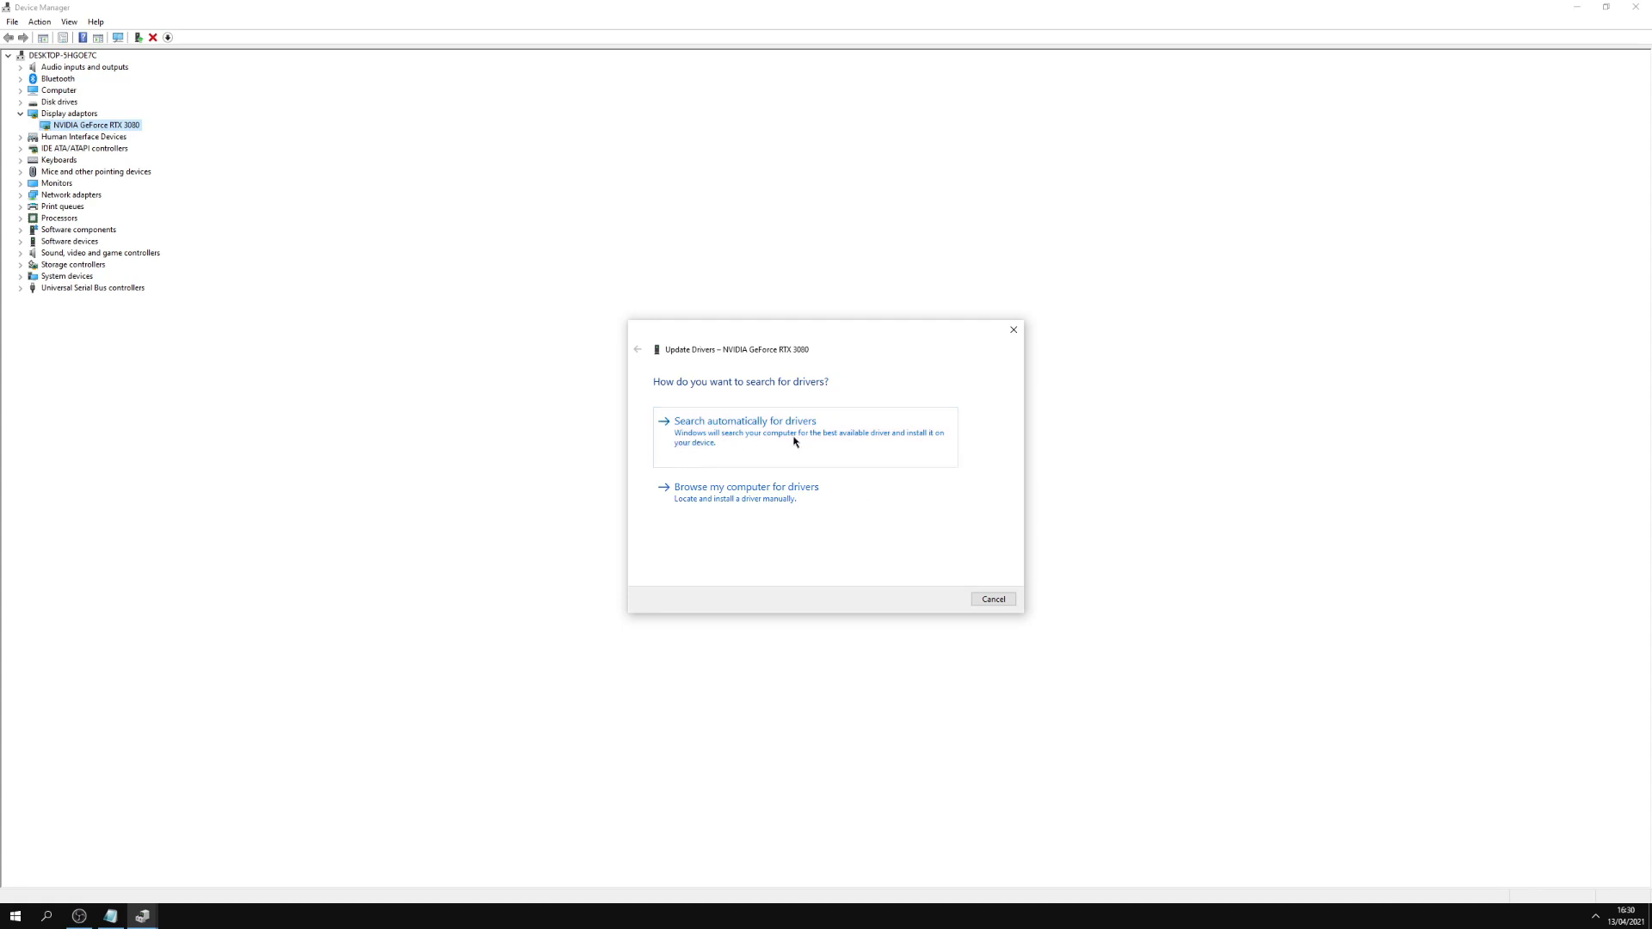
left_click(743, 421)
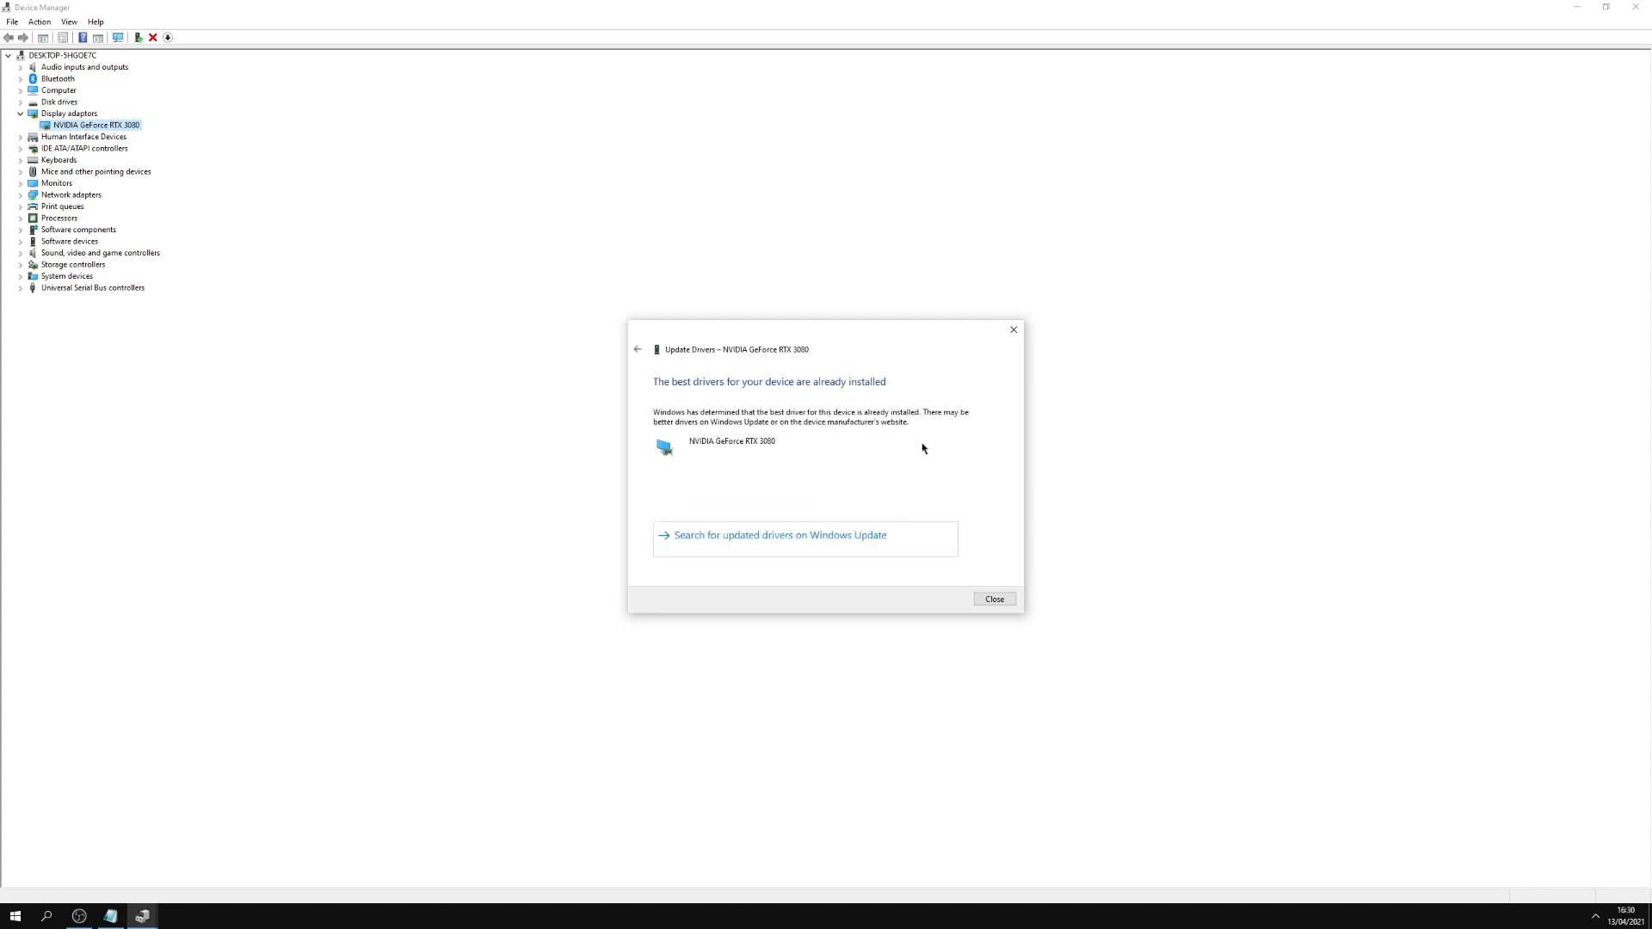
mouse_move(771, 350)
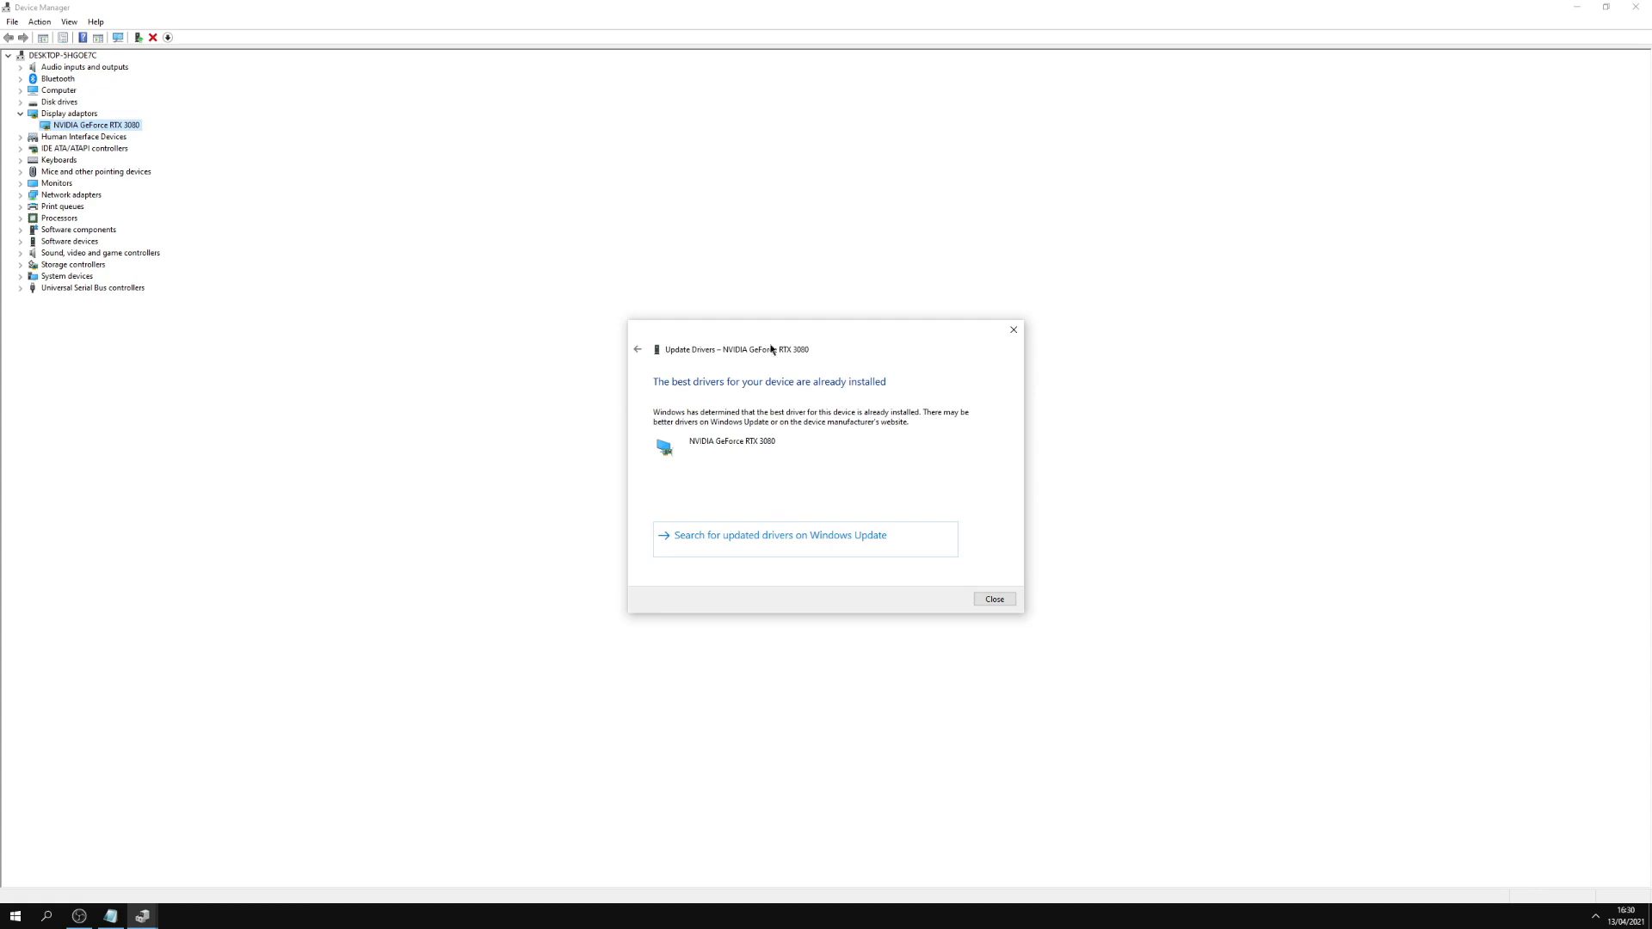
mouse_move(666, 450)
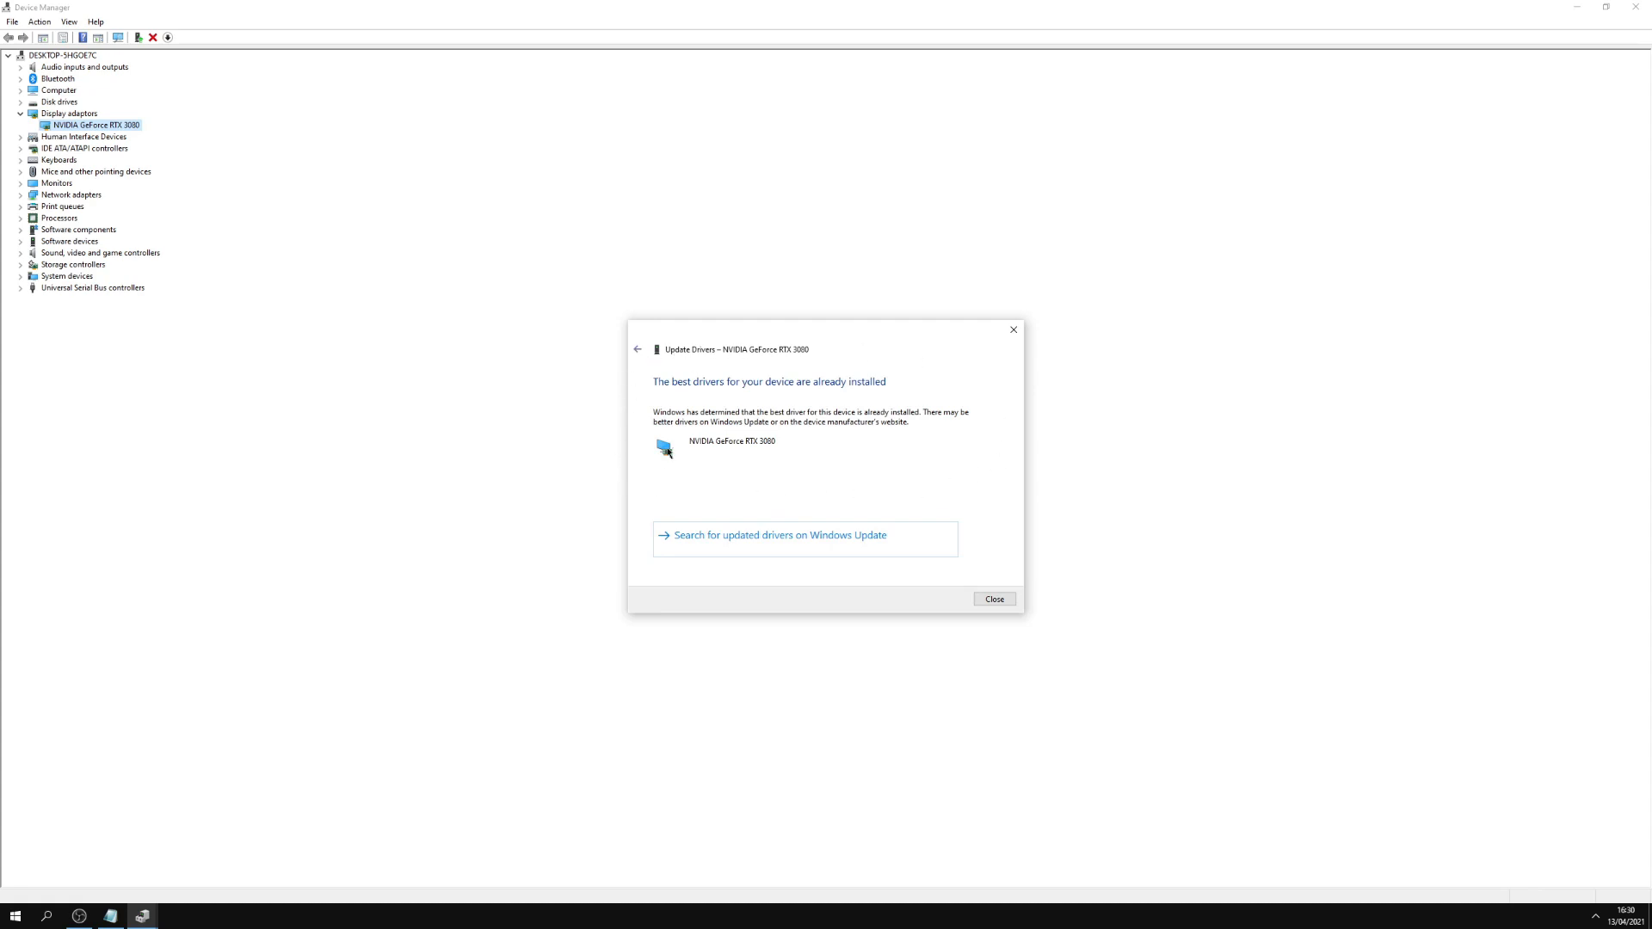
mouse_move(789, 486)
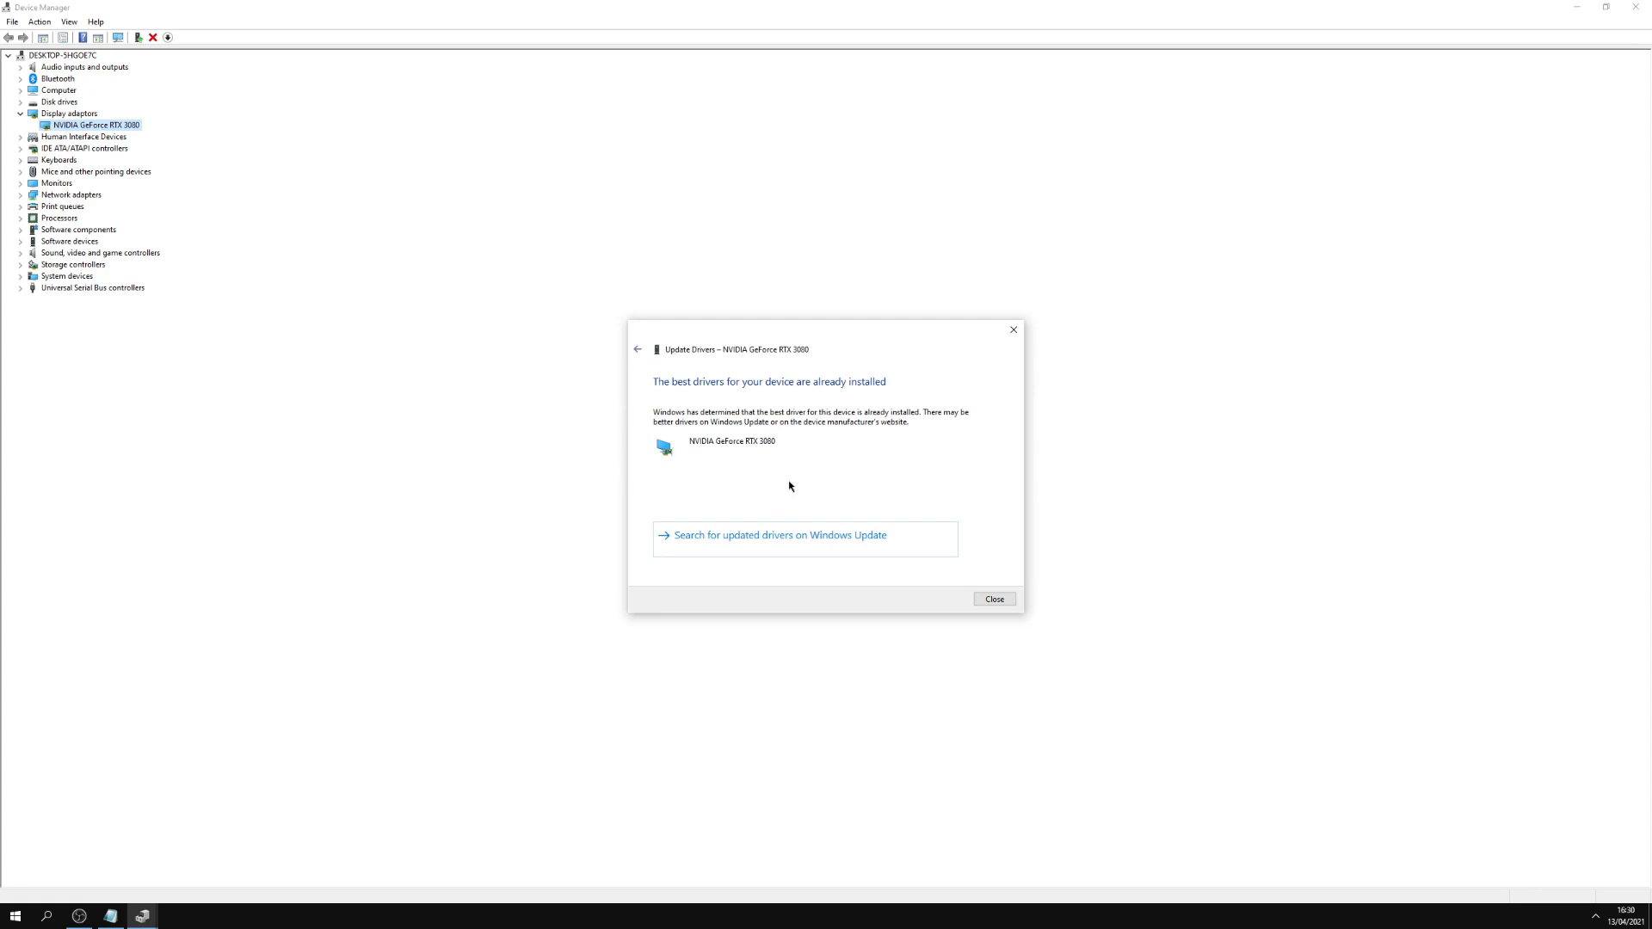
mouse_move(1010, 569)
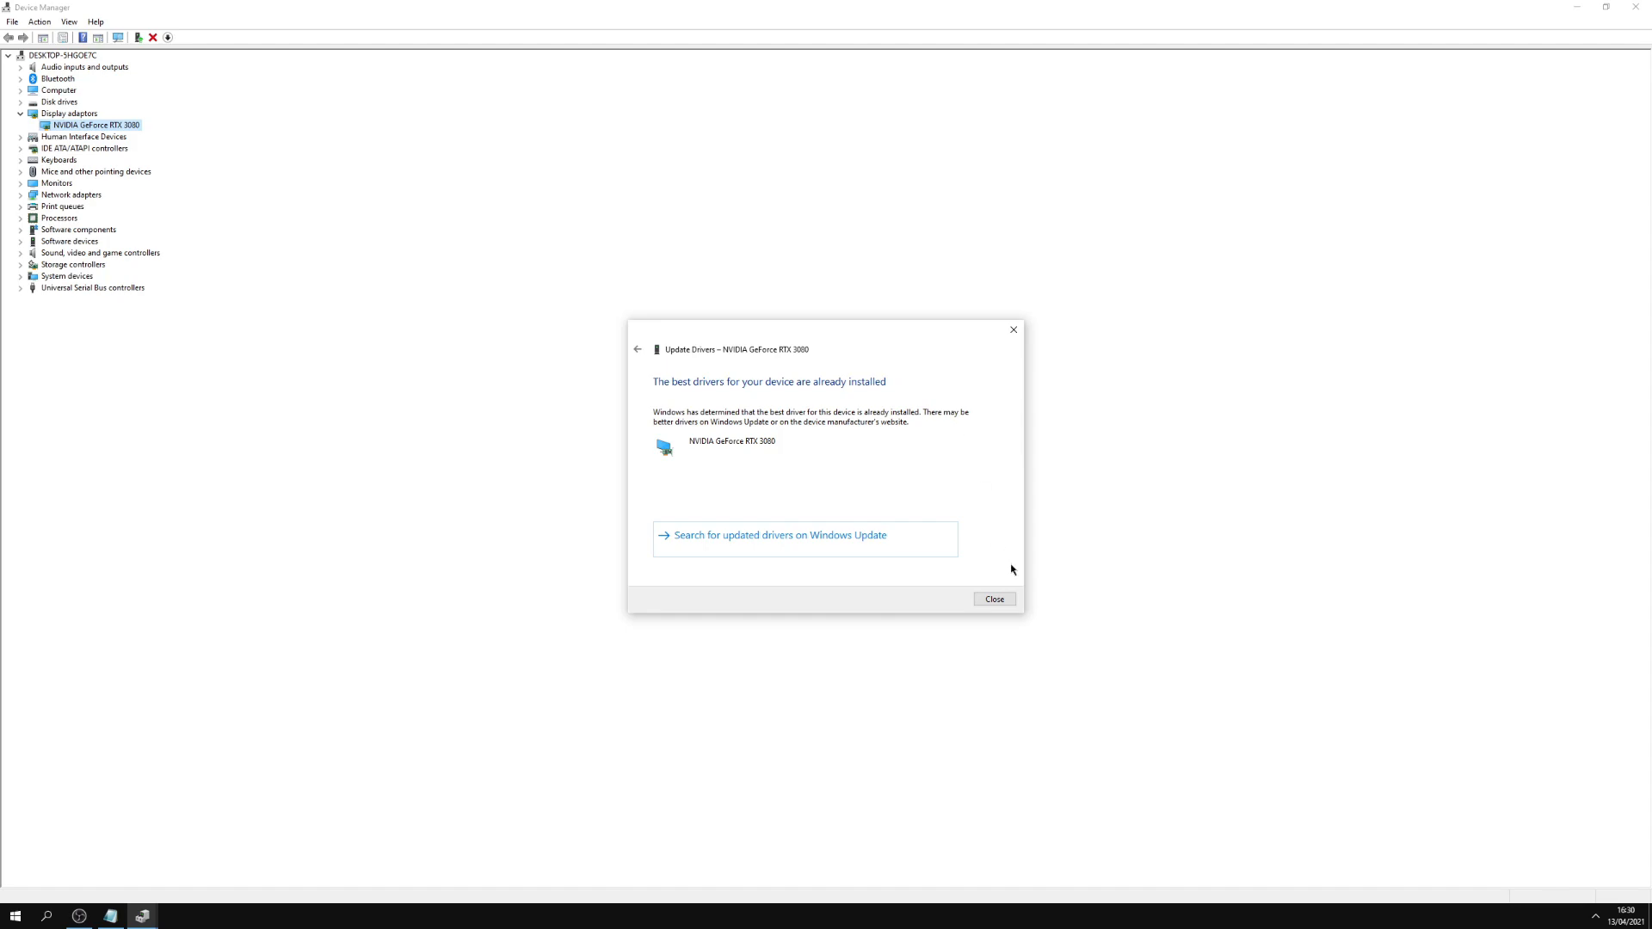
left_click(991, 599)
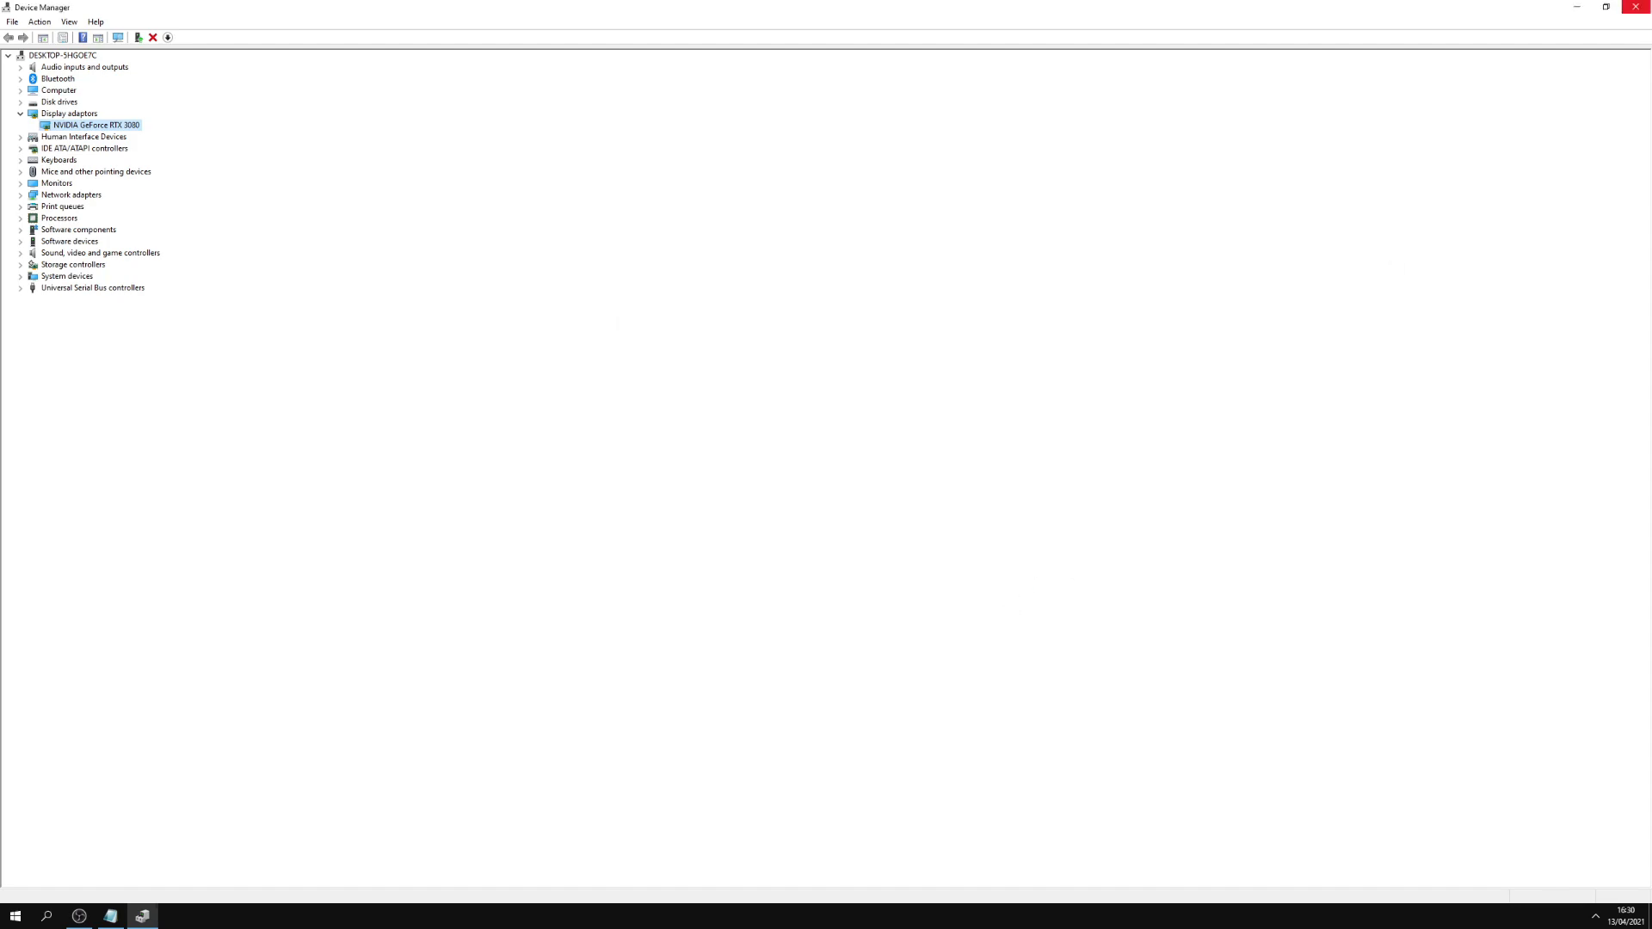
left_click(1642, 8)
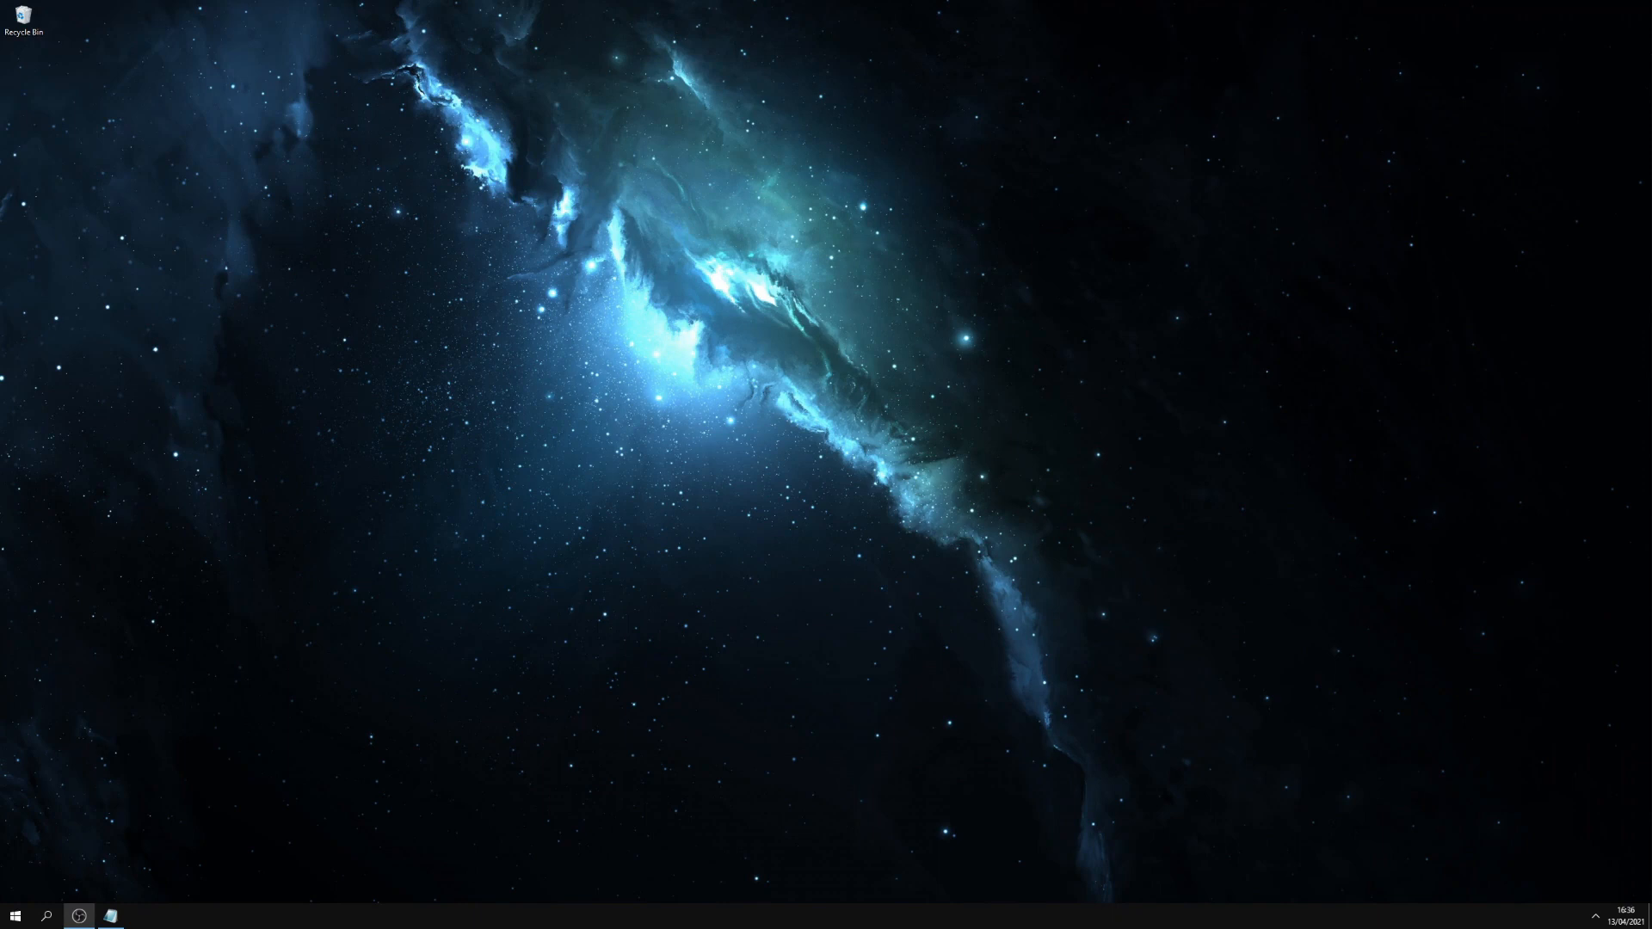
mouse_move(222, 604)
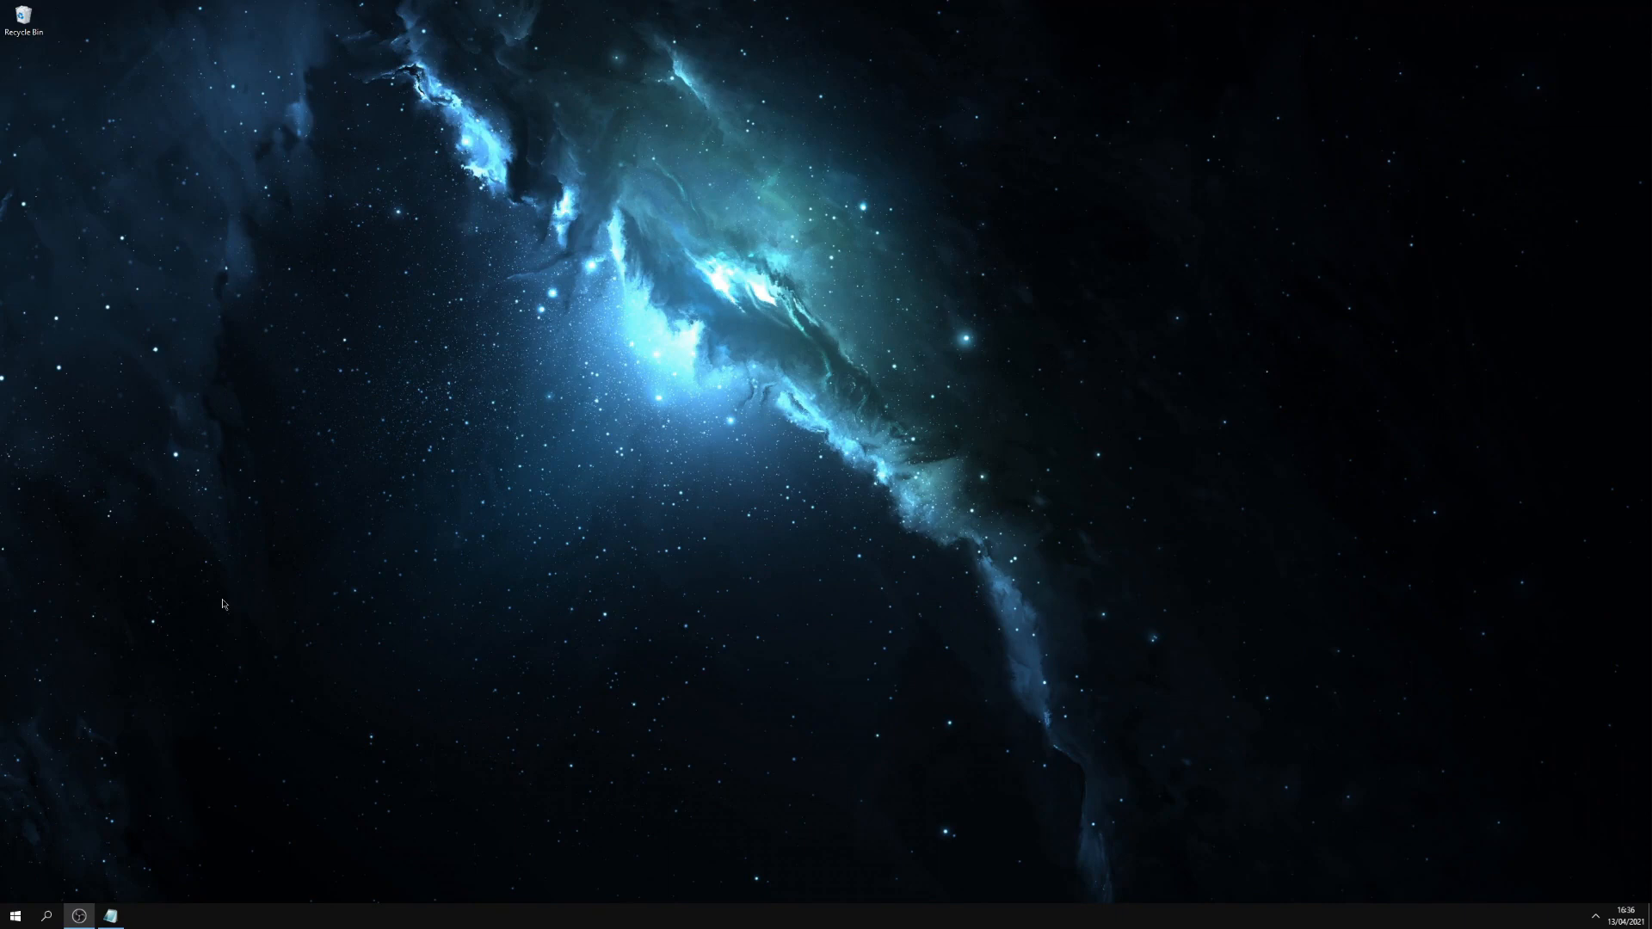
Step: Check Windows Update in Settings, confirm up to date at 16:37, and close Settings
left_click(15, 916)
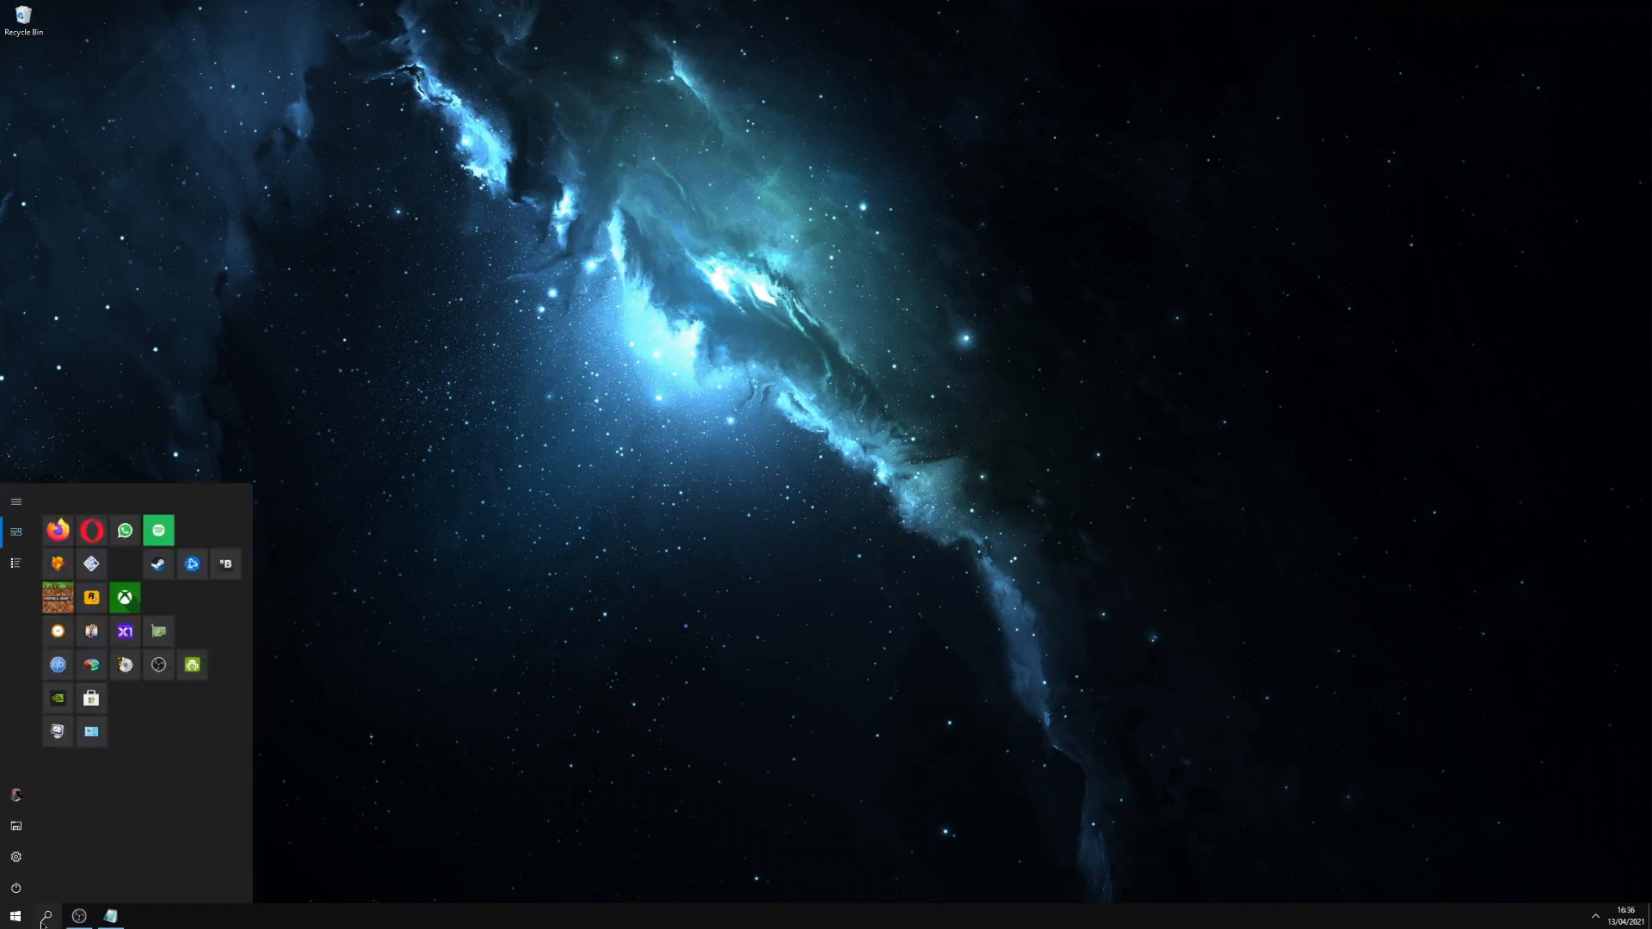
left_click(16, 856)
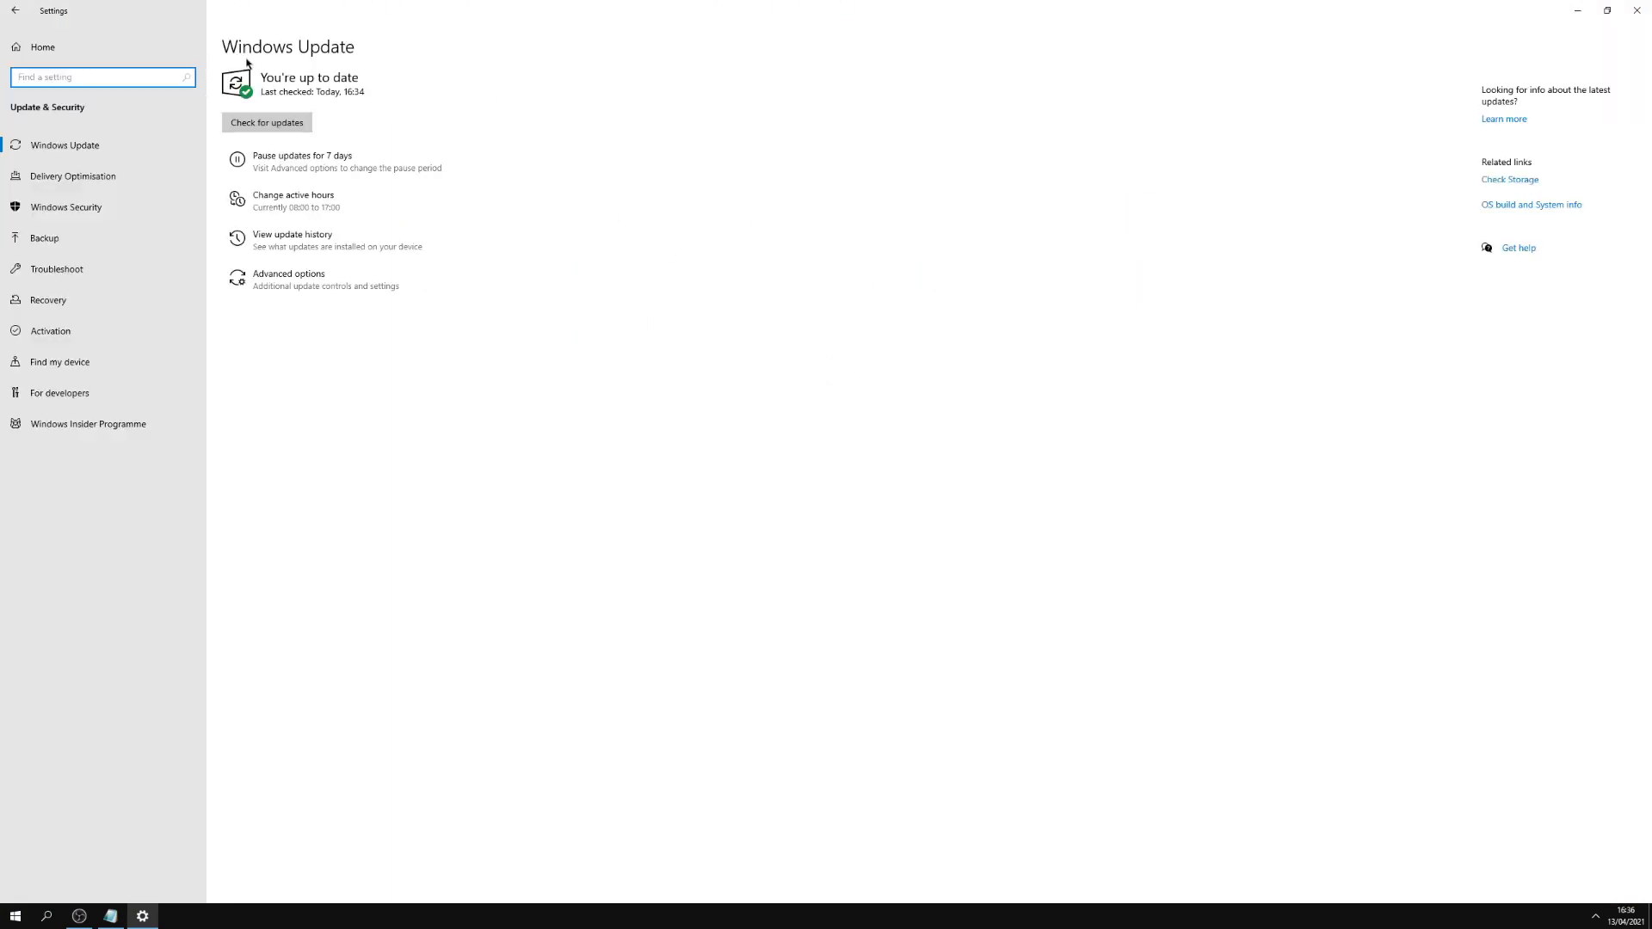
mouse_move(653, 269)
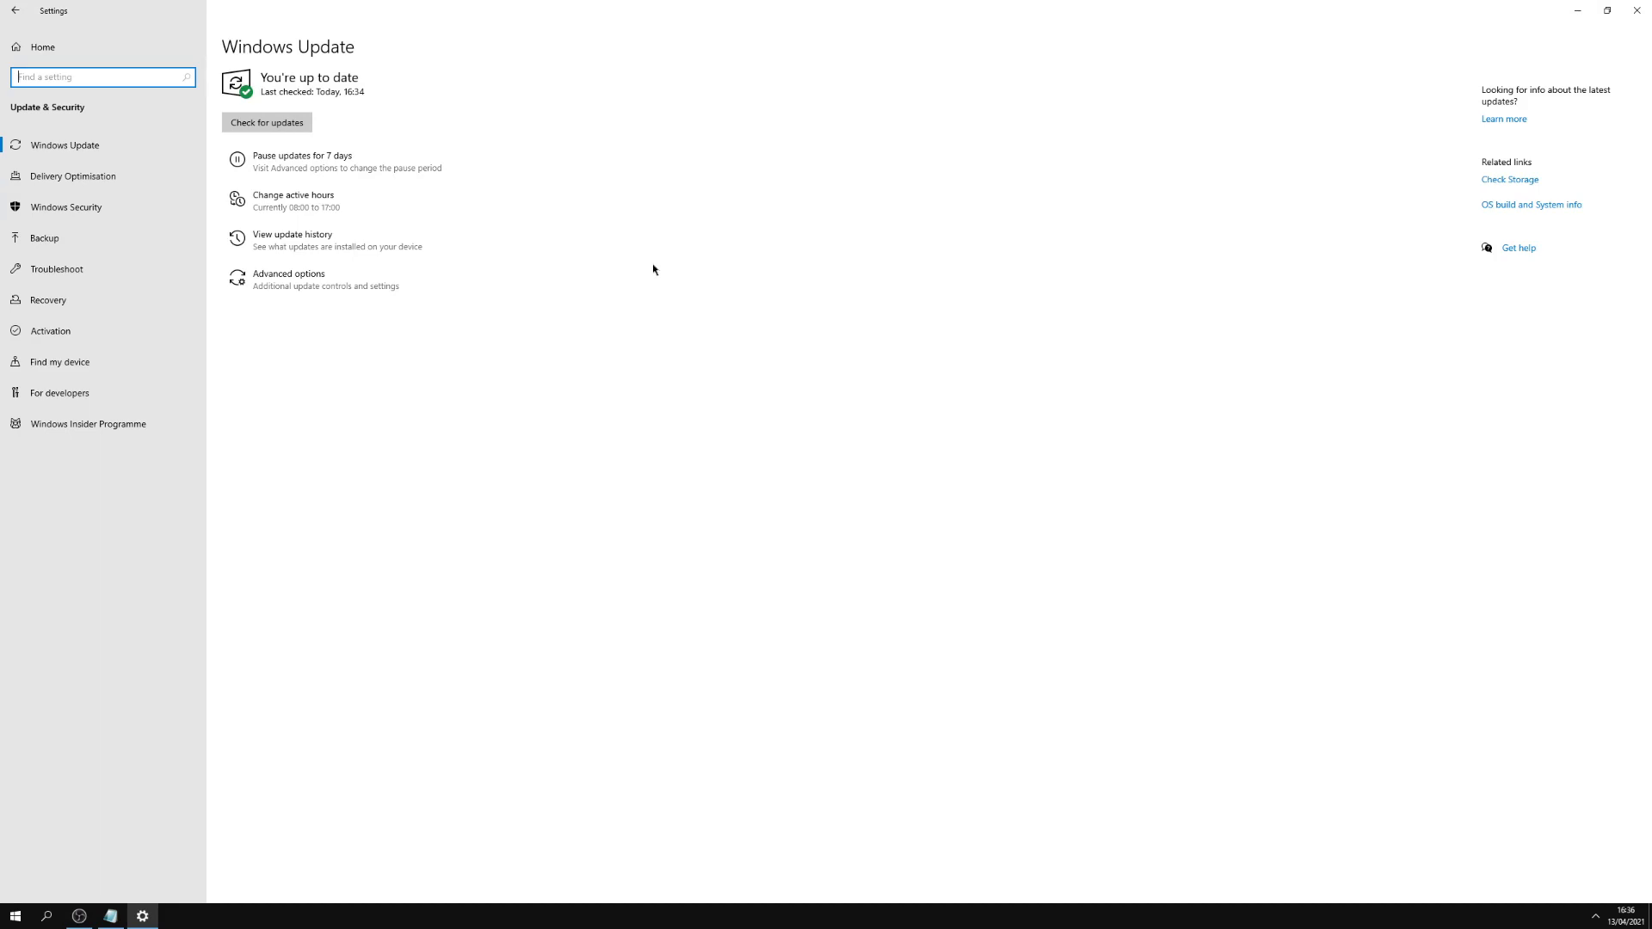
mouse_move(610, 244)
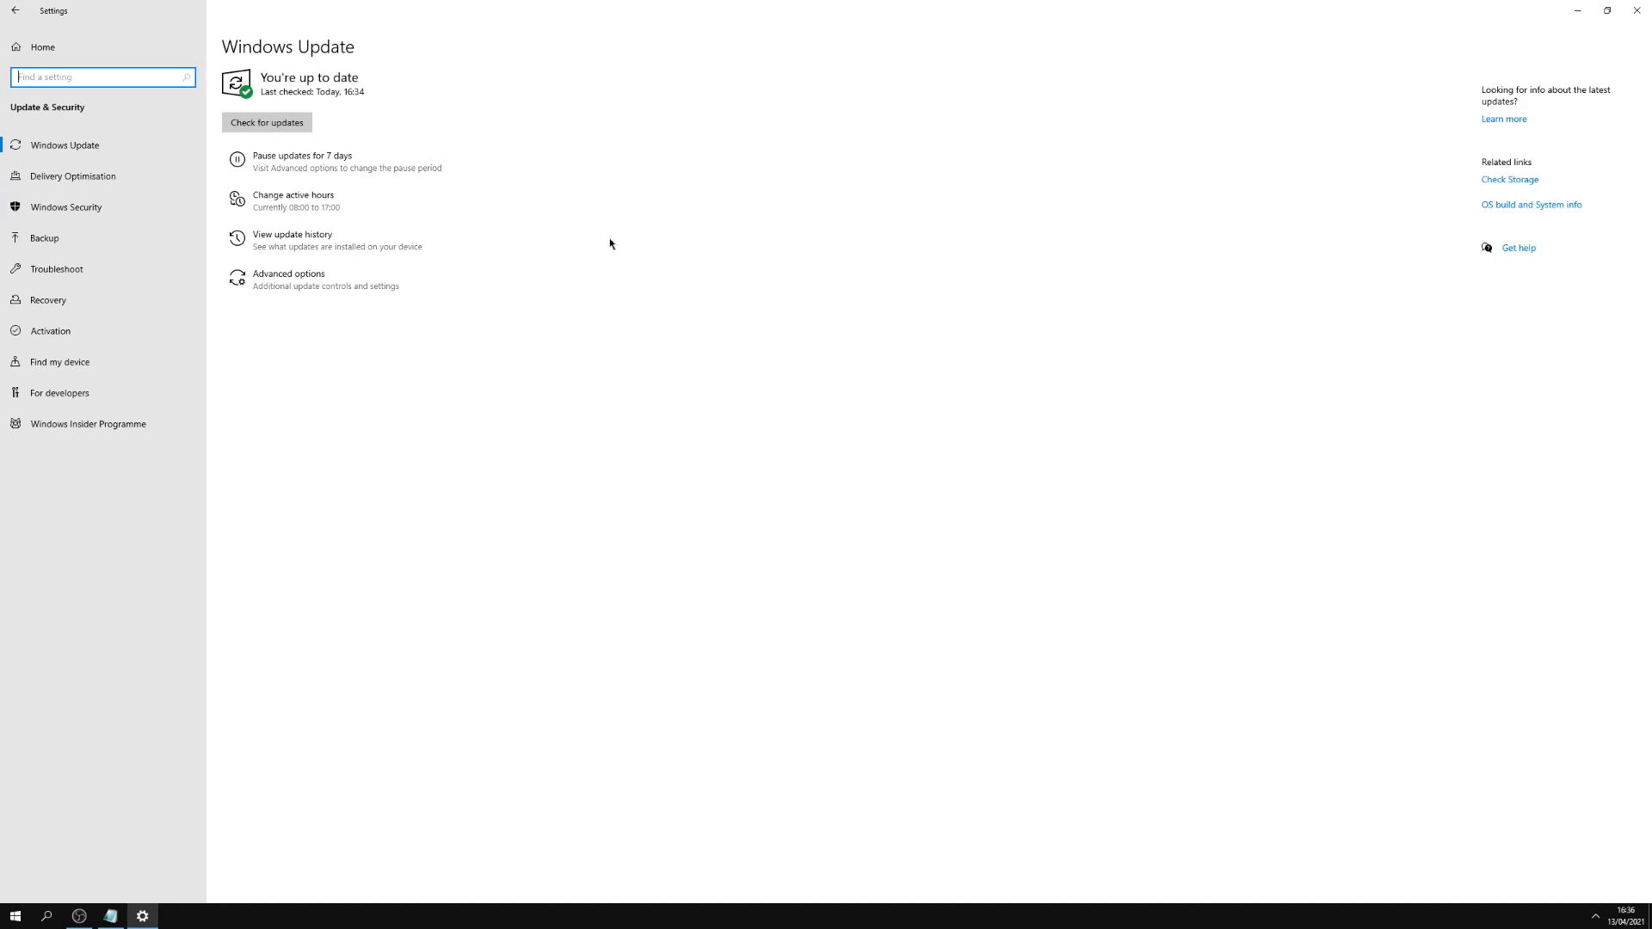
mouse_move(504, 391)
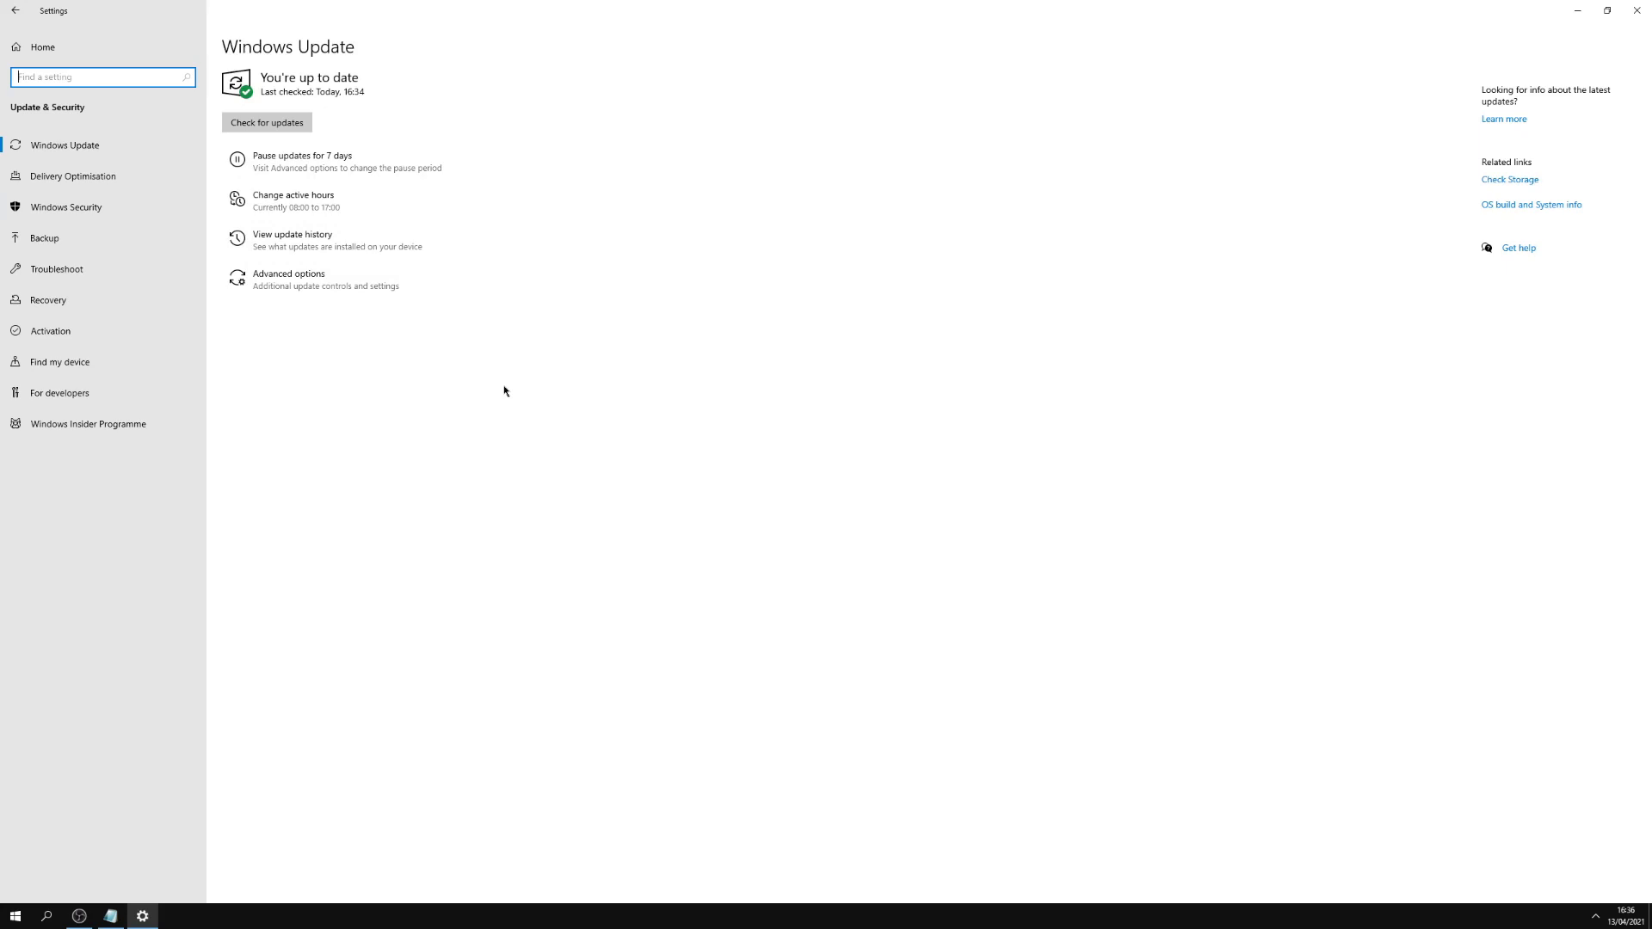
mouse_move(314, 390)
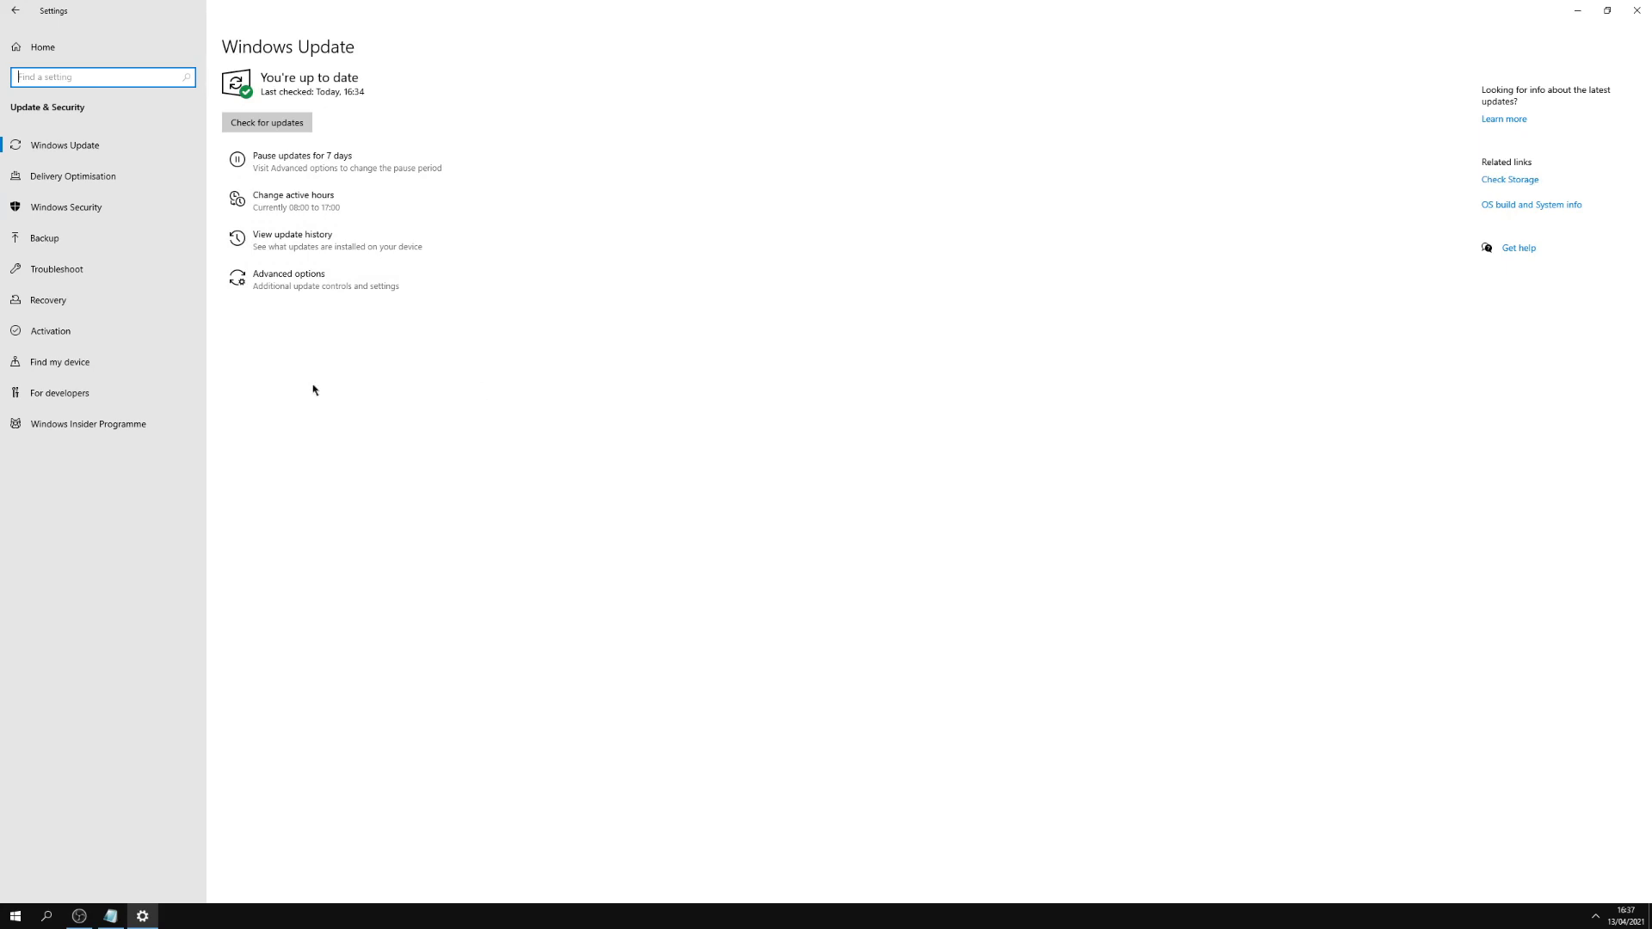
mouse_move(333, 405)
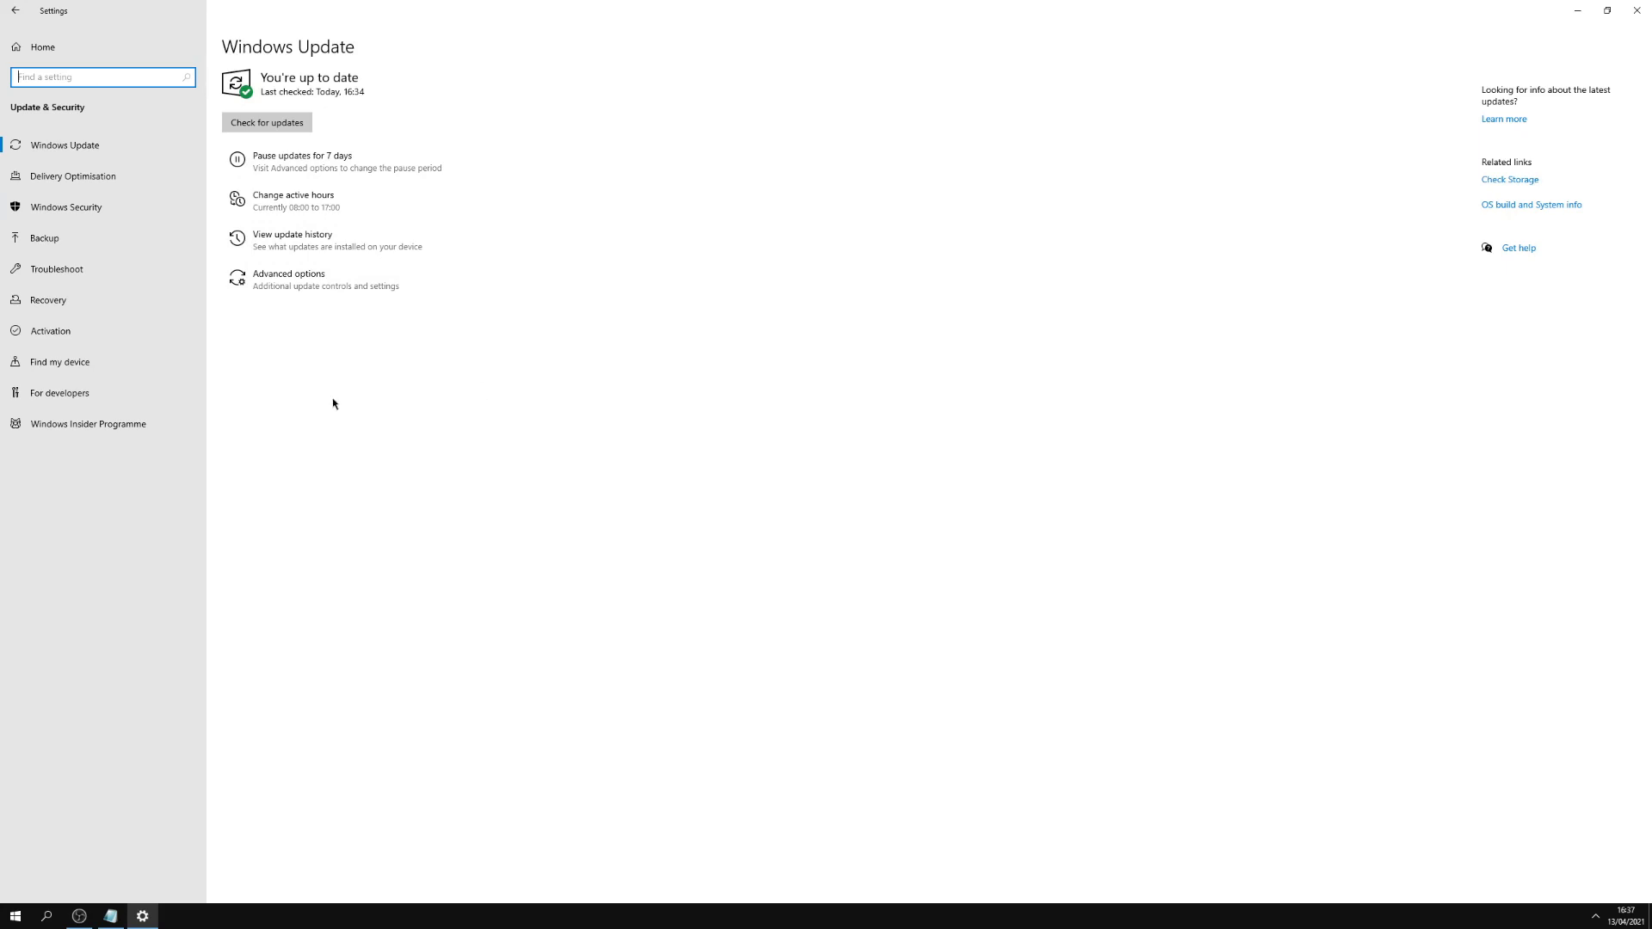
mouse_move(422, 388)
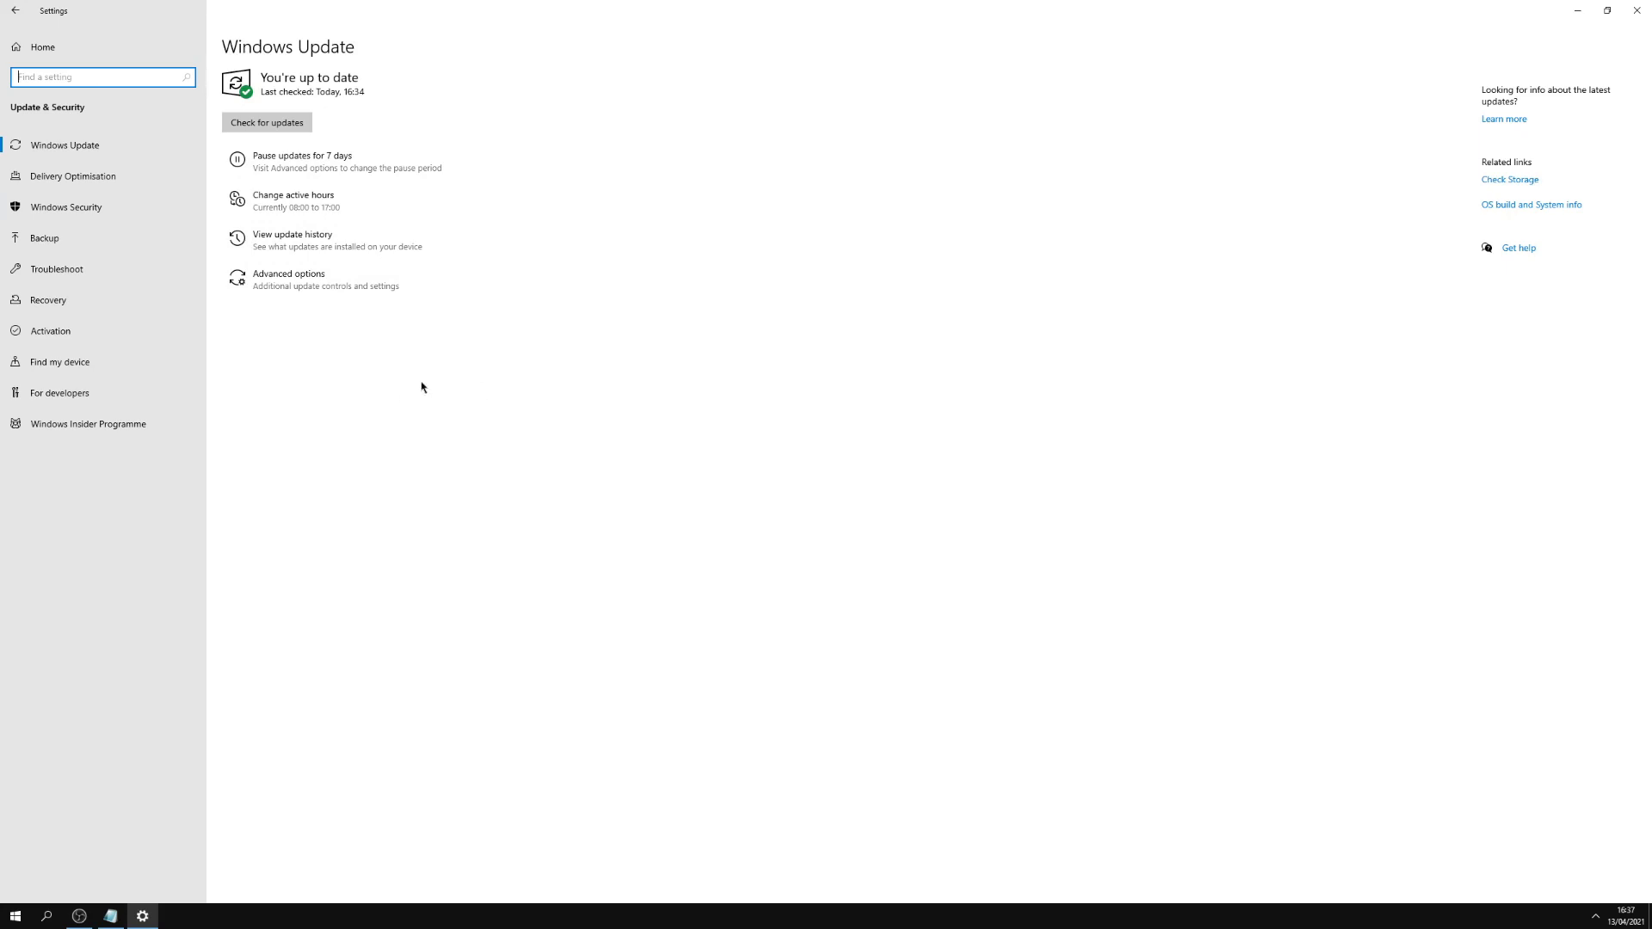
mouse_move(501, 460)
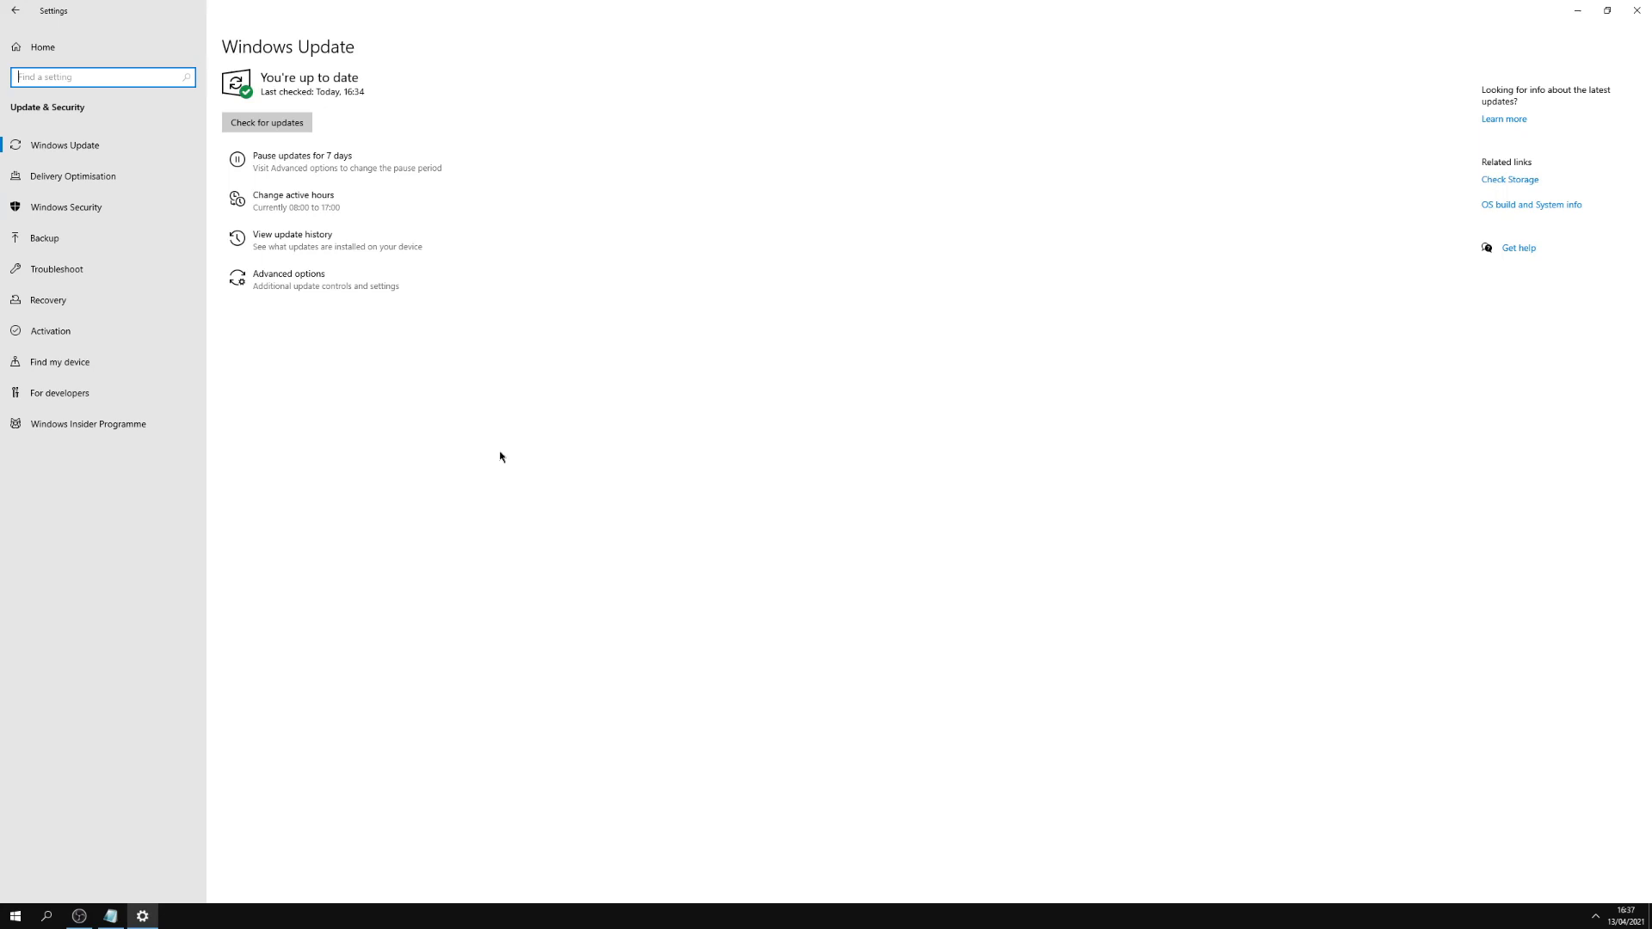
mouse_move(531, 193)
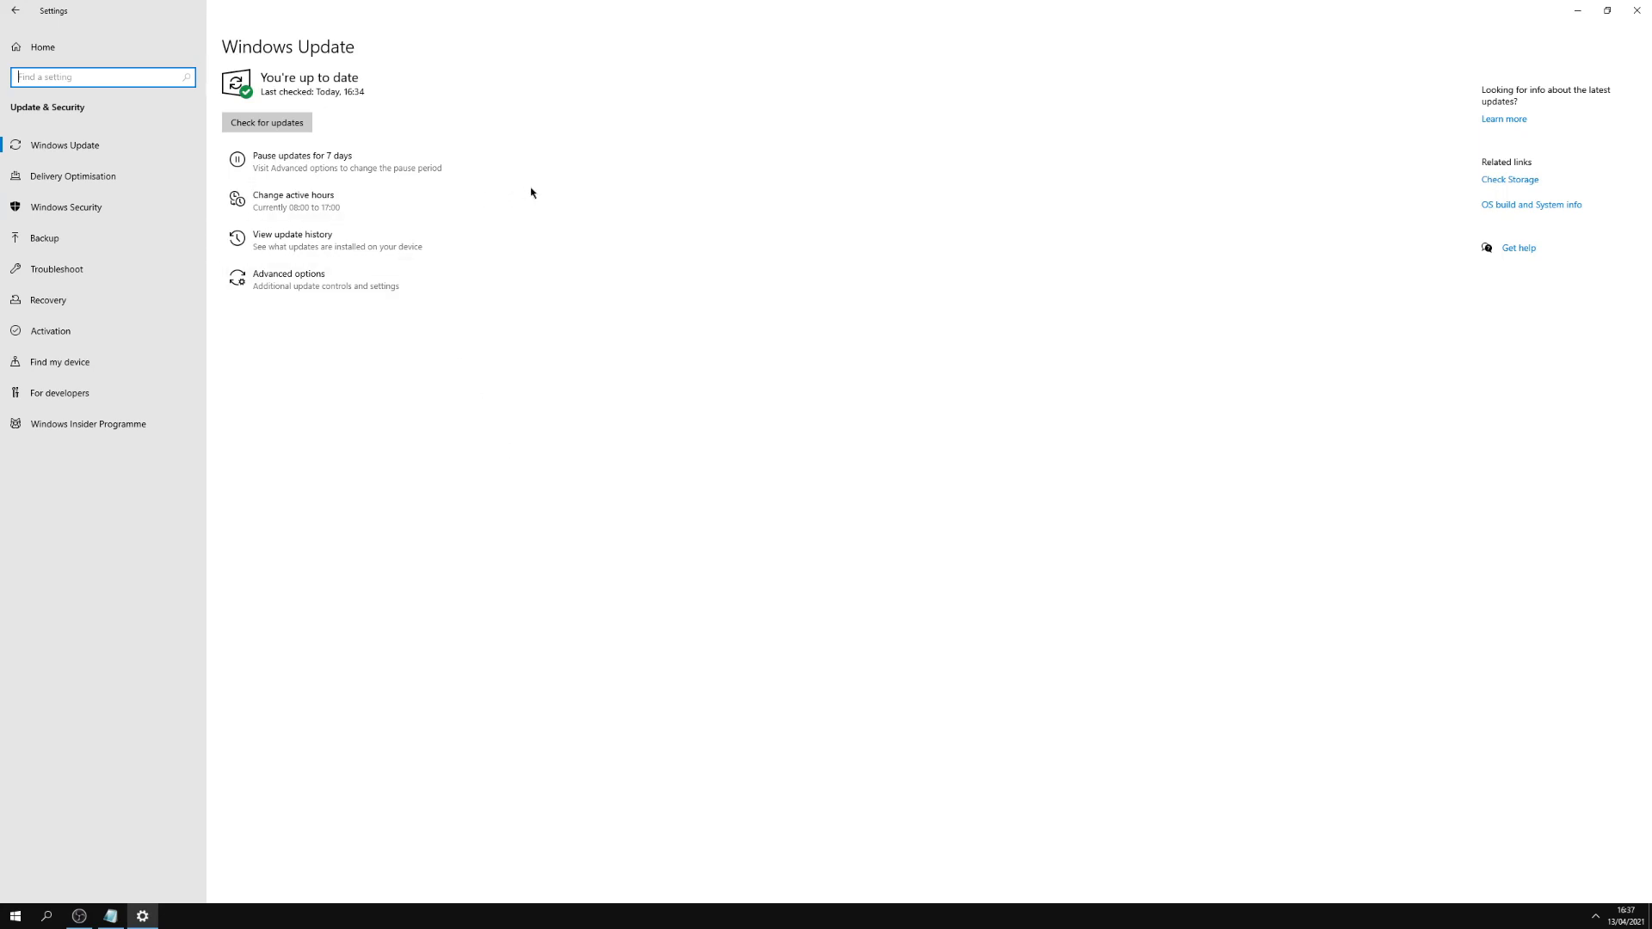
mouse_move(313, 136)
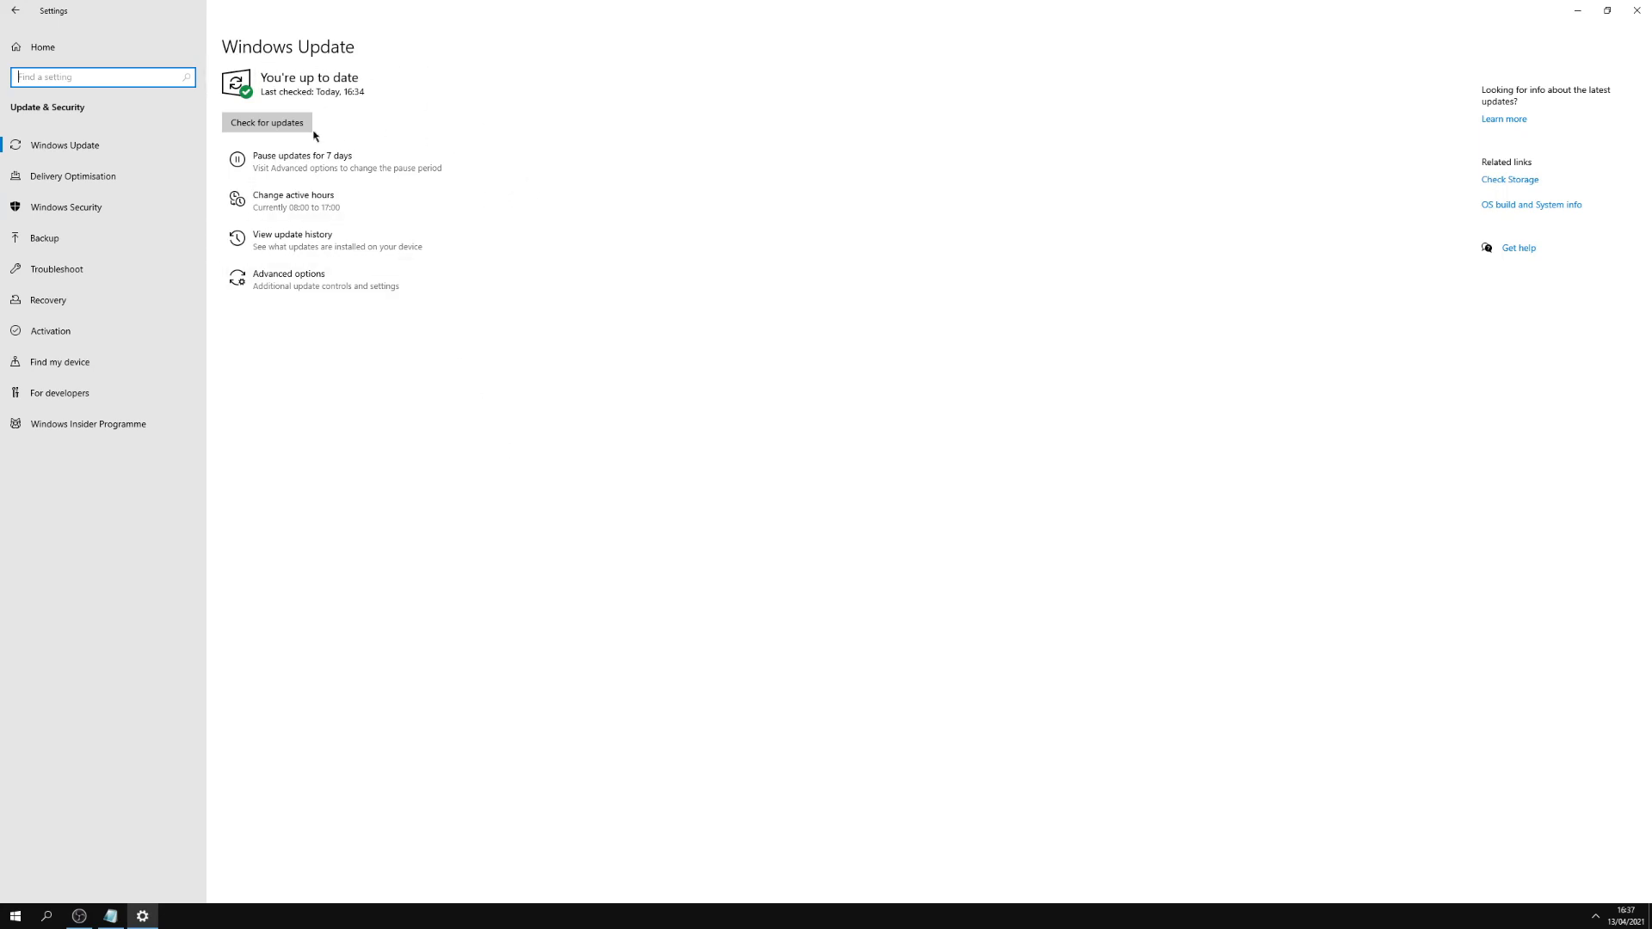
left_click(267, 122)
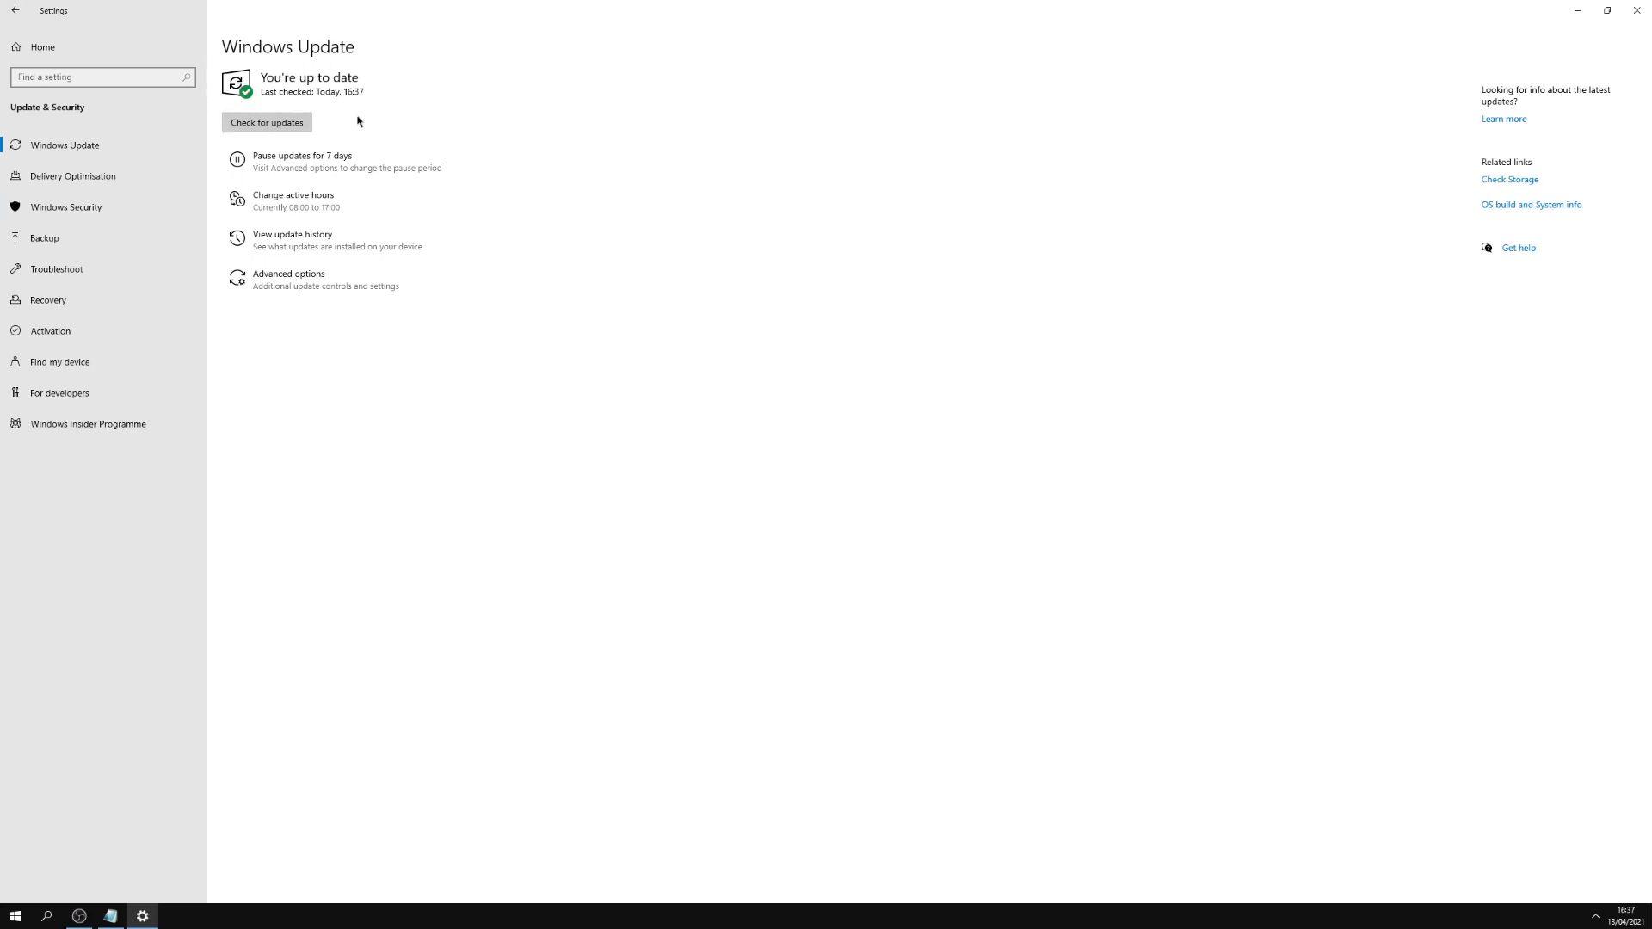
mouse_move(312, 161)
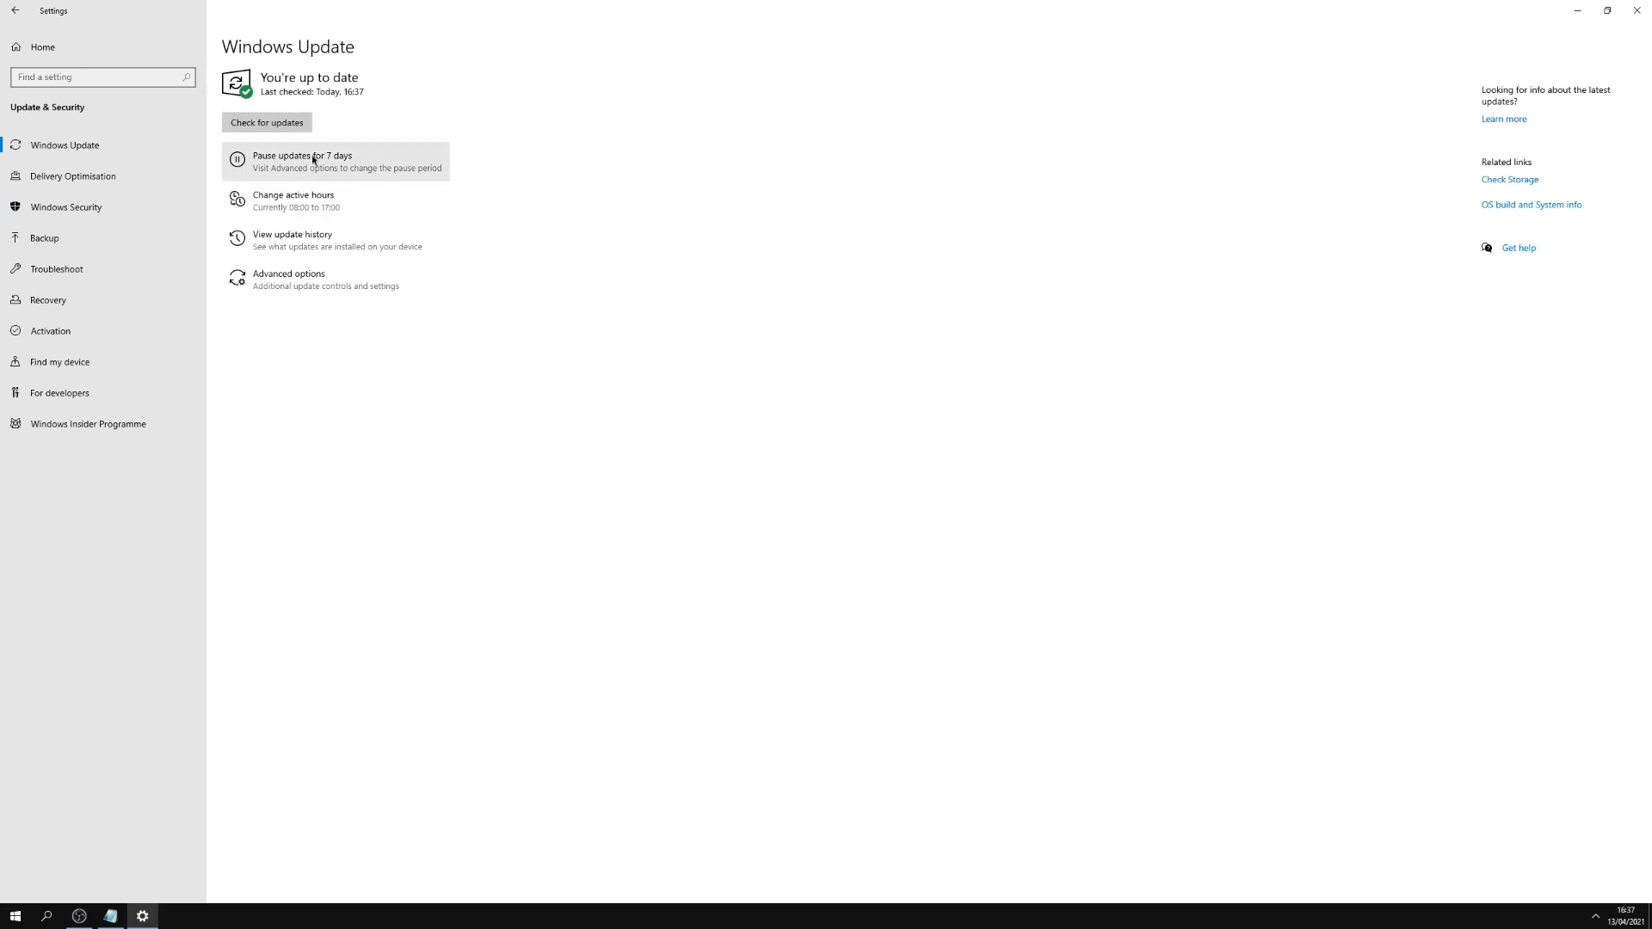
mouse_move(577, 492)
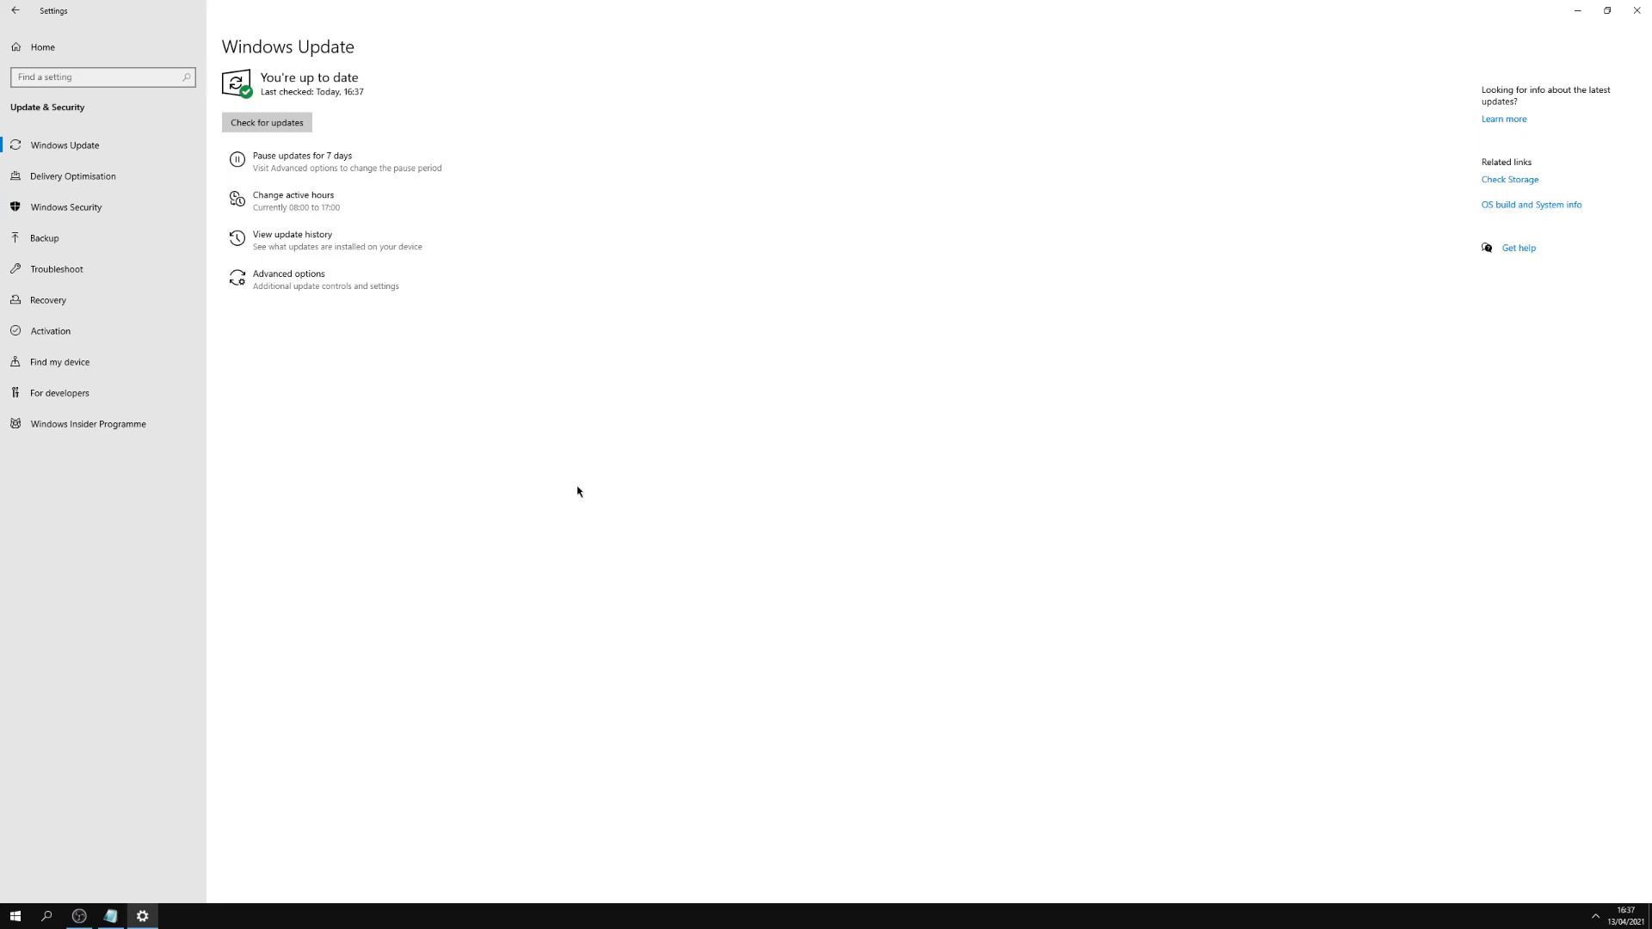
mouse_move(566, 481)
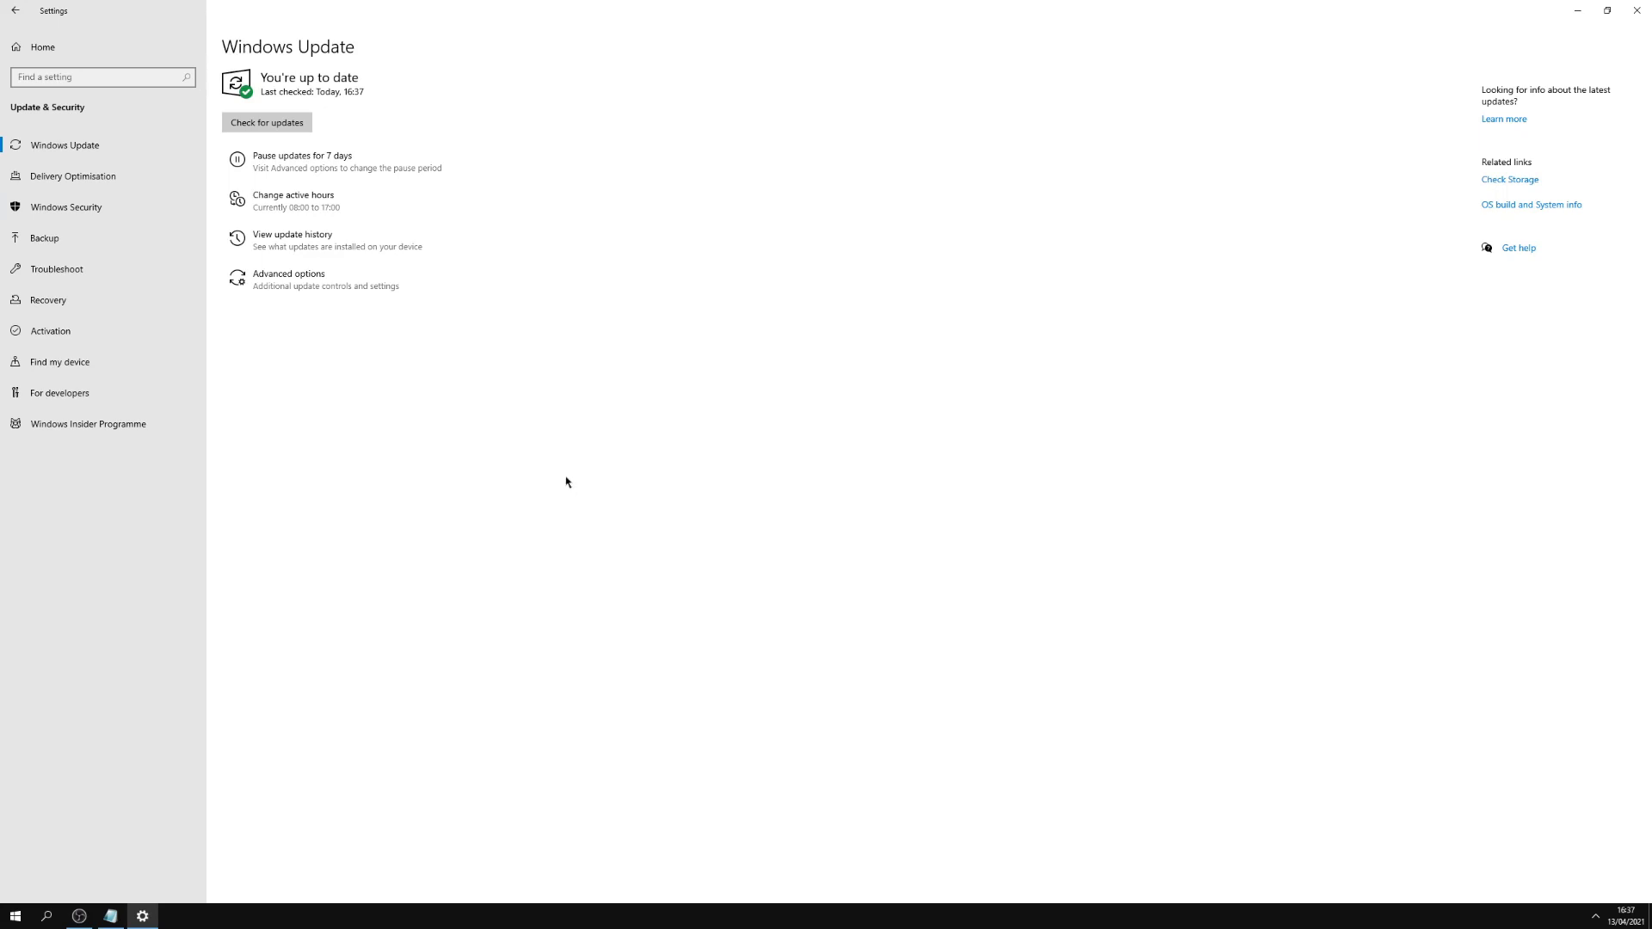
mouse_move(394, 240)
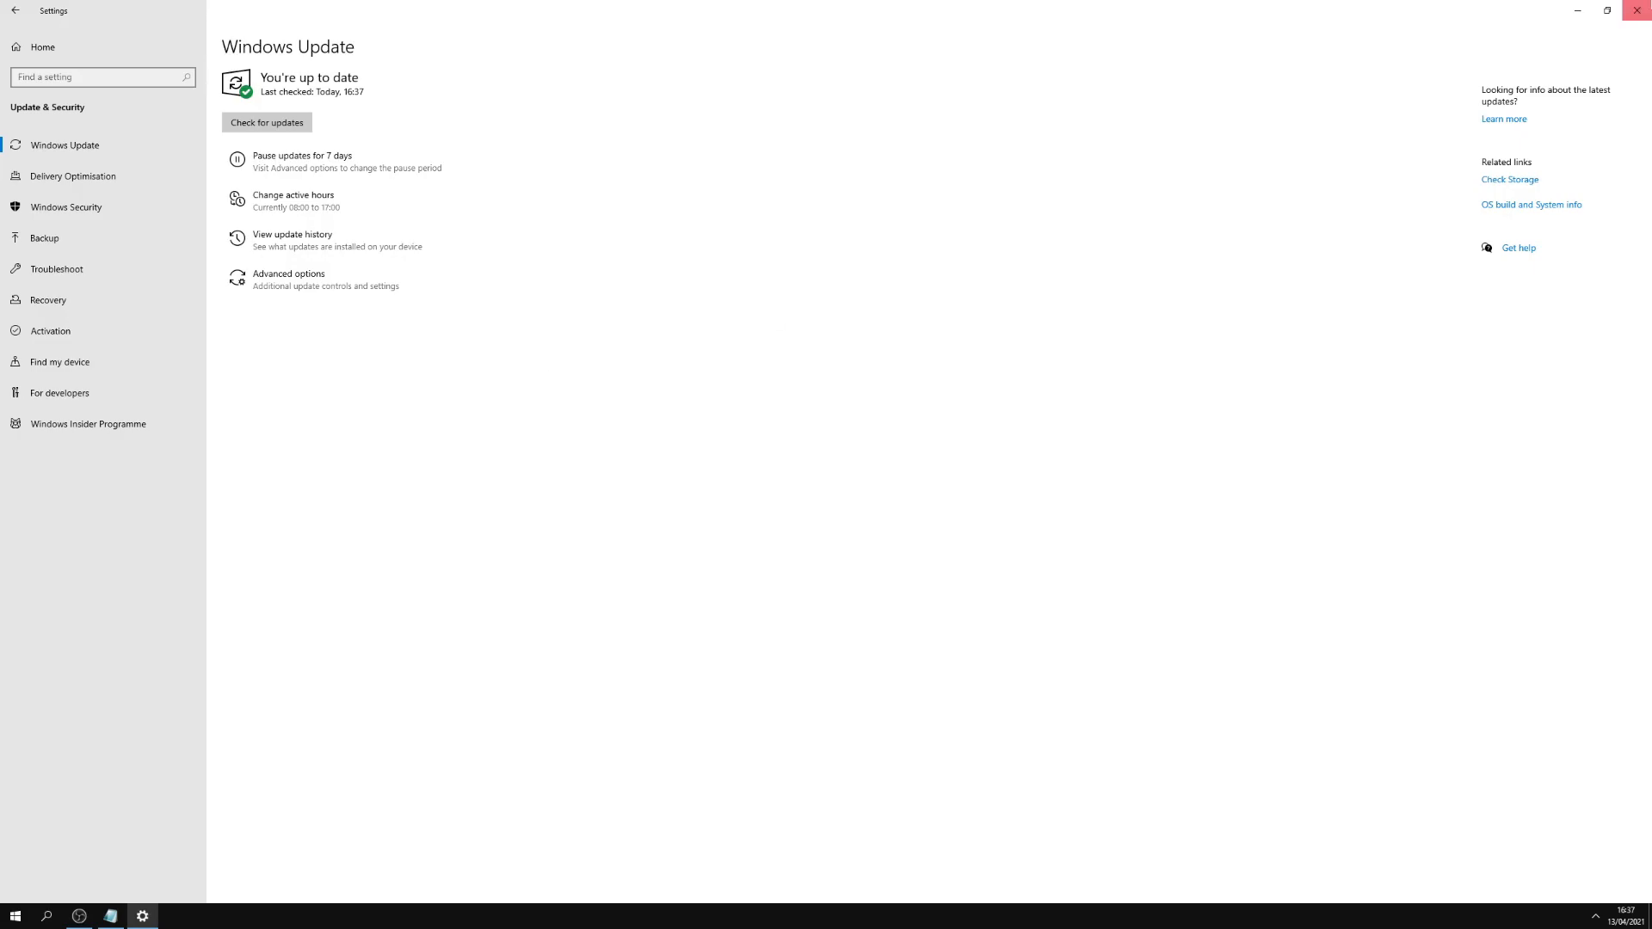
left_click(1637, 9)
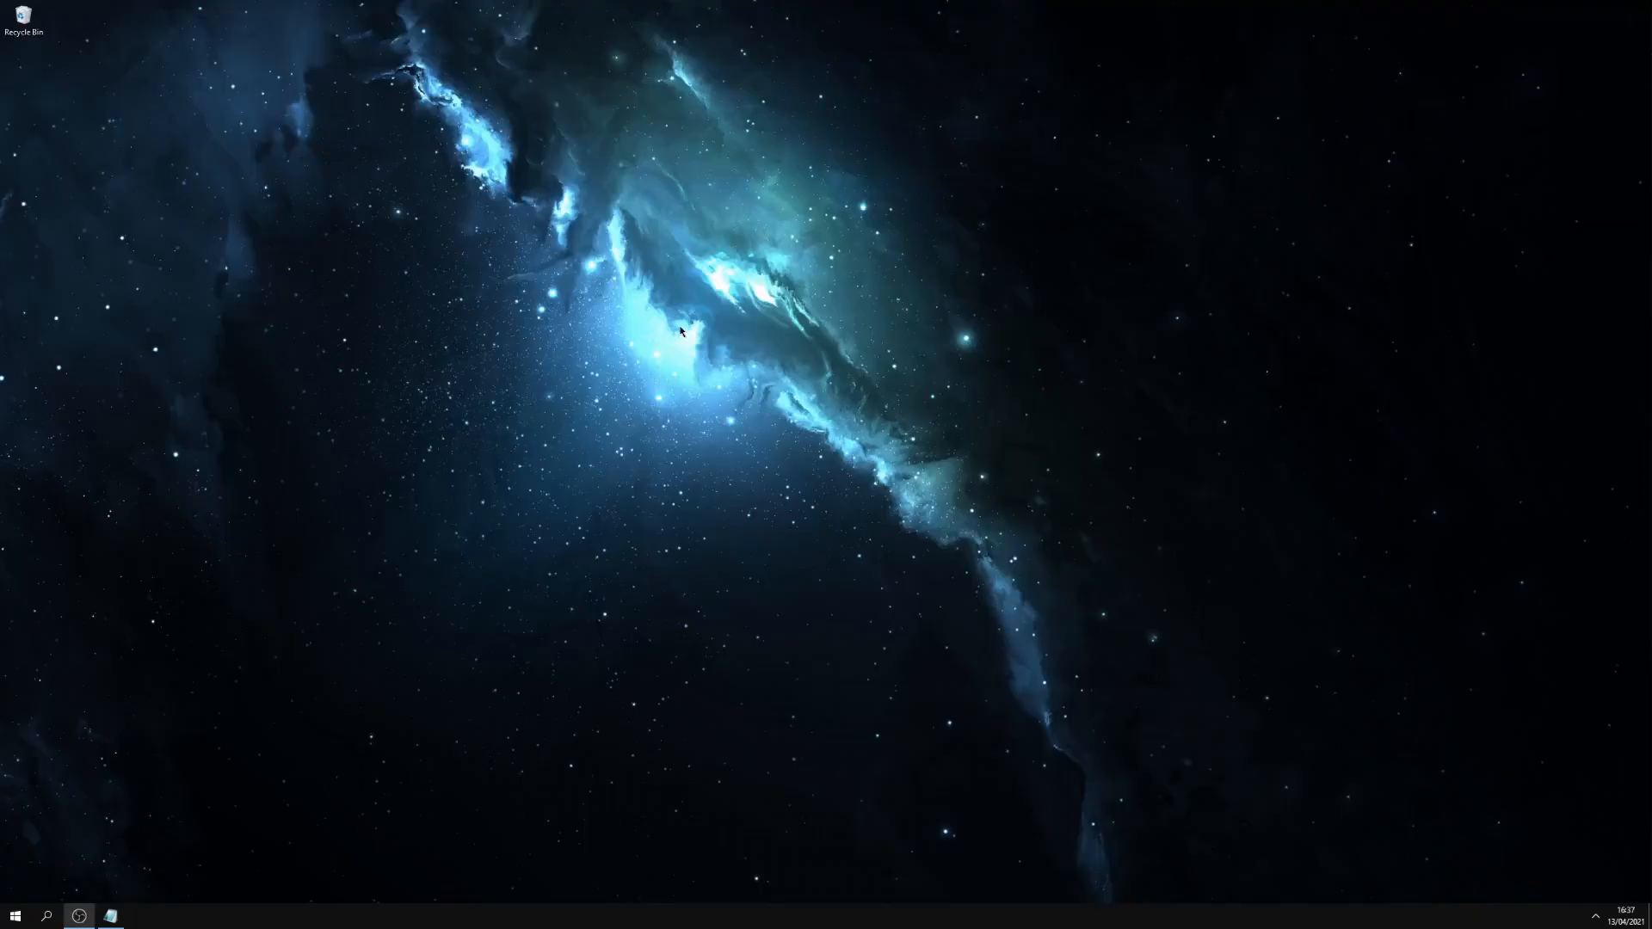
mouse_move(611, 358)
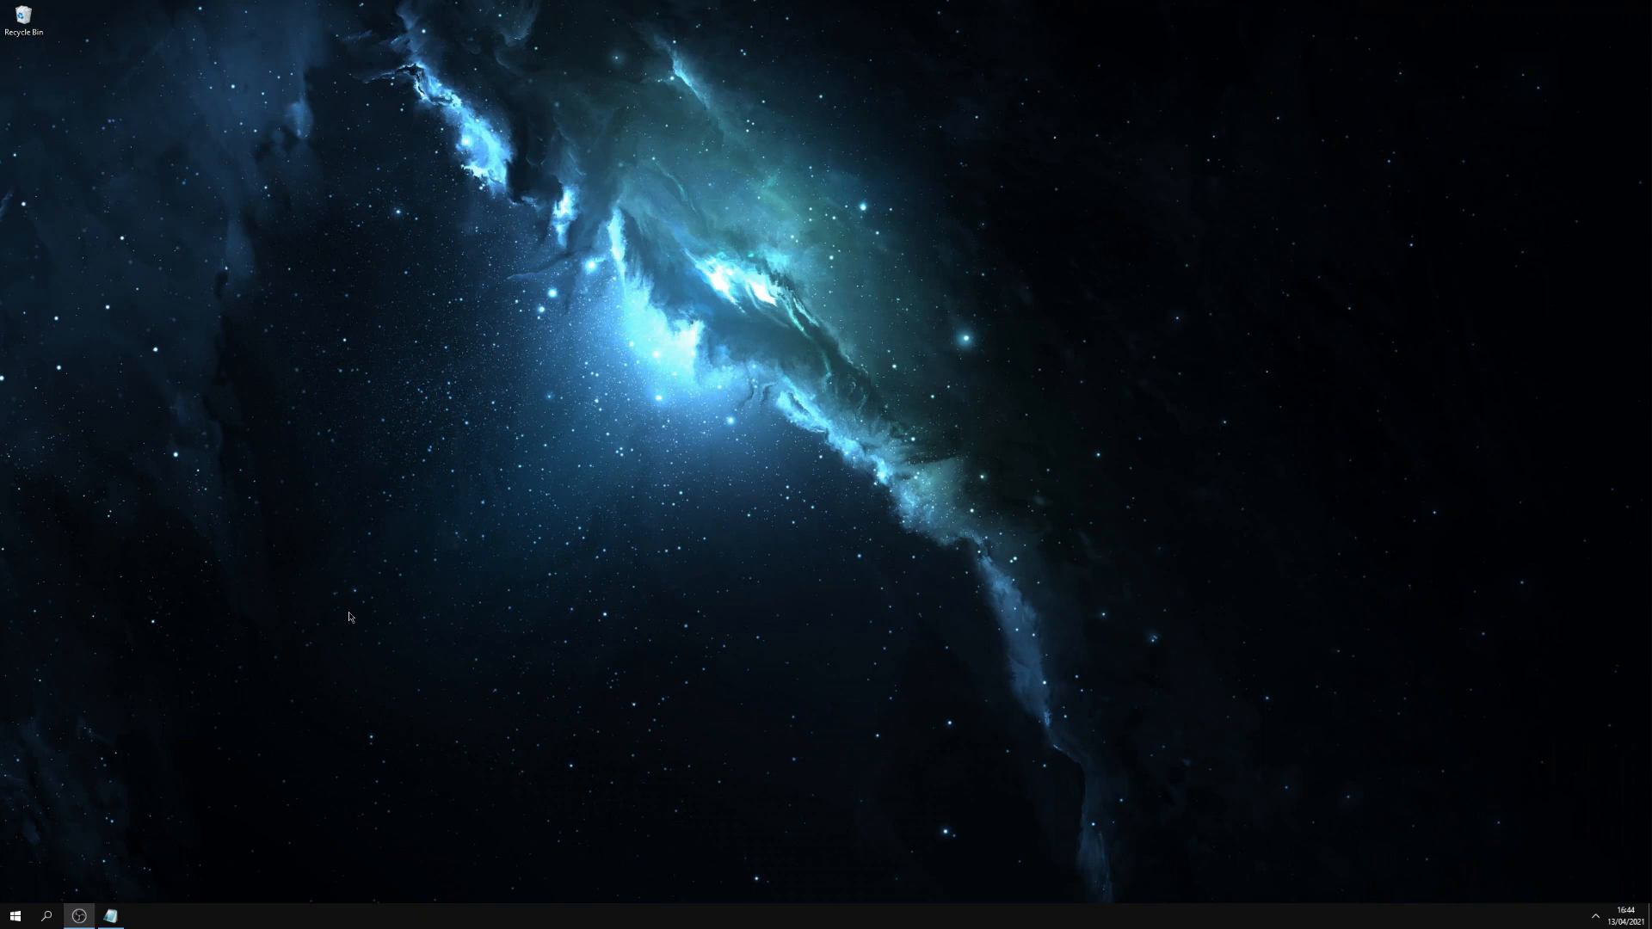
mouse_move(300, 686)
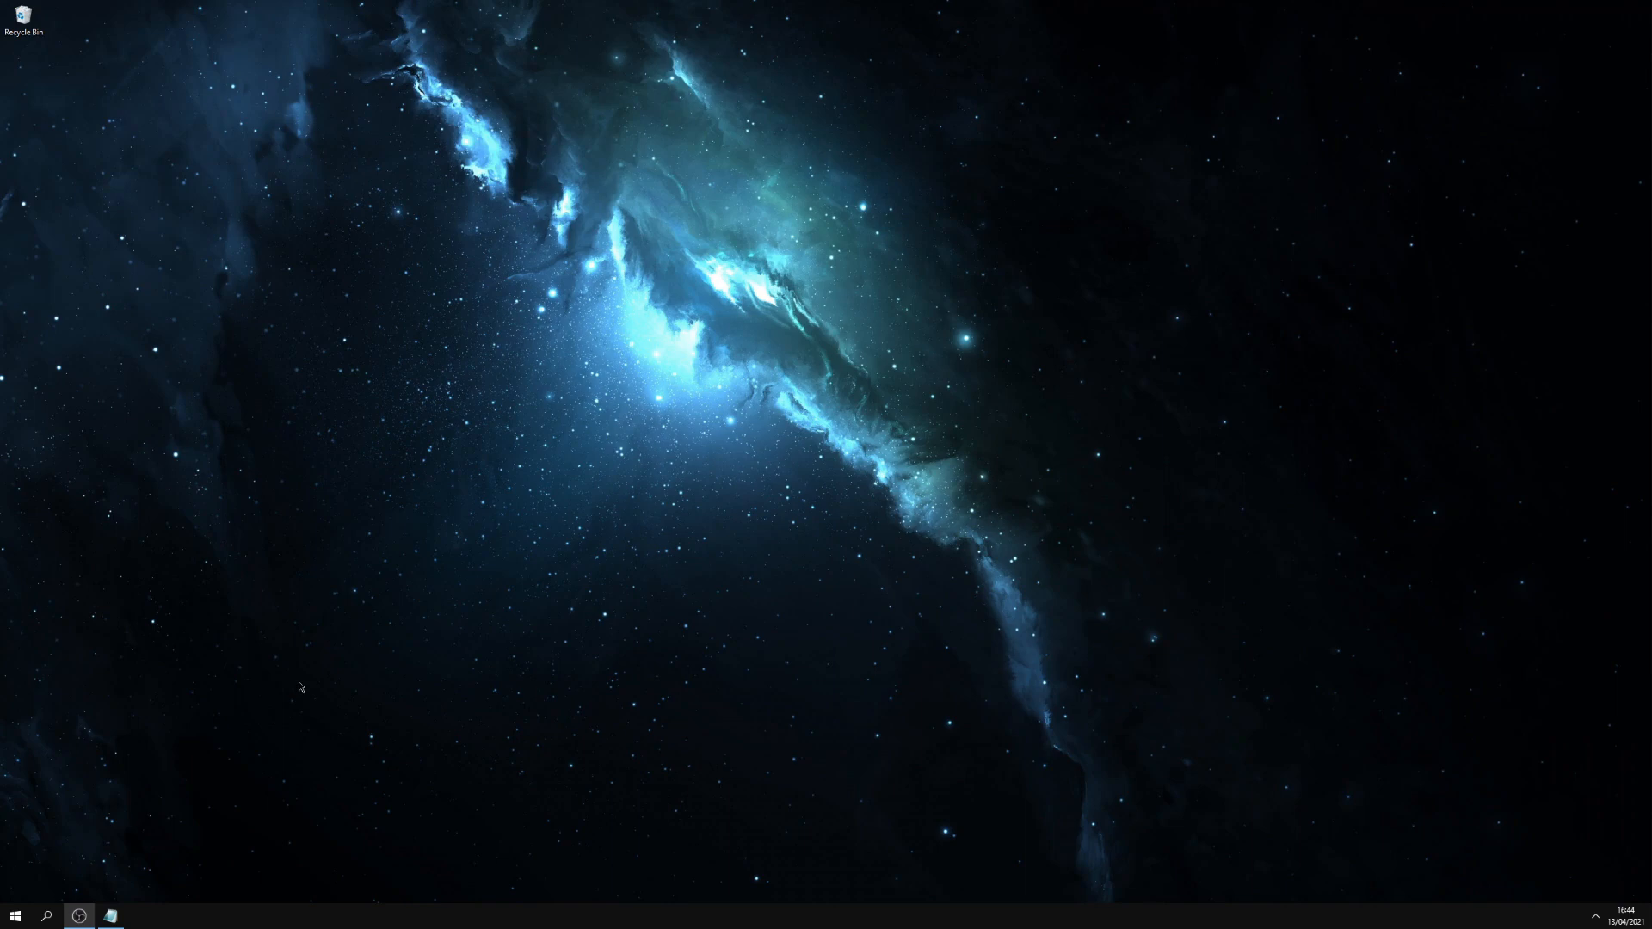
Step: Reopen the Start menu showing its pinned app tiles
left_click(14, 915)
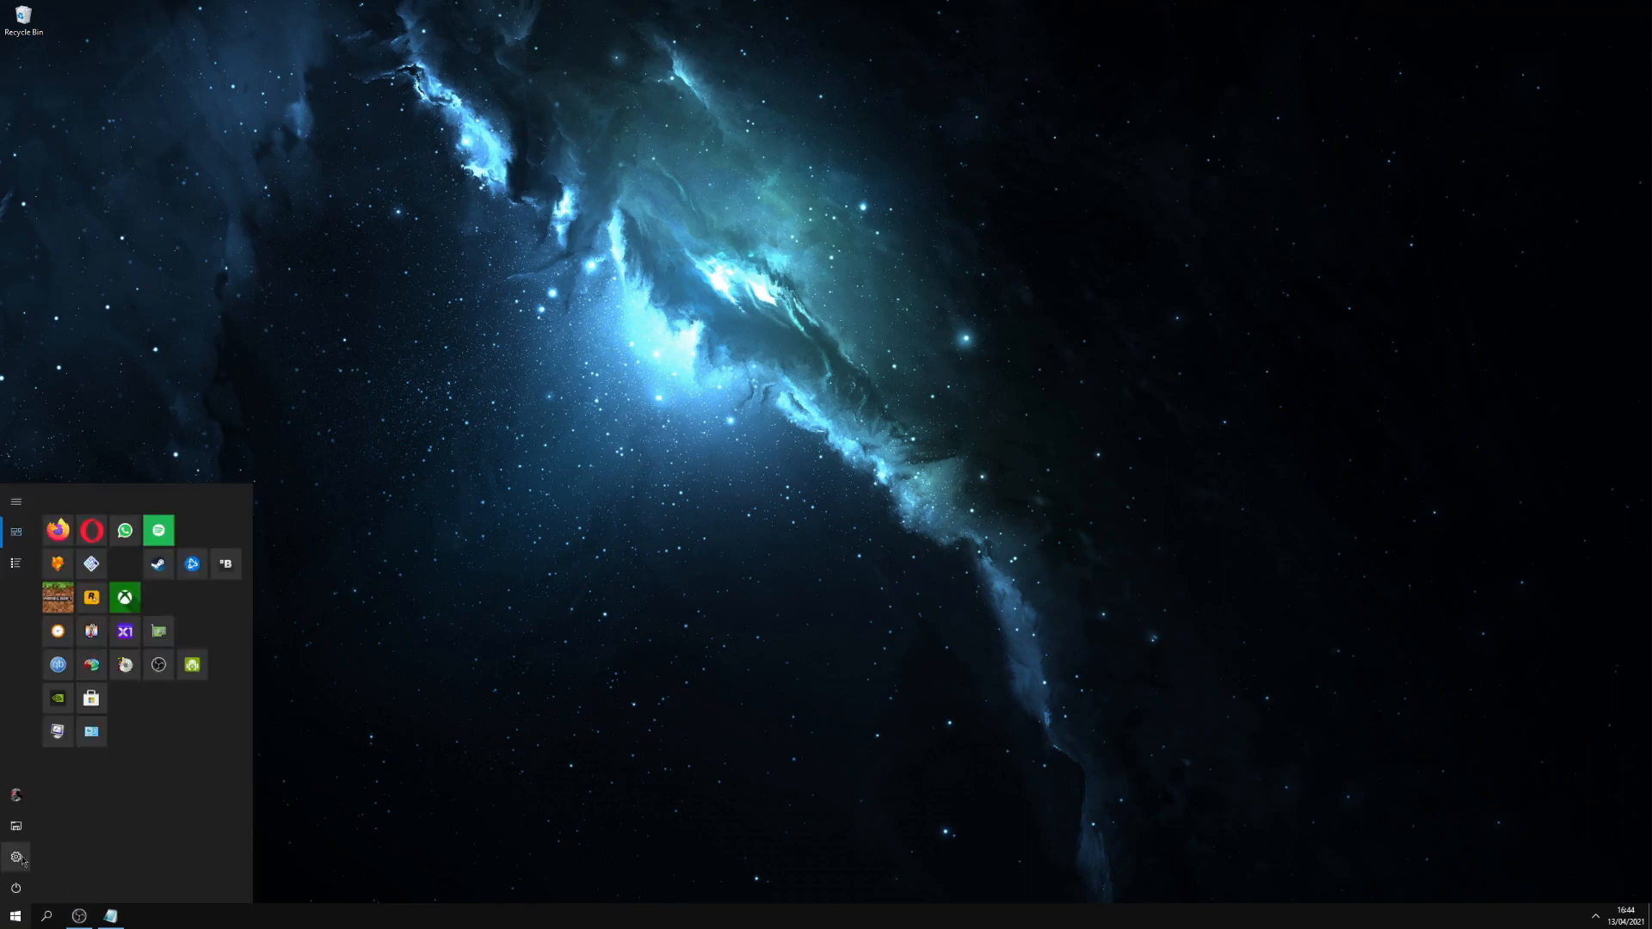
Step: Launch the Windows Security app from Settings > Update & Security > Windows Security
left_click(16, 857)
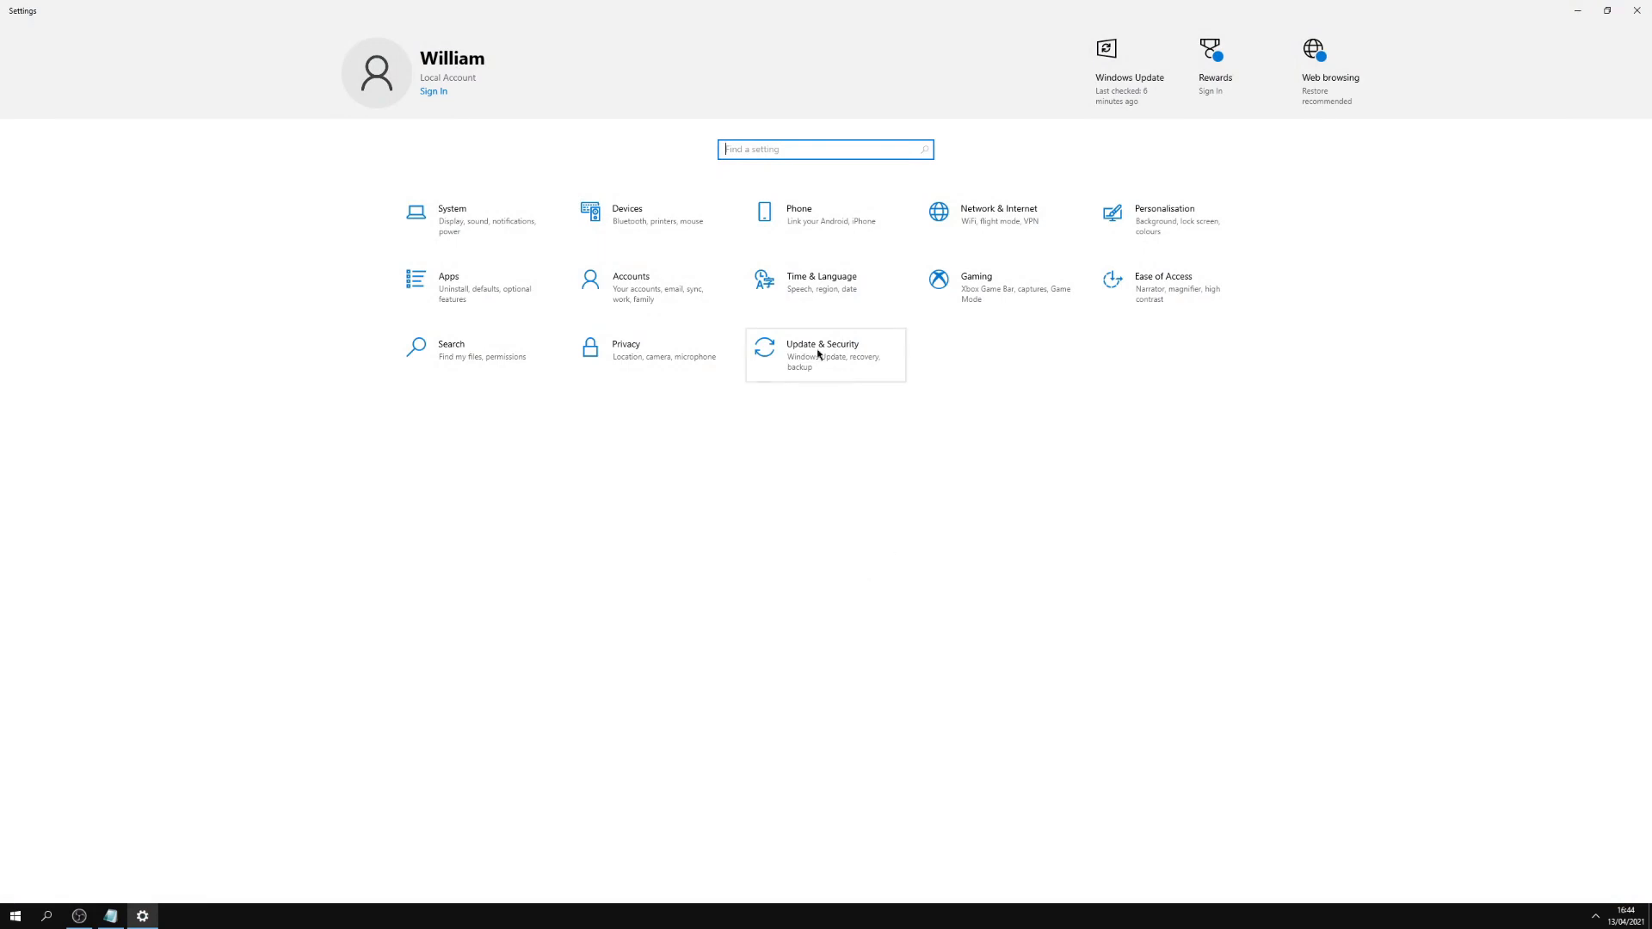
left_click(825, 355)
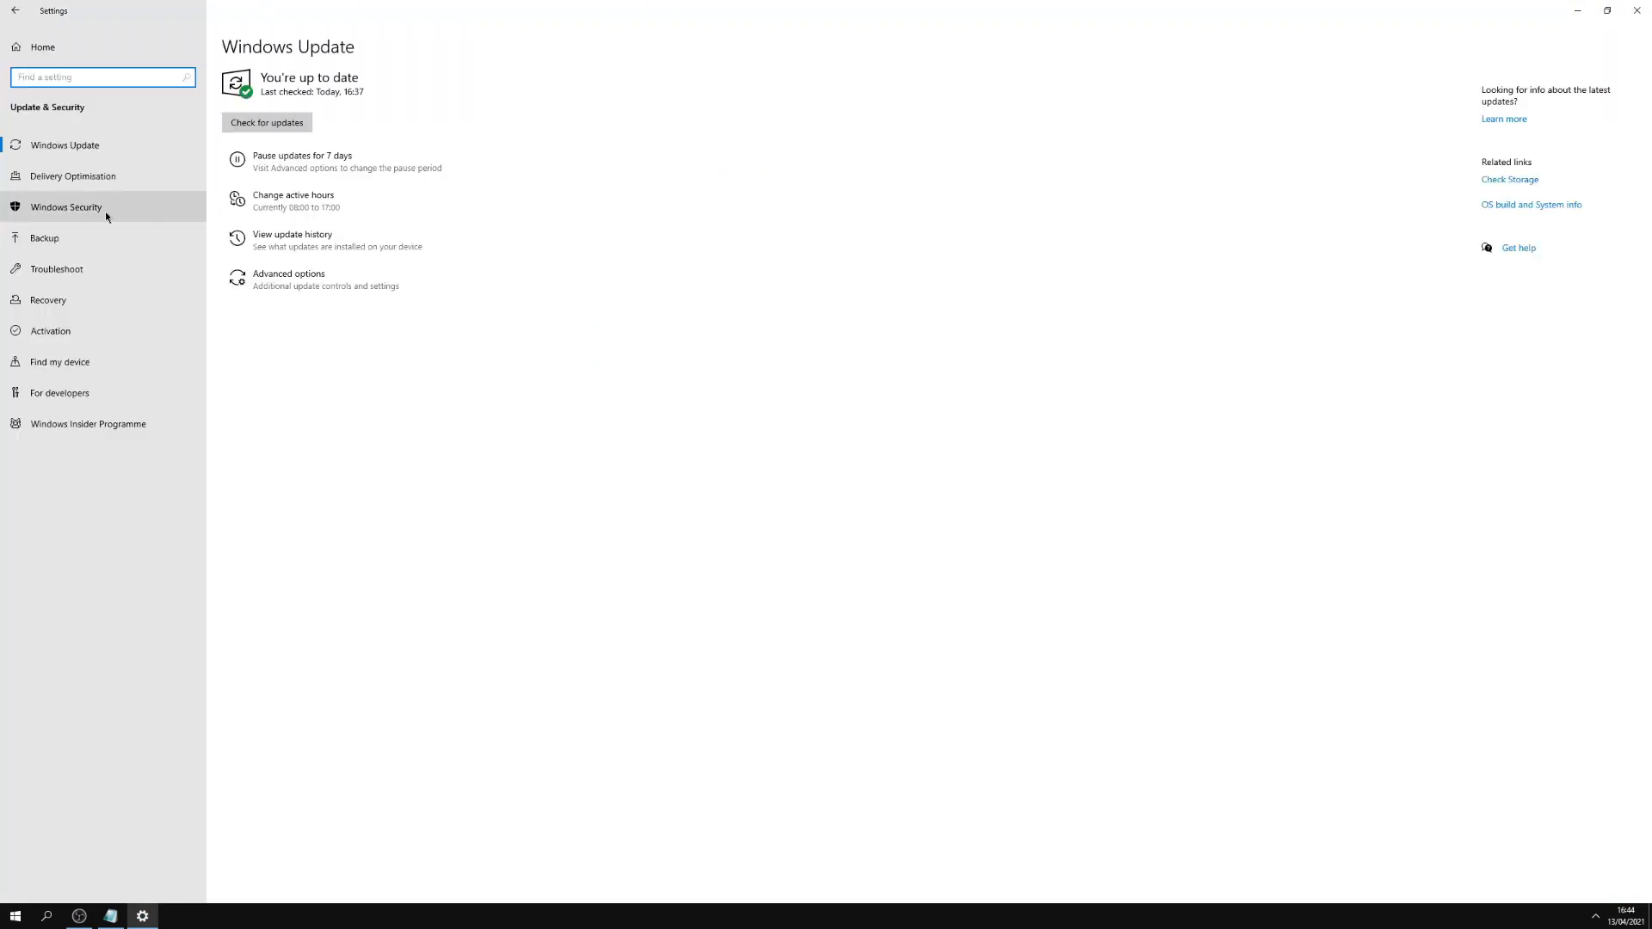
left_click(65, 207)
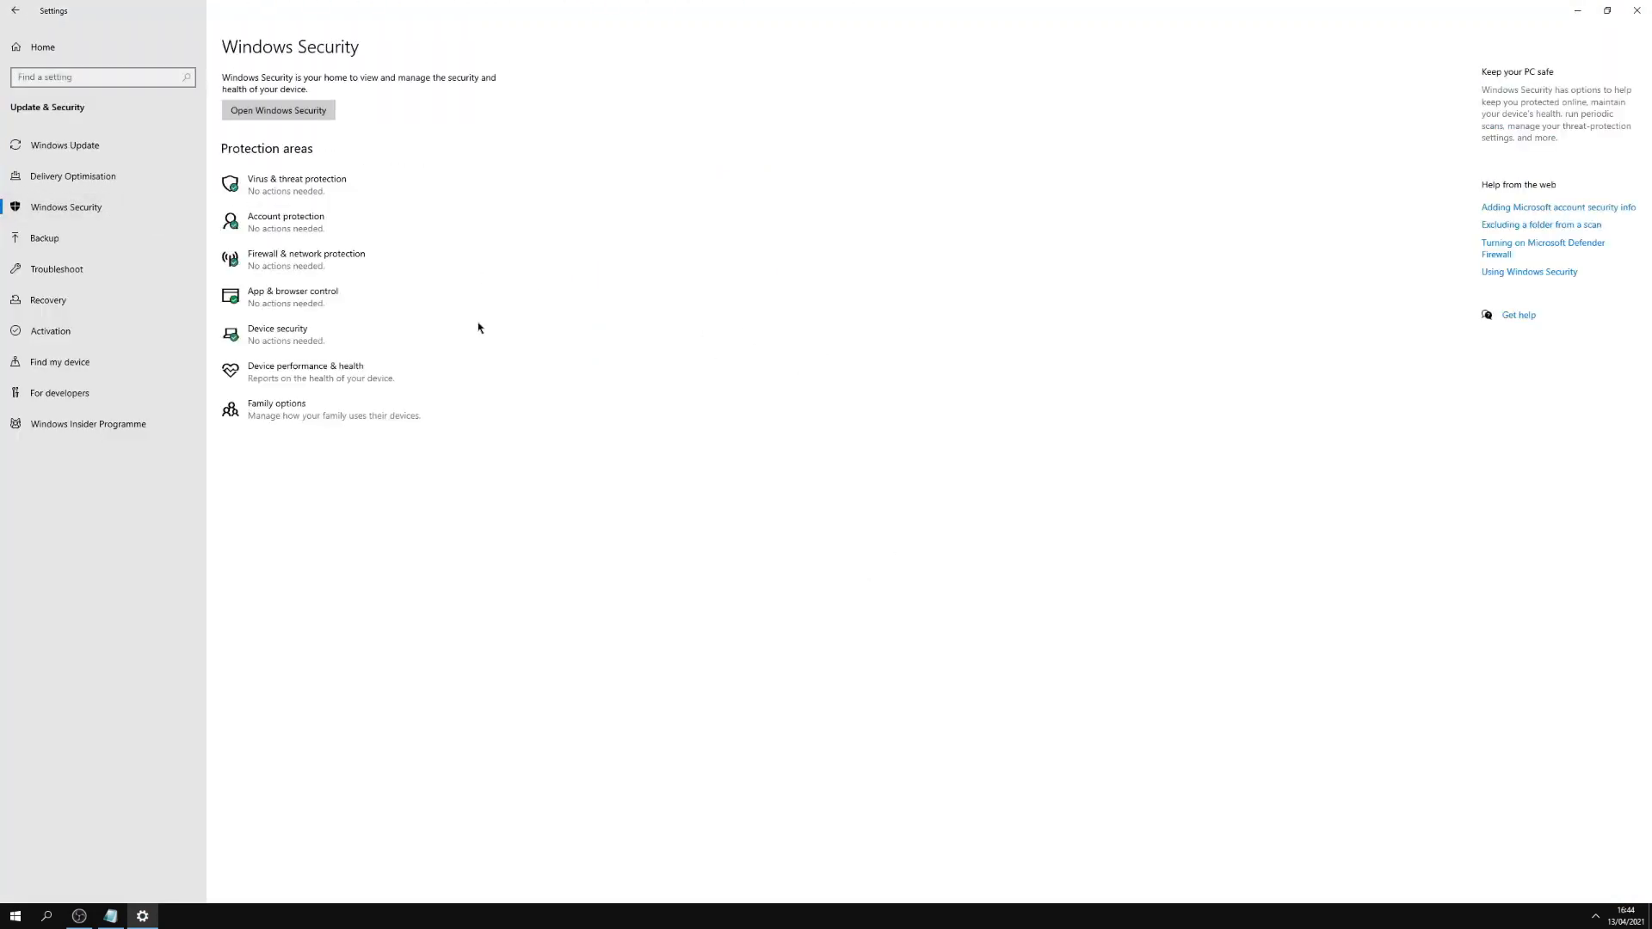
left_click(277, 109)
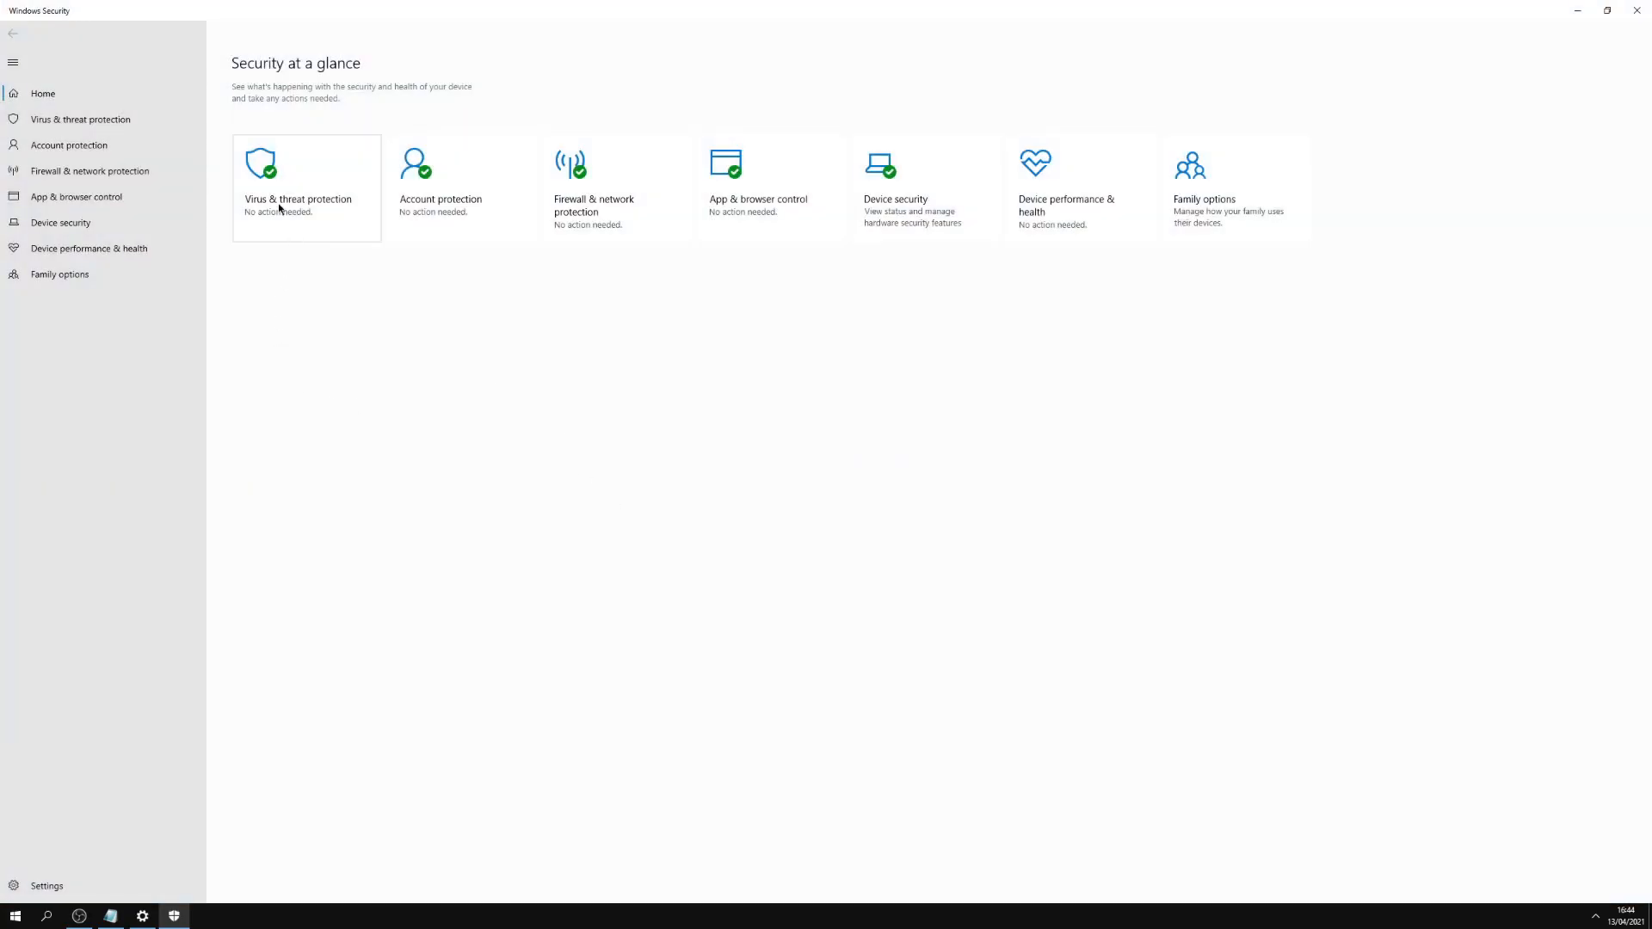
mouse_move(925, 188)
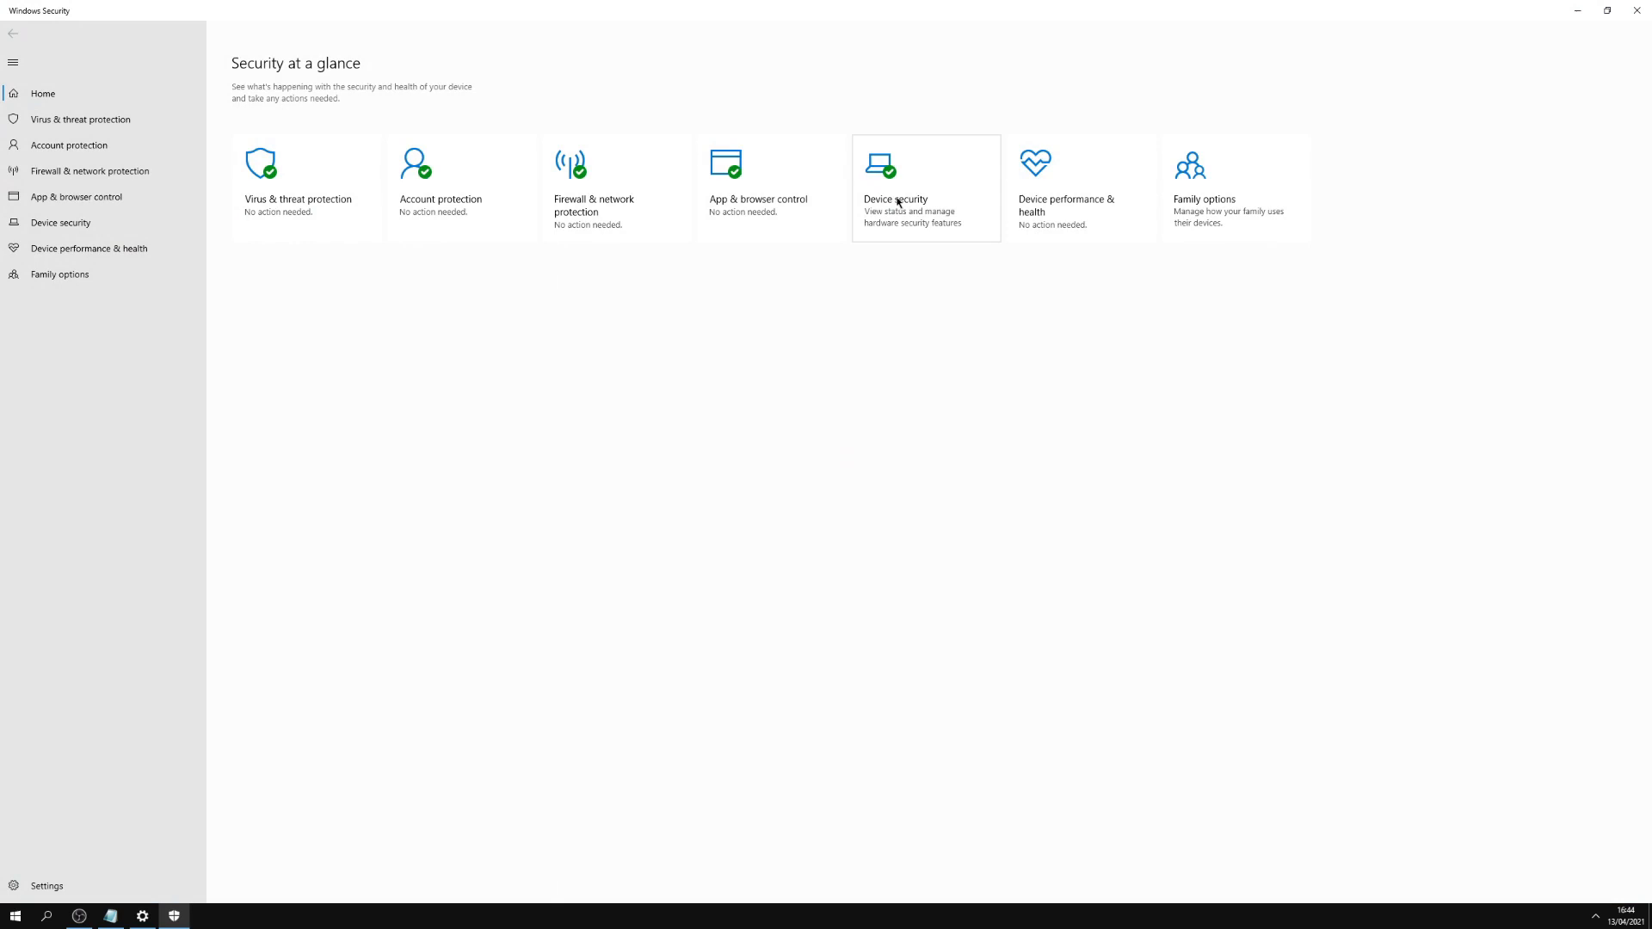
mouse_move(66, 144)
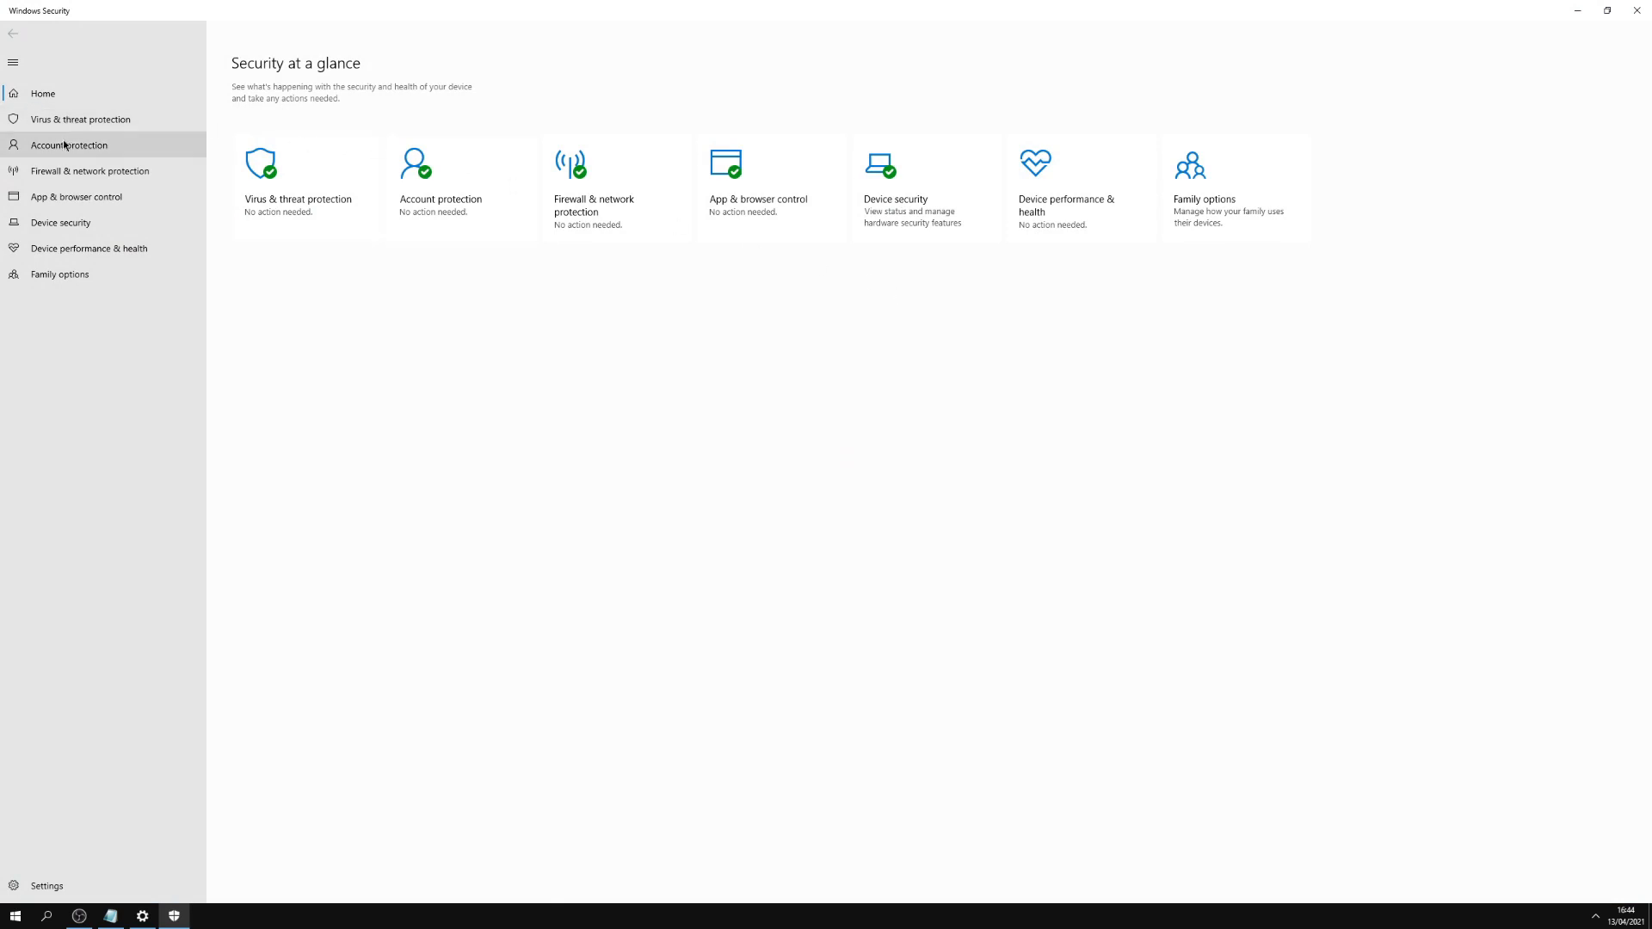
mouse_move(151, 140)
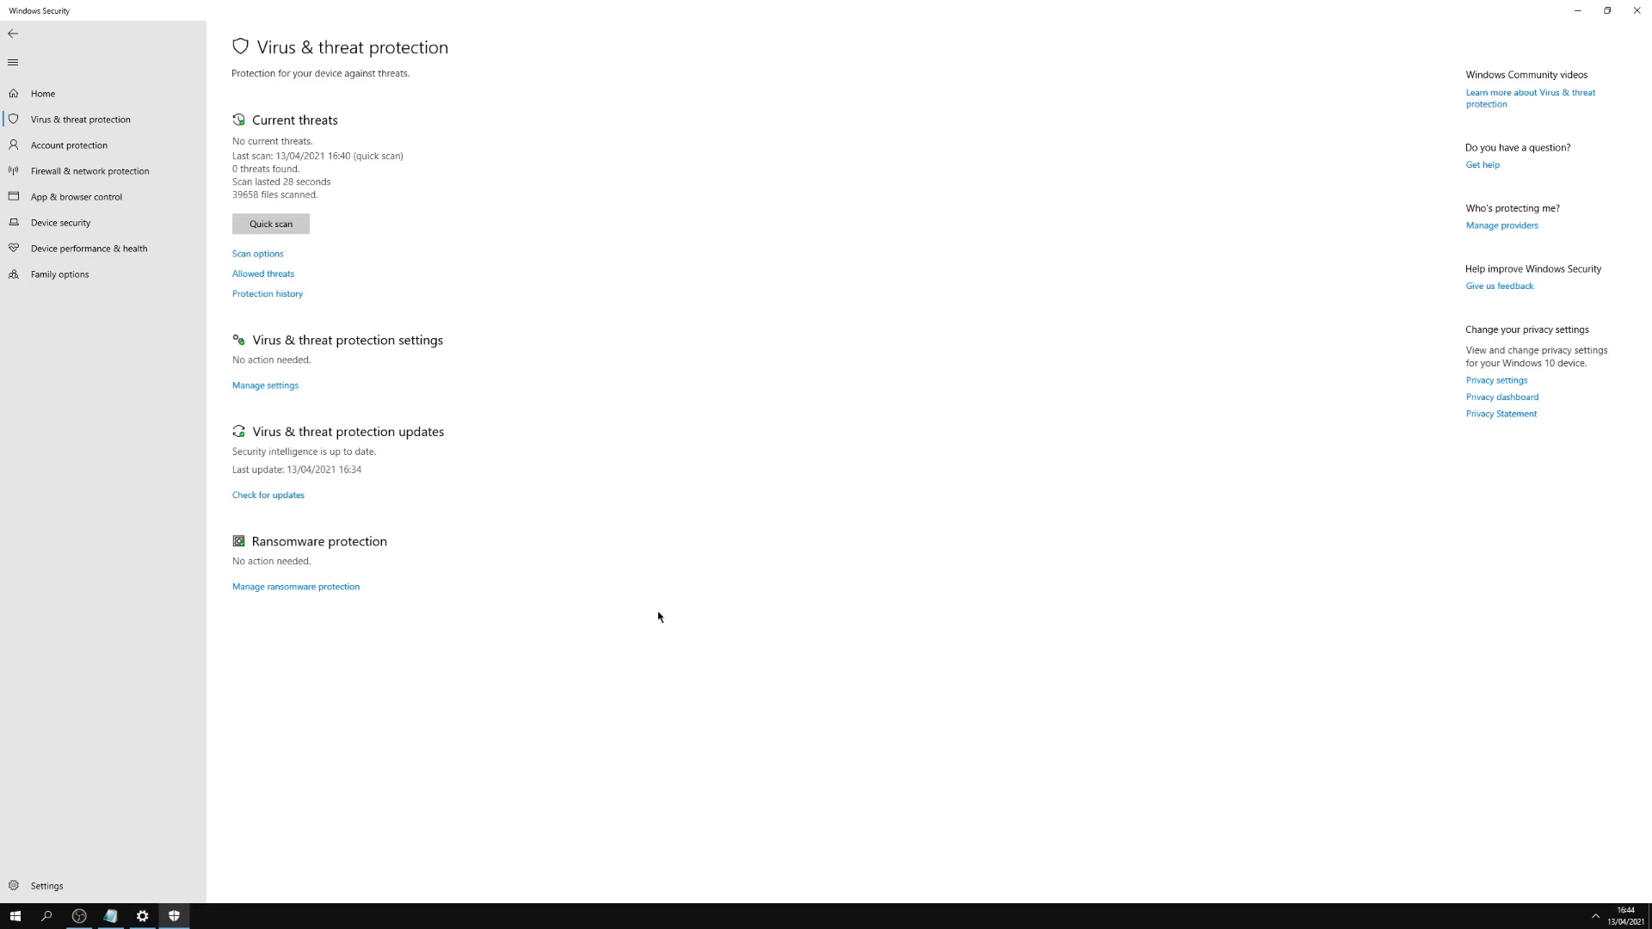
mouse_move(314, 281)
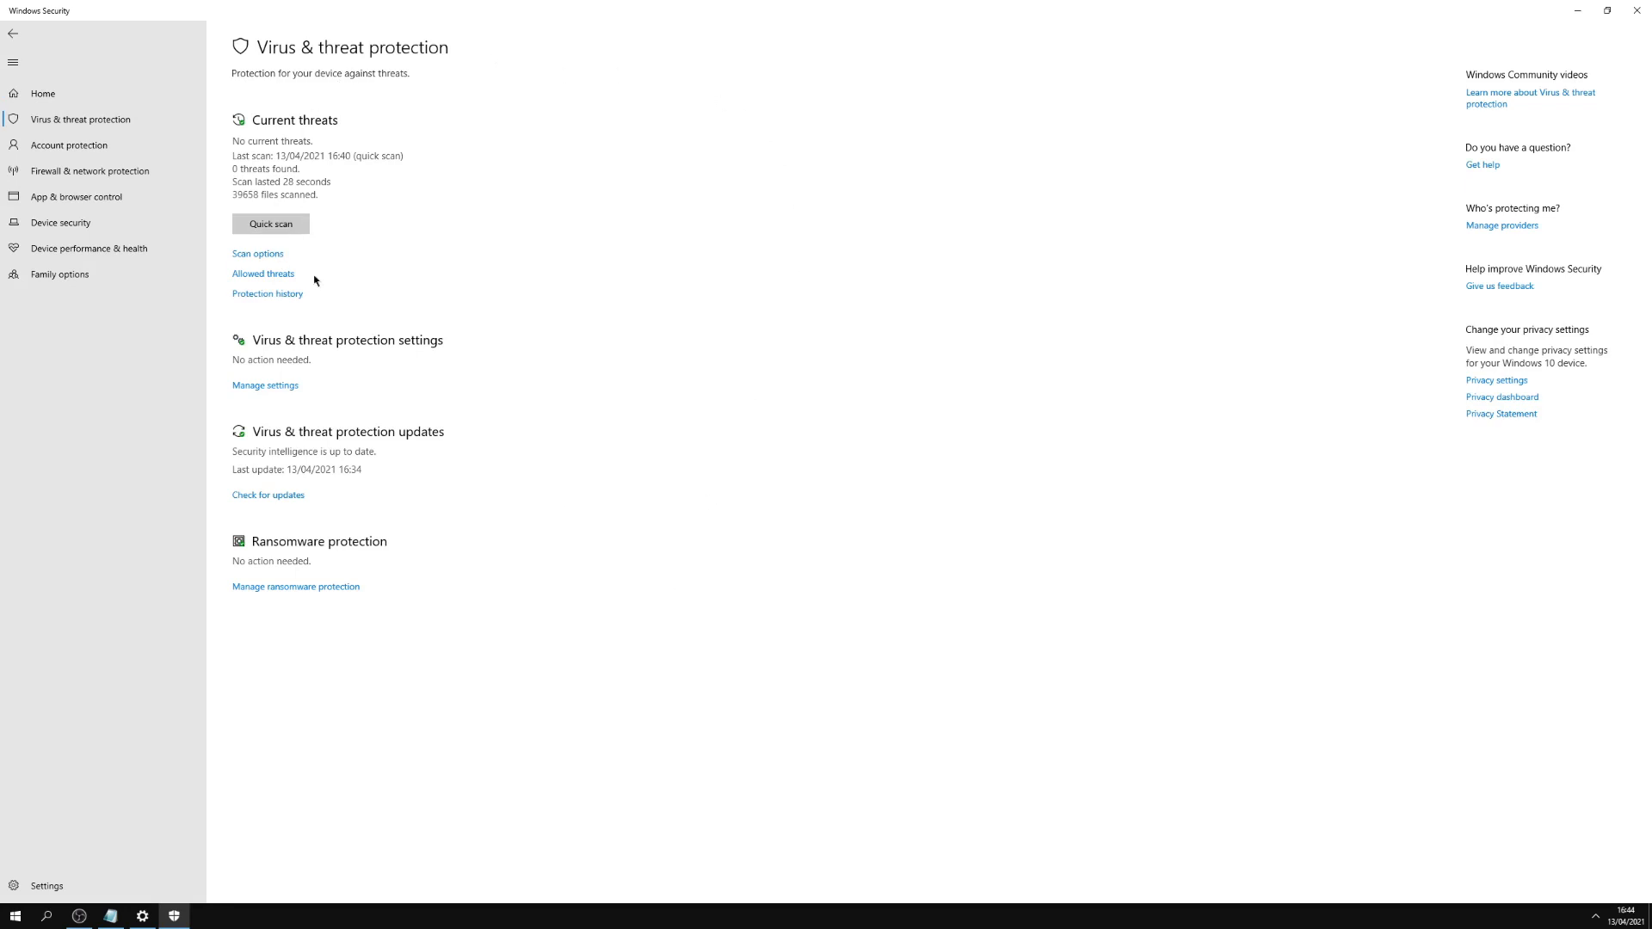
mouse_move(666, 515)
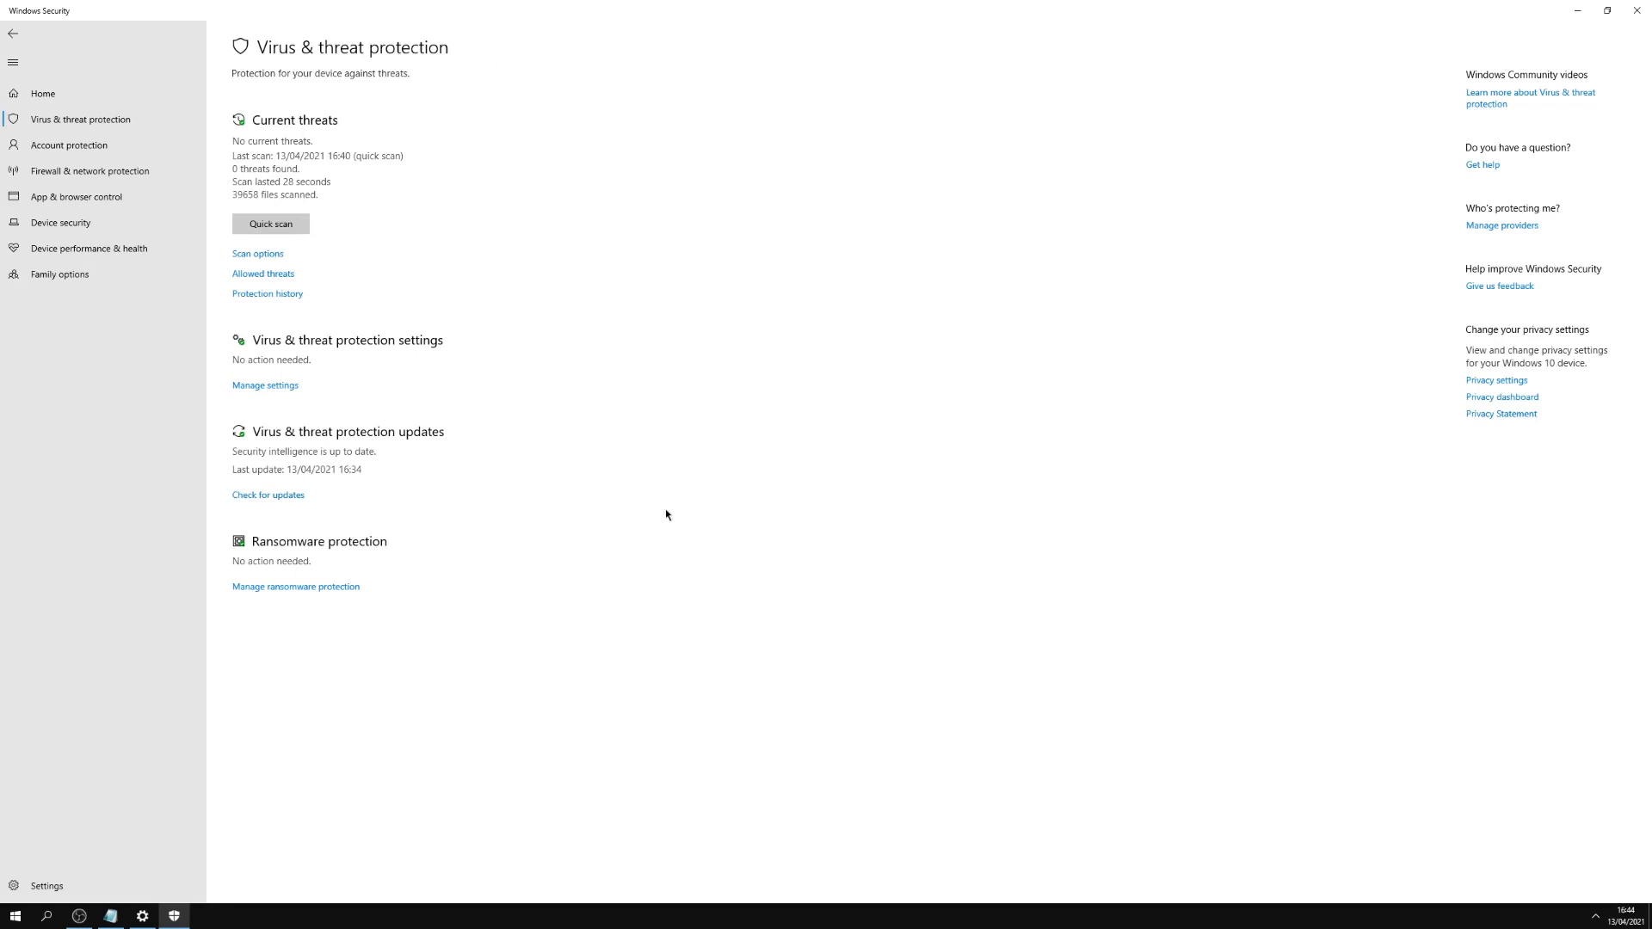
mouse_move(352, 127)
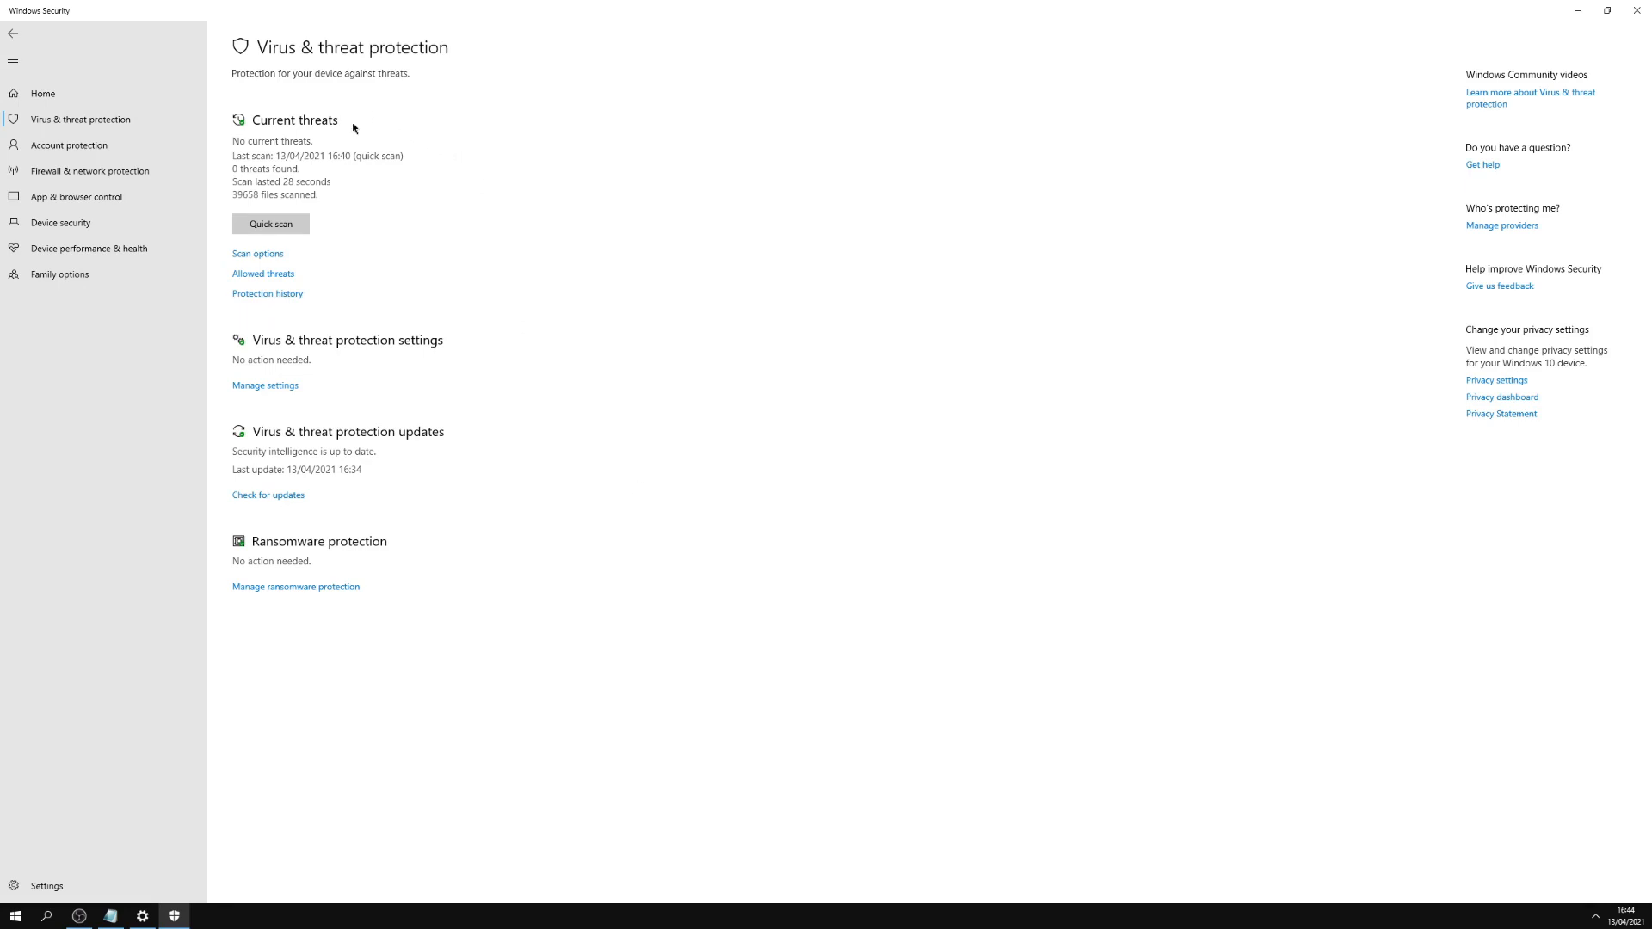
mouse_move(344, 253)
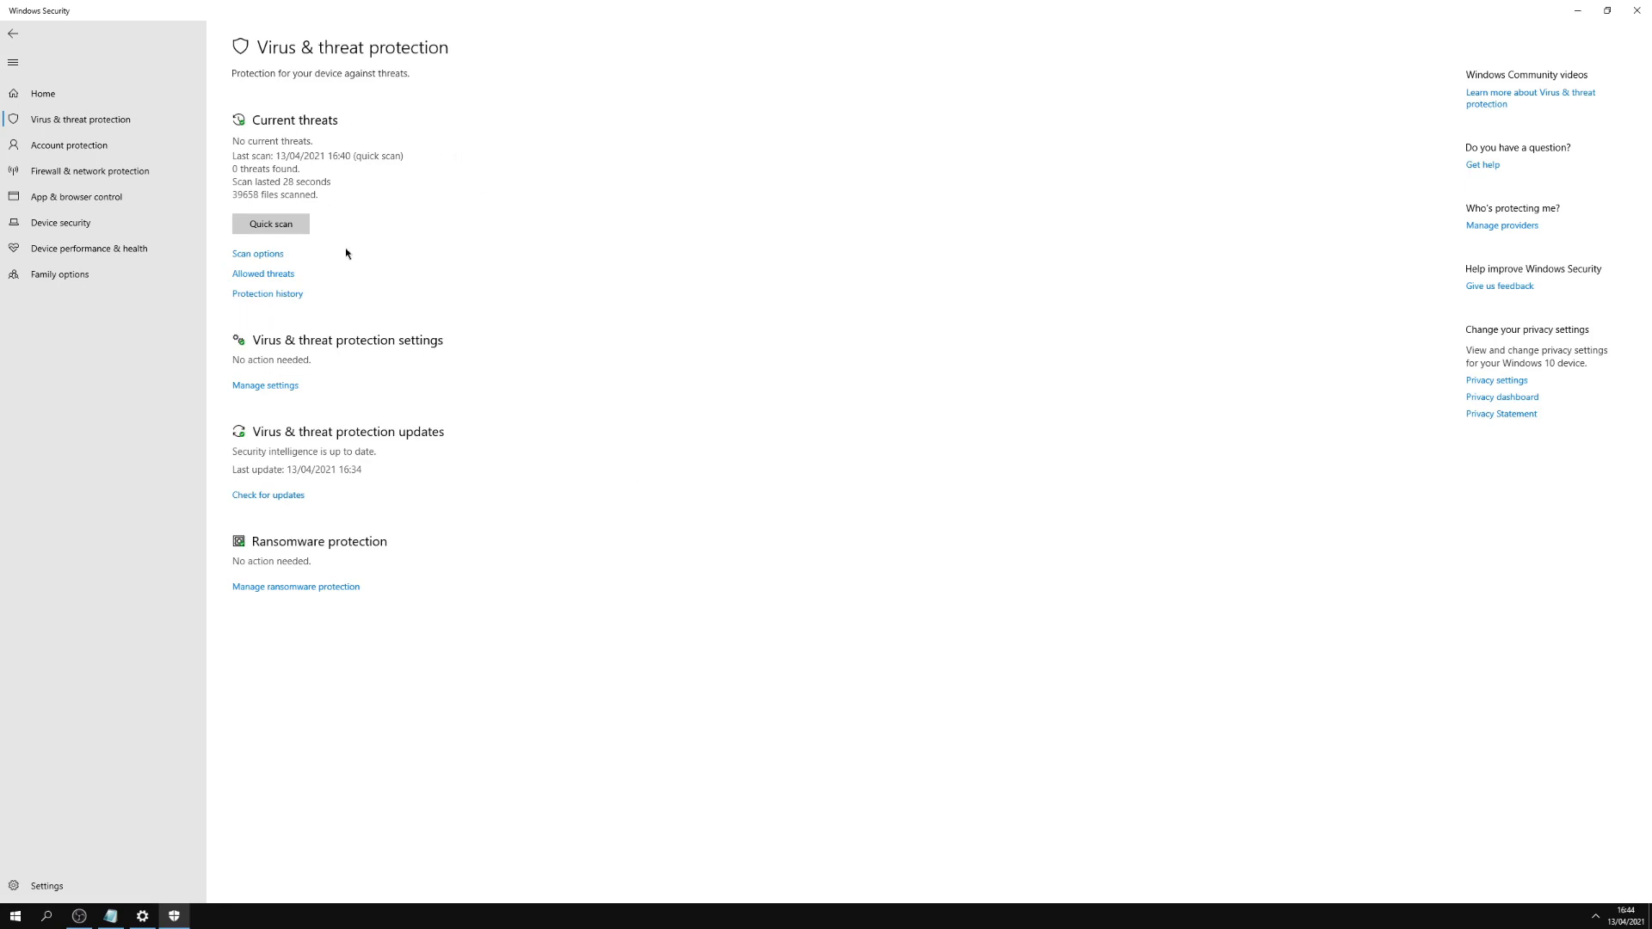
mouse_move(290, 267)
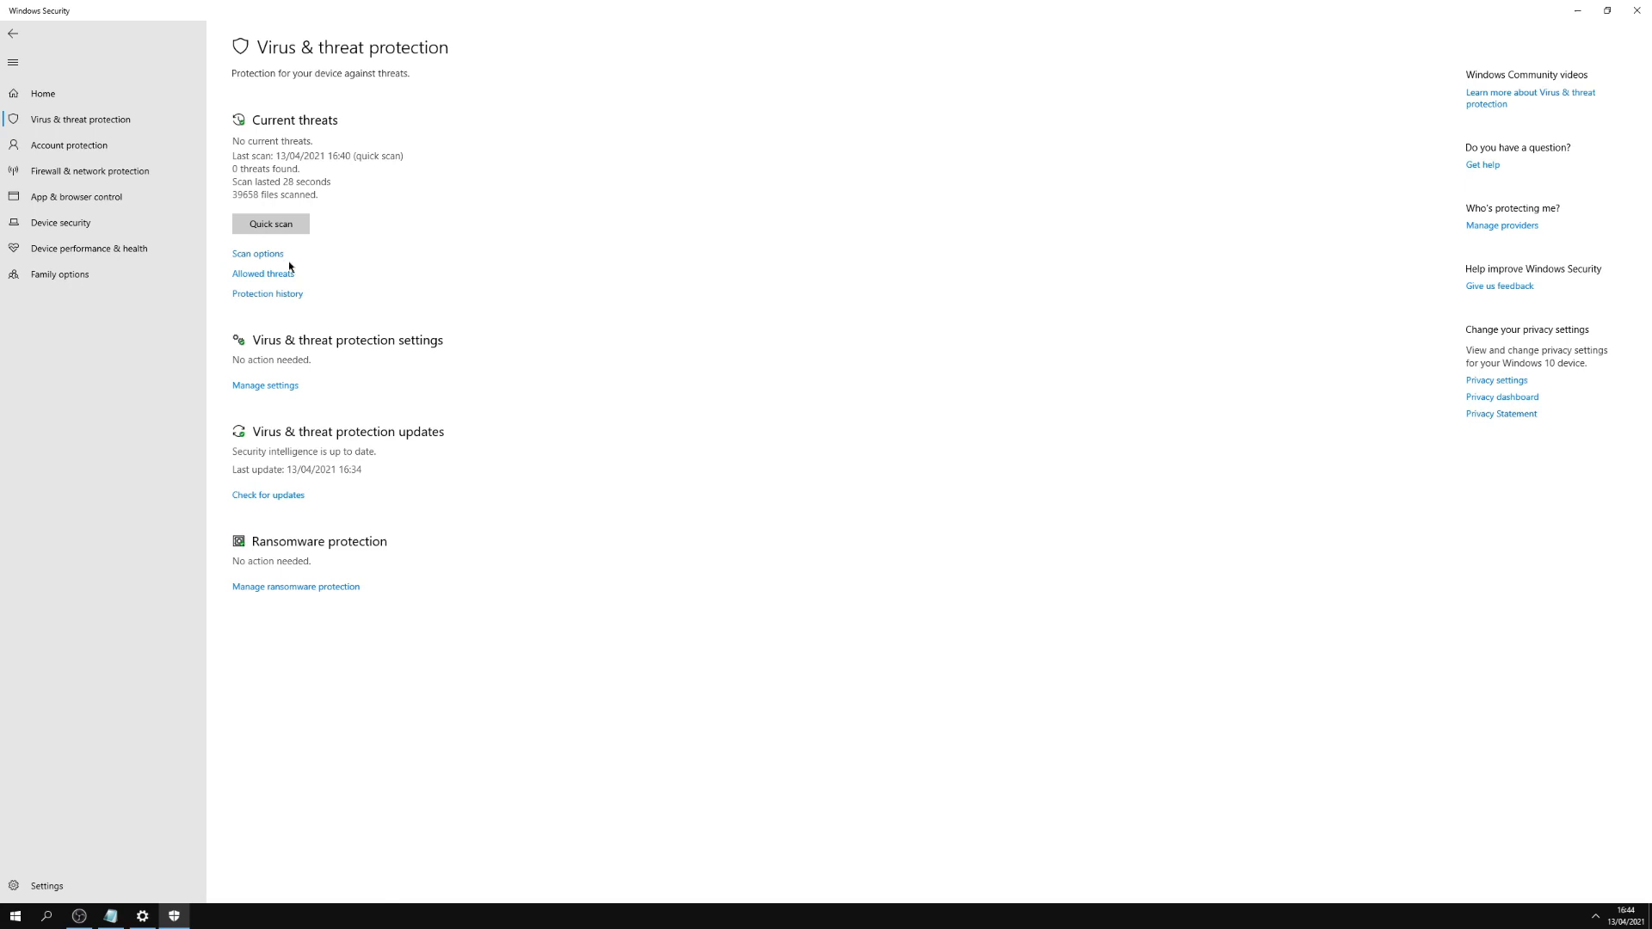
Step: Select Custom scan in the Virus & threat protection scan options
left_click(258, 253)
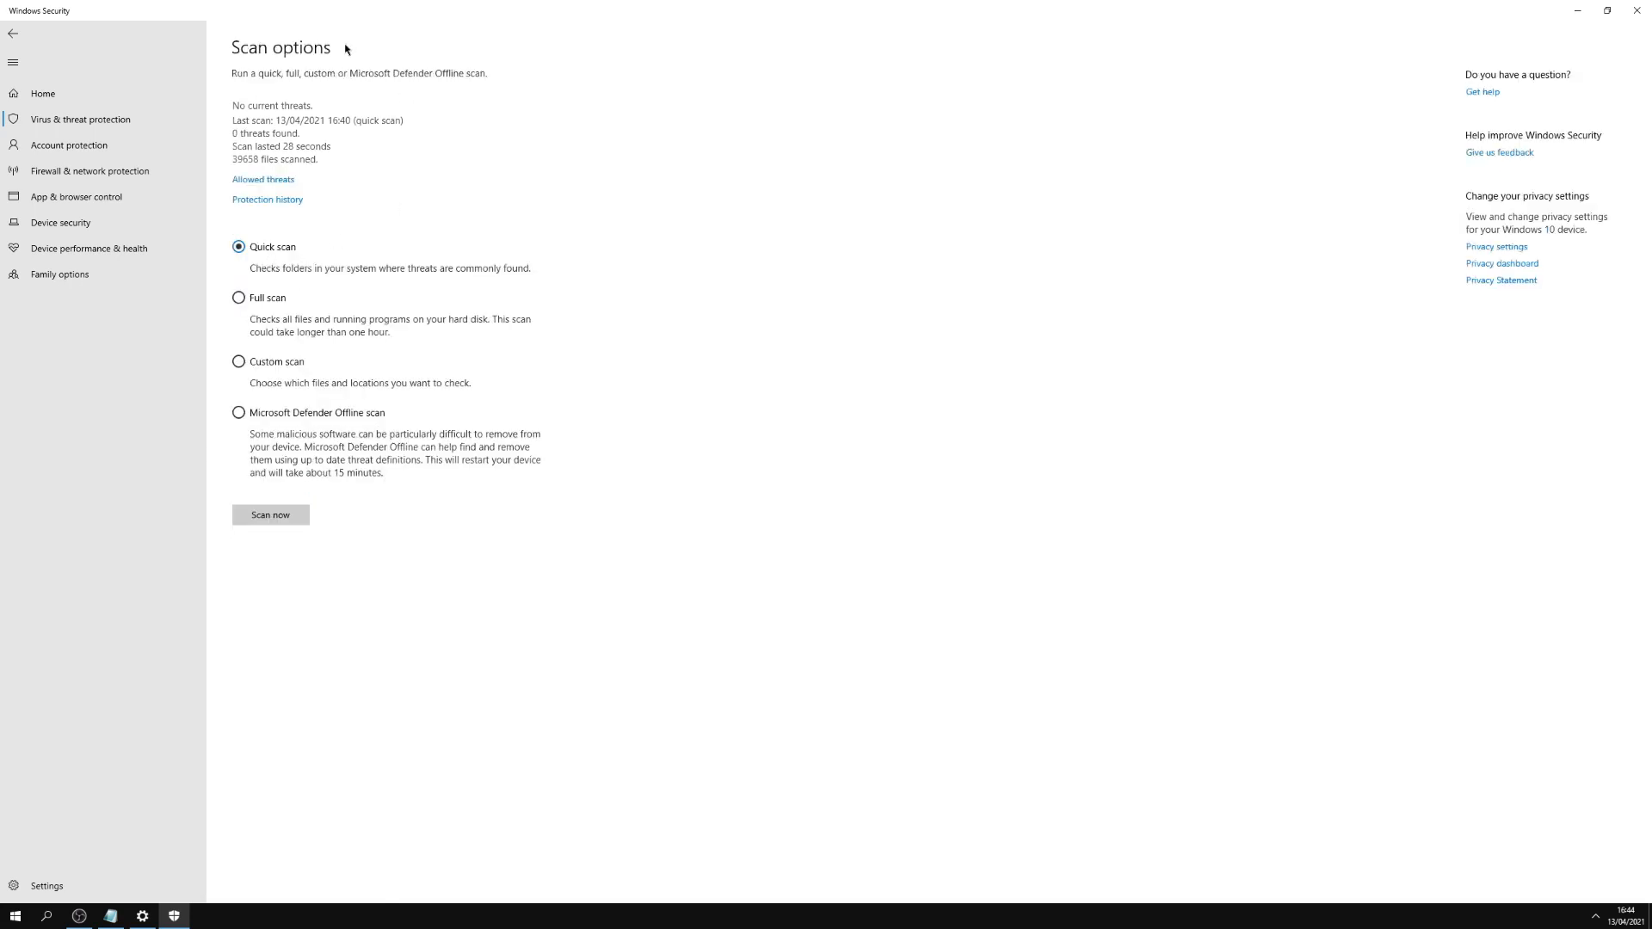
mouse_move(314, 142)
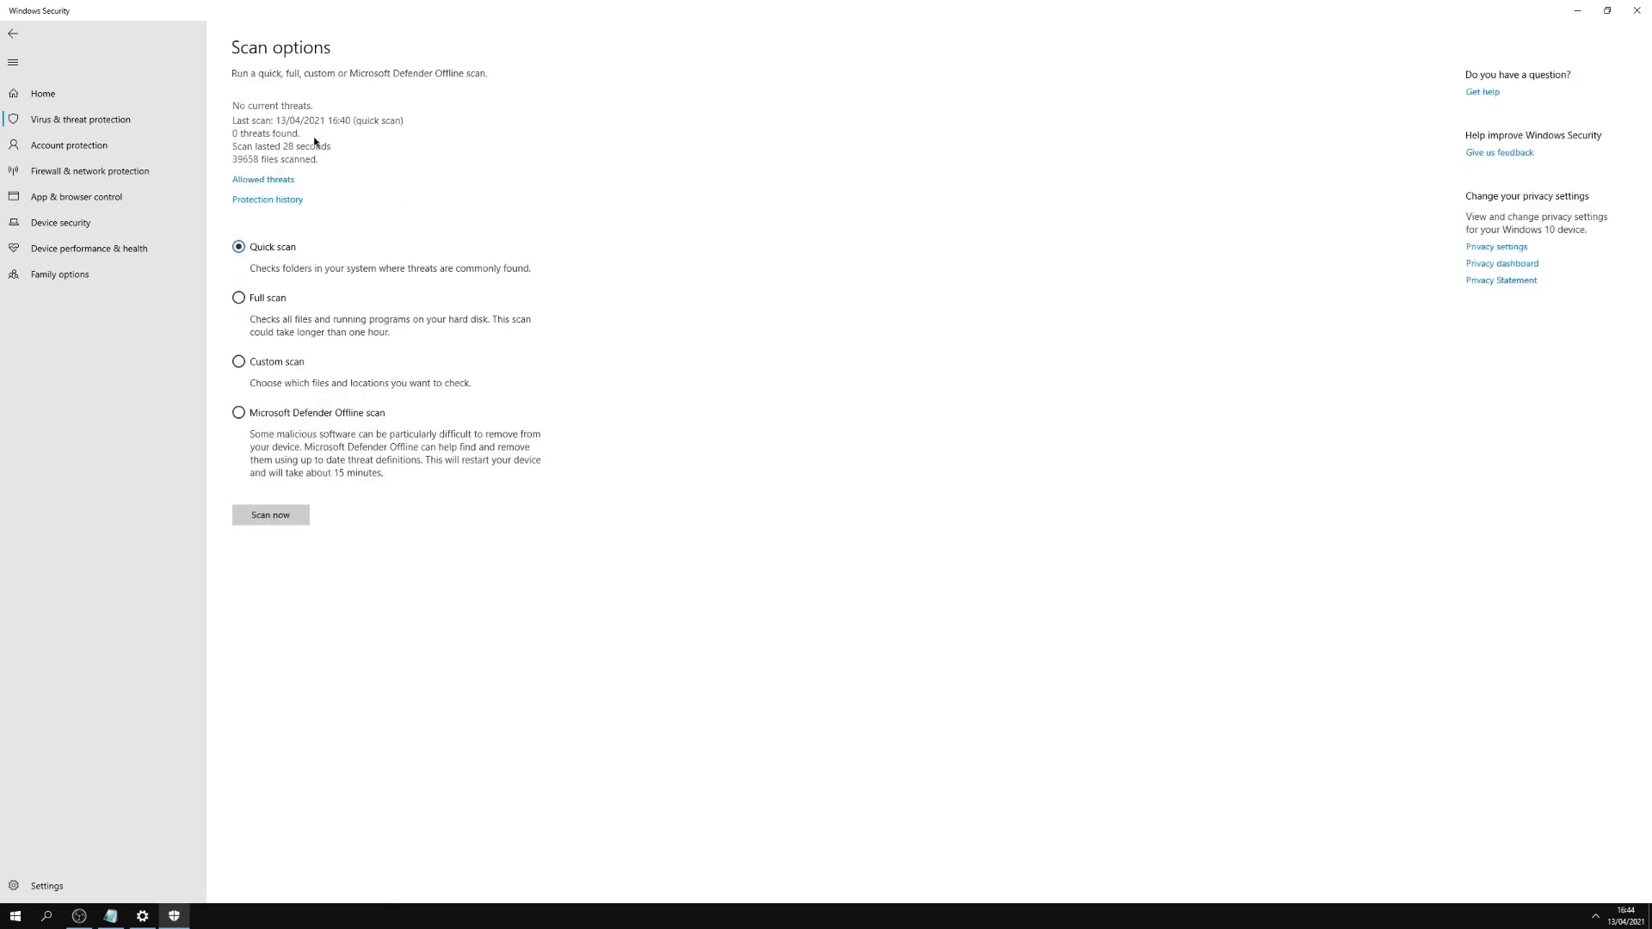
mouse_move(264, 90)
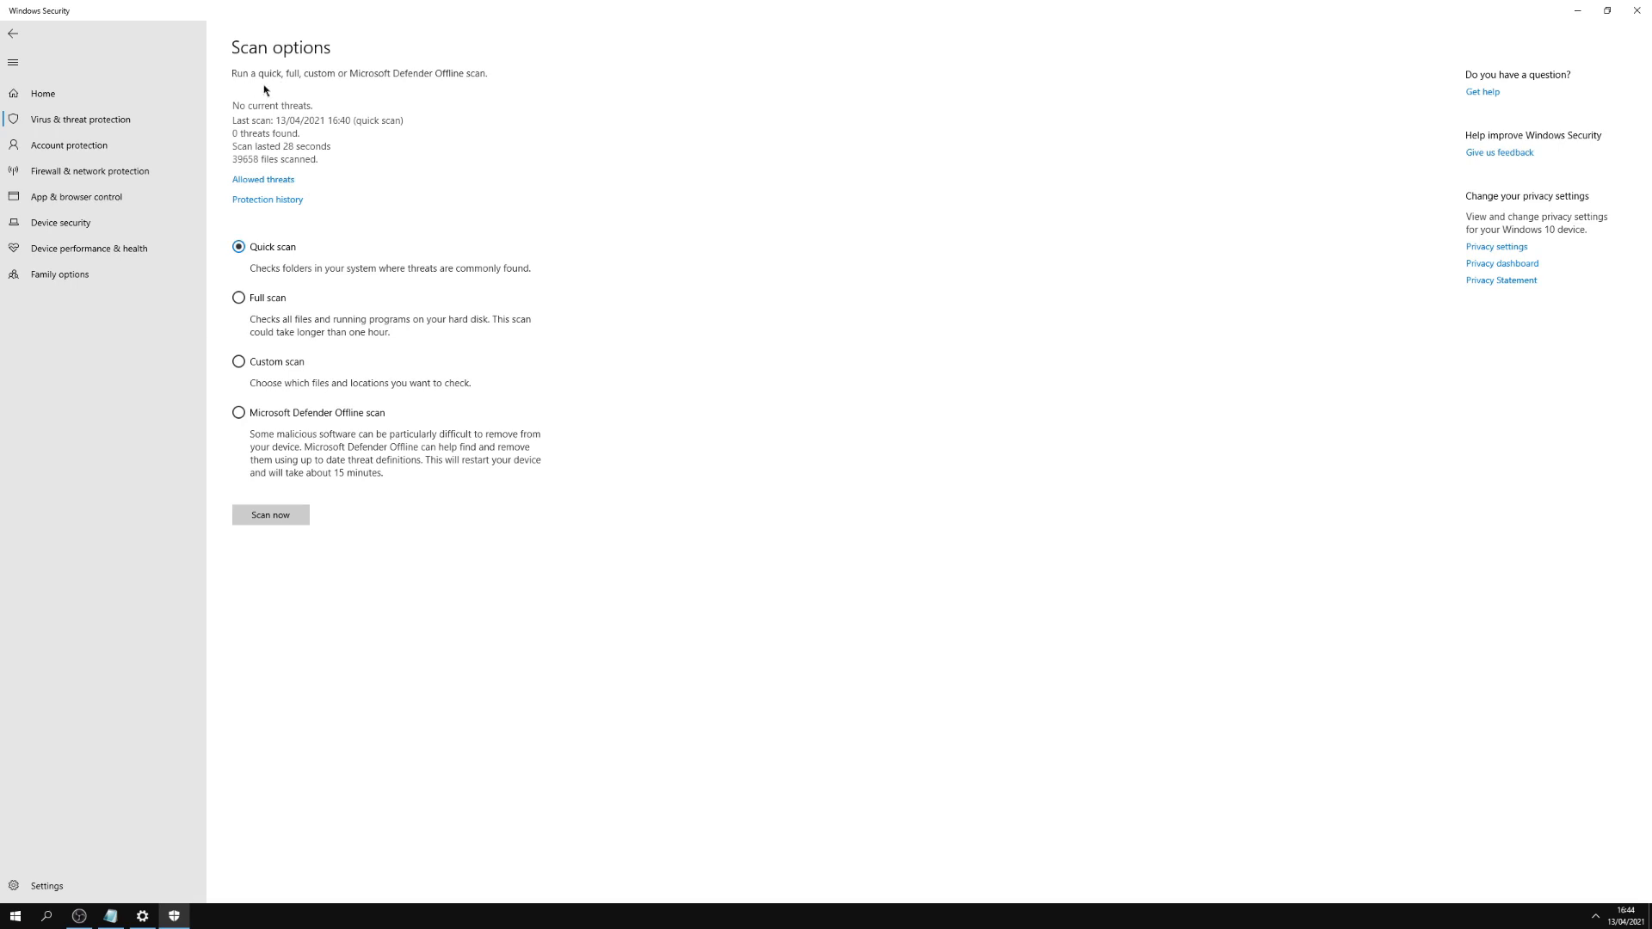
mouse_move(395, 85)
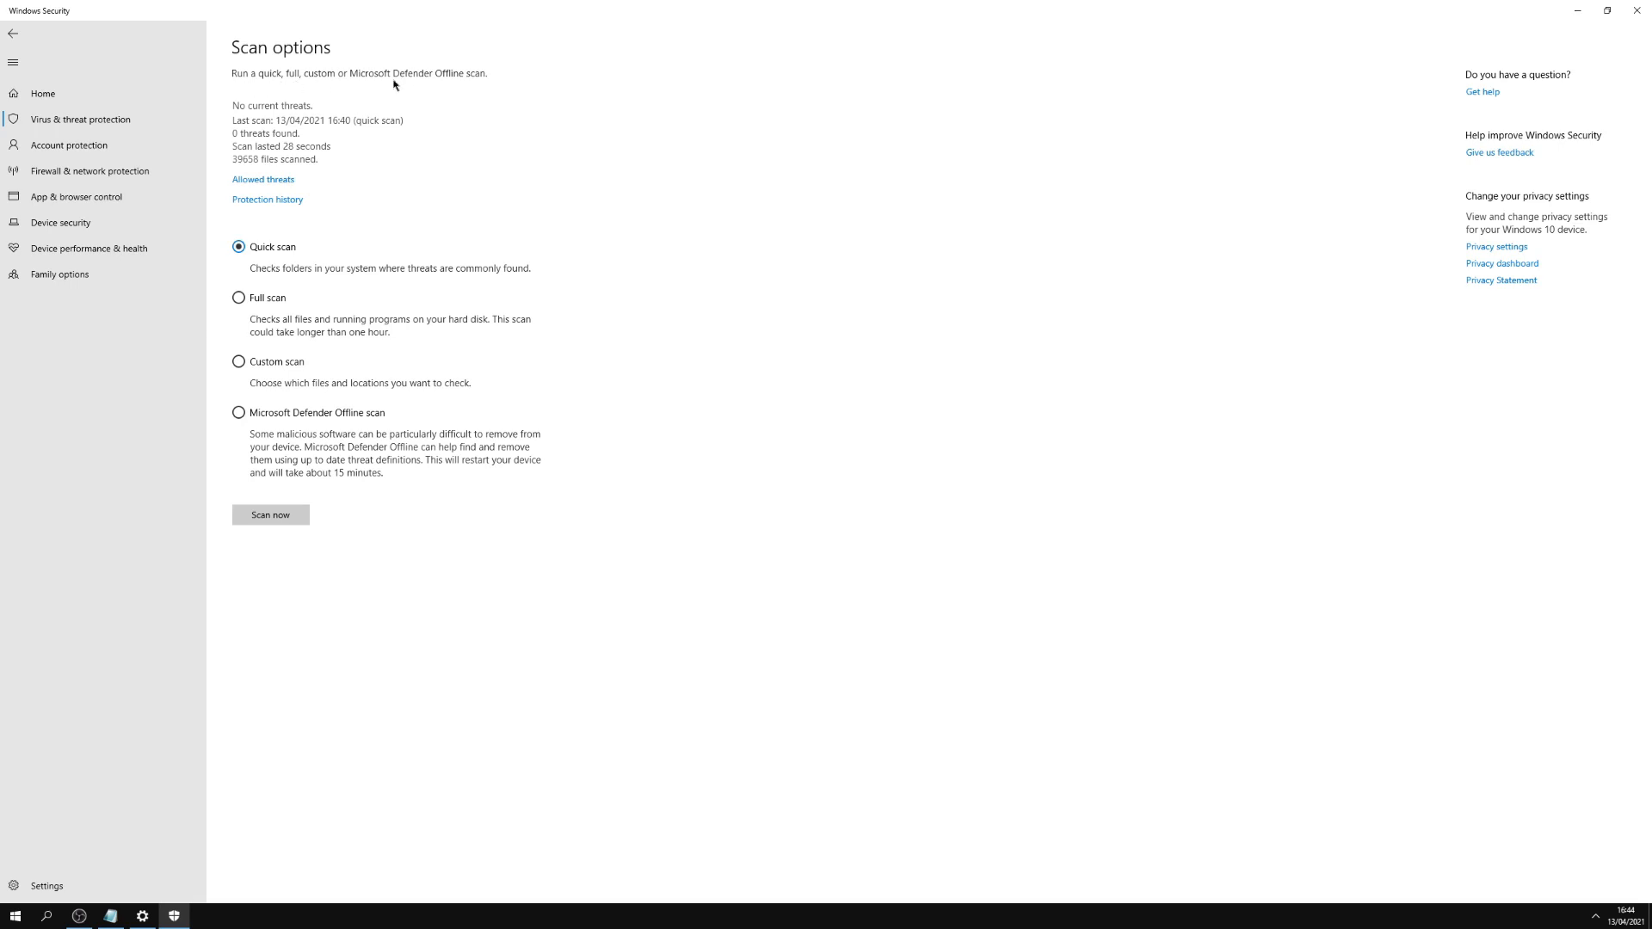
mouse_move(489, 85)
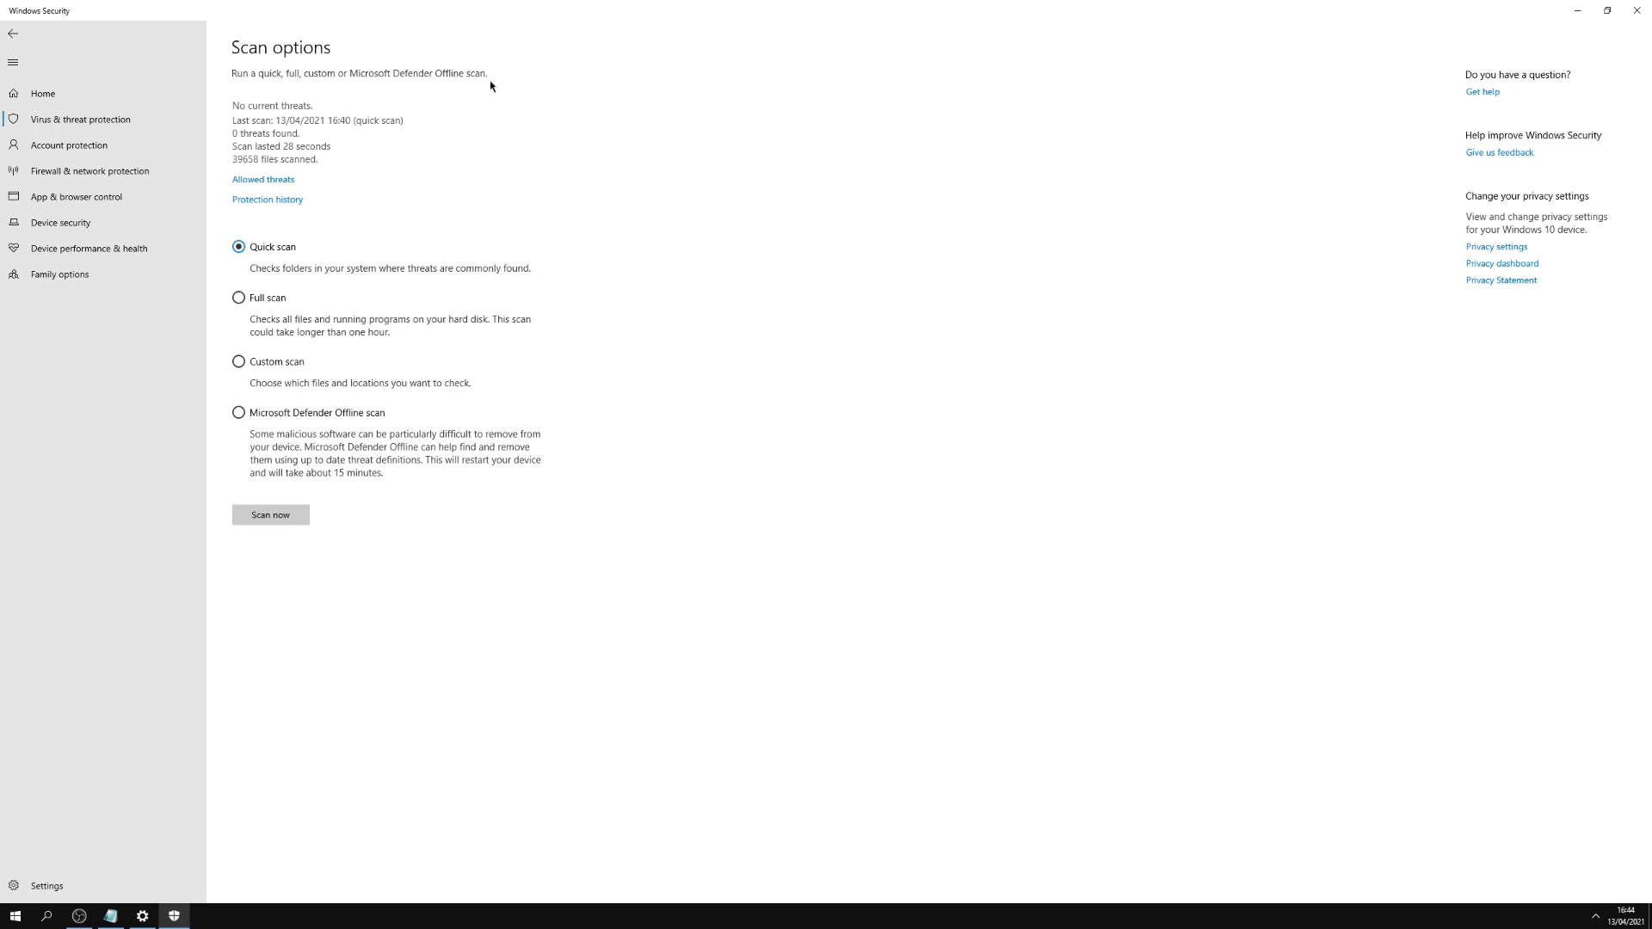
mouse_move(375, 373)
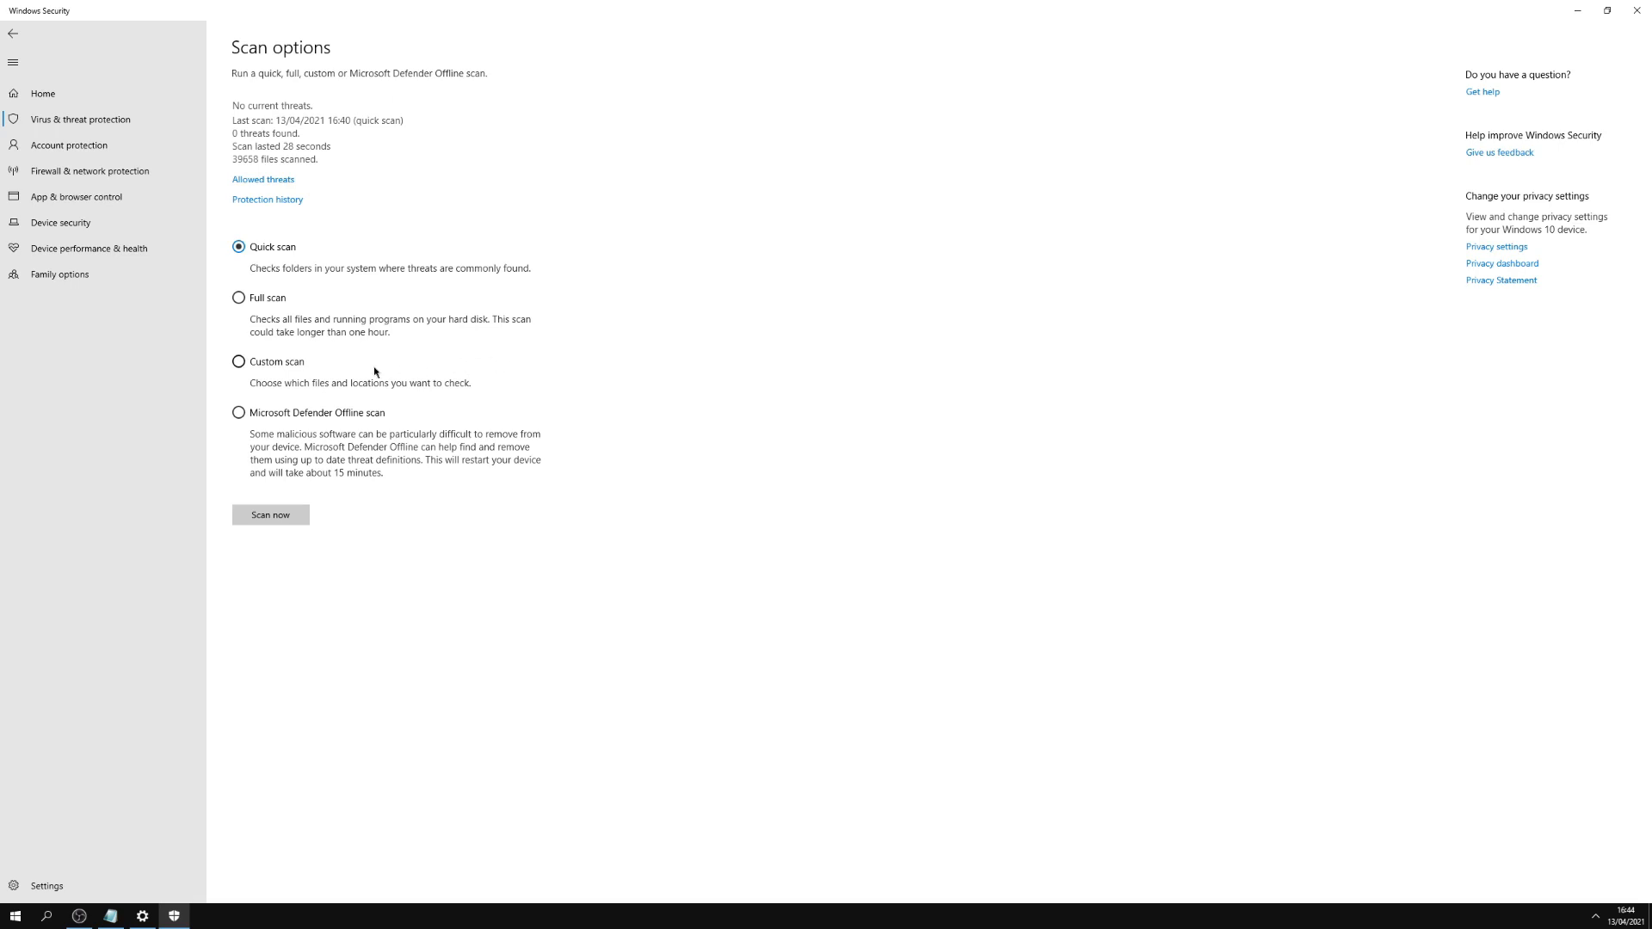
left_click(238, 361)
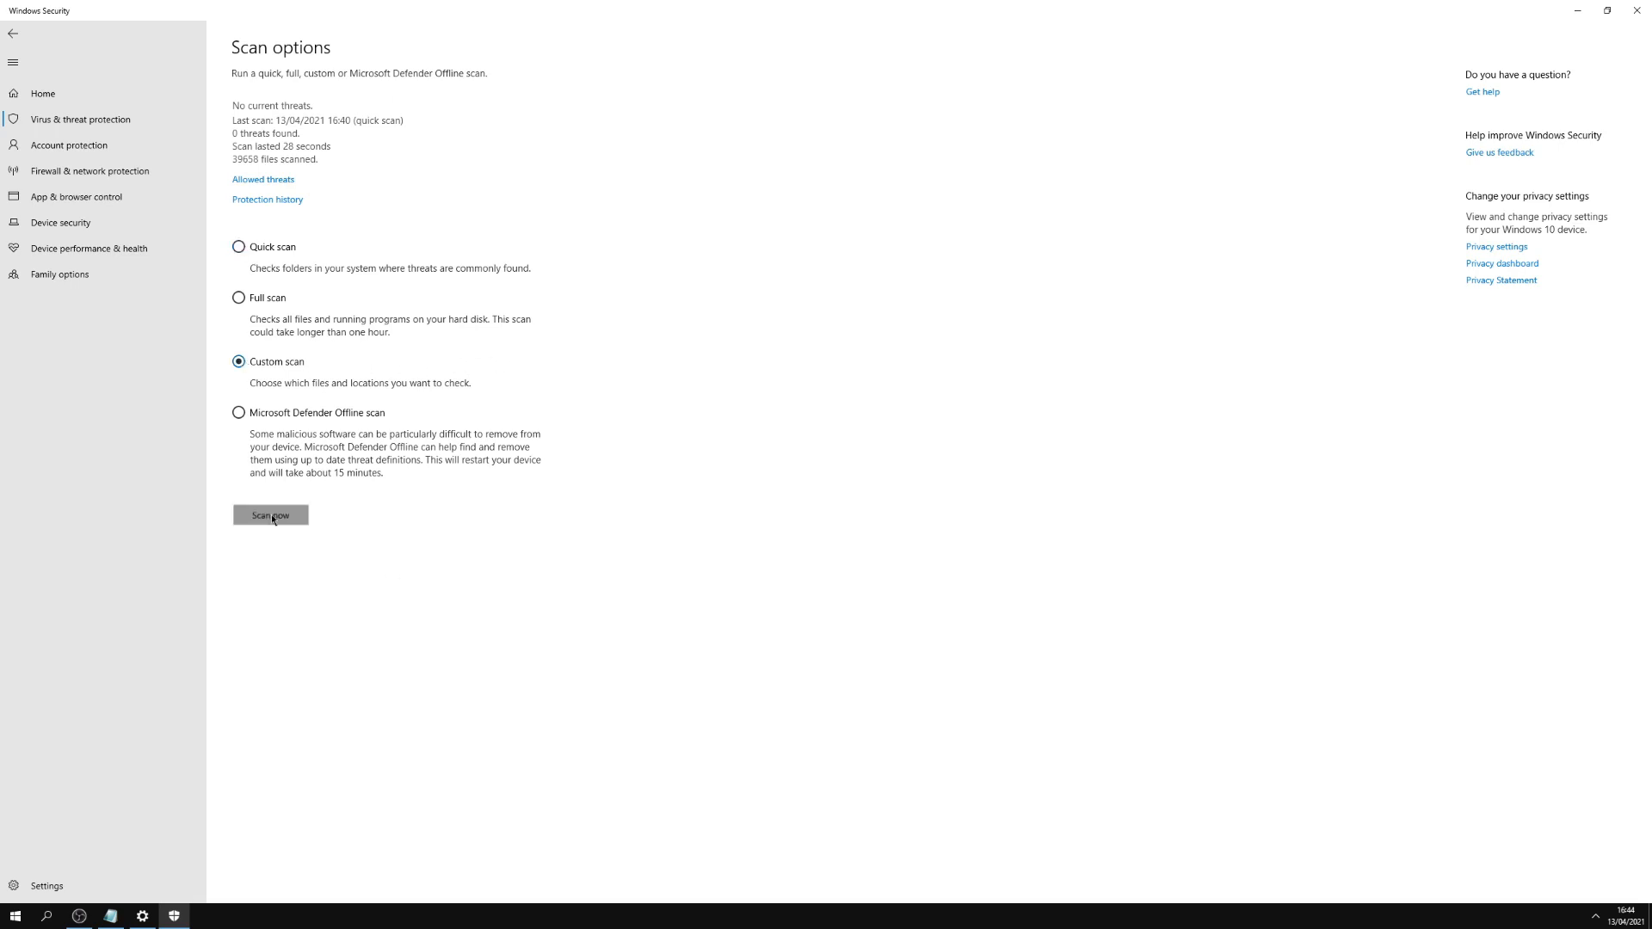
Step: Run a custom scan on the Programs/Downloads M2 (D:) drive, then return Home
left_click(270, 517)
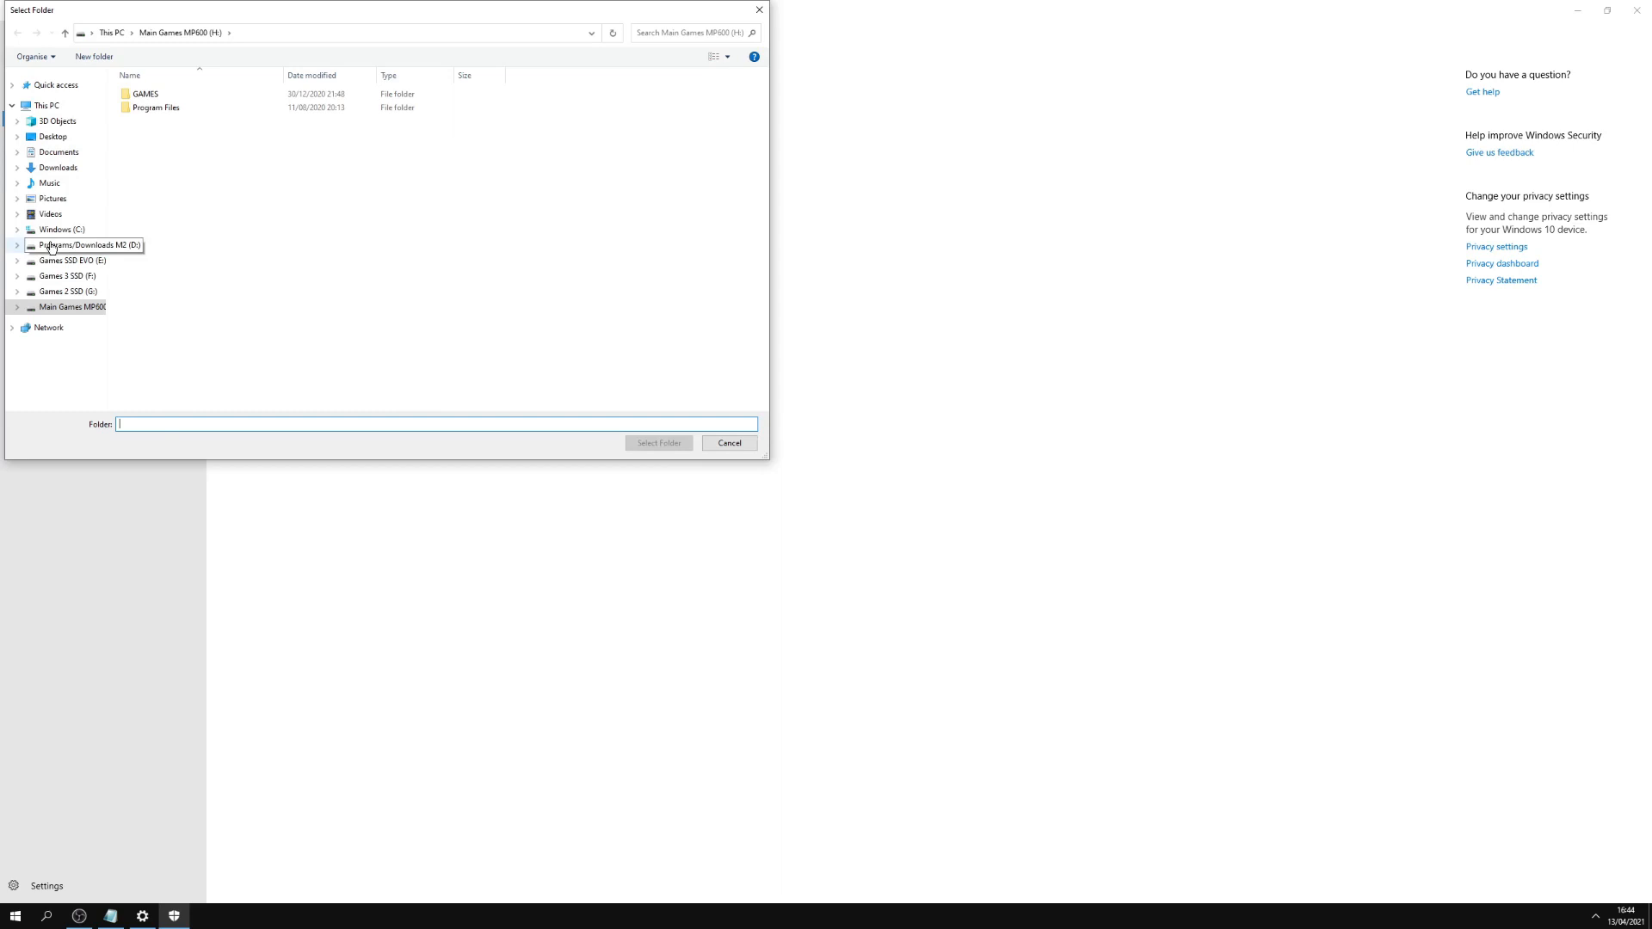
left_click(72, 244)
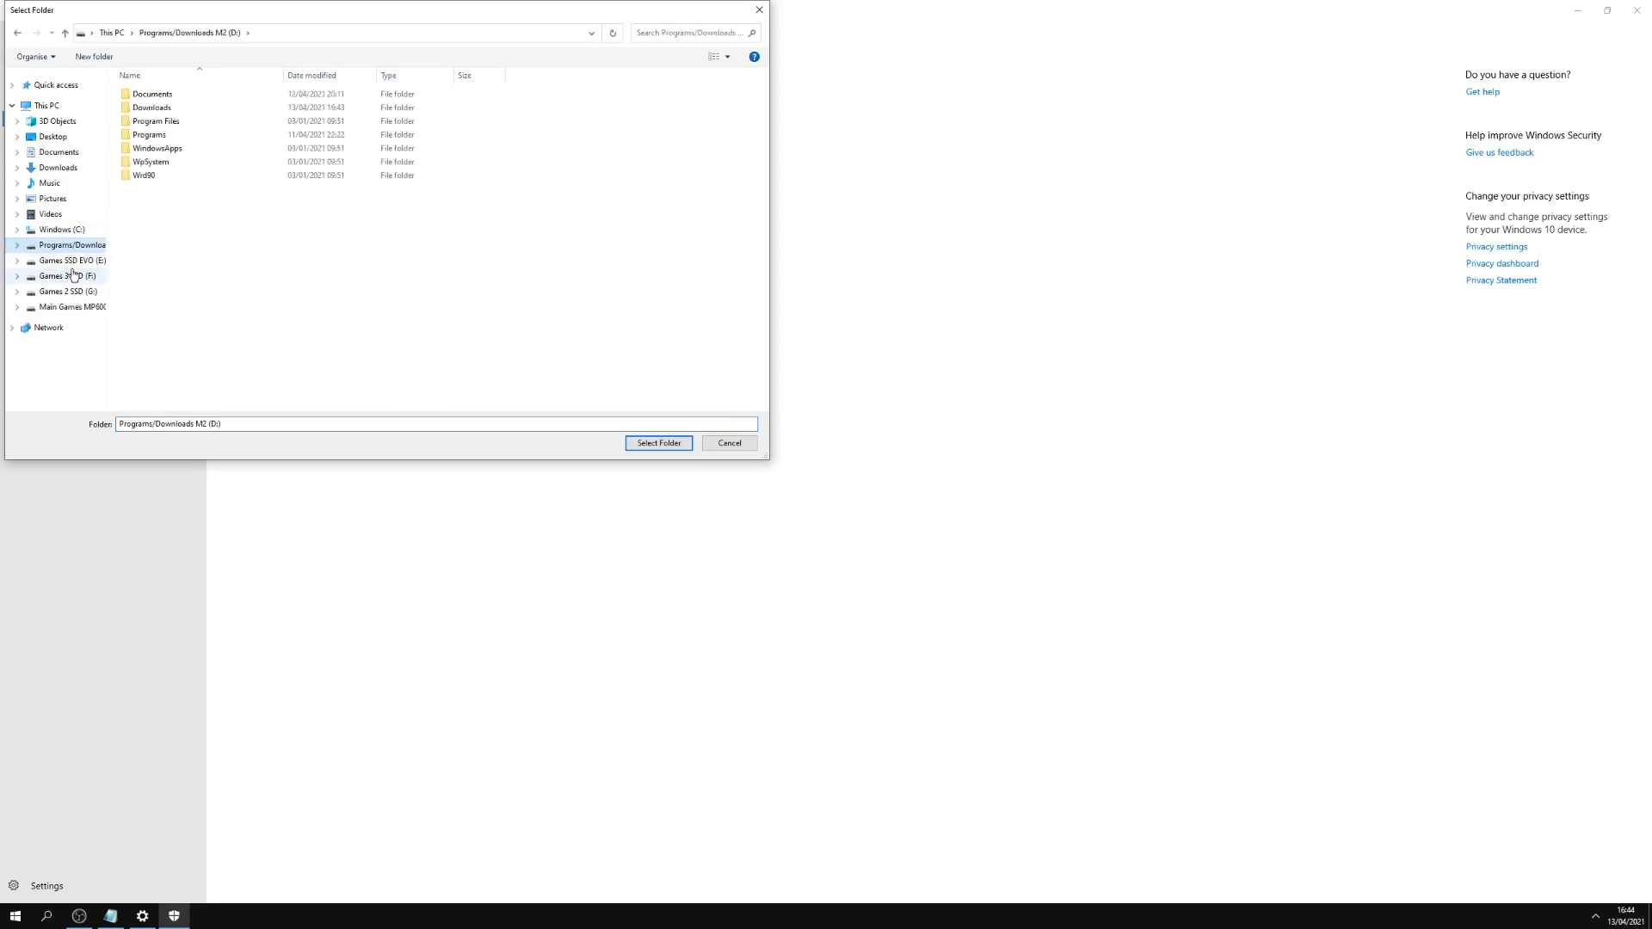
left_click(67, 292)
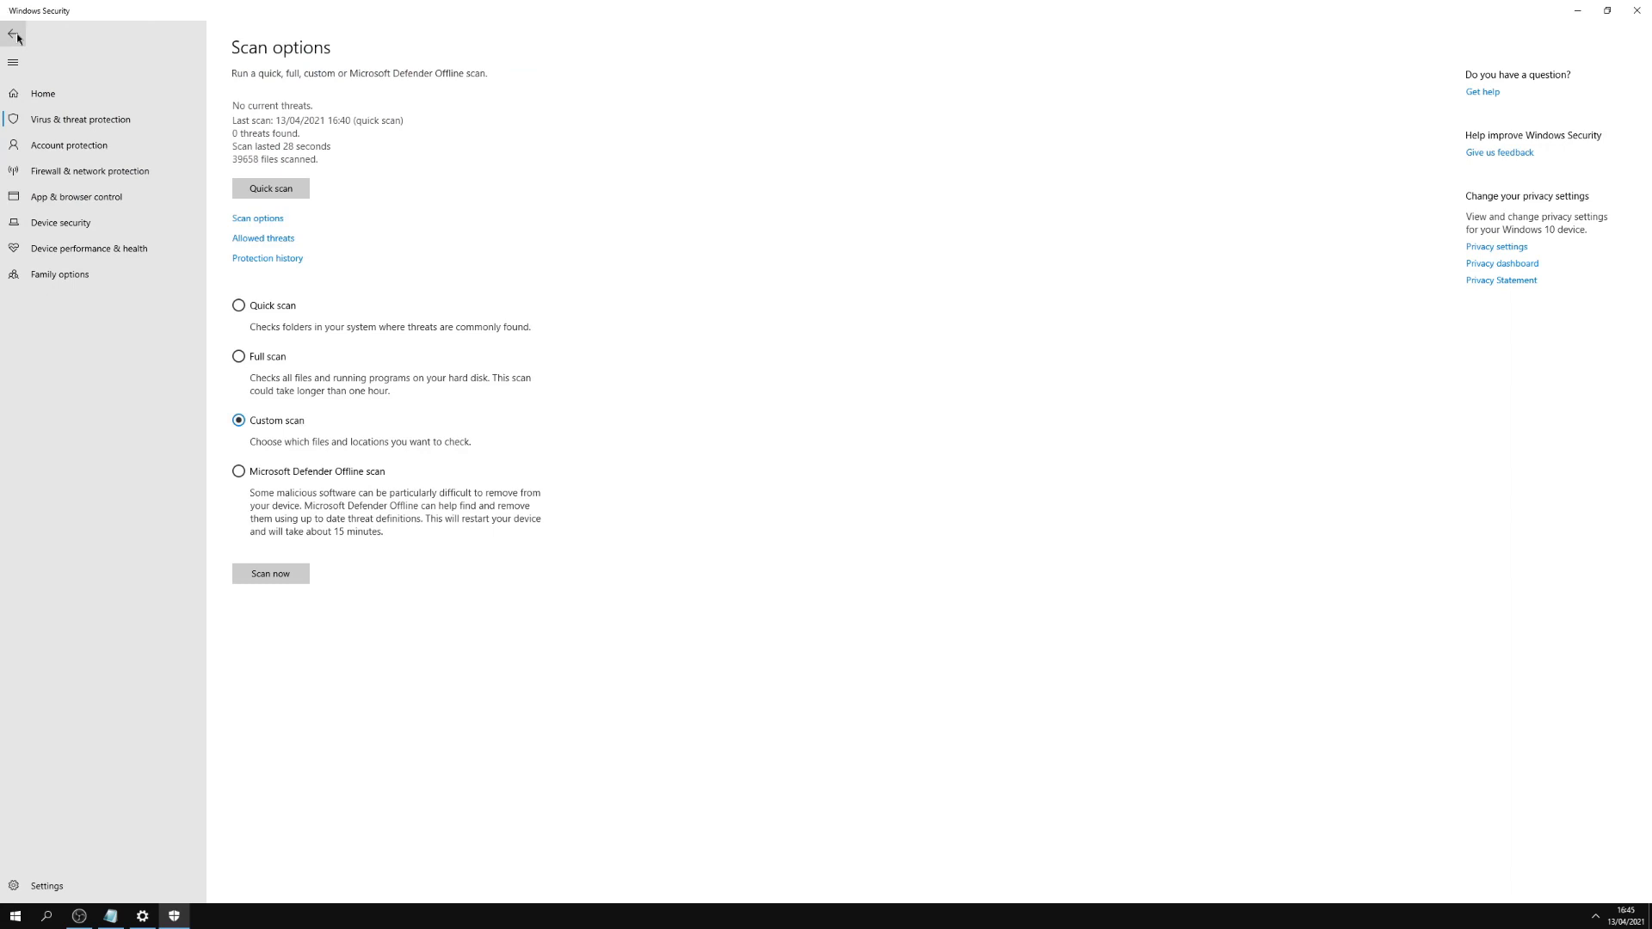
mouse_move(389, 187)
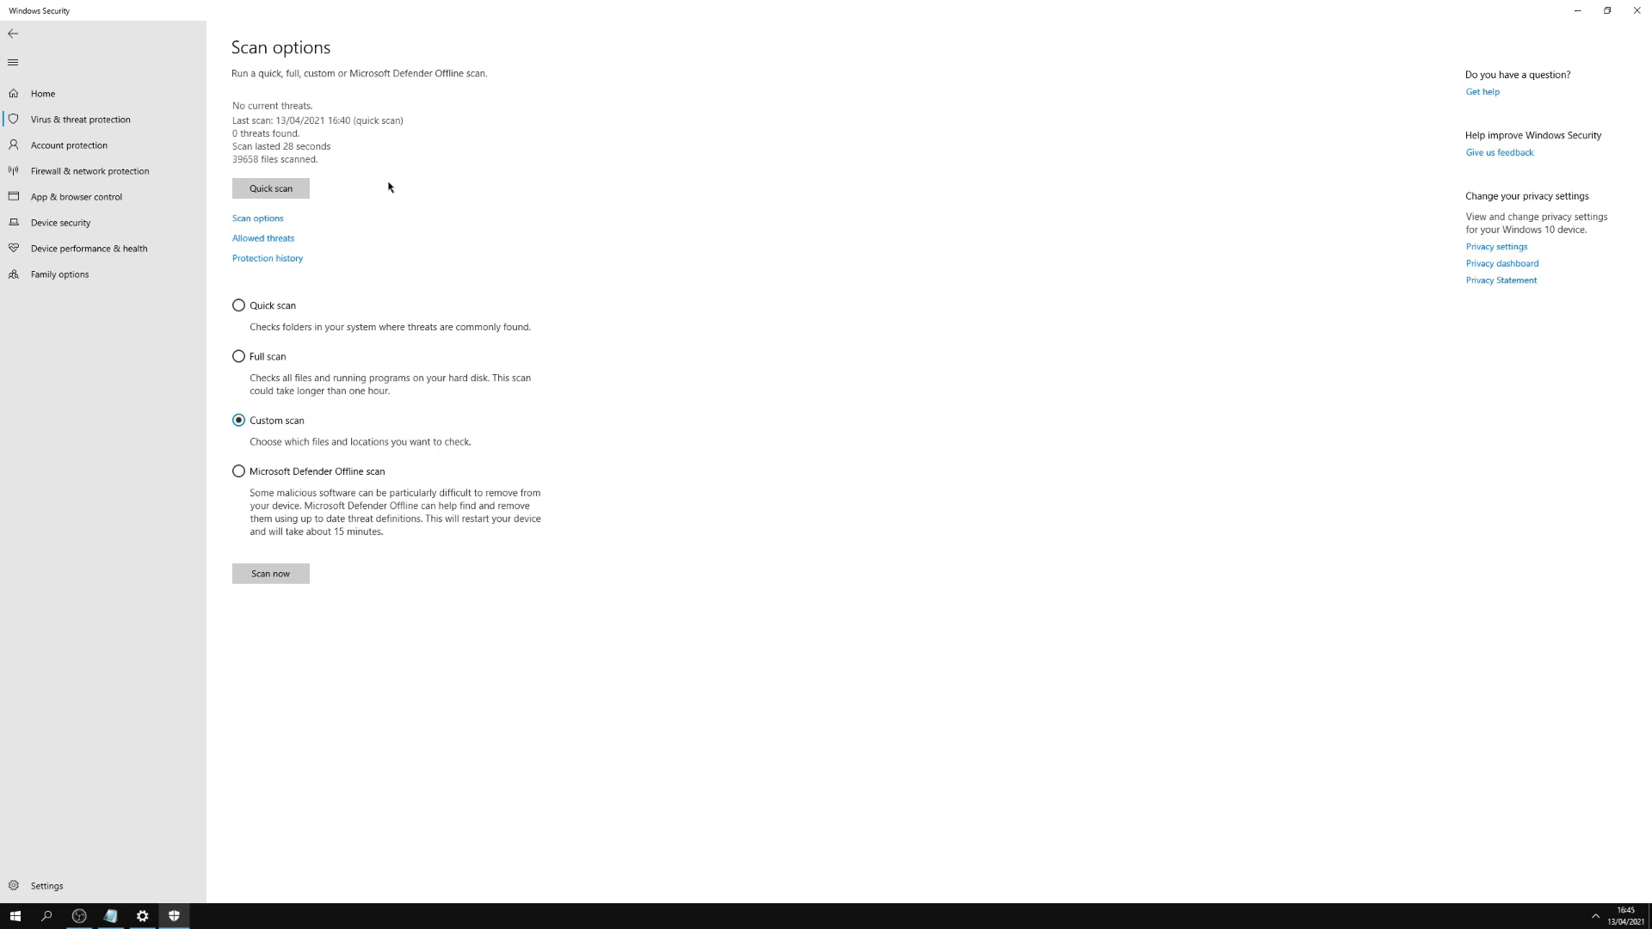
left_click(42, 93)
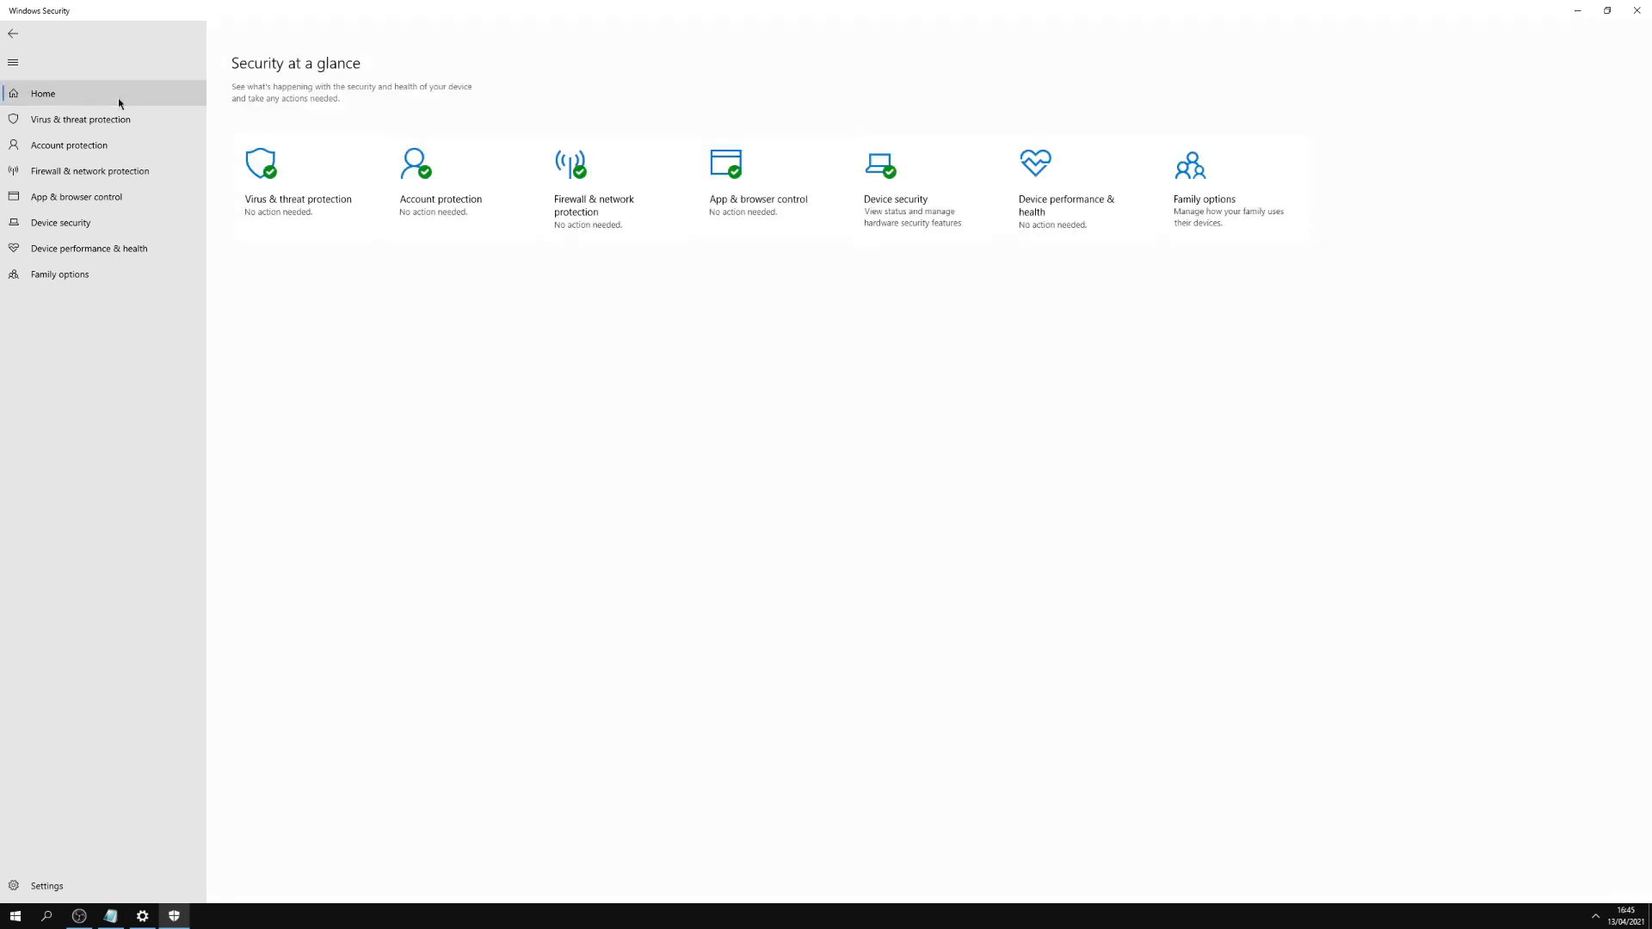
mouse_move(493, 418)
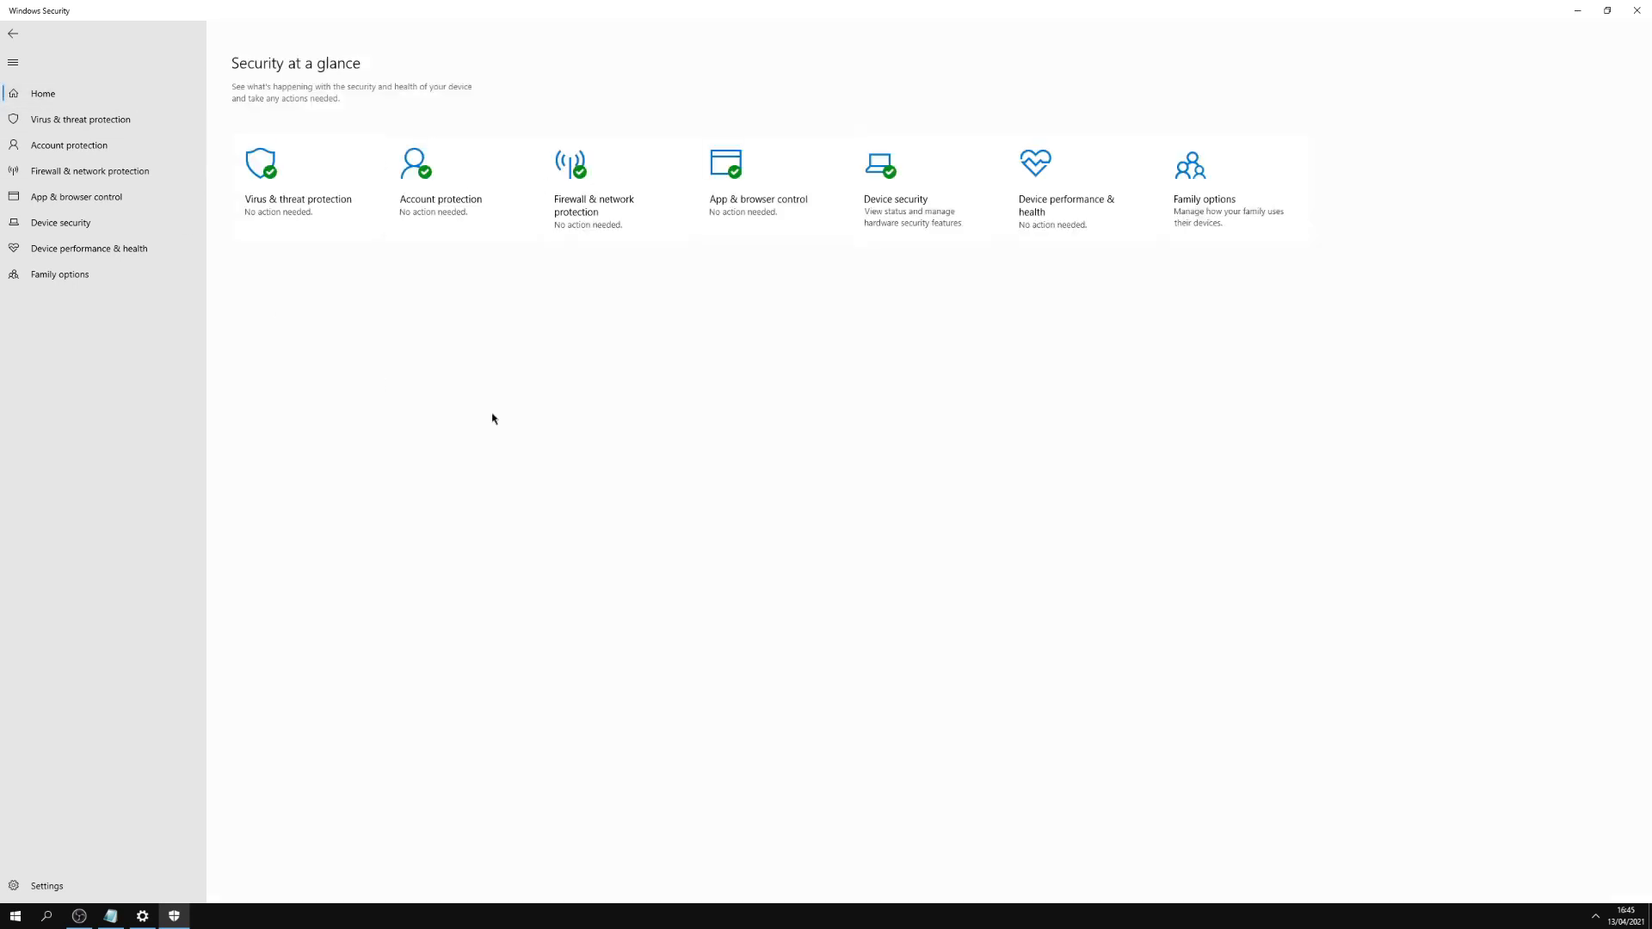